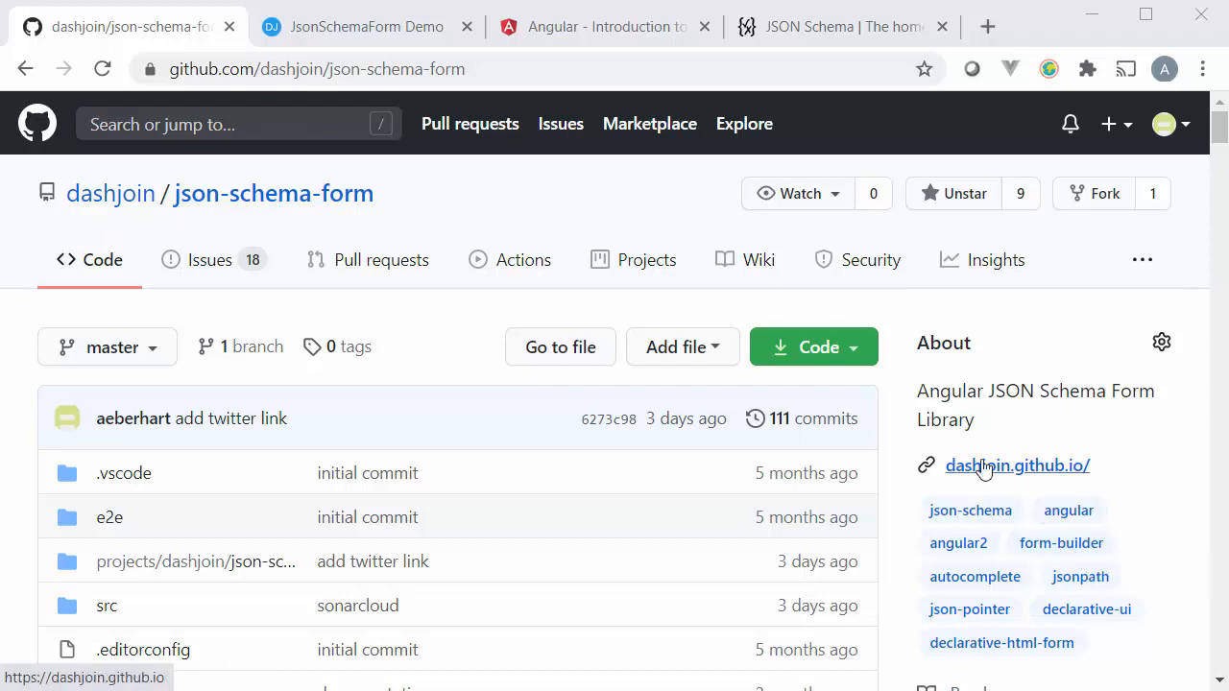
mouse_move(1017, 467)
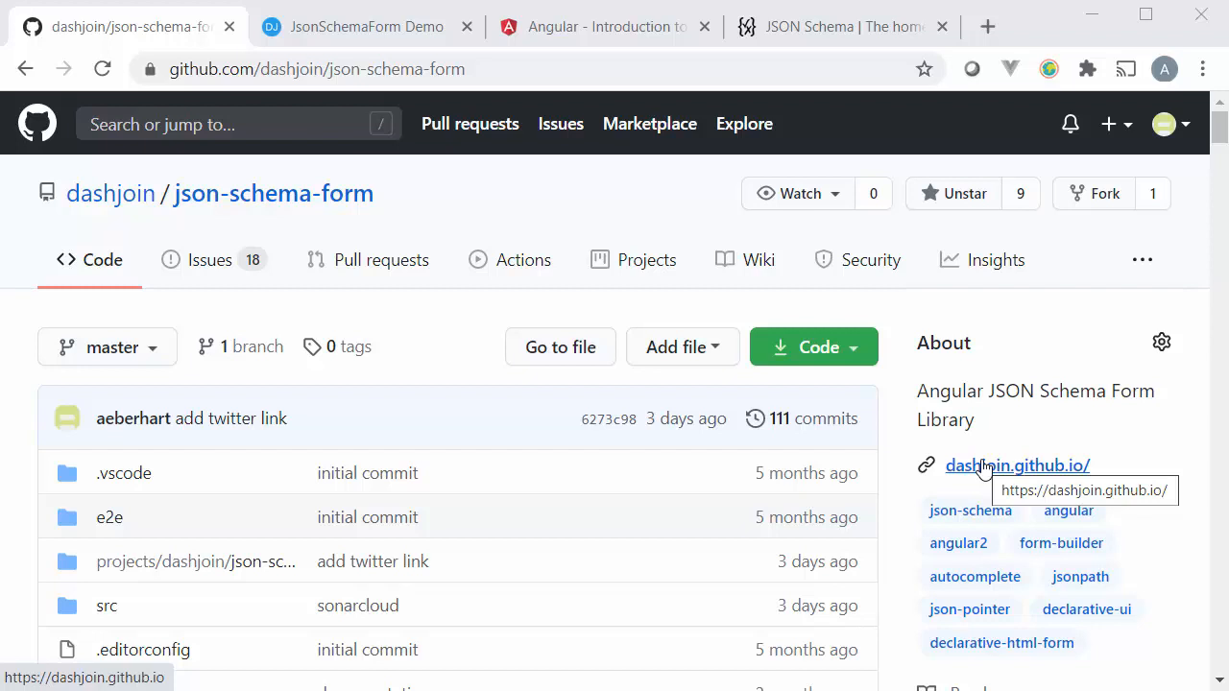
mouse_move(983, 415)
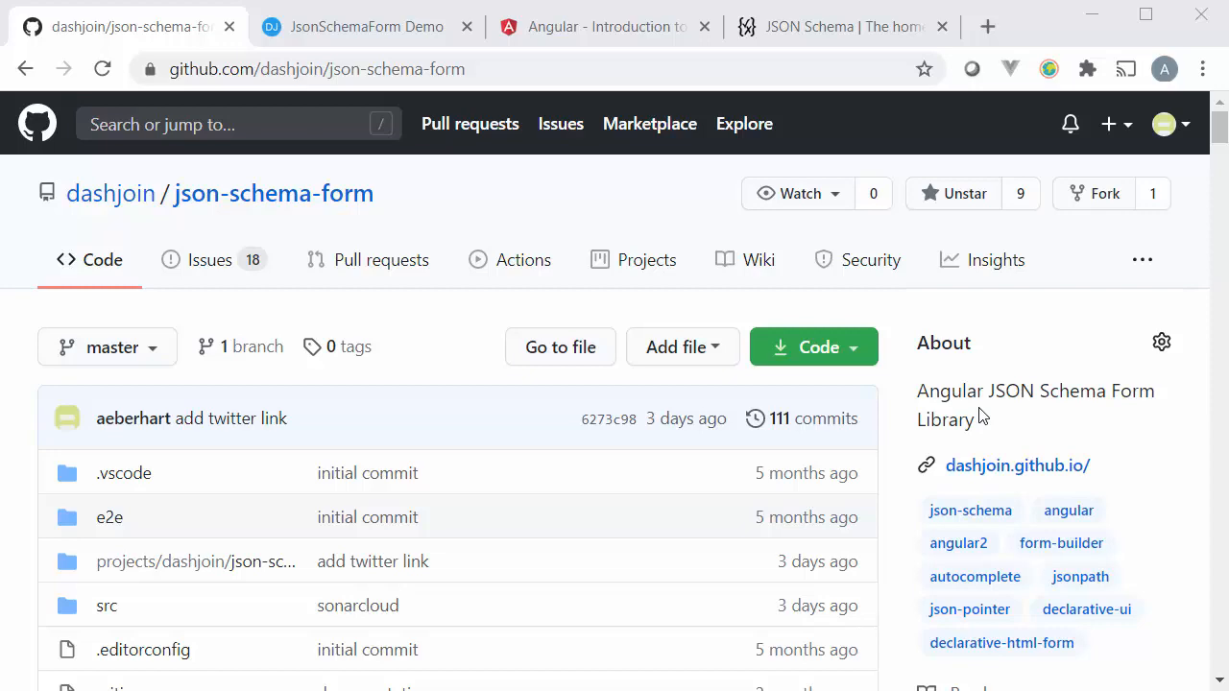
mouse_move(744, 430)
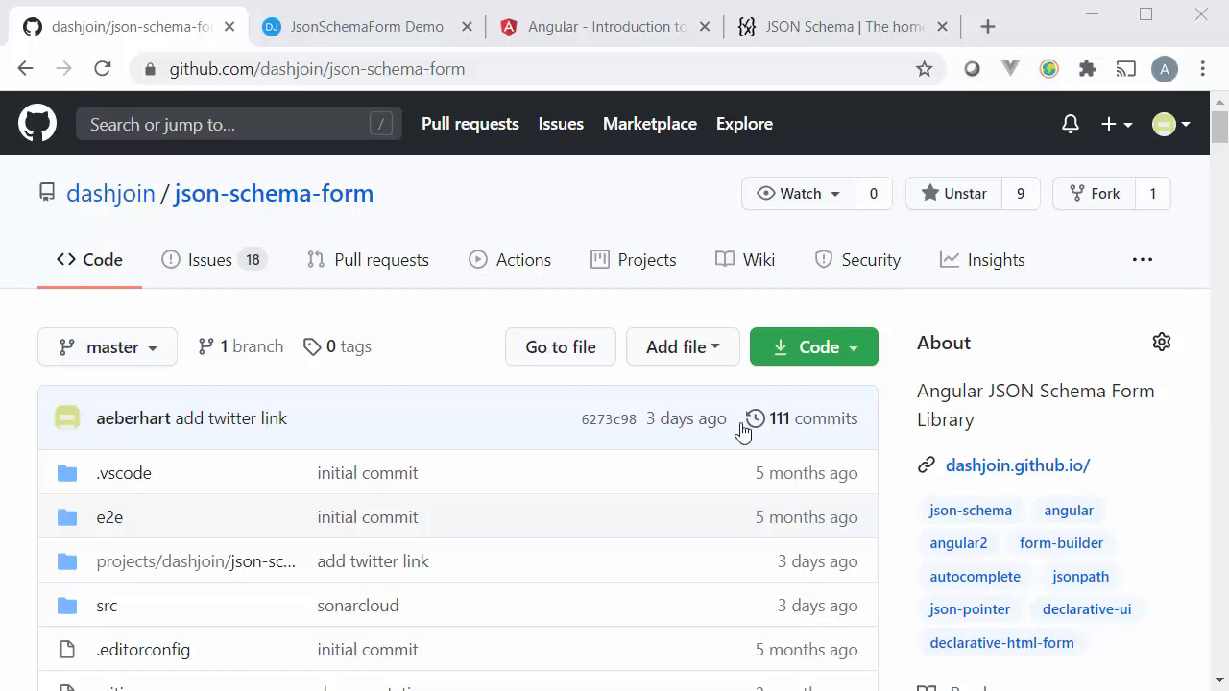
Scroll past the repository file list to the README's component diagram and goals.
scroll("down", 3)
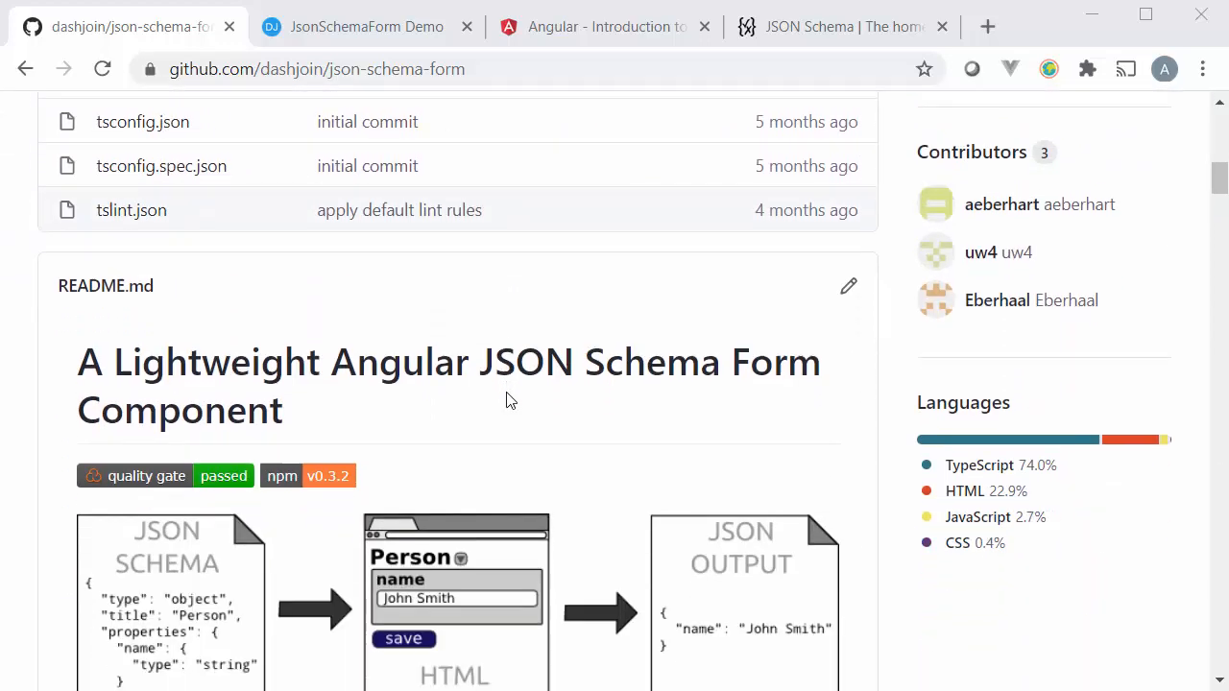
scroll("down", 3)
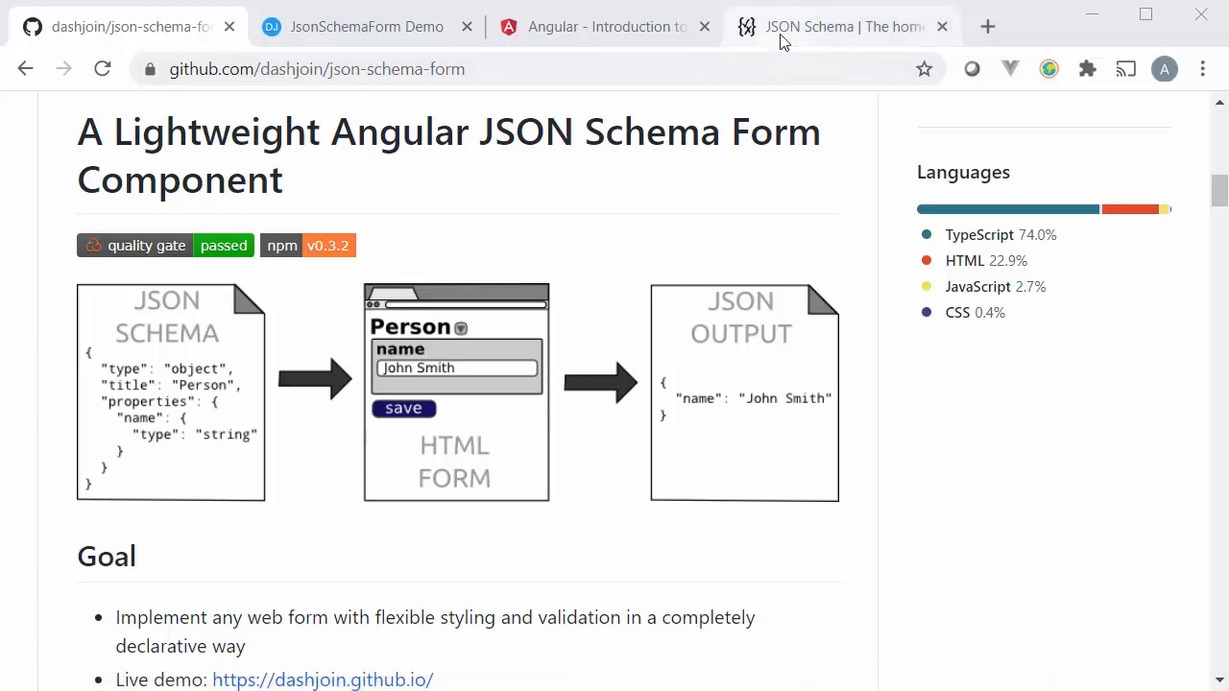
Show the json-schema.org homepage with the new draft announcement and version 2019-09.
left_click(840, 27)
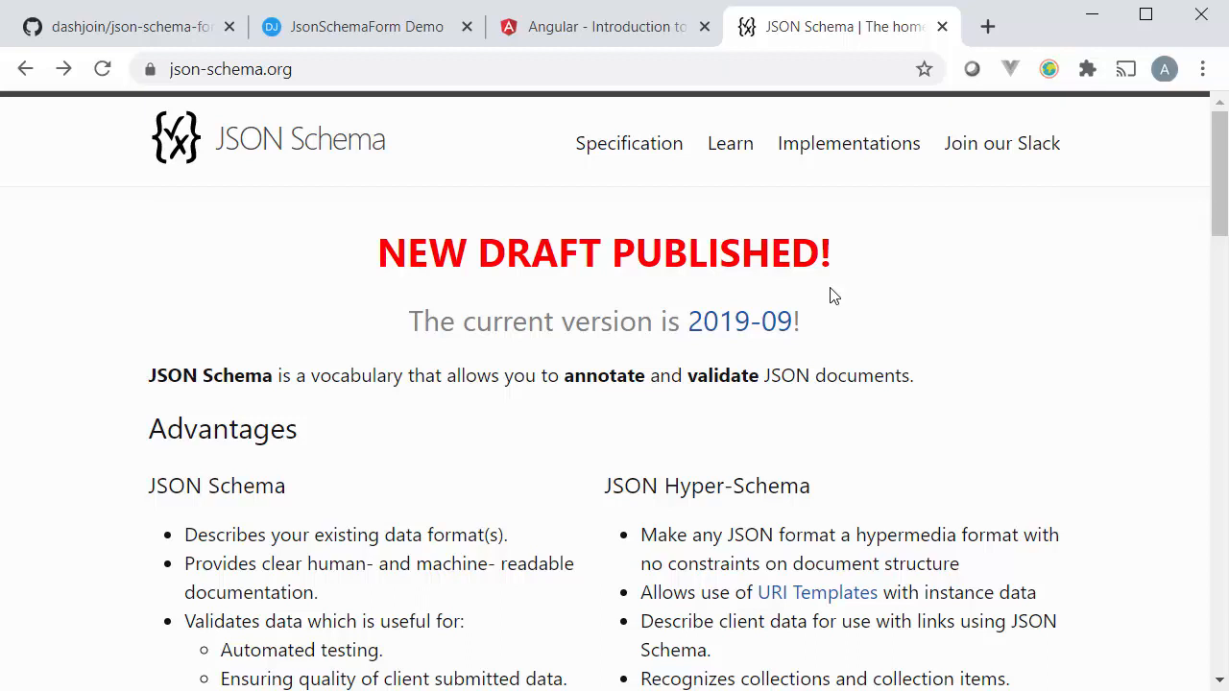
mouse_move(856, 280)
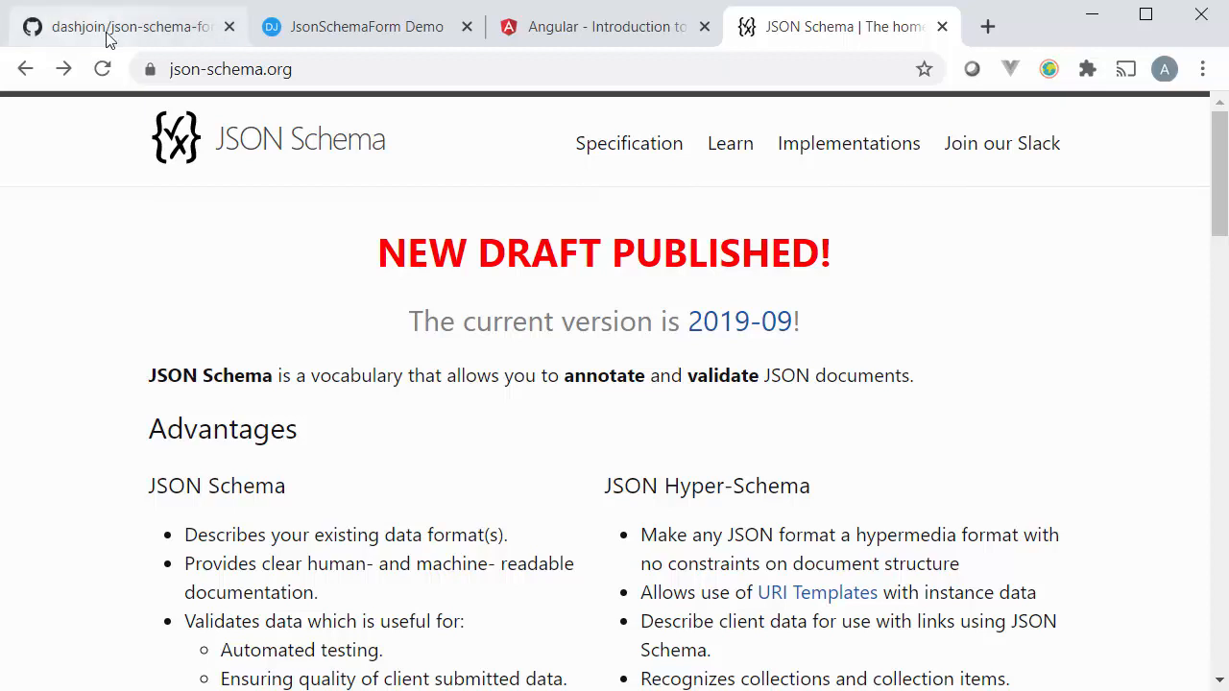
Go back to the dashjoin/json-schema-form README and reach its Goal section with demo links.
left_click(125, 27)
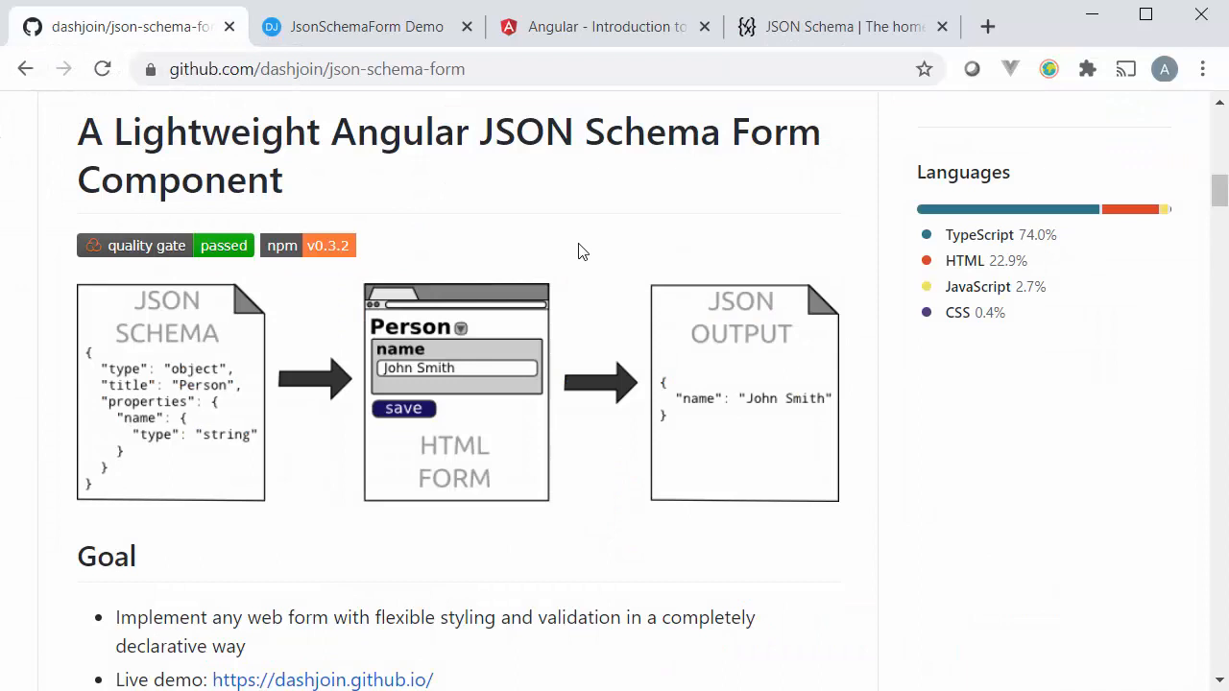
mouse_move(626, 256)
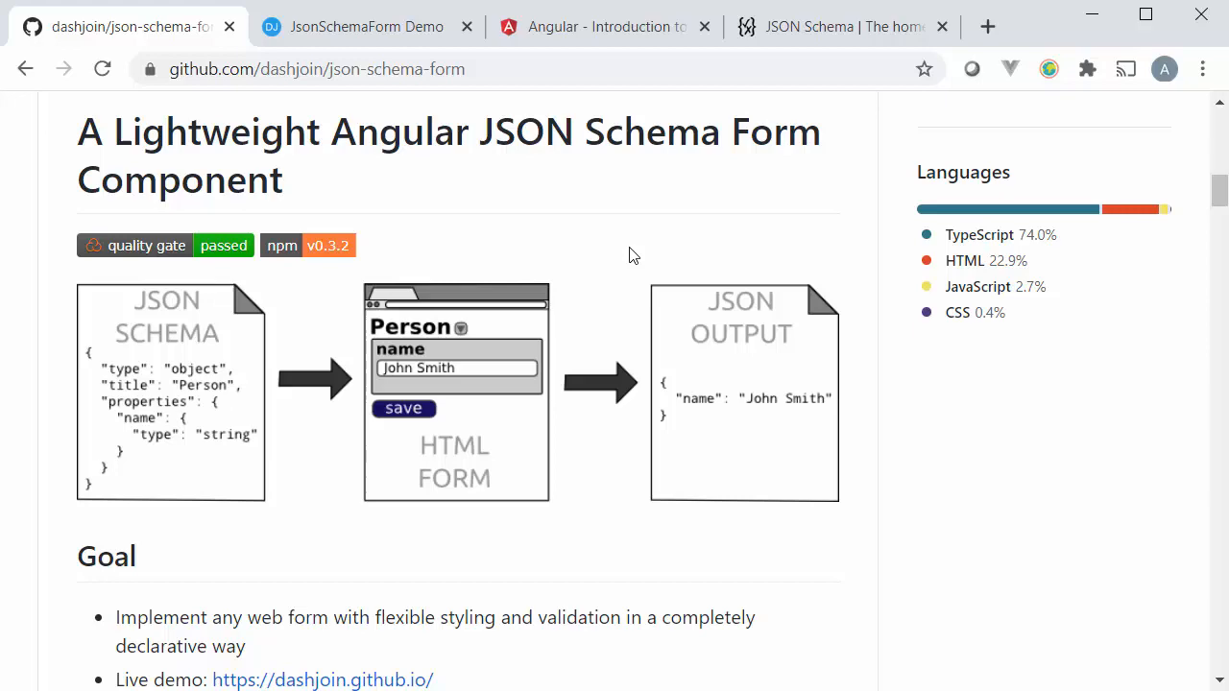
scroll("down", 3)
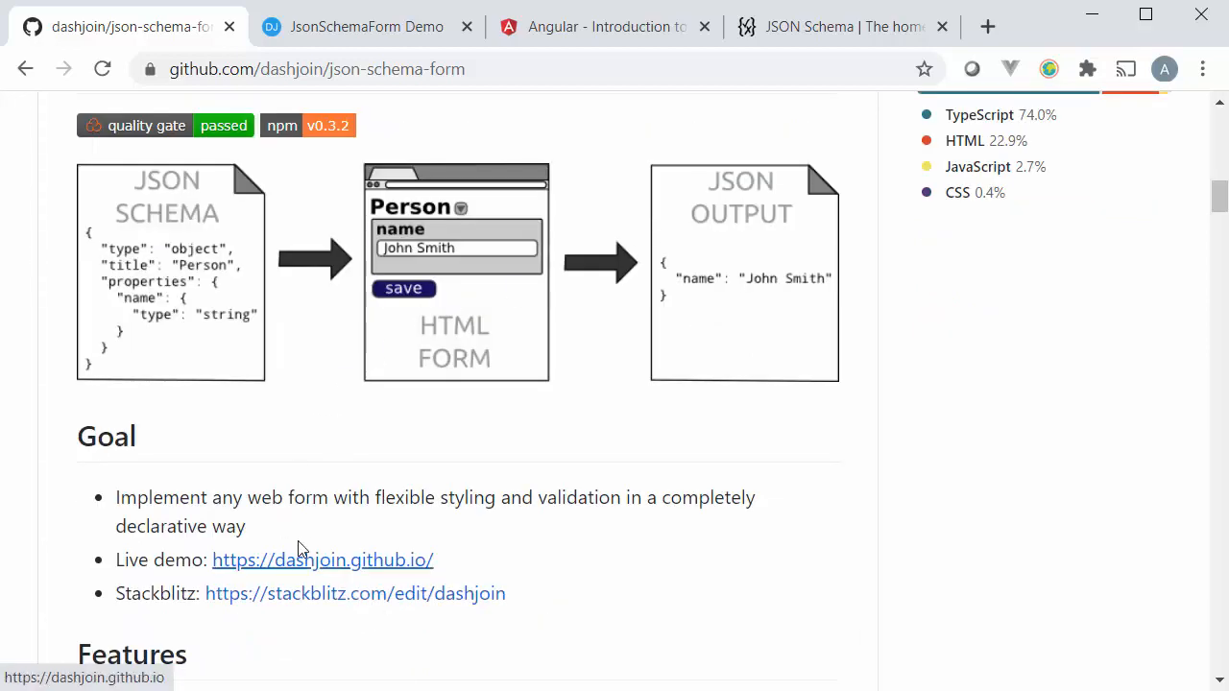
mouse_move(286, 181)
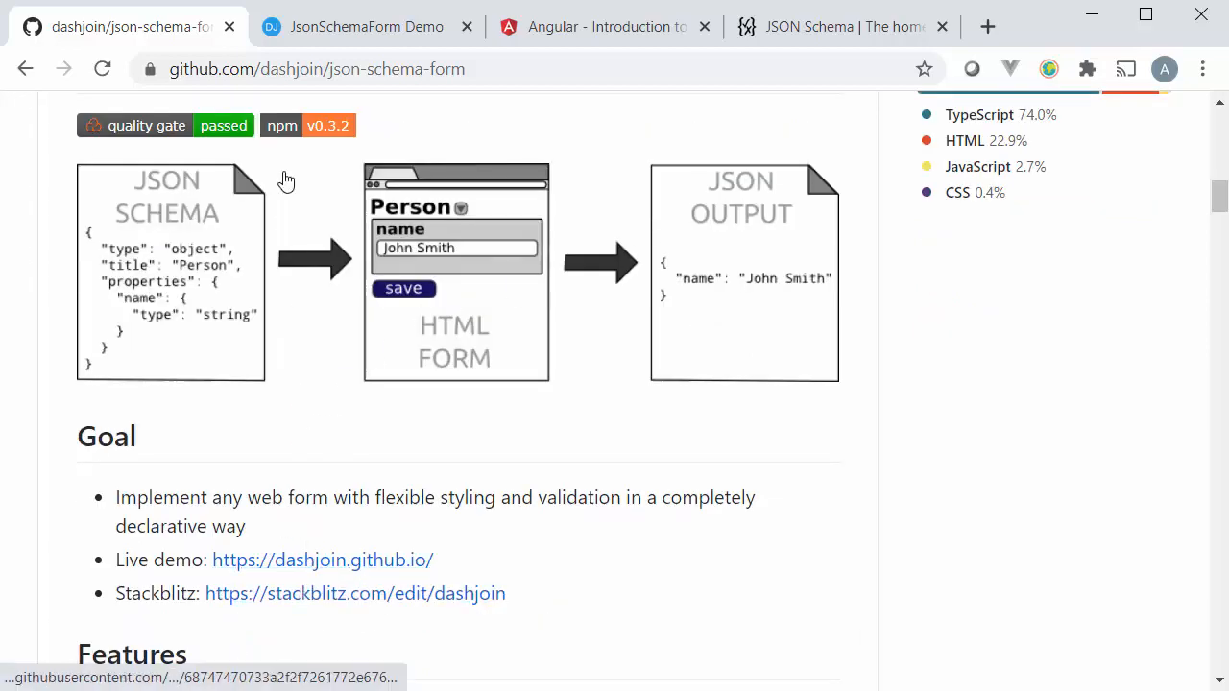
Launch the live demo, highlight the simplest string schema, and reveal the rendered valid "test" form.
left_click(367, 27)
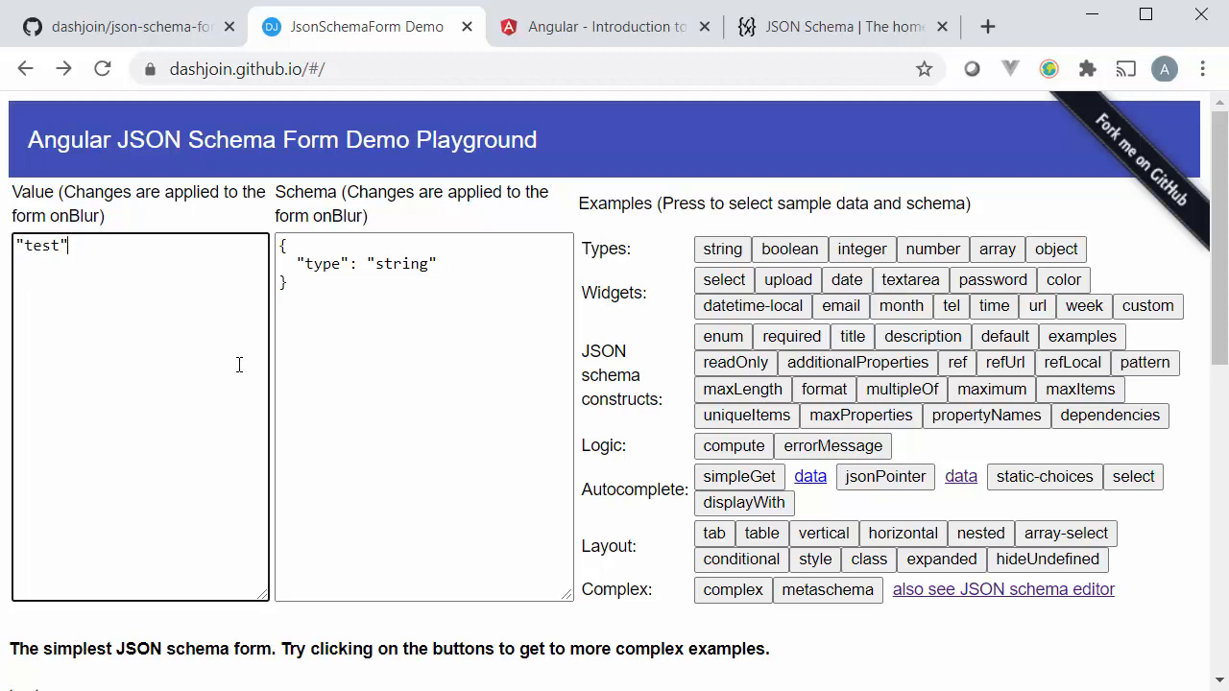
left_click(354, 299)
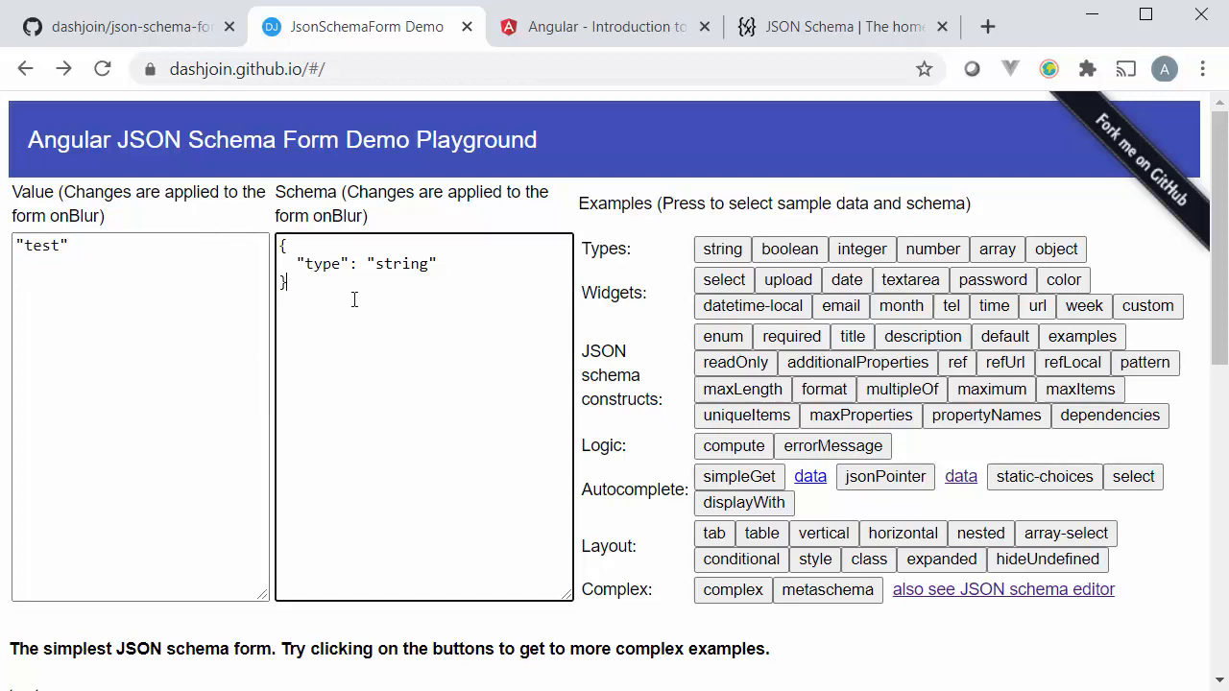
key("ctrl+a")
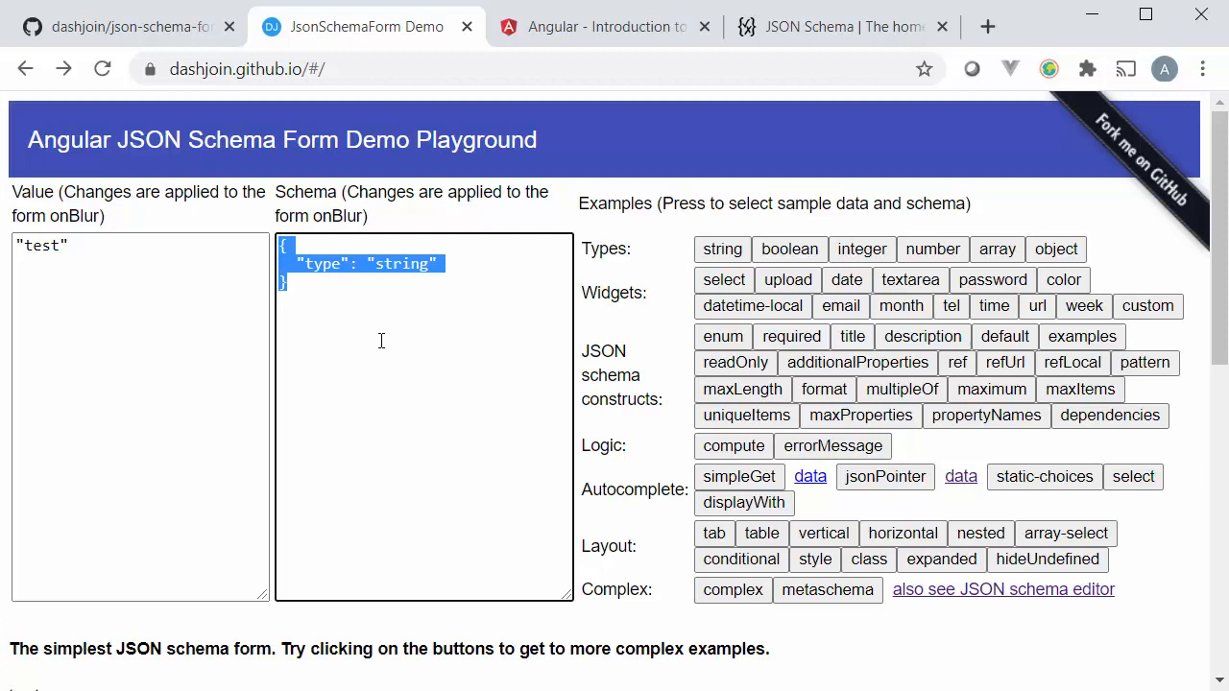
left_click(380, 342)
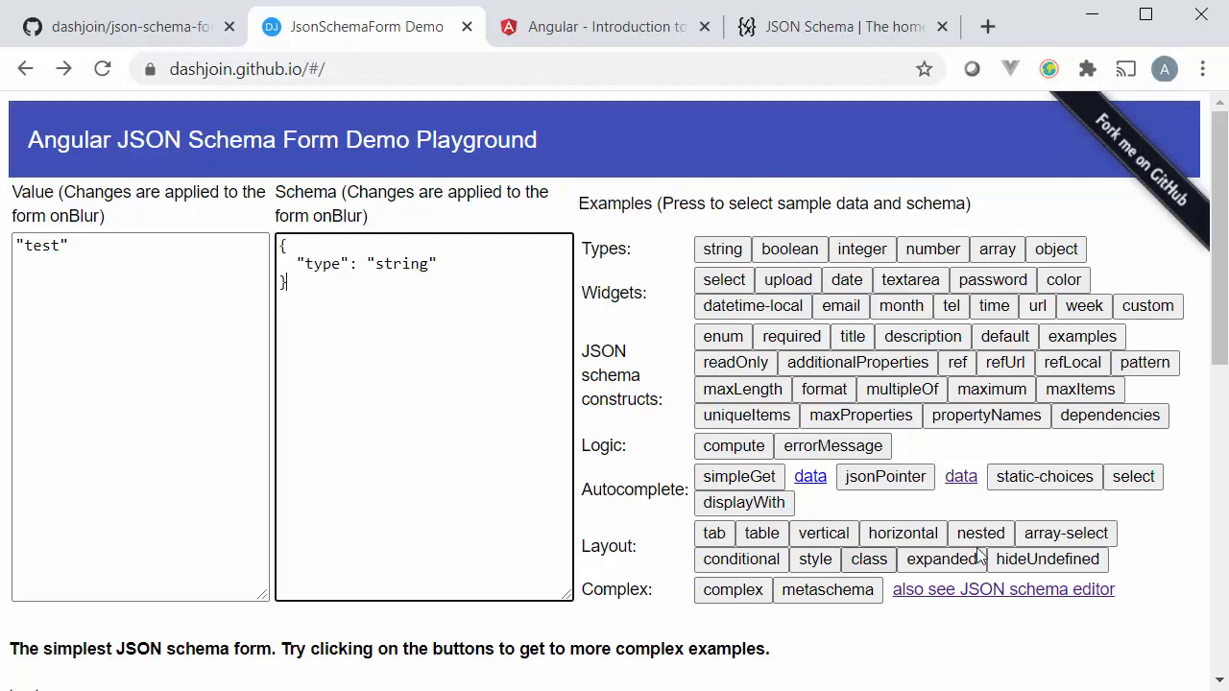
scroll("down", 3)
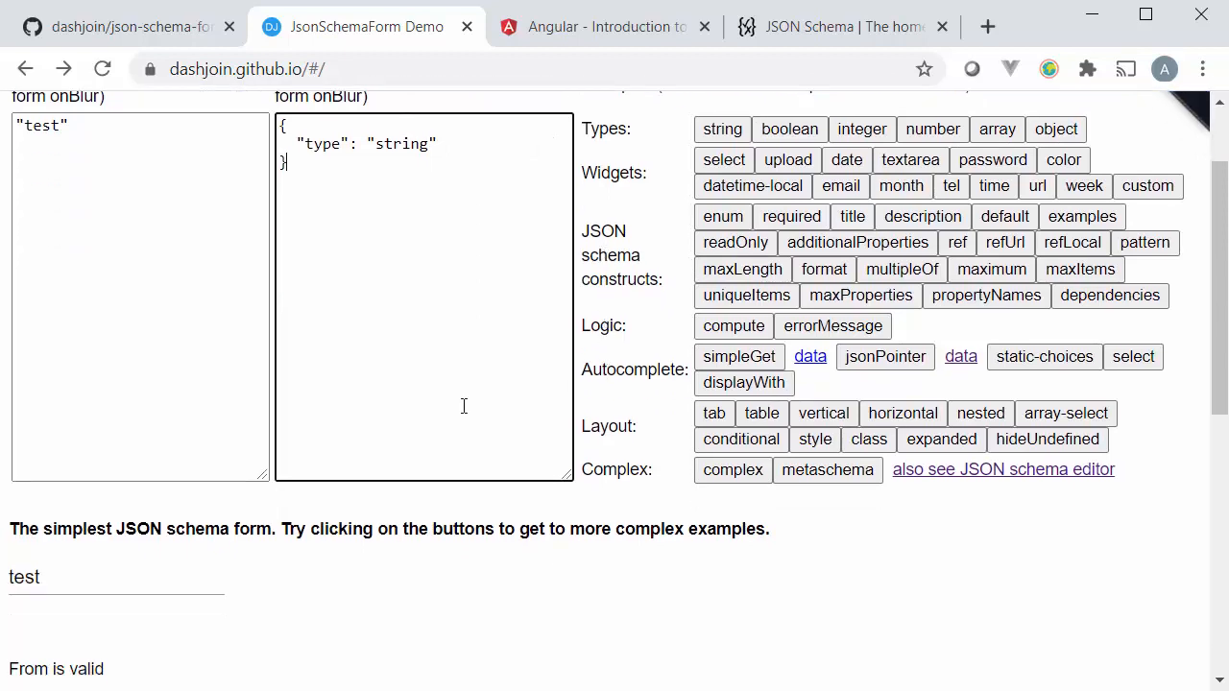
mouse_move(89, 565)
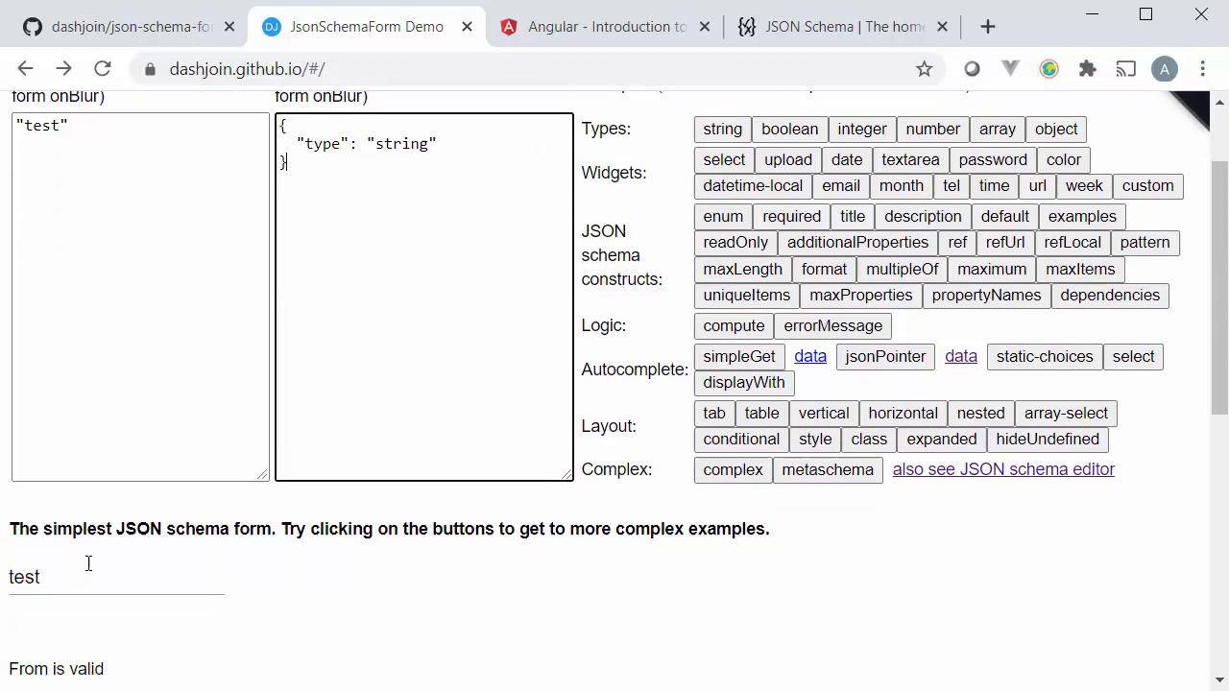
mouse_move(123, 560)
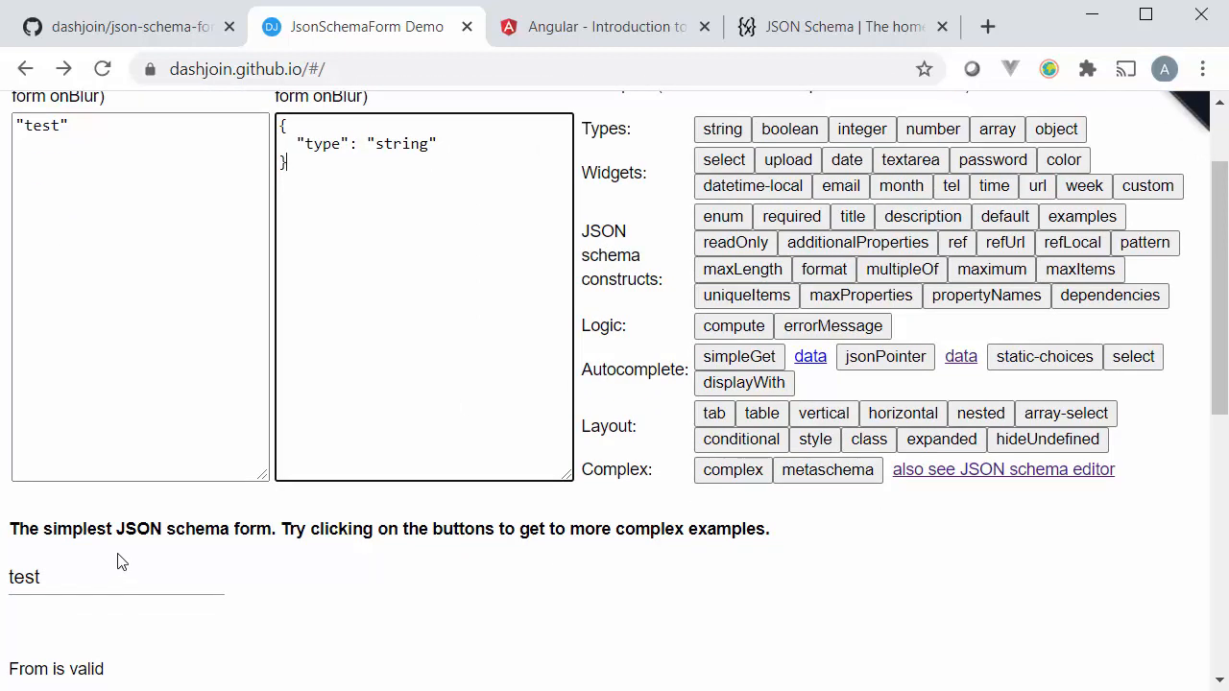
mouse_move(752, 184)
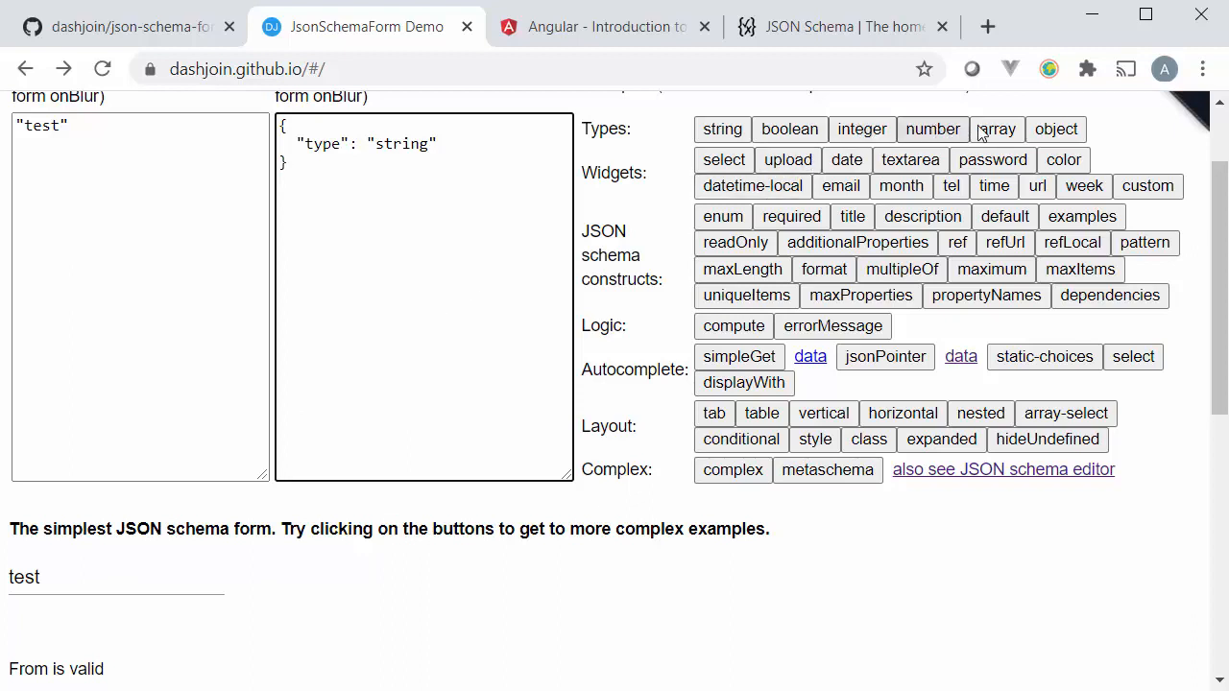
Load the array example, highlight its items definition, and add a third item "c" after a, b.
left_click(996, 128)
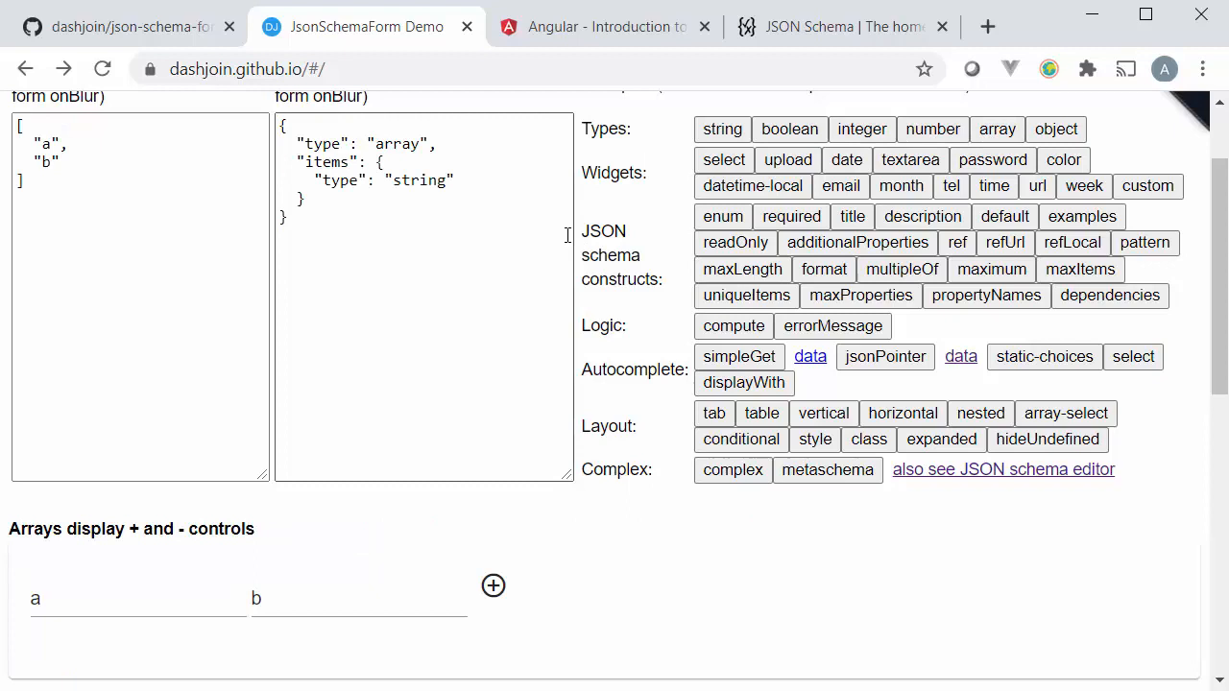
double_click(365, 142)
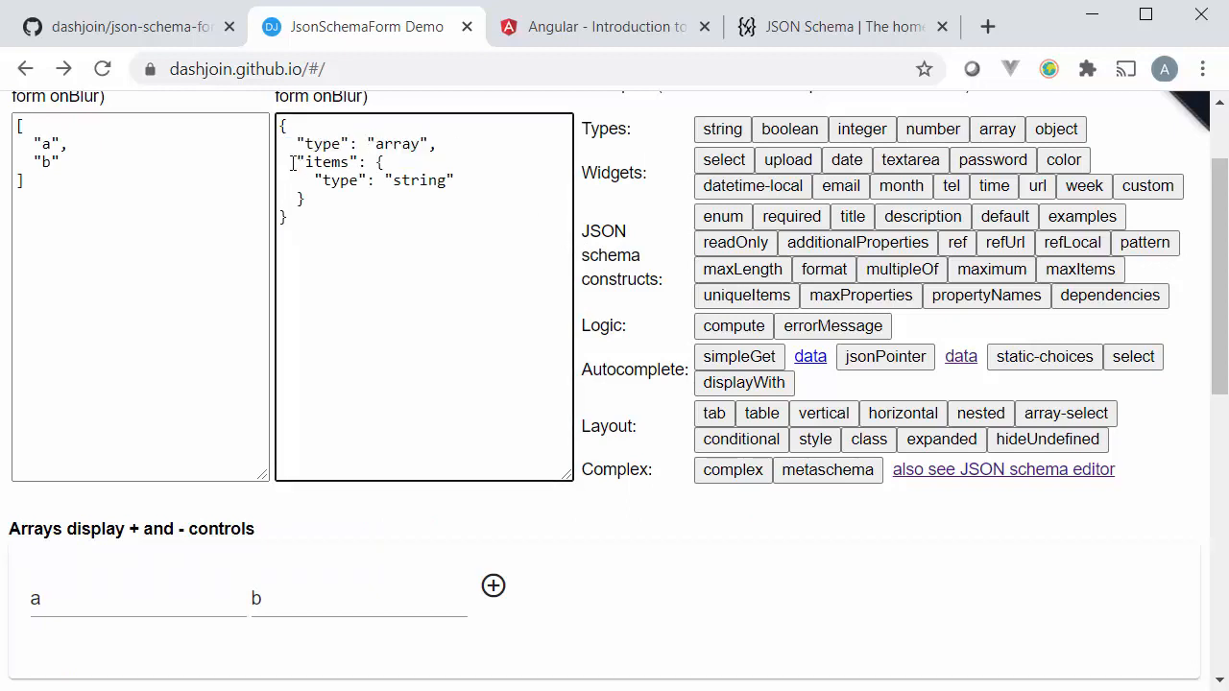
left_click_drag(297, 162, 305, 198)
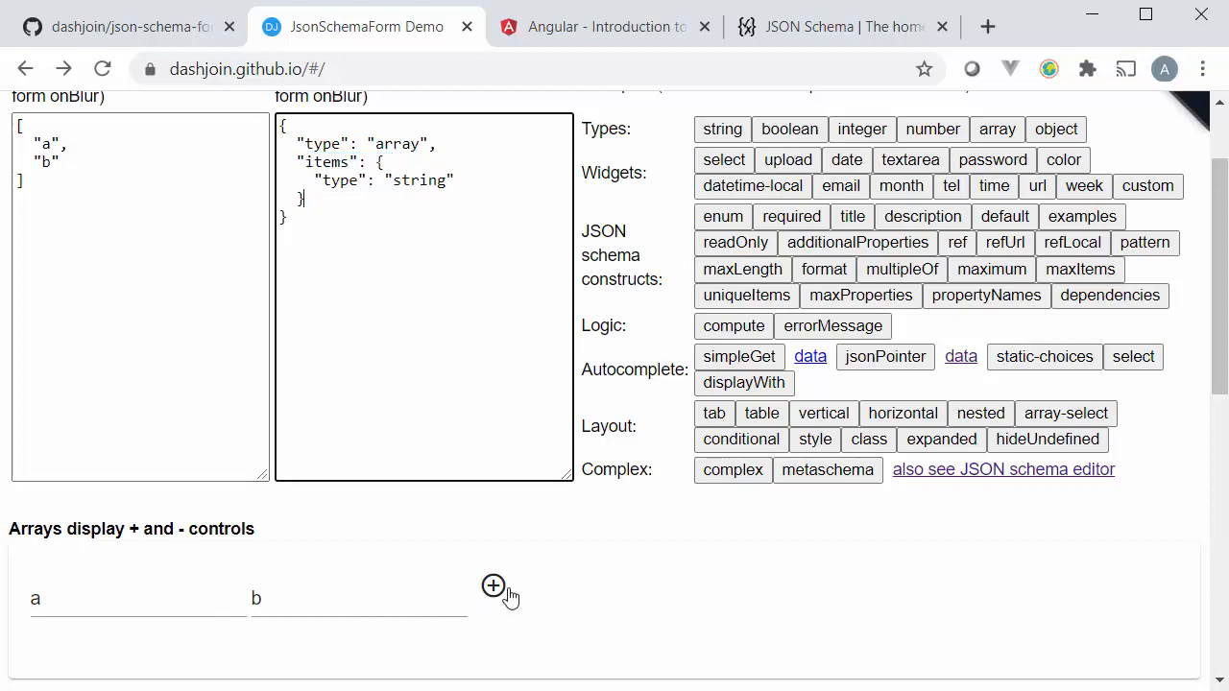
left_click(492, 585)
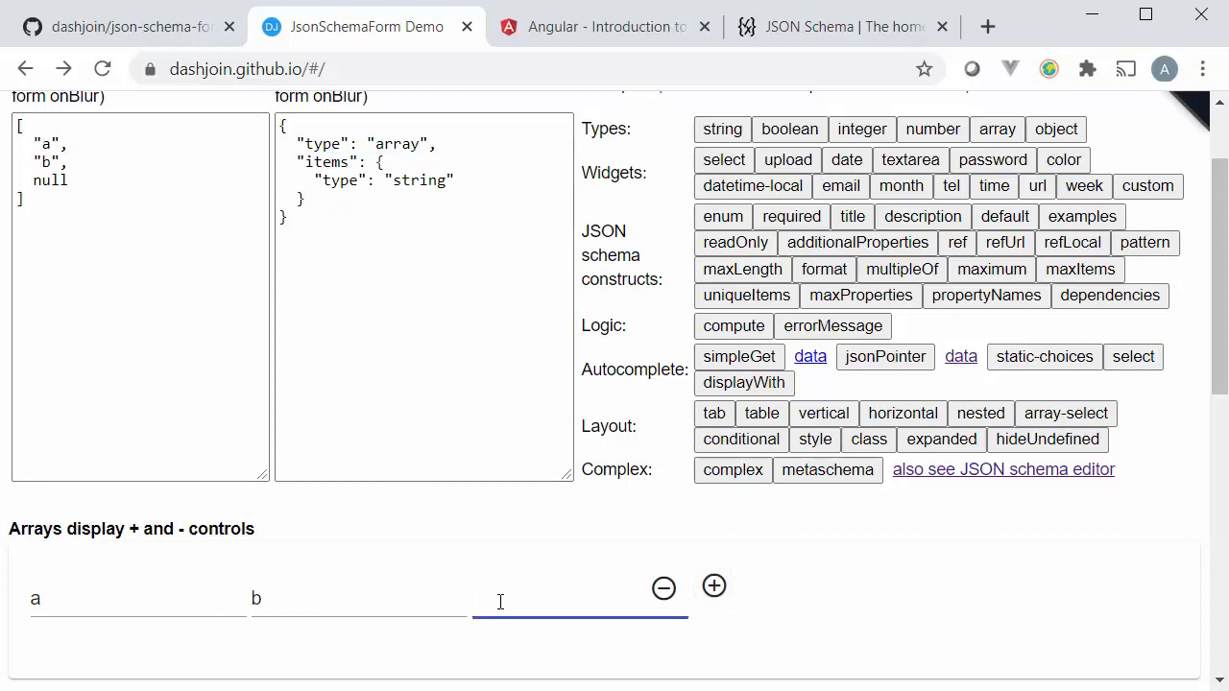
type("c")
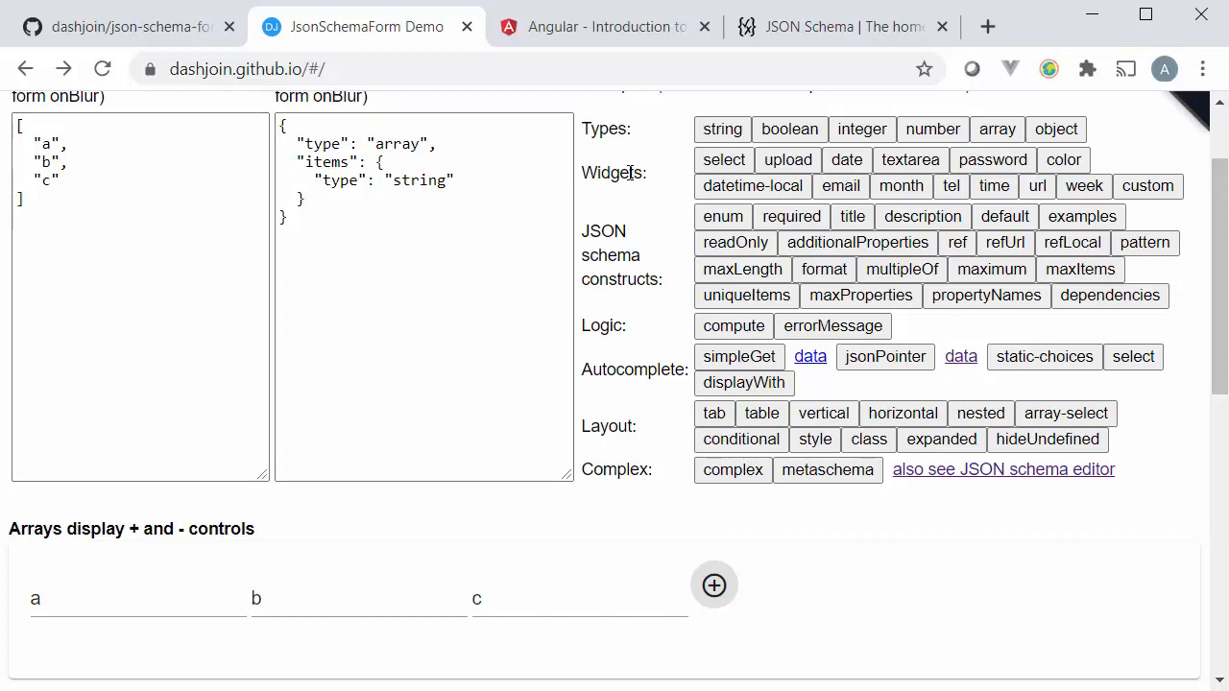
mouse_move(740, 165)
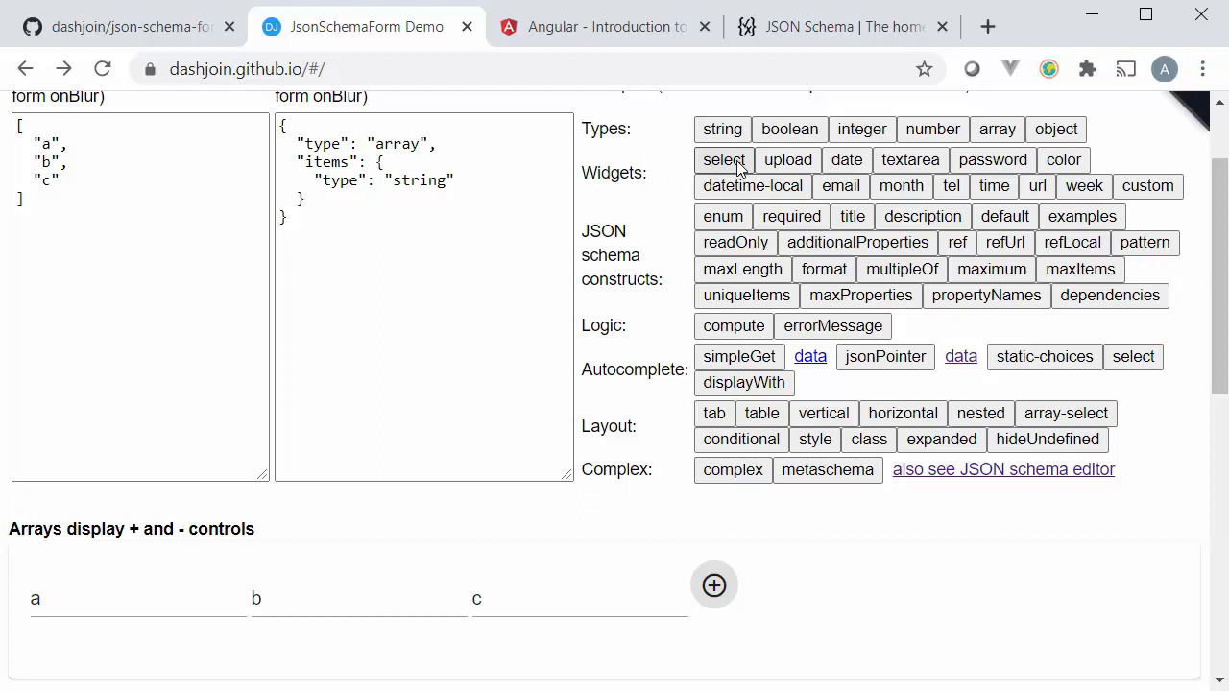
mouse_move(845, 163)
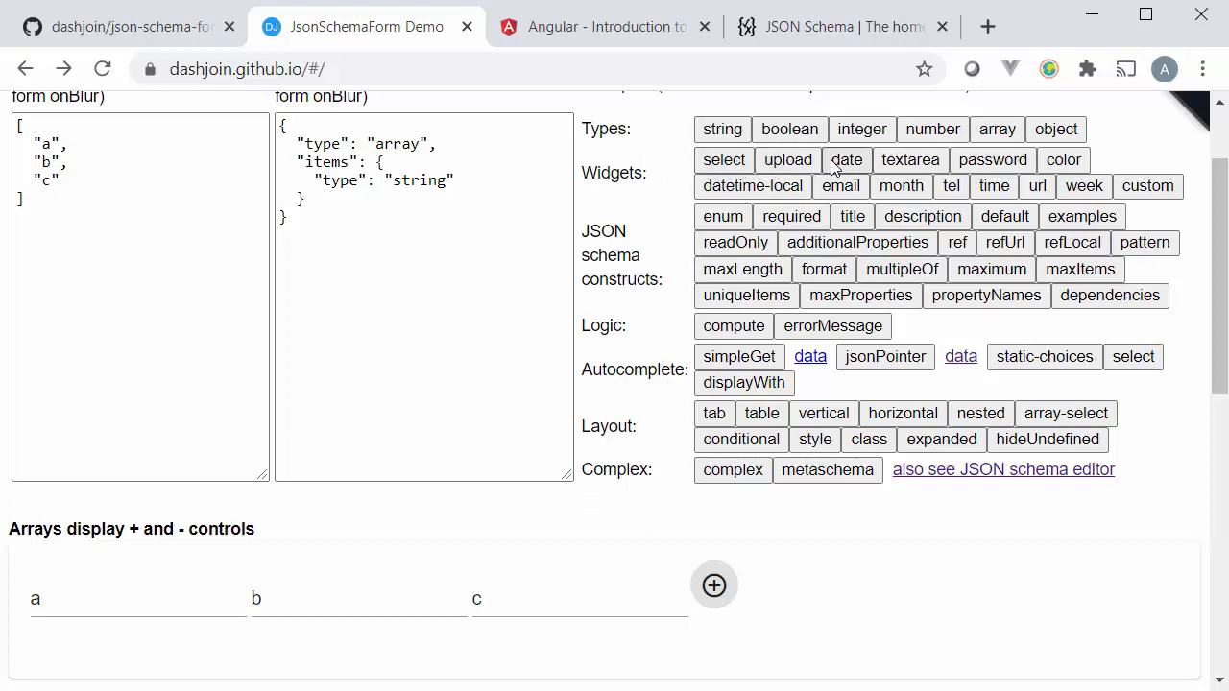
Load the date widget sample and pick a different date from its calendar.
left_click(845, 160)
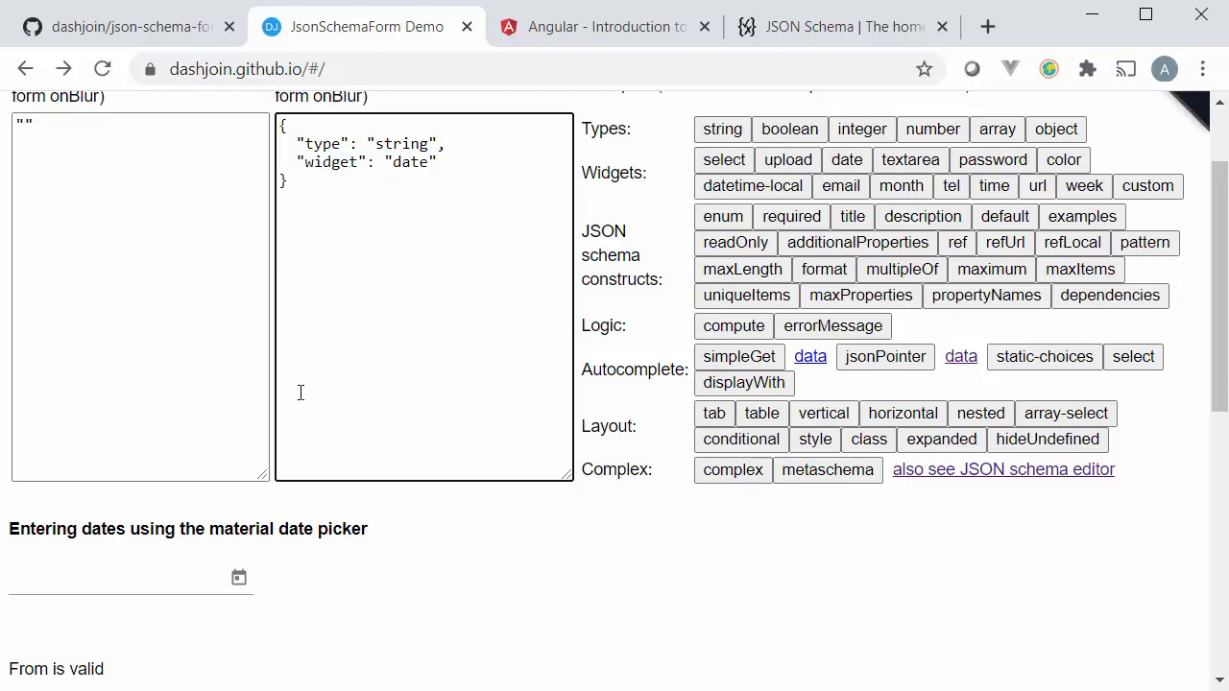
left_click(238, 576)
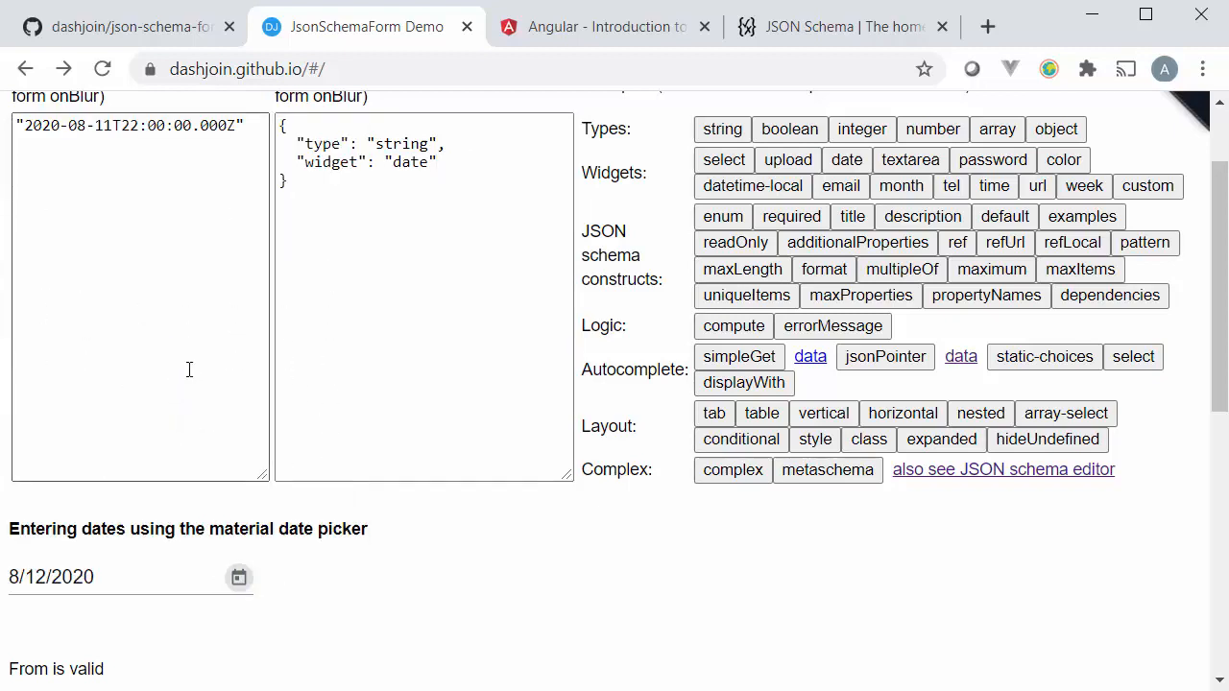
left_click(238, 576)
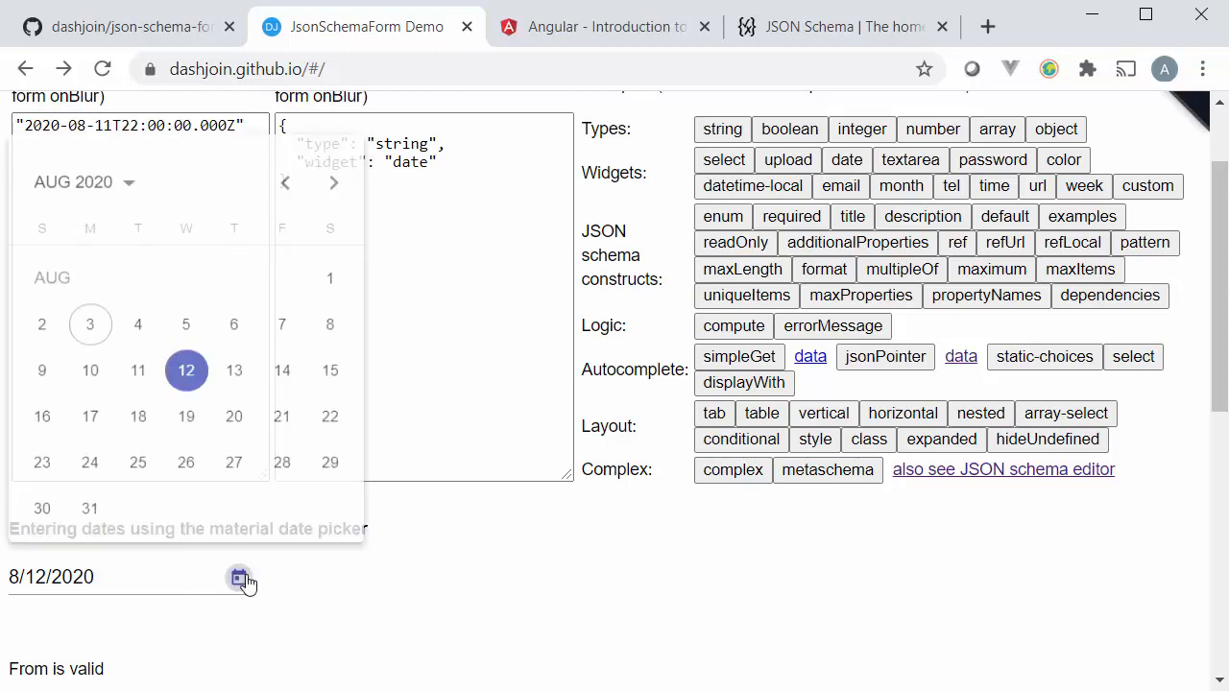
left_click(285, 183)
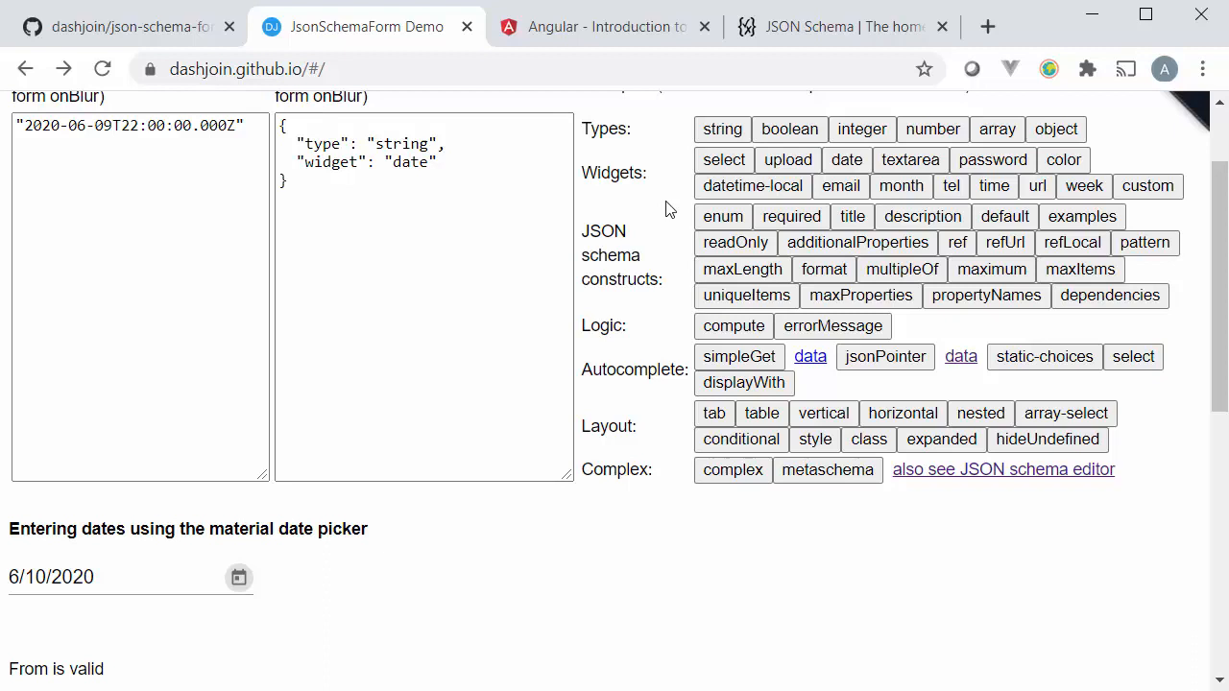
mouse_move(791, 169)
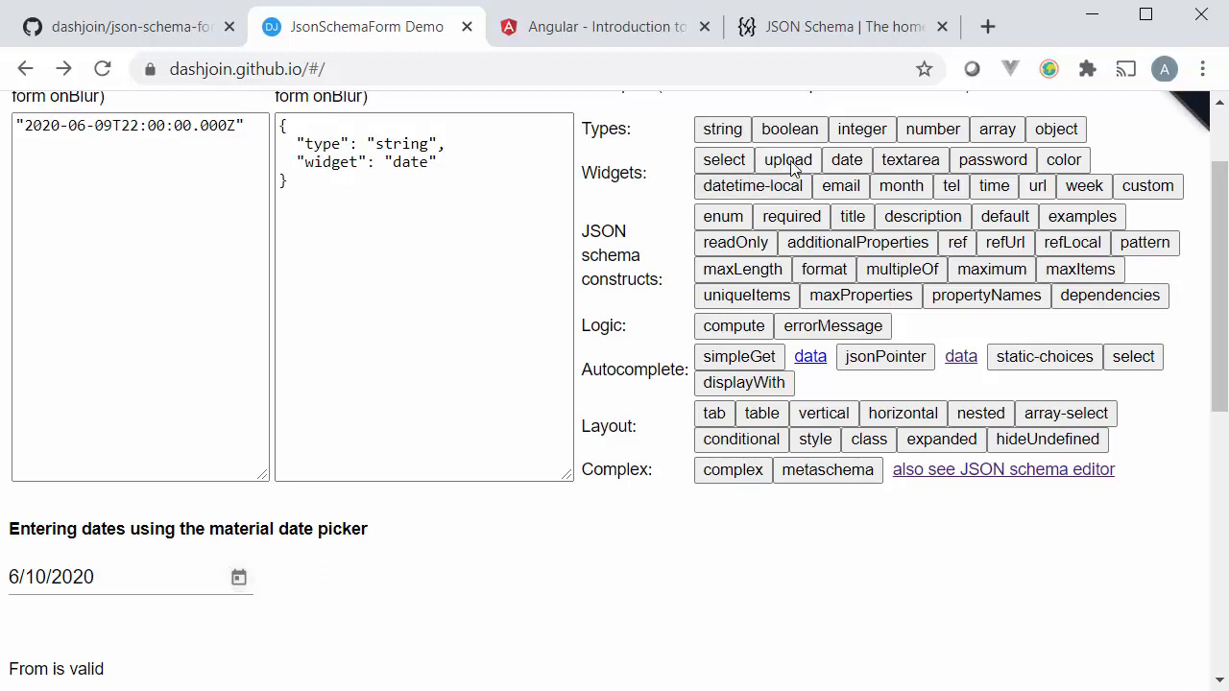
left_click(787, 160)
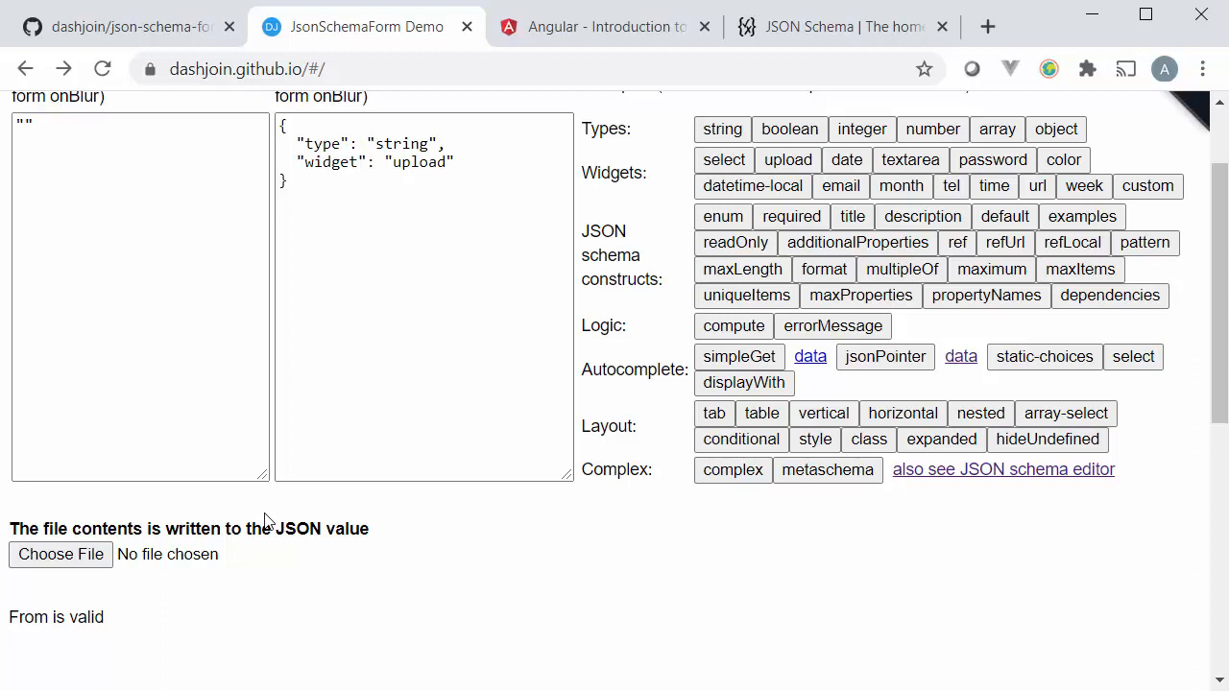
mouse_move(684, 215)
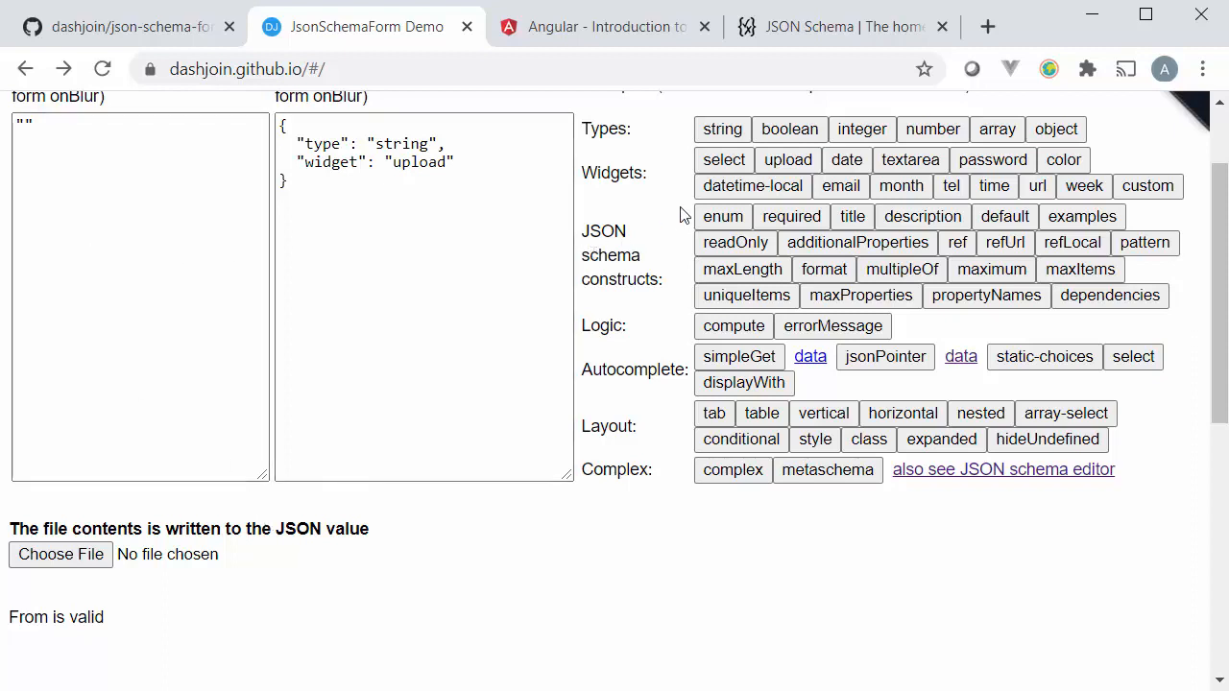
mouse_move(964, 171)
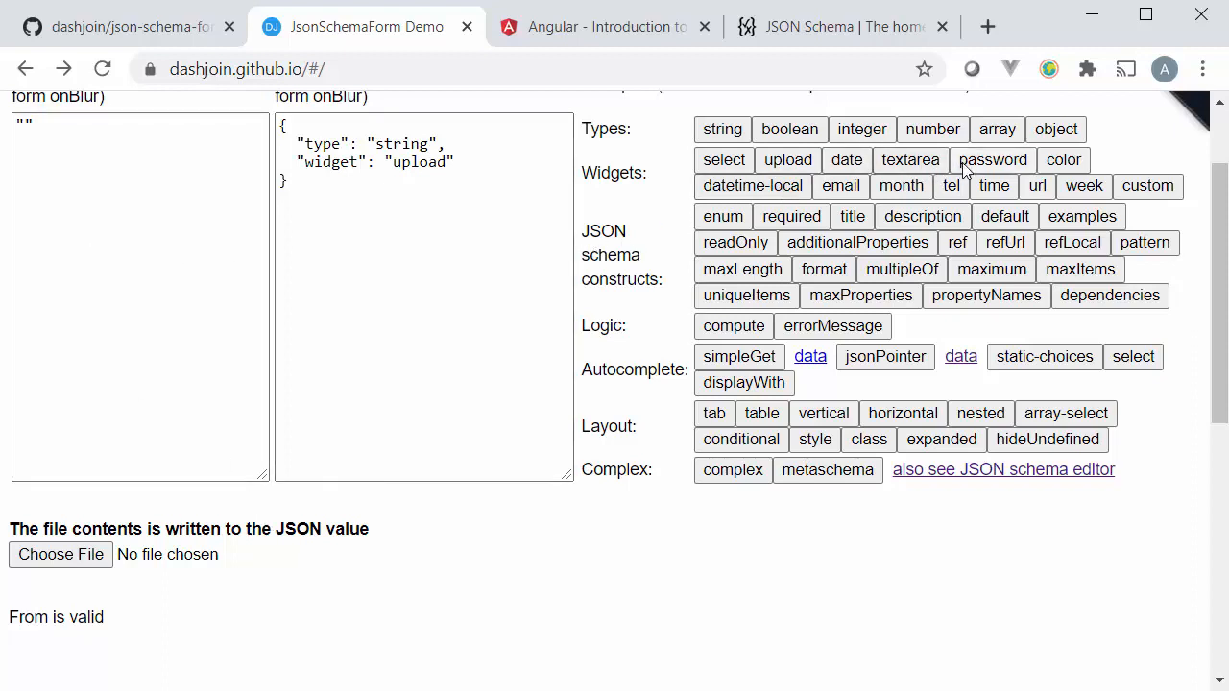
Load the password widget example and extend the hidden password to "secretggg".
left_click(990, 160)
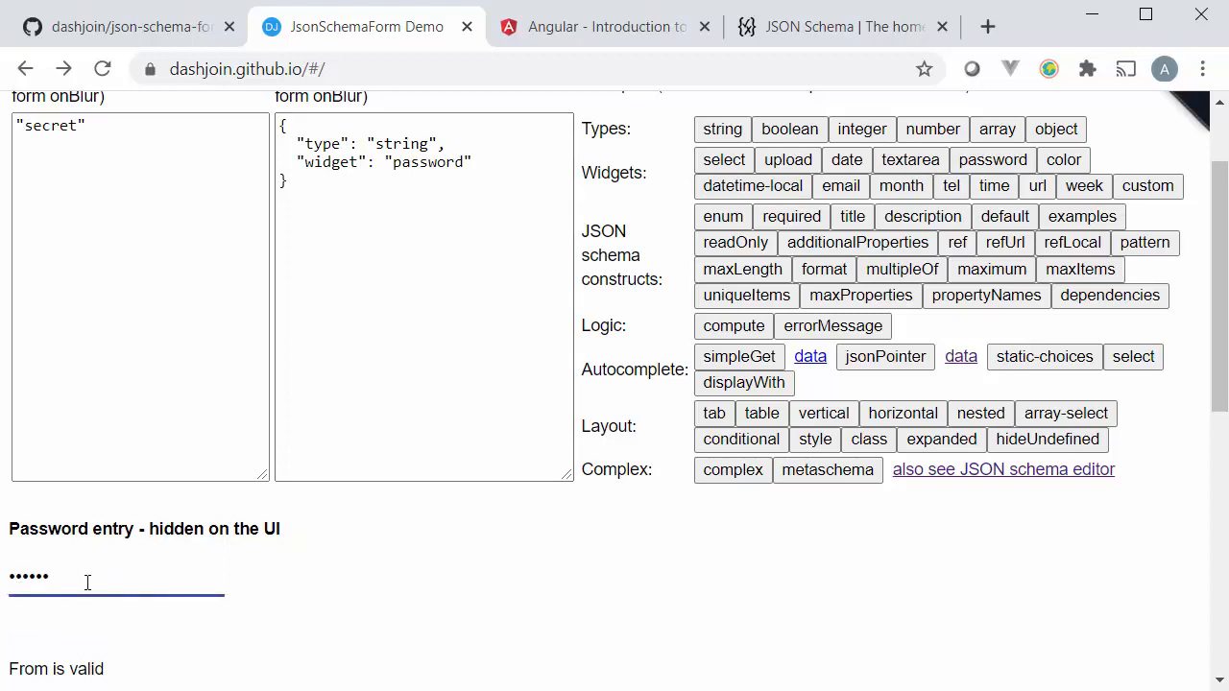
type("ggg")
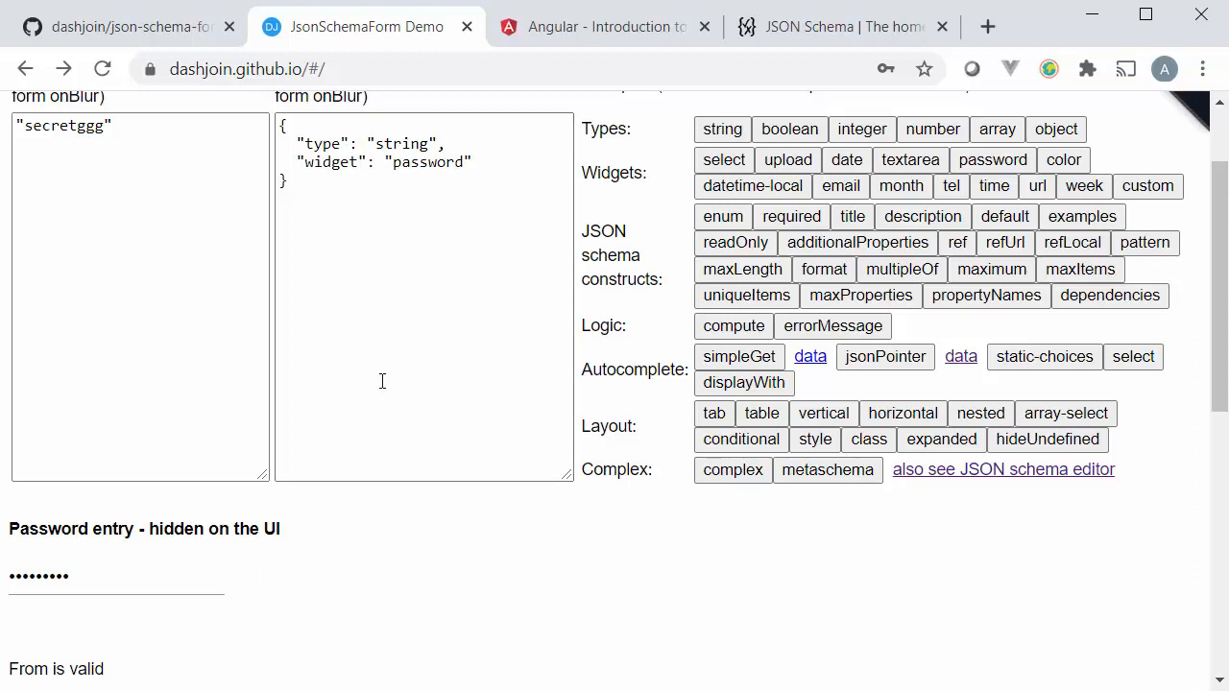
mouse_move(652, 234)
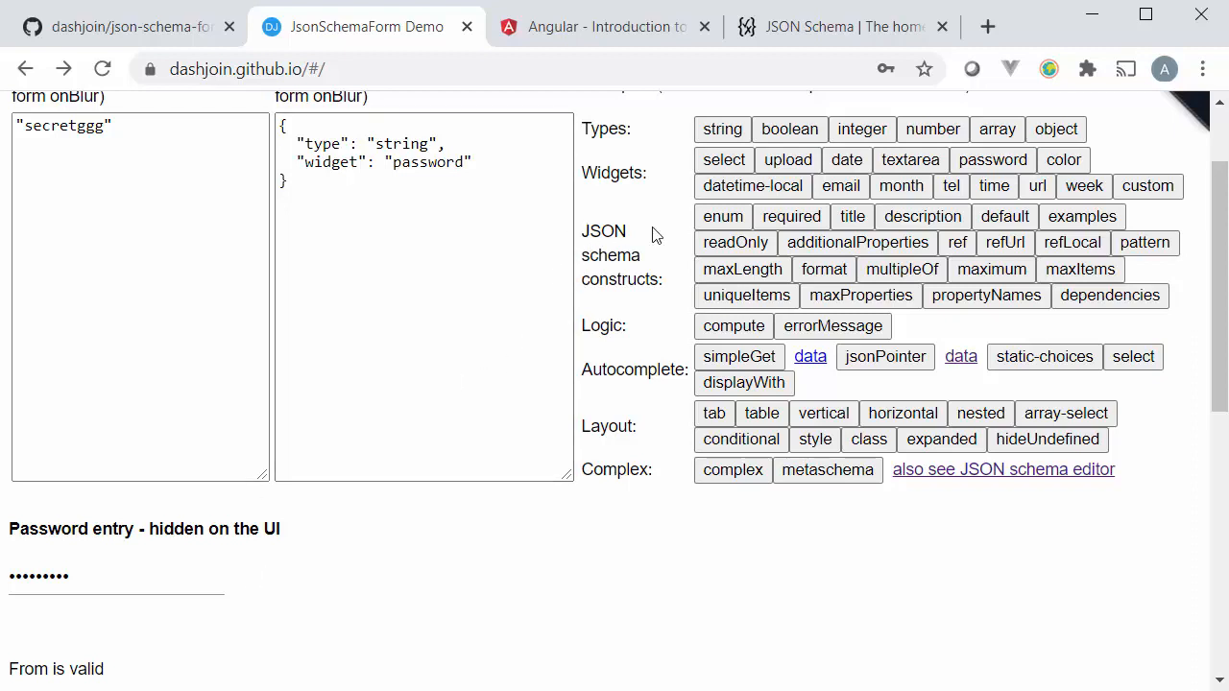
View the enum example, then the required-fields example, entering id "ggg" to clear the required warning.
left_click(722, 215)
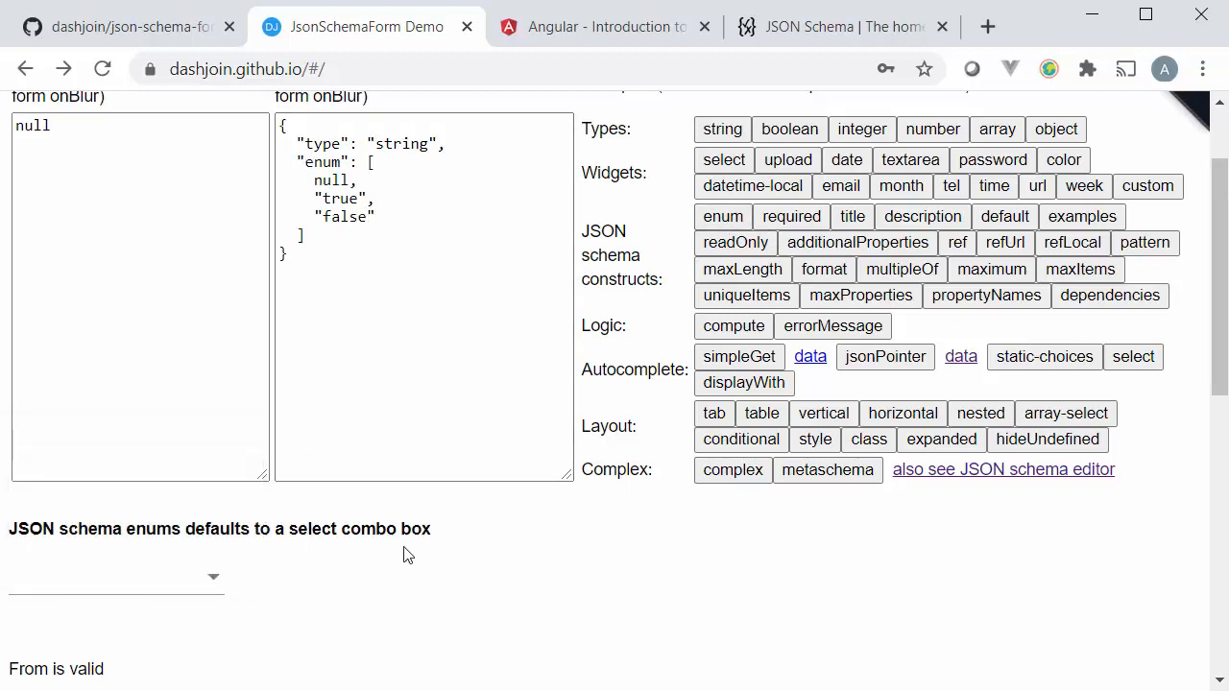
mouse_move(791, 215)
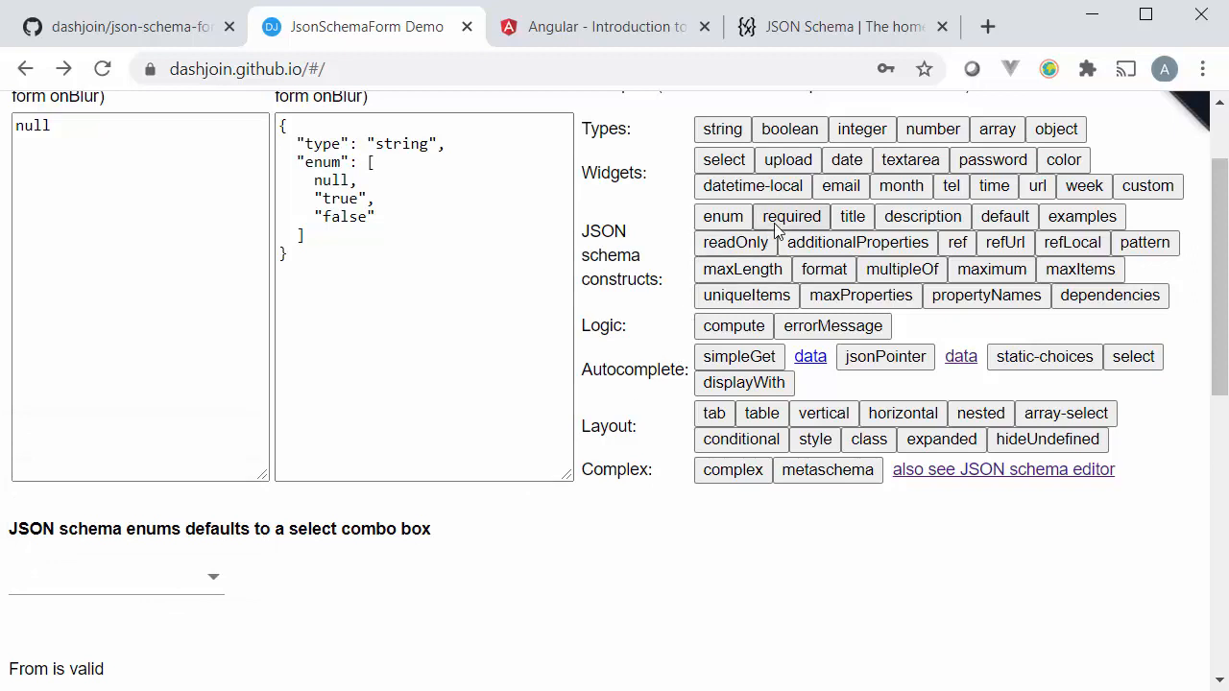
left_click(790, 215)
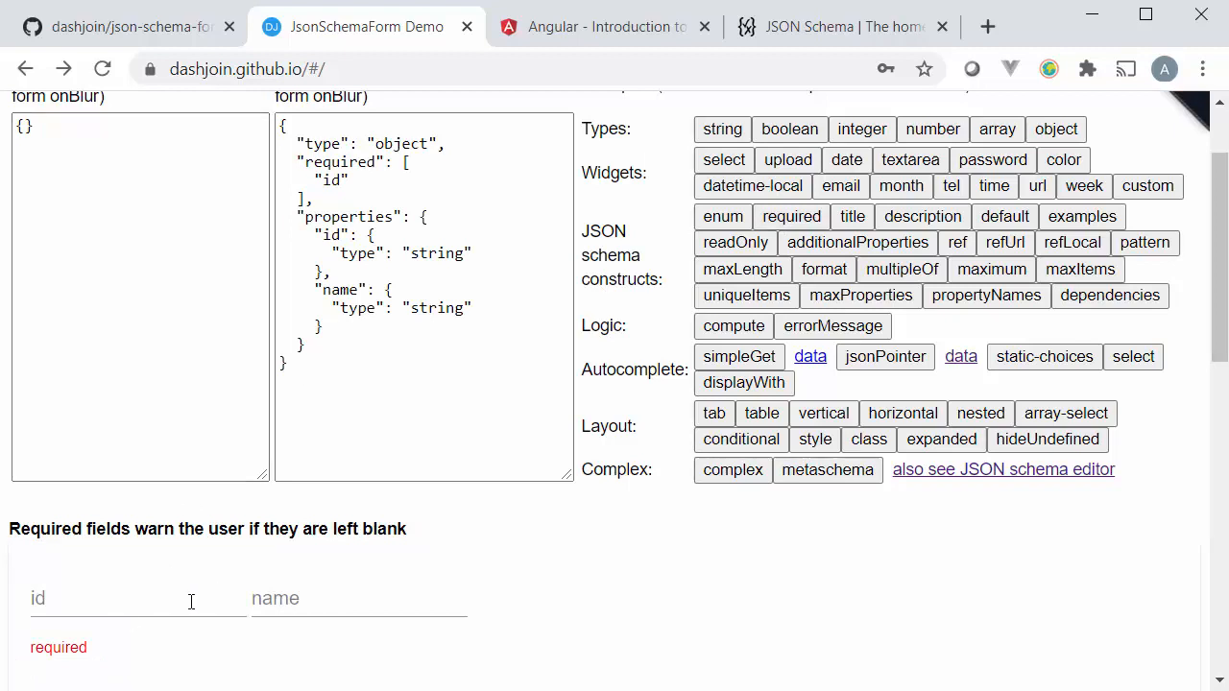
left_click(138, 599)
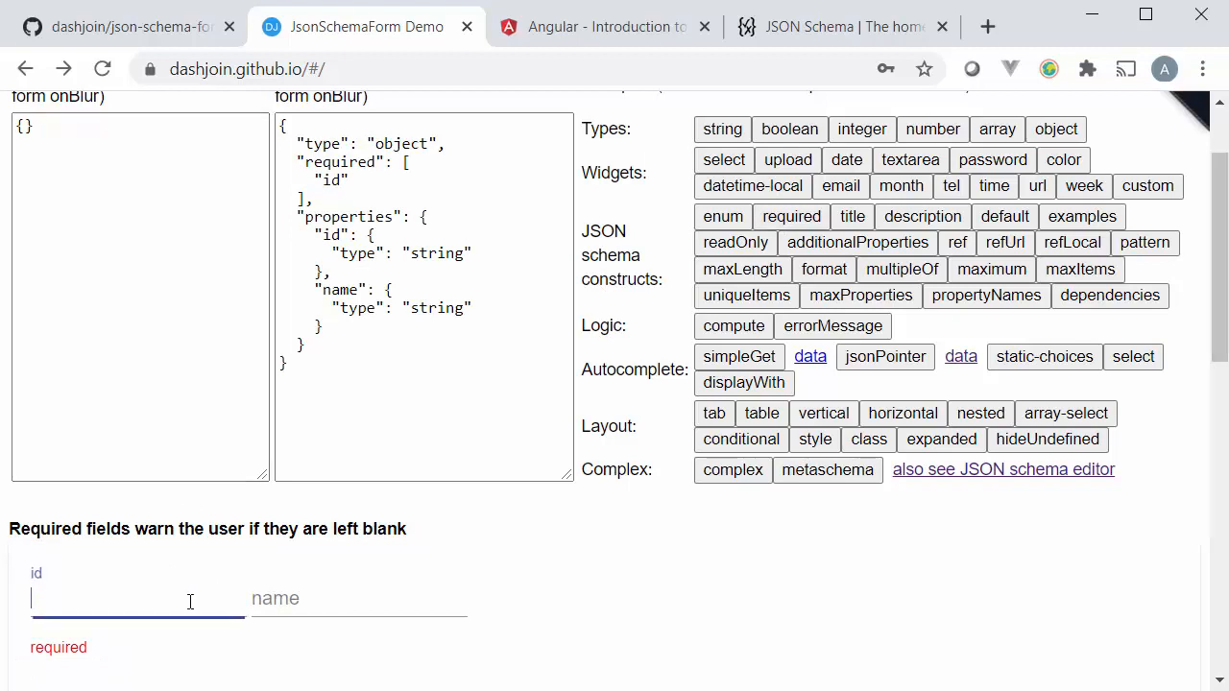
type("ggg")
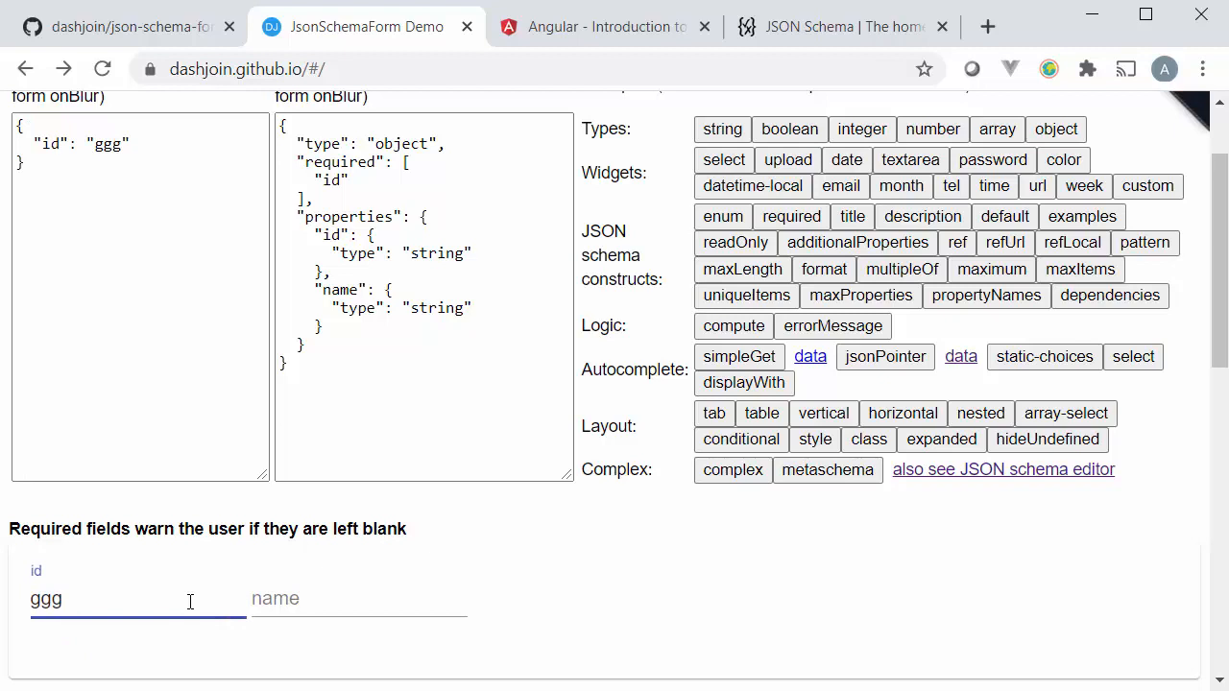
scroll("down", 3)
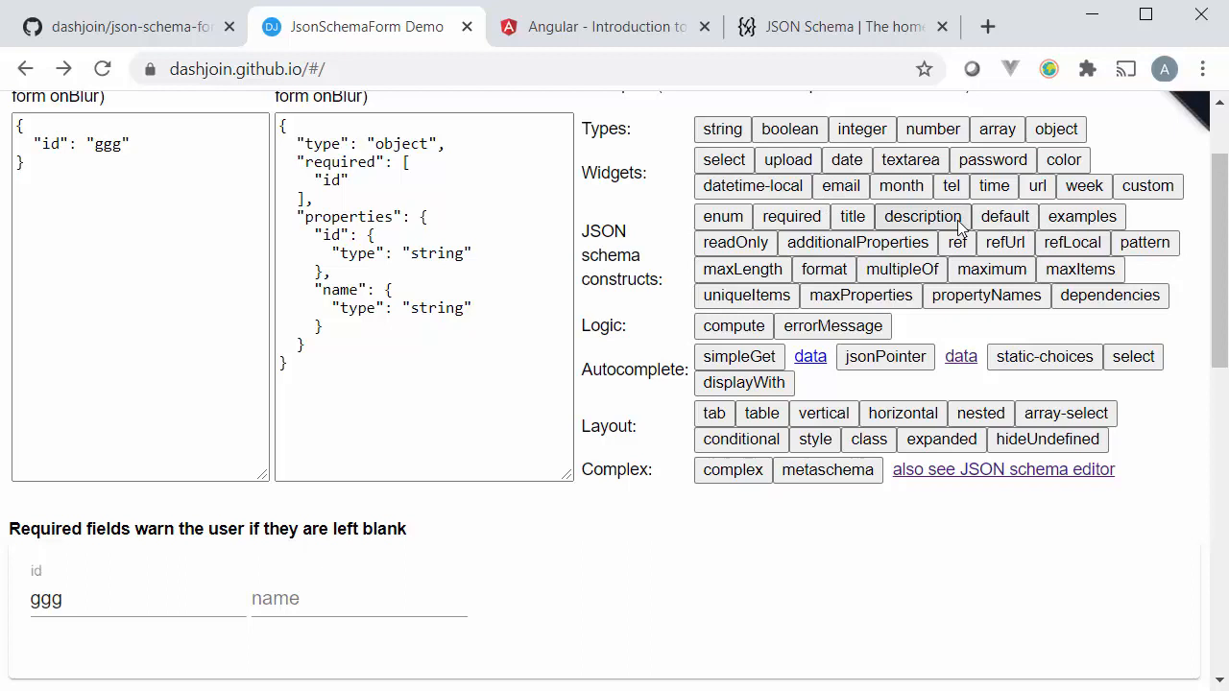
mouse_move(875, 269)
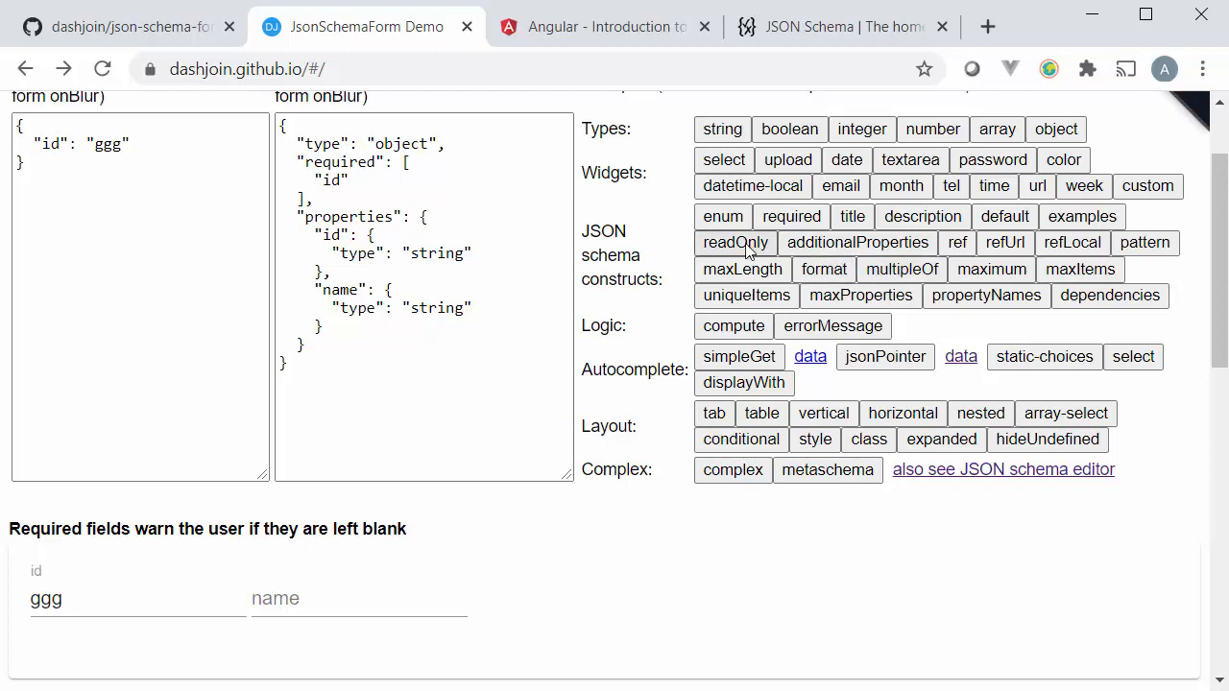
mouse_move(1004, 215)
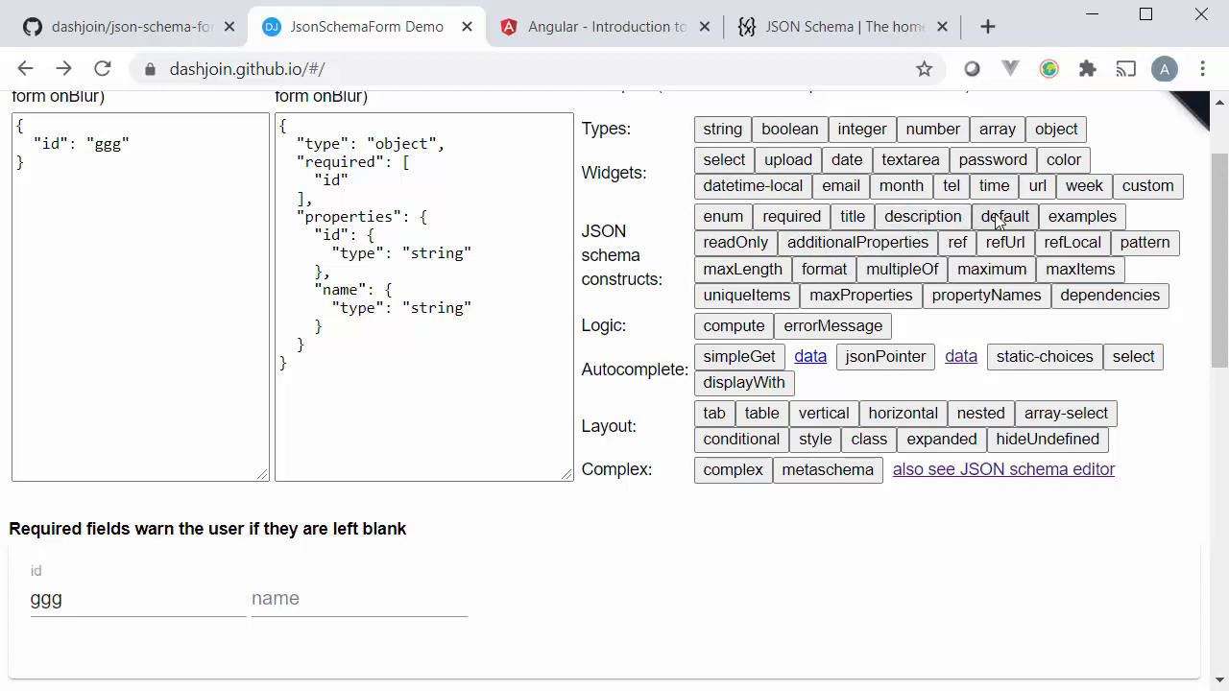
mouse_move(1081, 215)
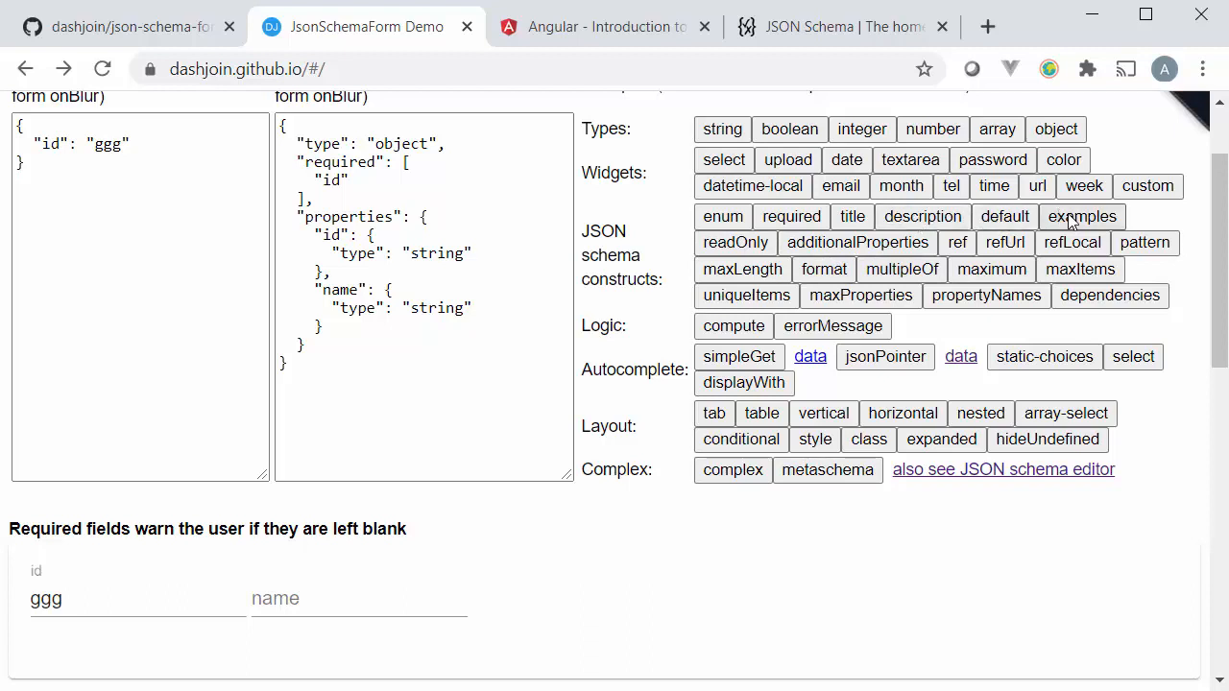
Load the examples sample and change the schema example to "A entry", updating the placeholder.
left_click(1081, 215)
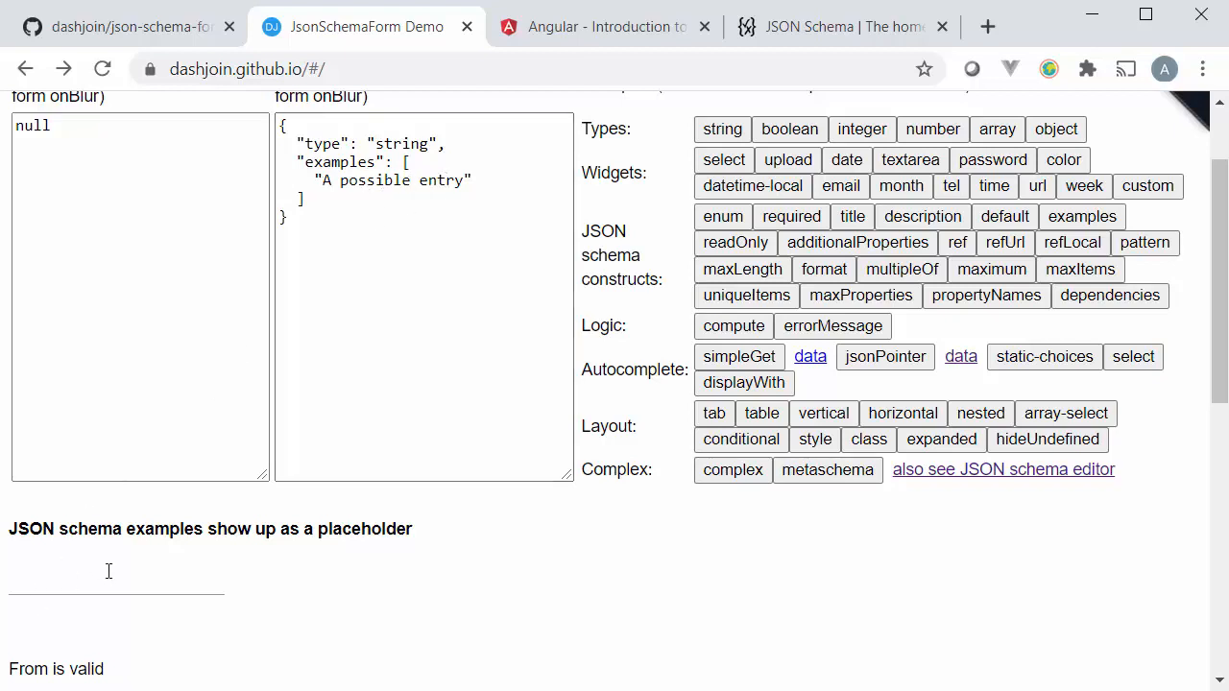
left_click(107, 576)
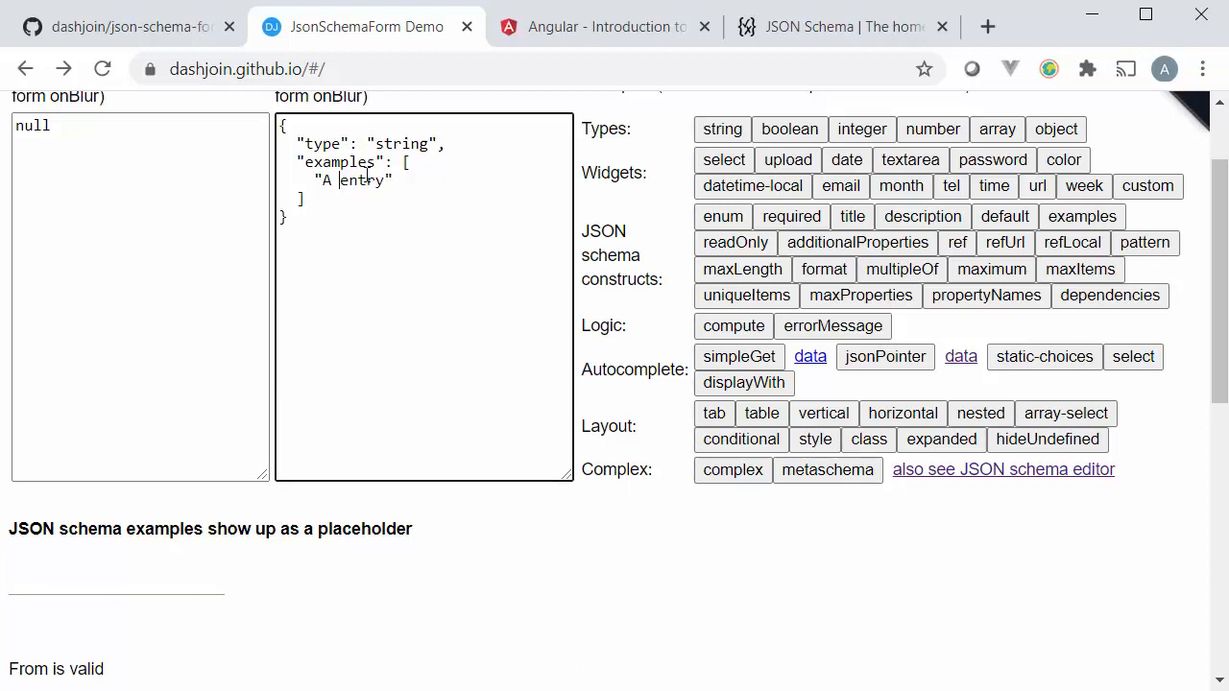
left_click(115, 576)
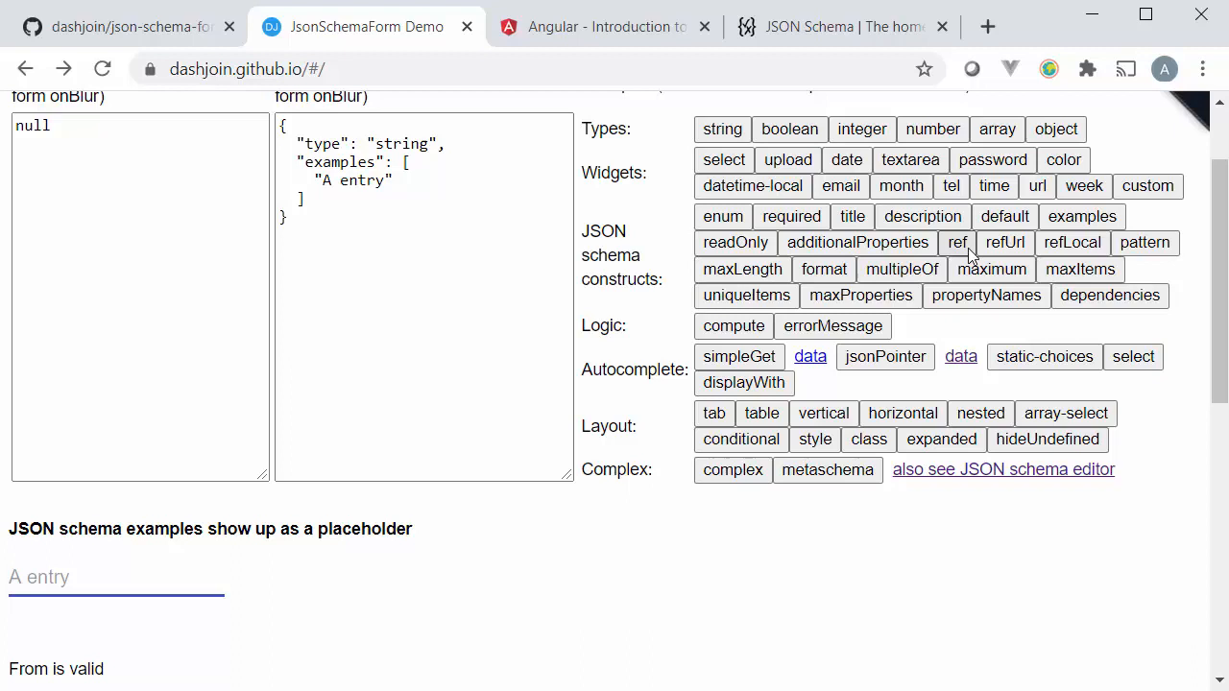
Load the ref address example and enter home zip 324234 and work city "fafa".
left_click(956, 242)
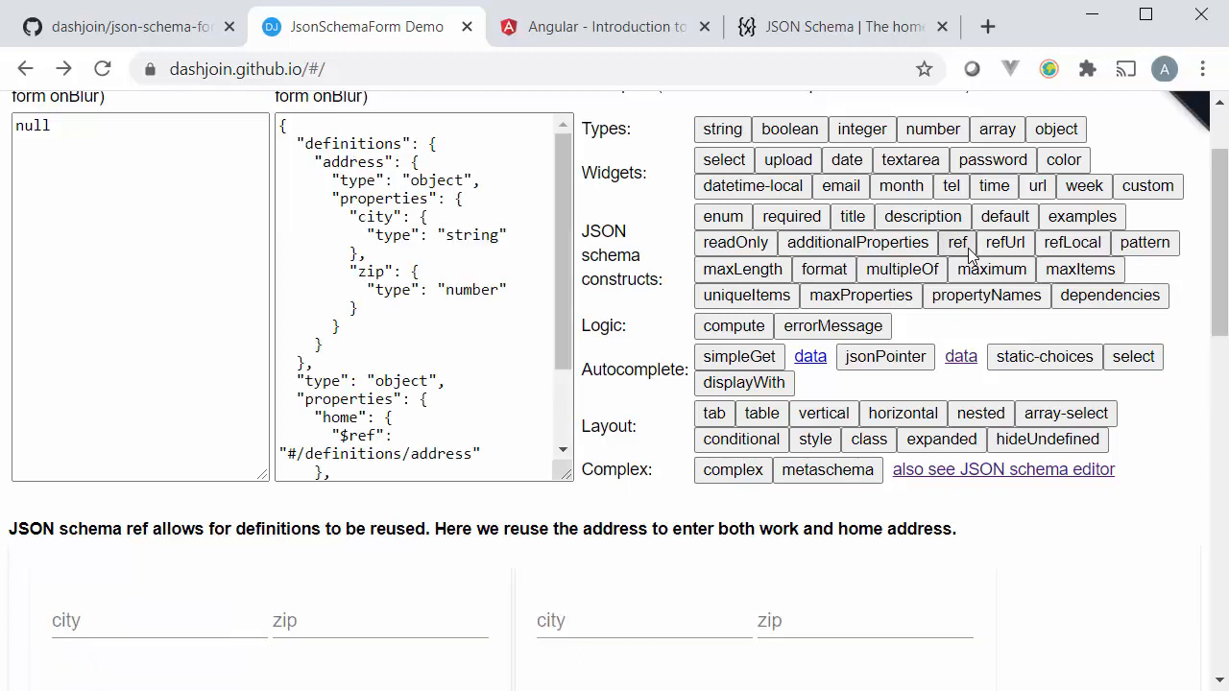
mouse_move(701, 299)
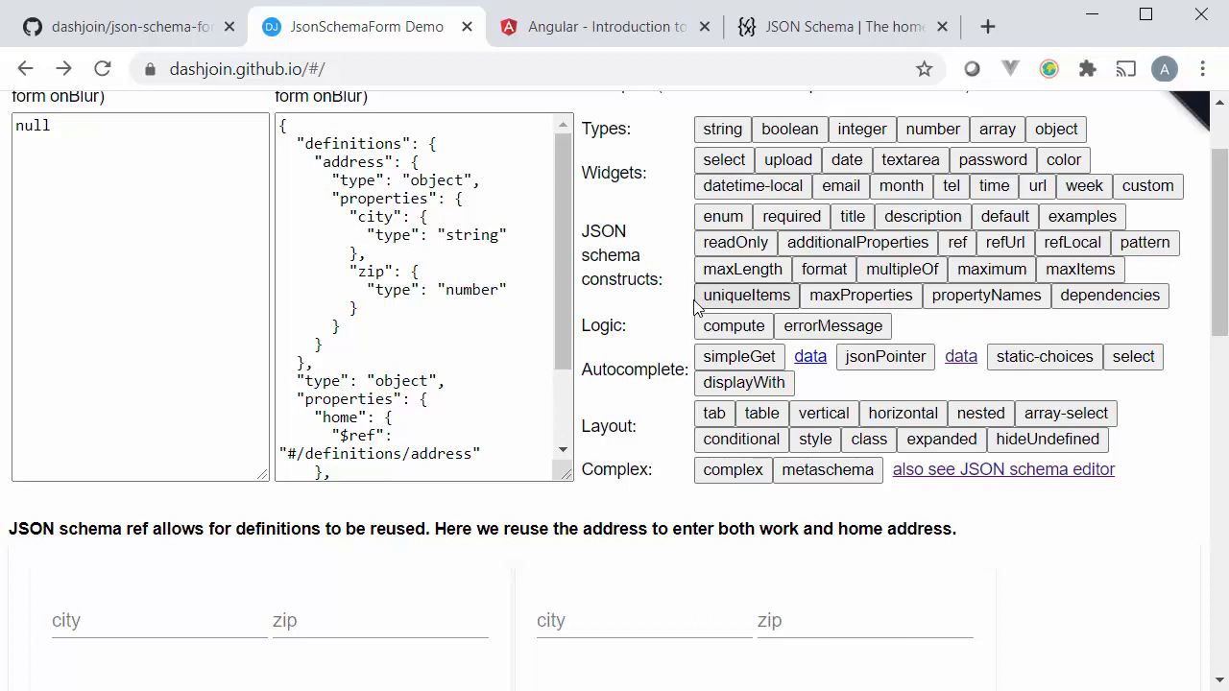
mouse_move(649, 434)
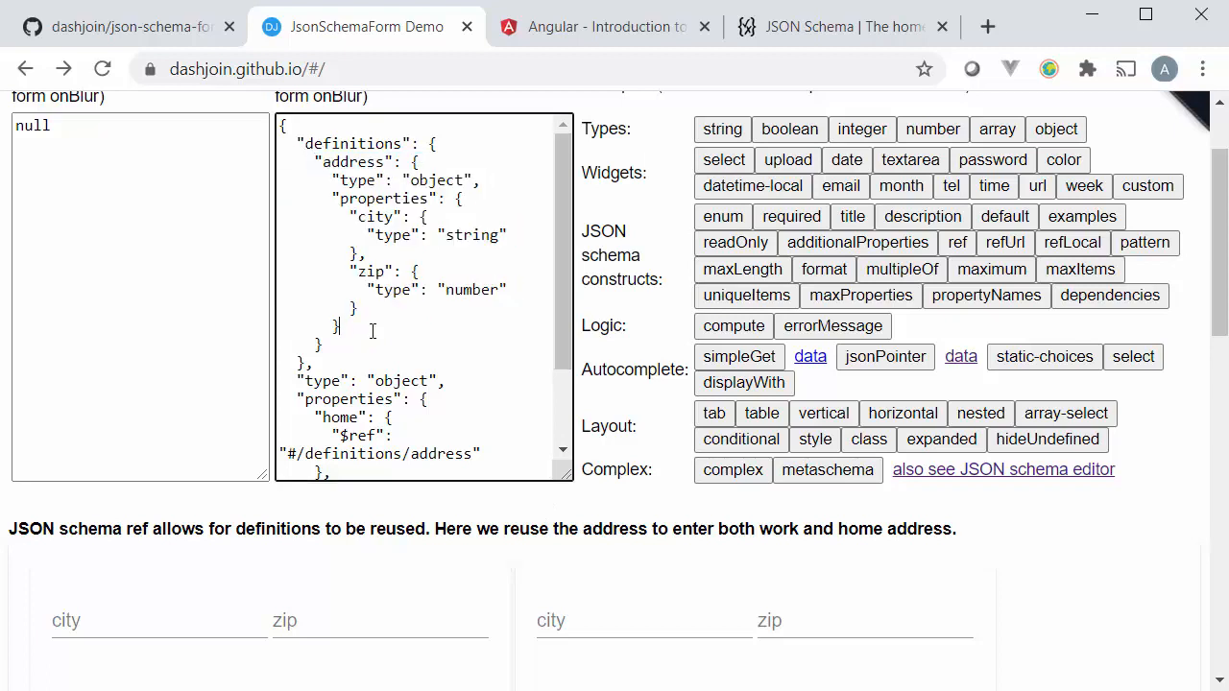
scroll("down", 3)
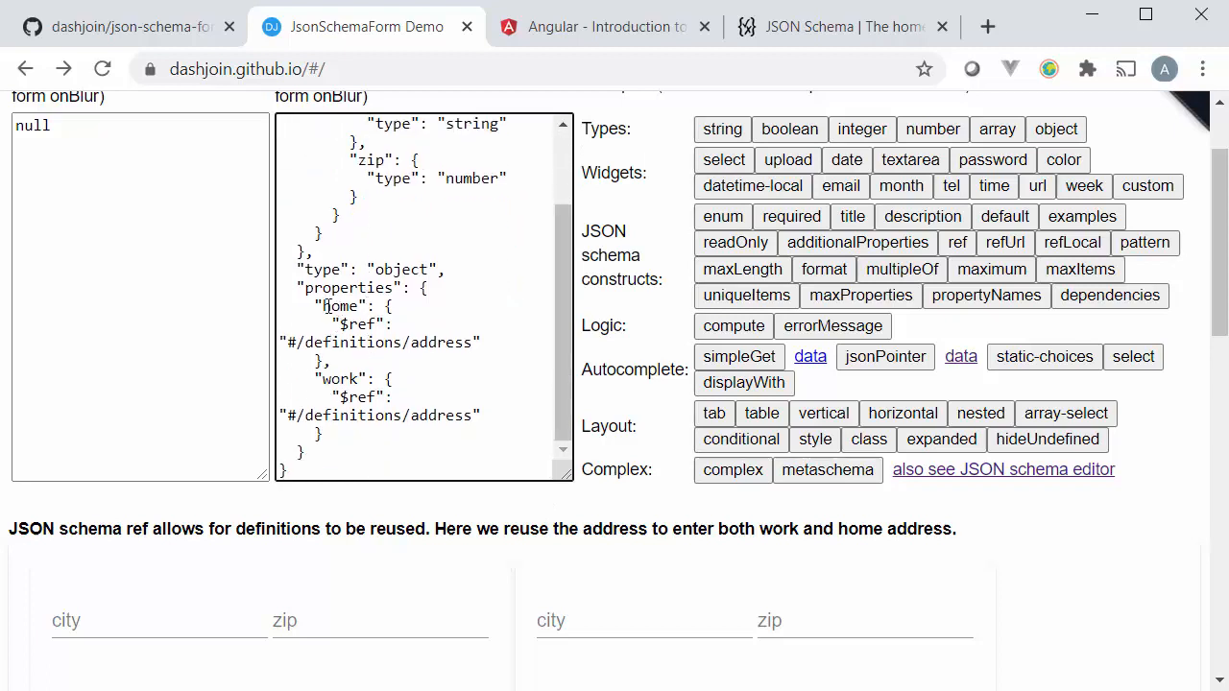
mouse_move(618, 514)
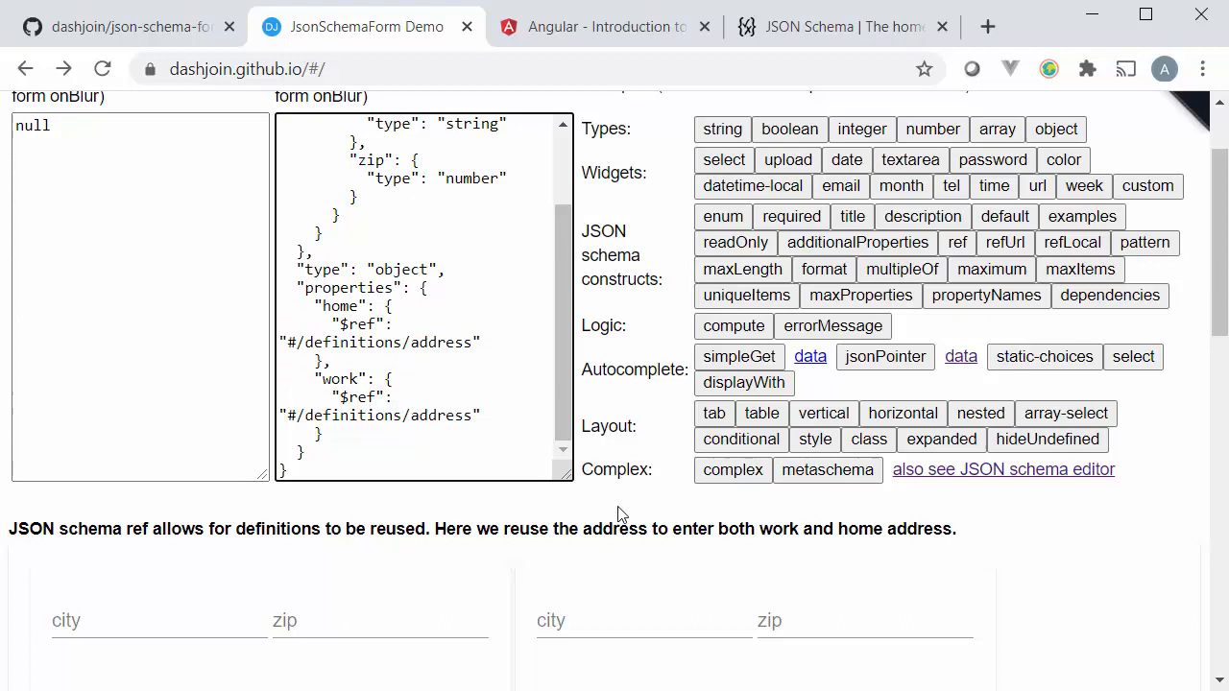
scroll("down", 3)
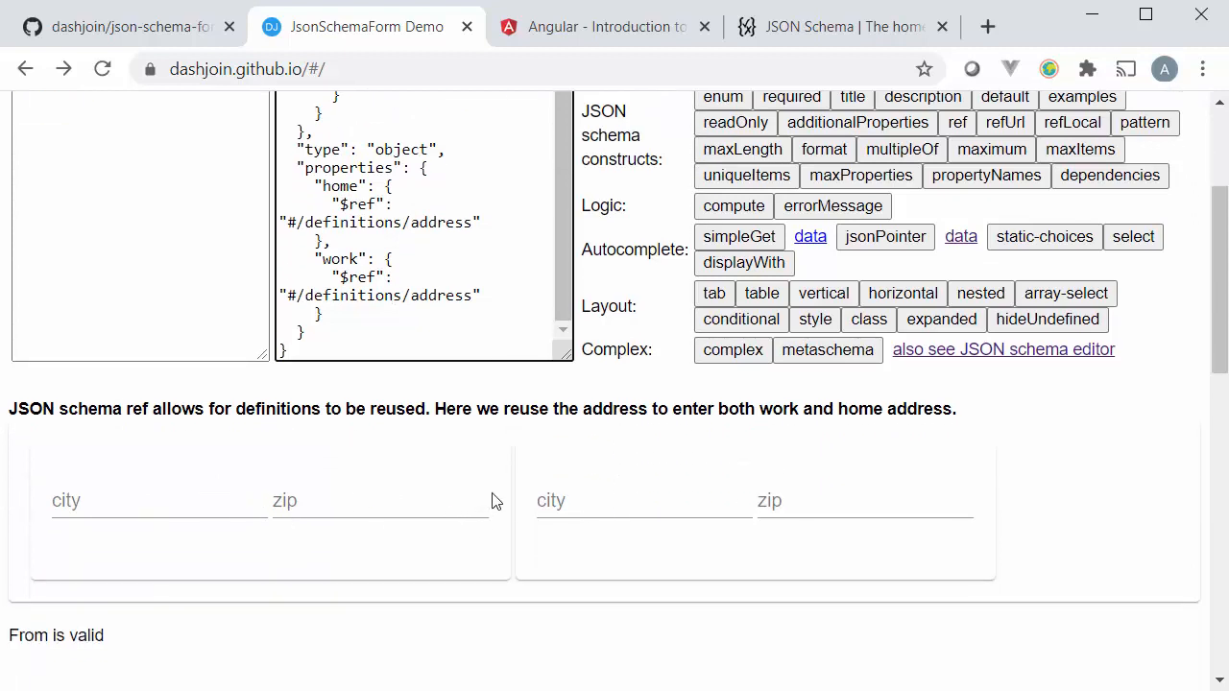
left_click(380, 500)
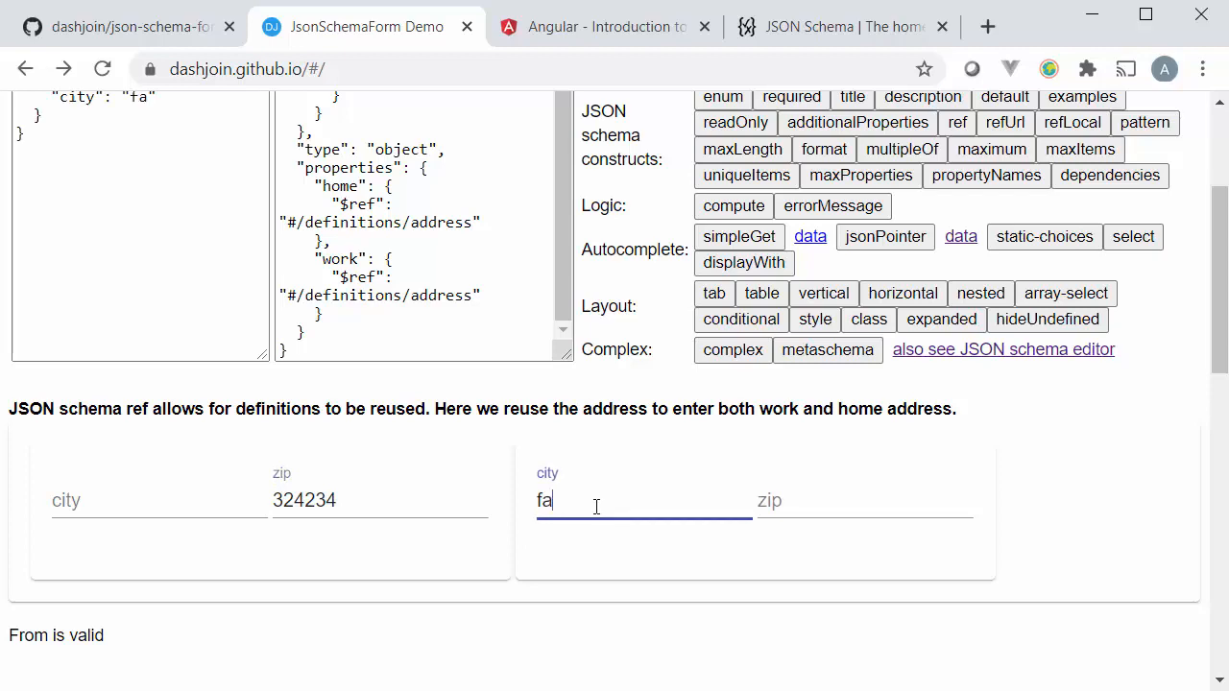
type("fa")
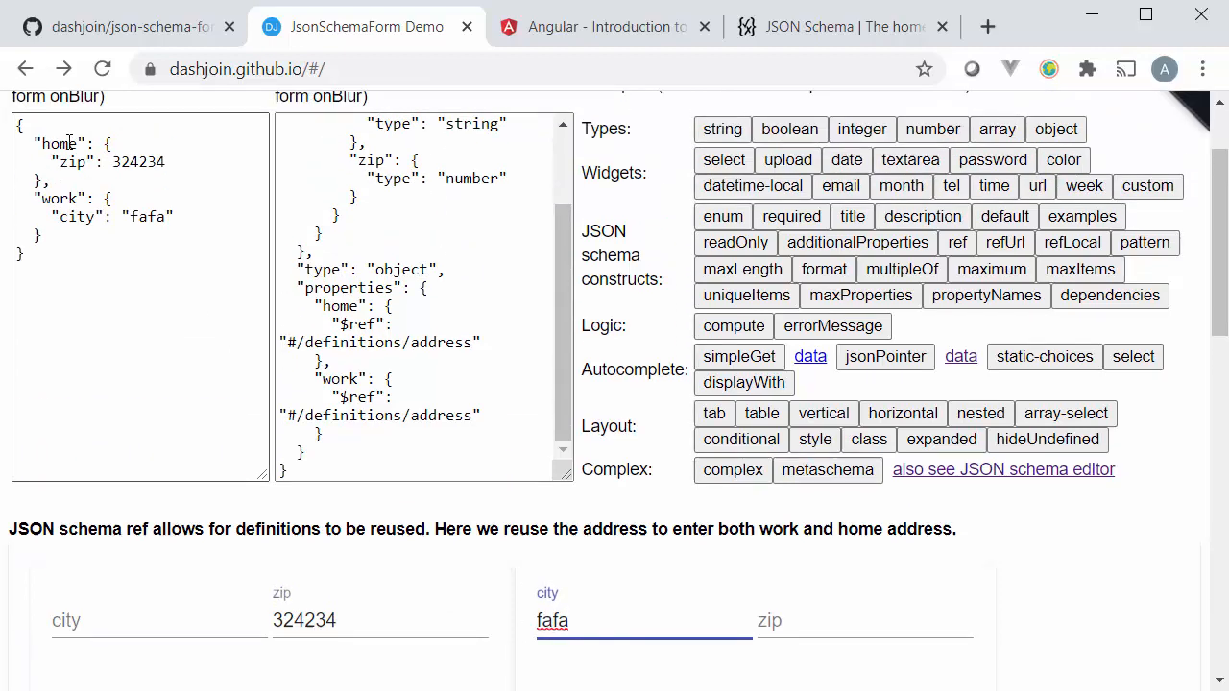
scroll("up", 3)
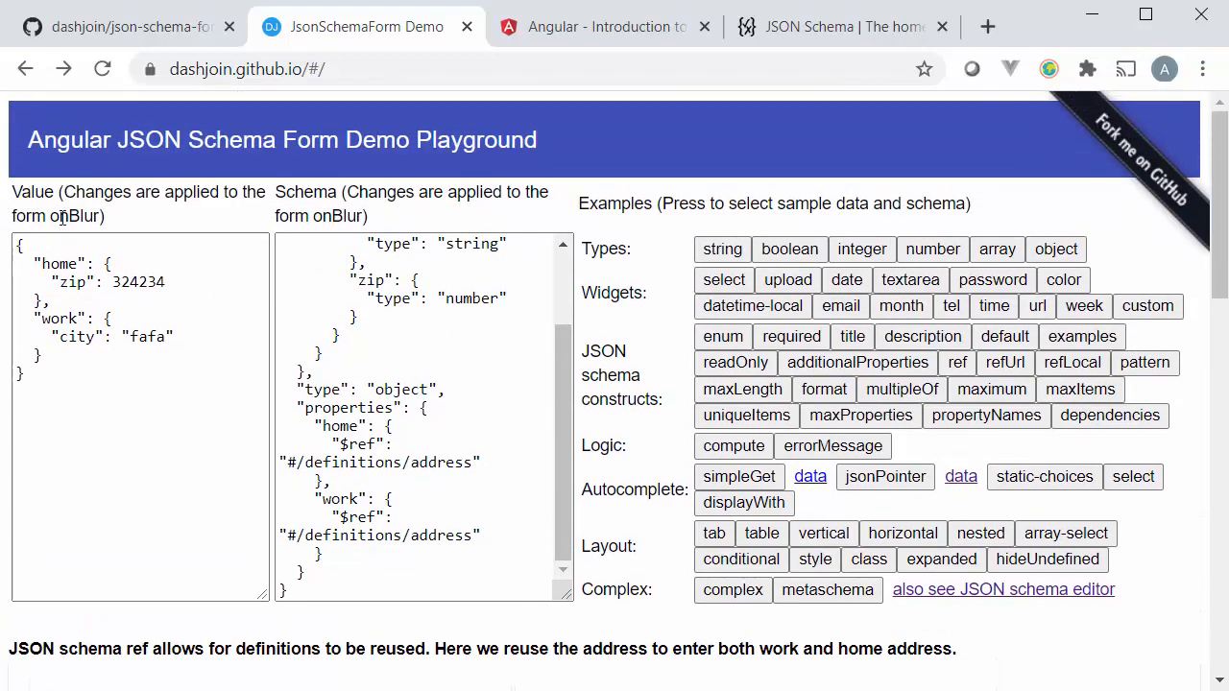
scroll("down", 3)
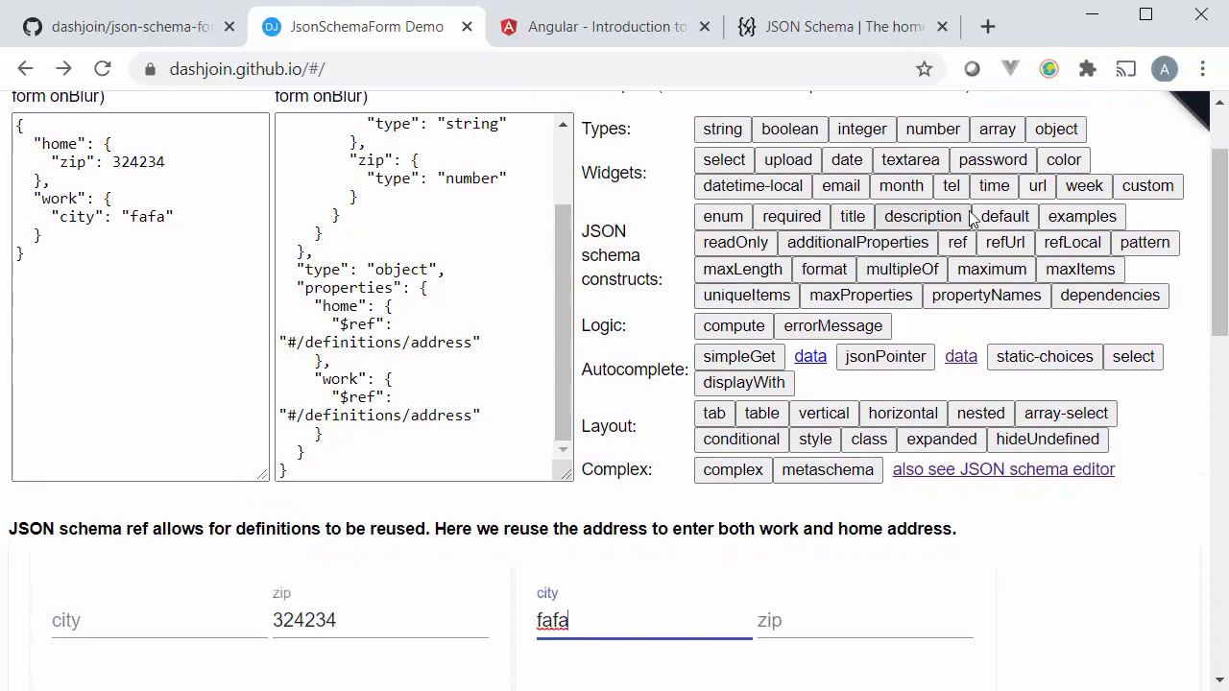
mouse_move(1017, 249)
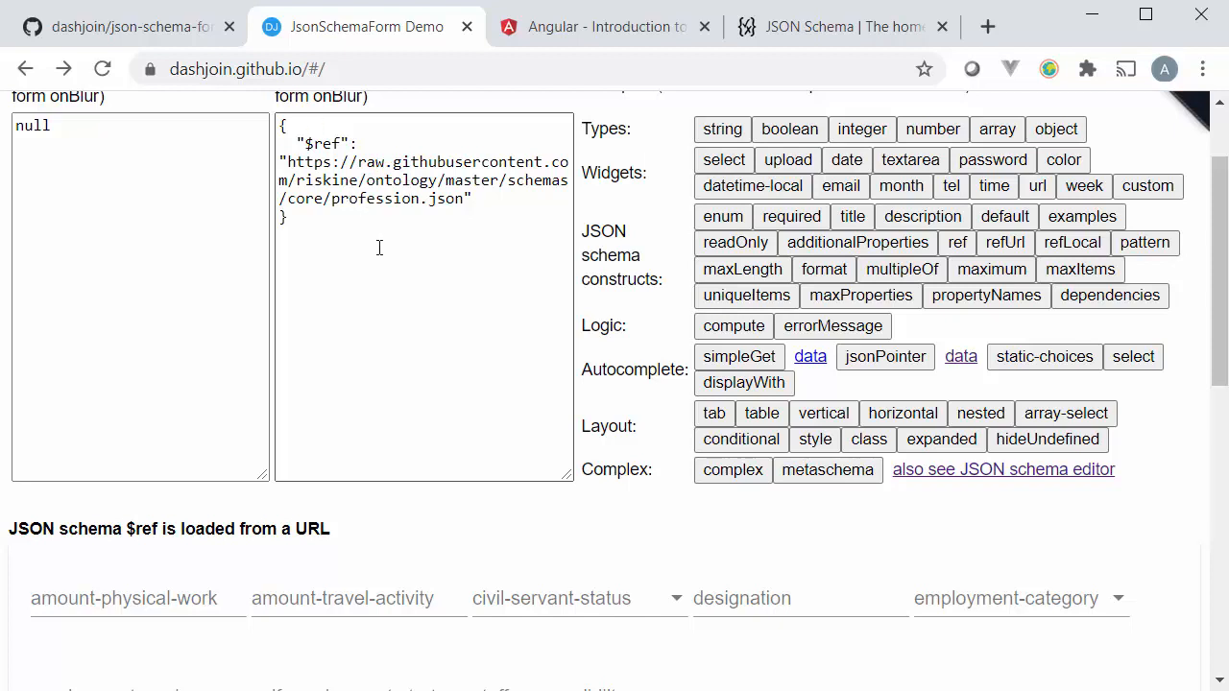
mouse_move(546, 359)
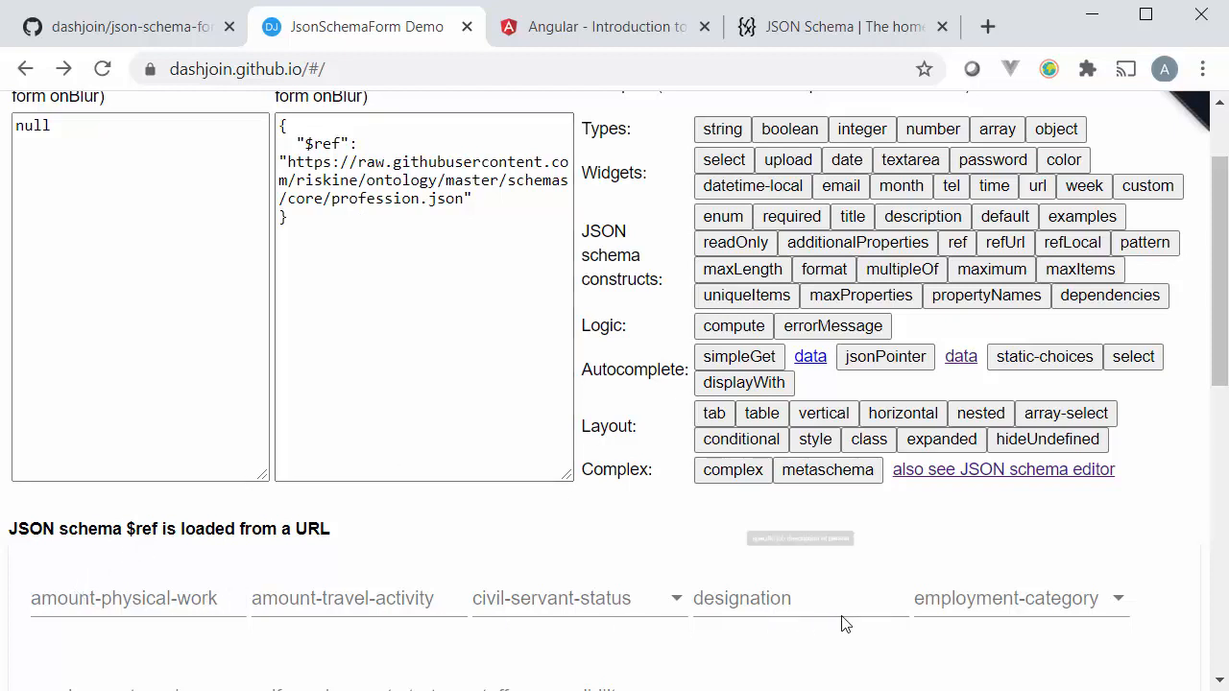
mouse_move(319, 560)
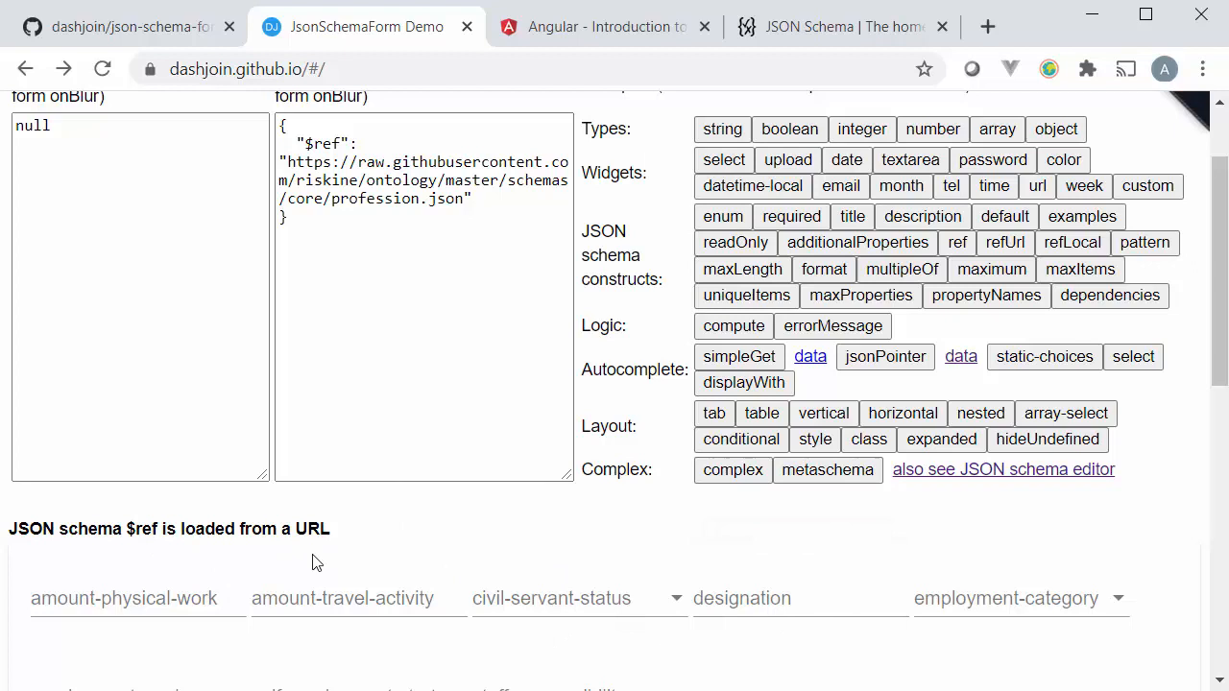
mouse_move(643, 599)
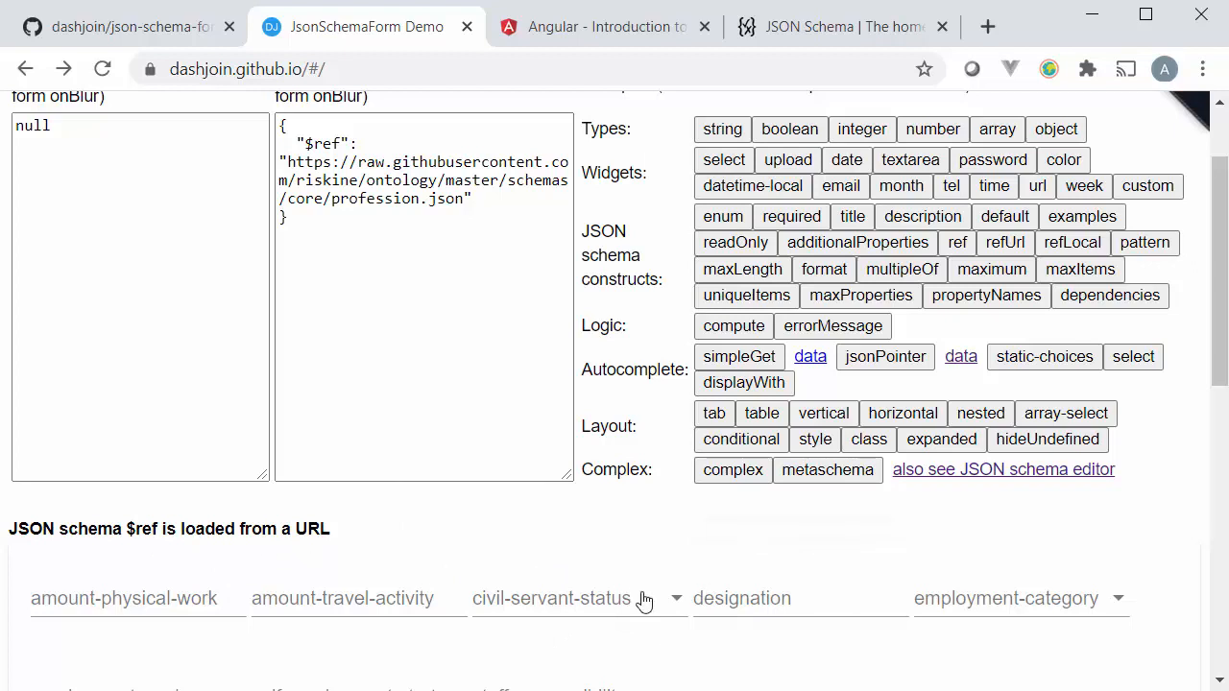
mouse_move(641, 597)
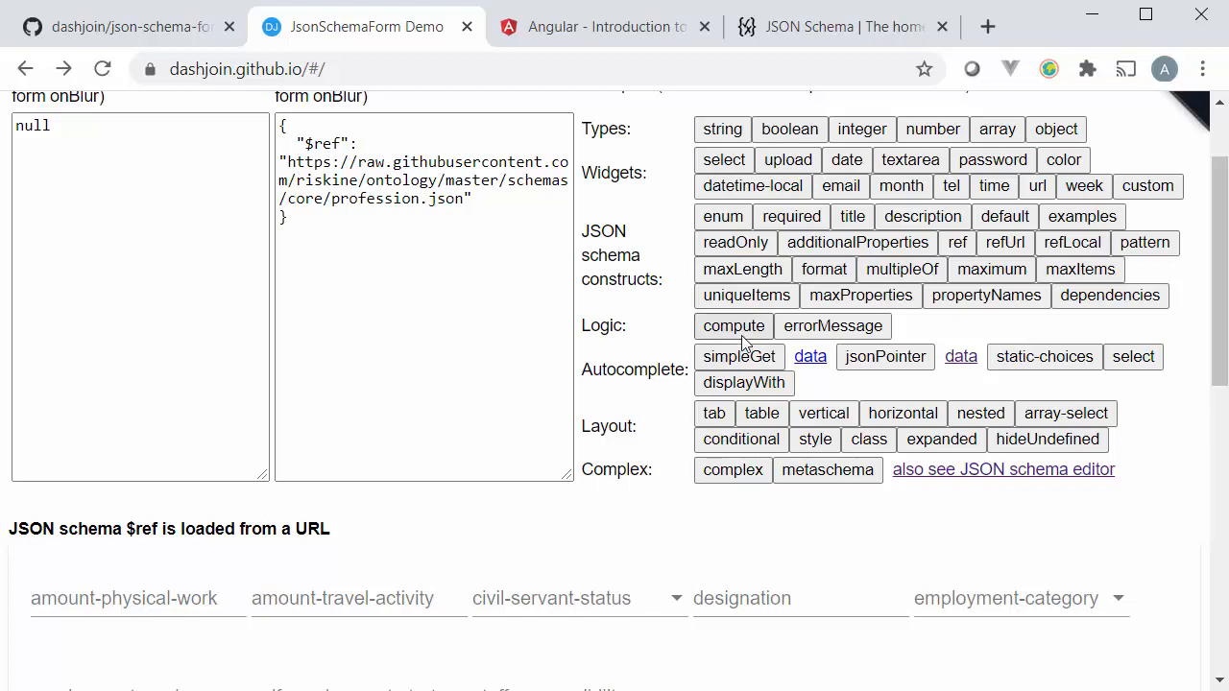
Load the computed fields example and enter first "a" and last "b" for salutation "Dear a b,".
left_click(733, 326)
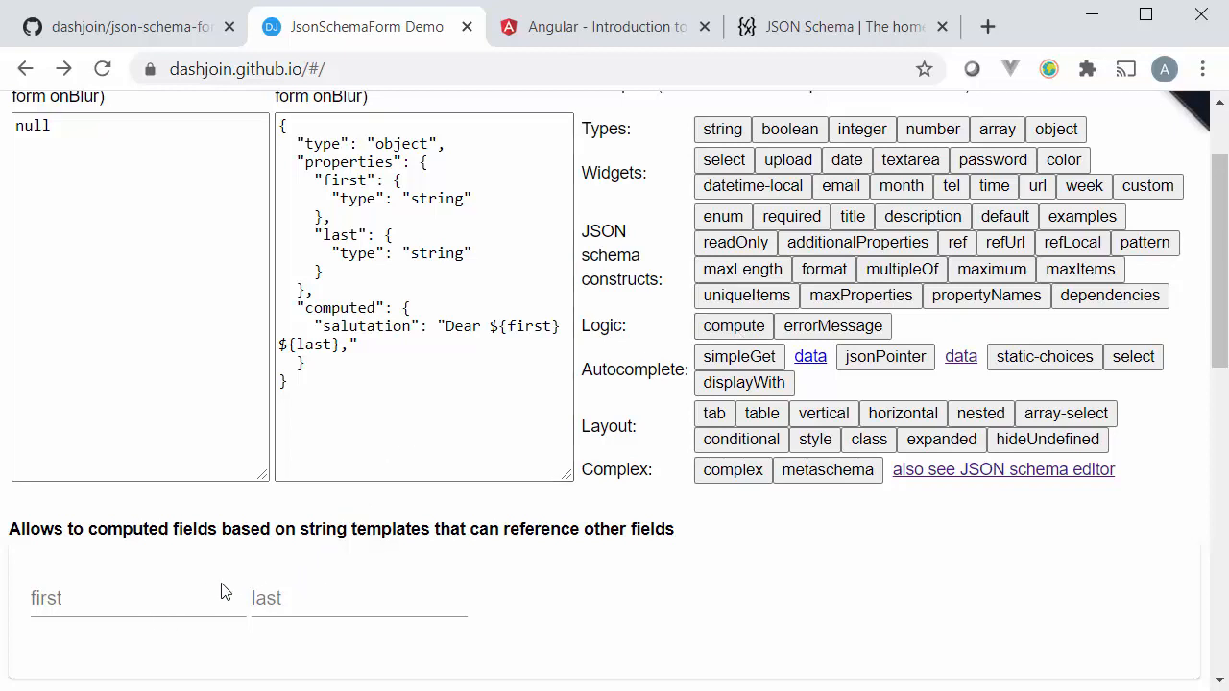
left_click(124, 598)
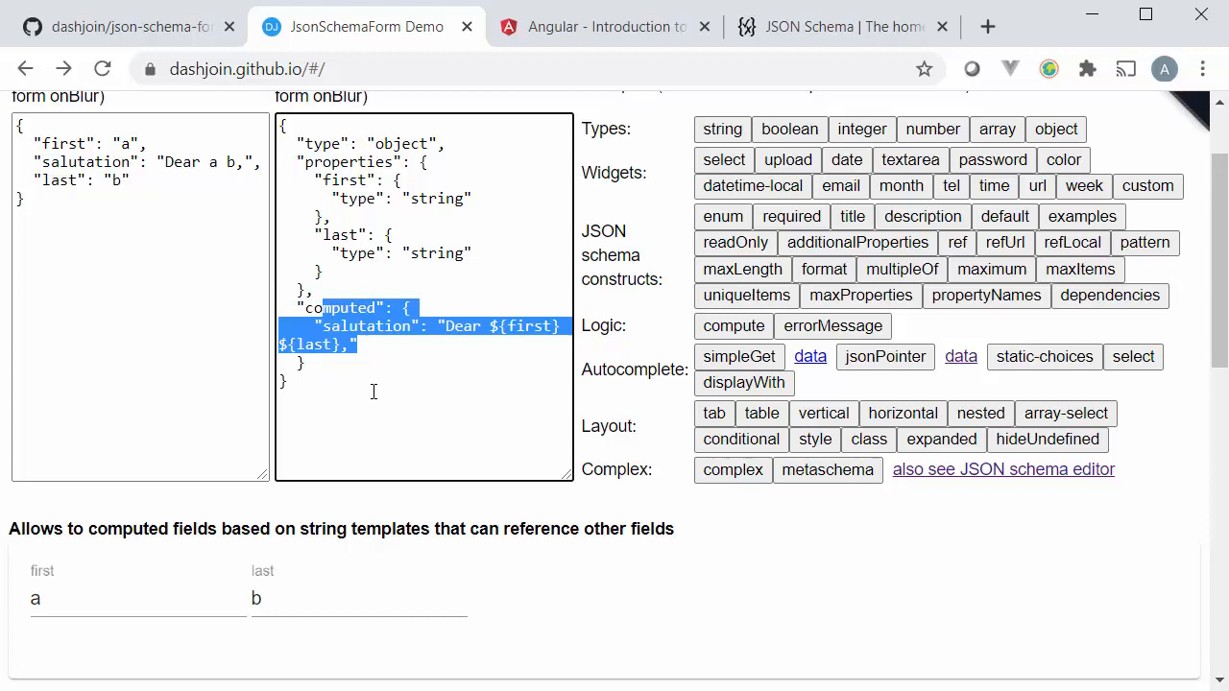
mouse_move(833, 326)
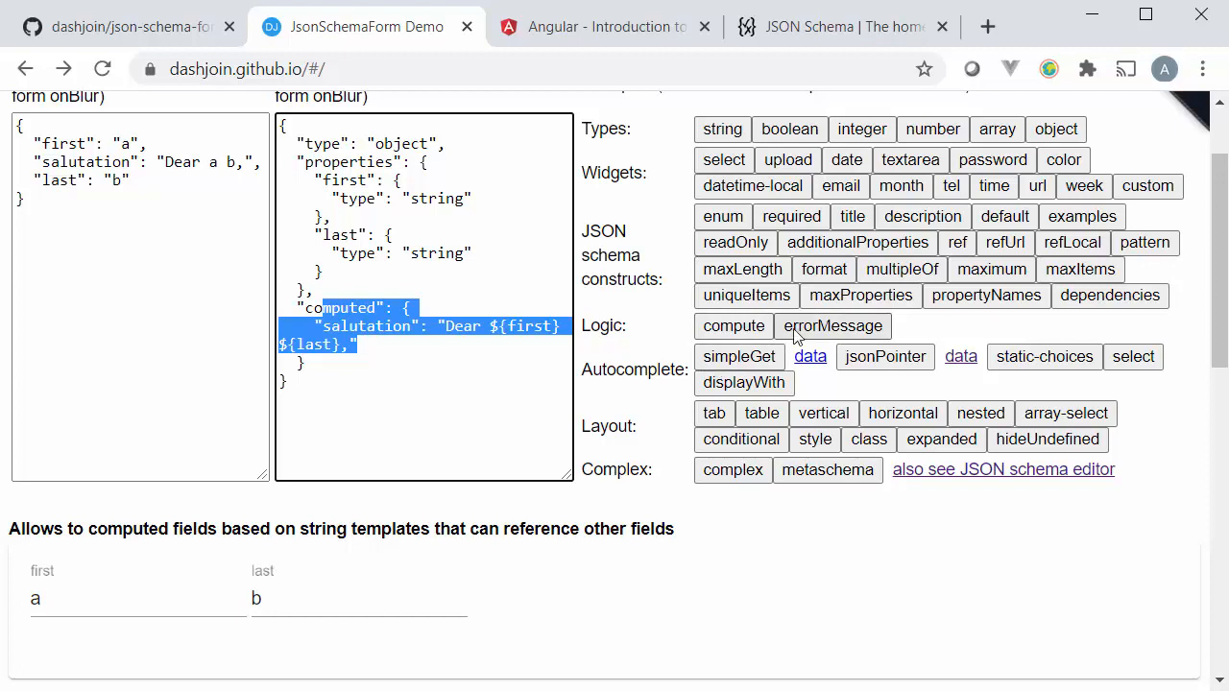
Load the errorMessage example showing the custom at-least-6-characters password error.
left_click(833, 326)
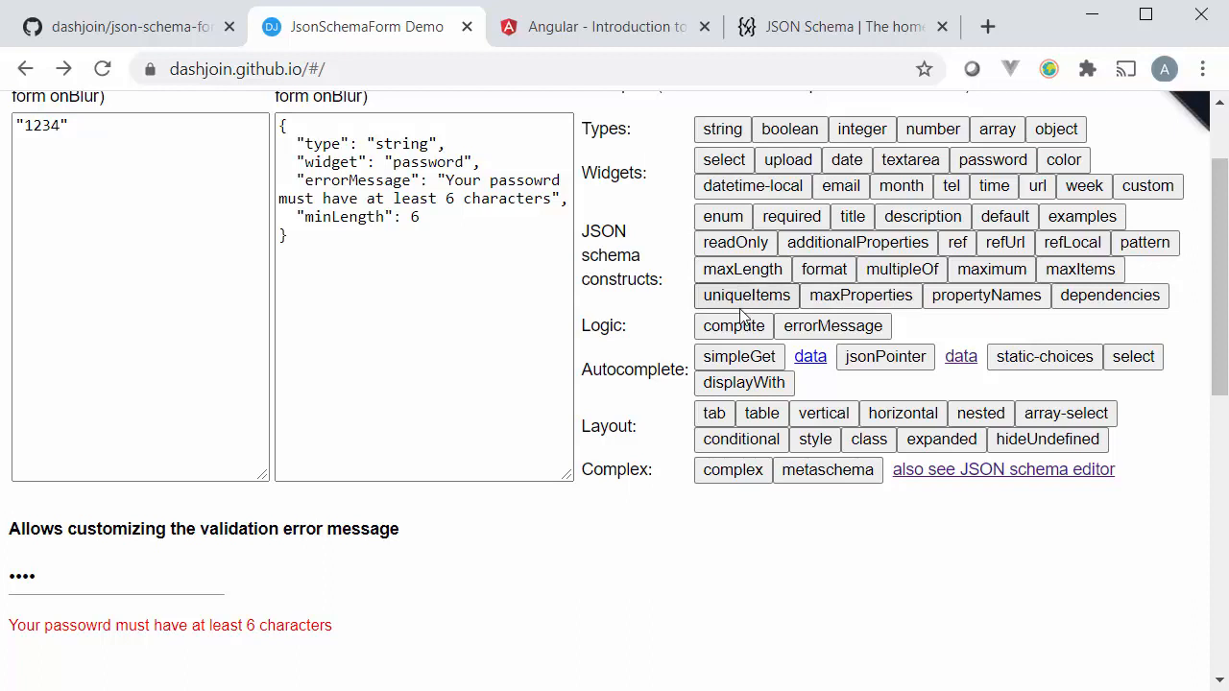
mouse_move(679, 322)
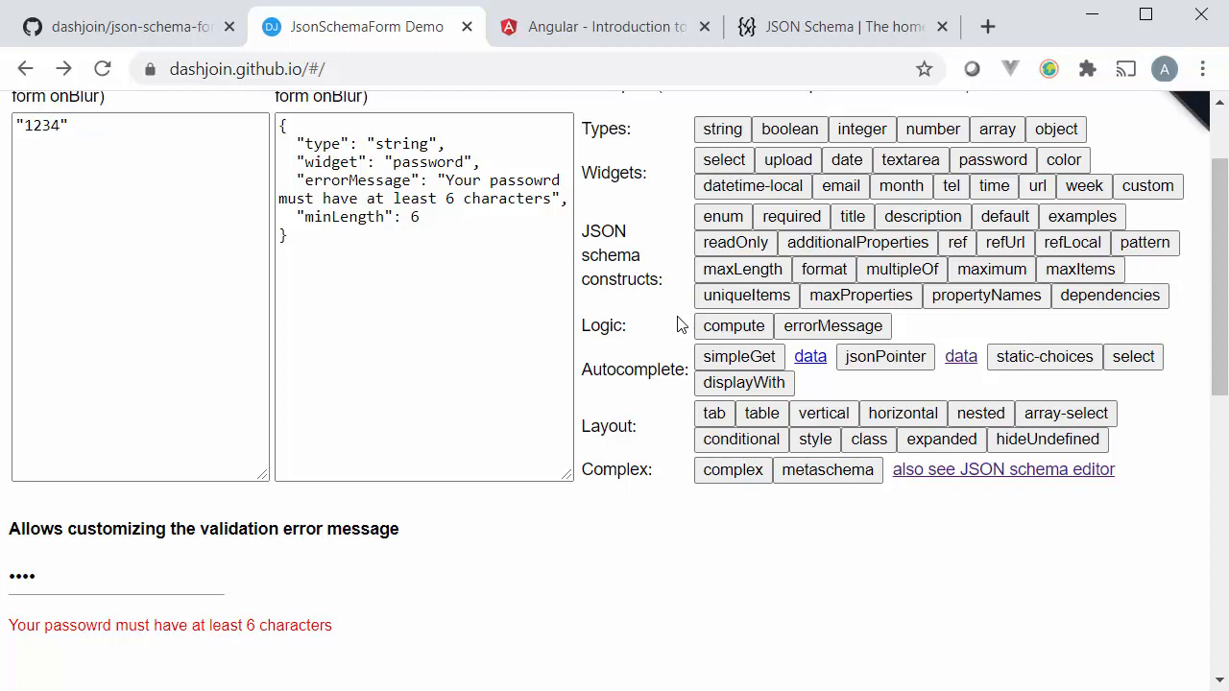
mouse_move(668, 388)
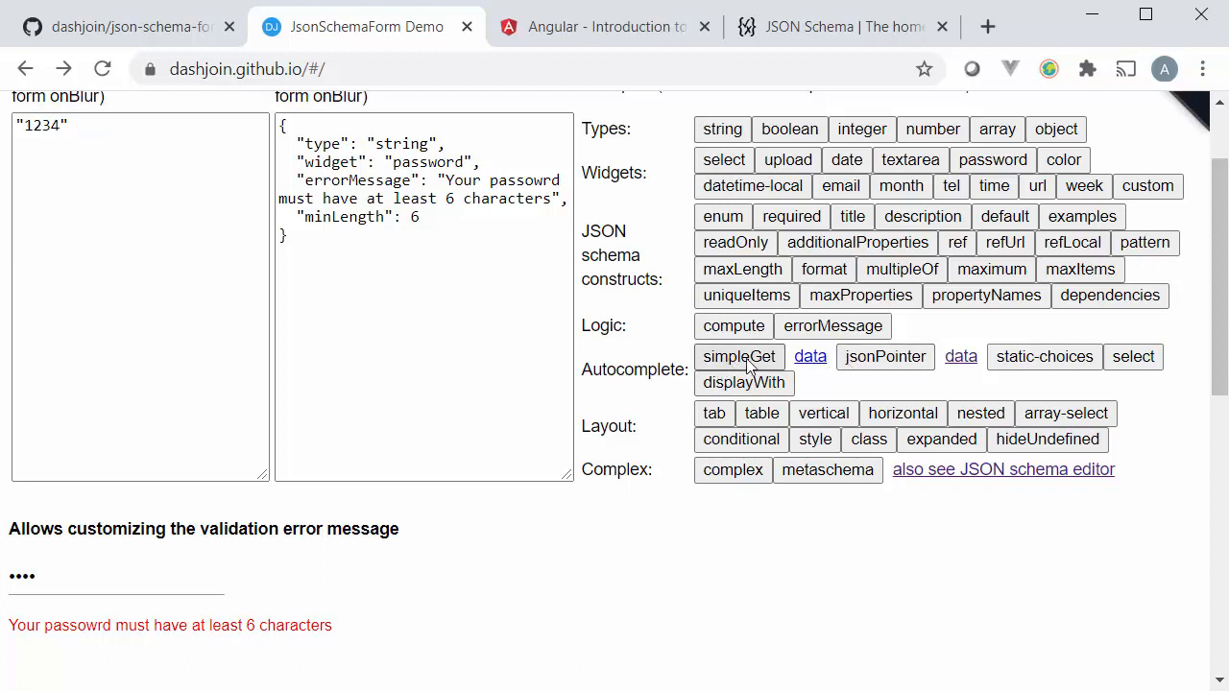
Load simpleGet, type 'ind' to list country suggestions, then load the jsonPointer example.
left_click(739, 355)
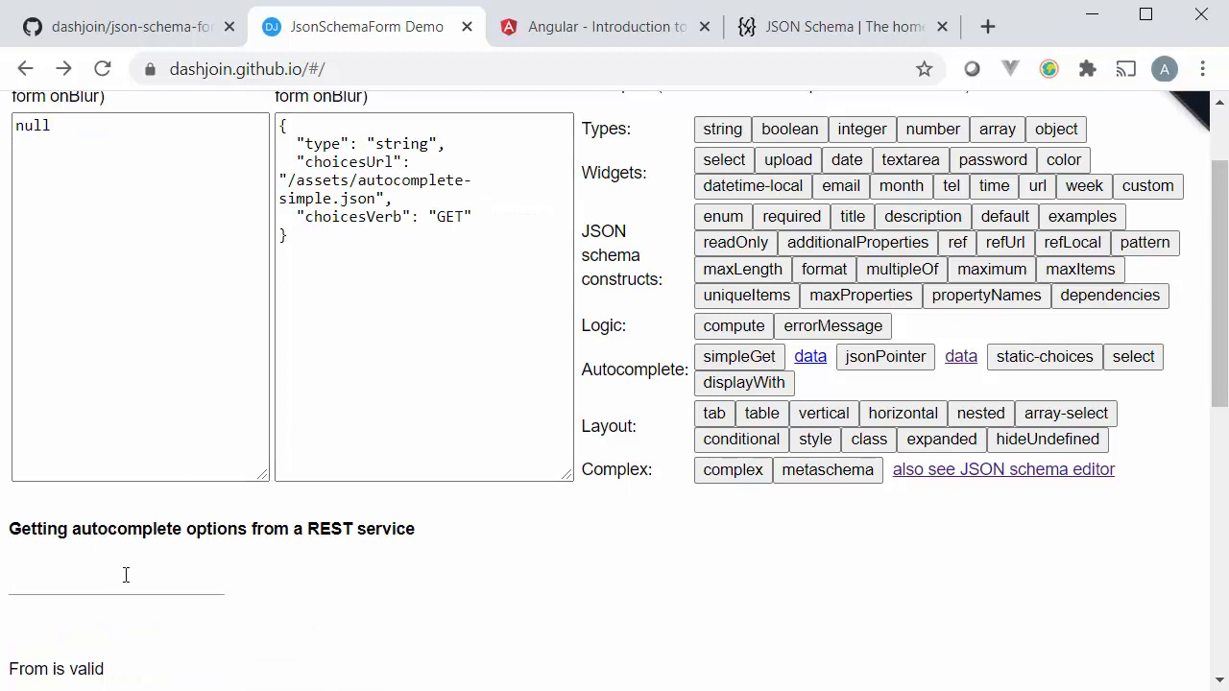
left_click(115, 591)
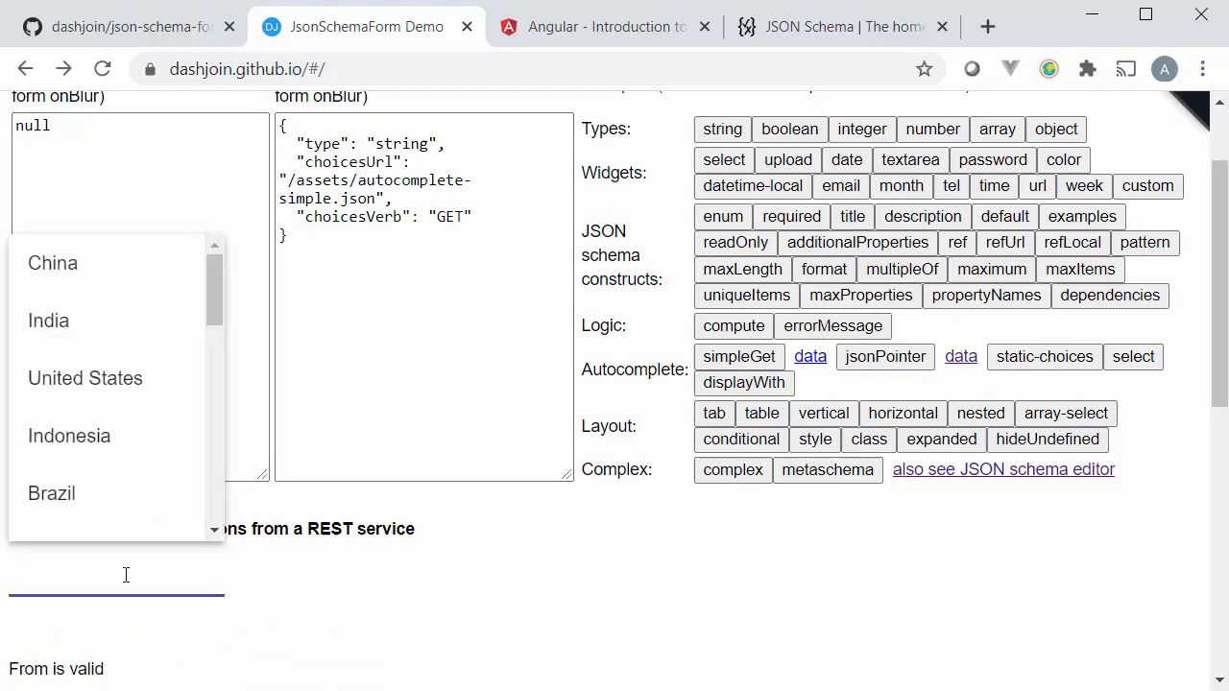
type("ind")
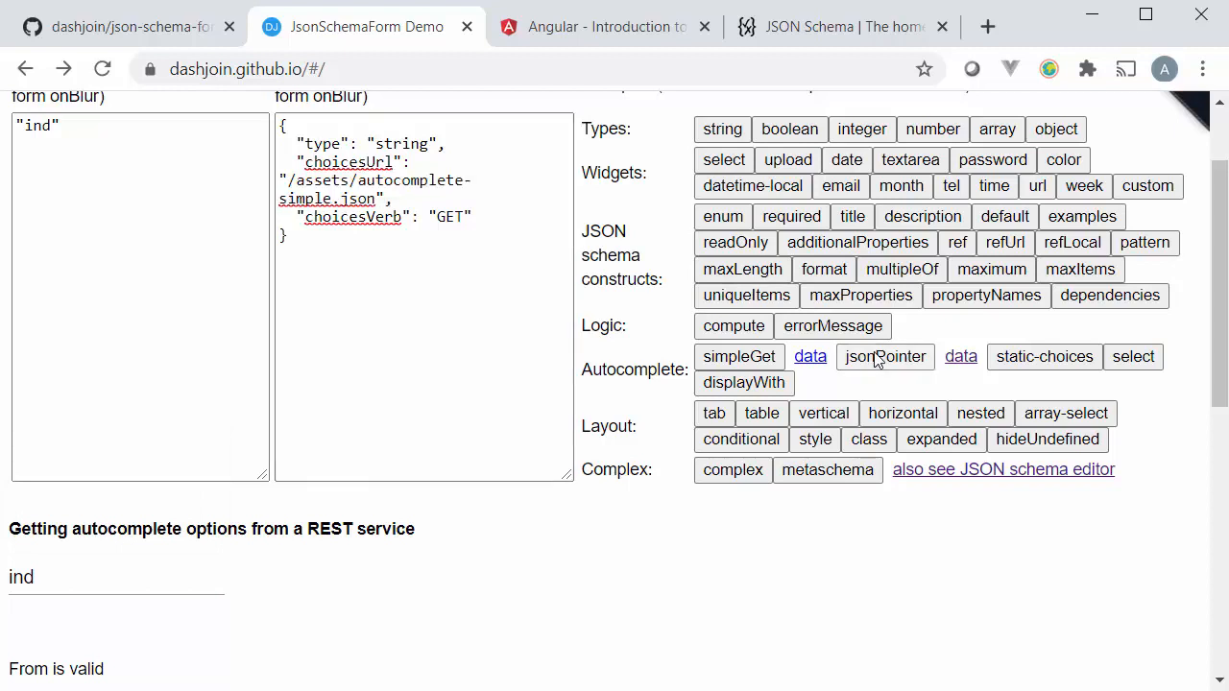
left_click(884, 355)
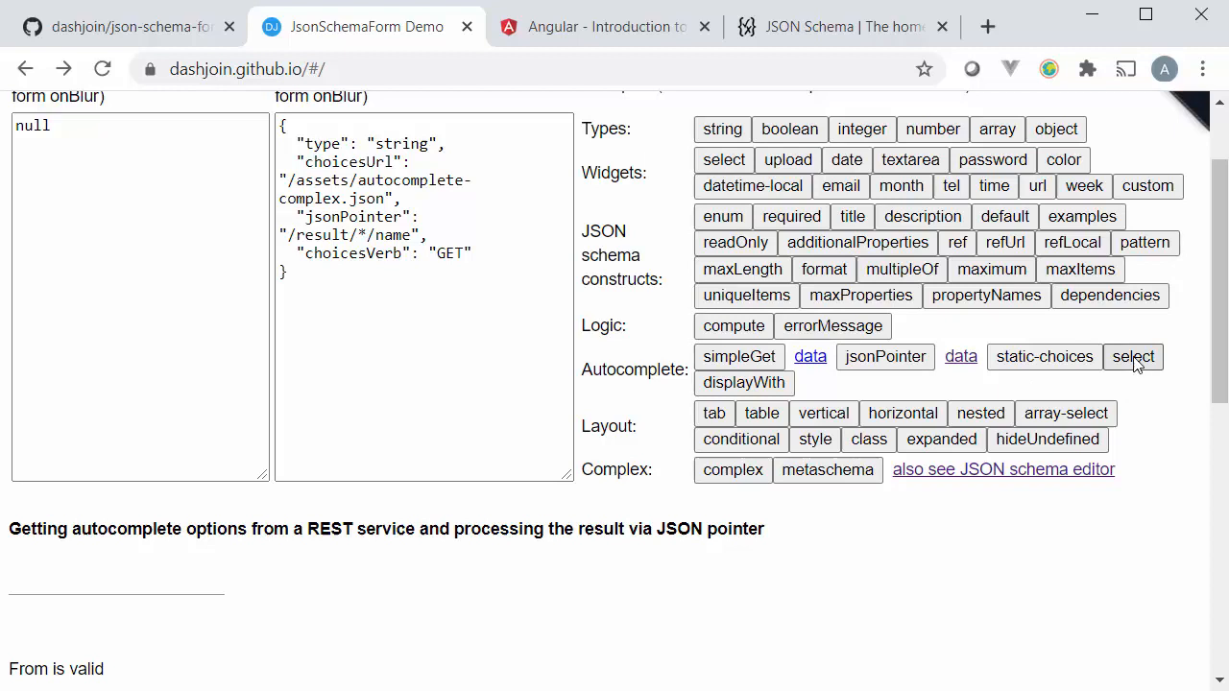
Load the select combo box example and choose Indonesia as its value.
left_click(1132, 355)
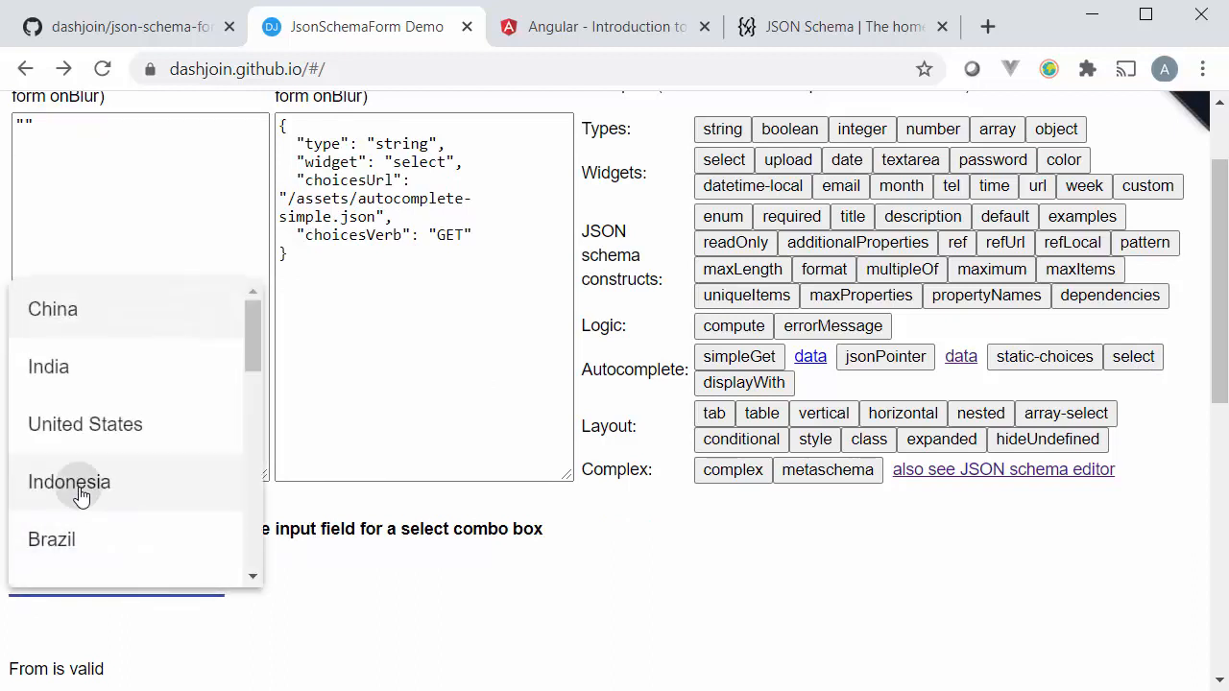
left_click(69, 480)
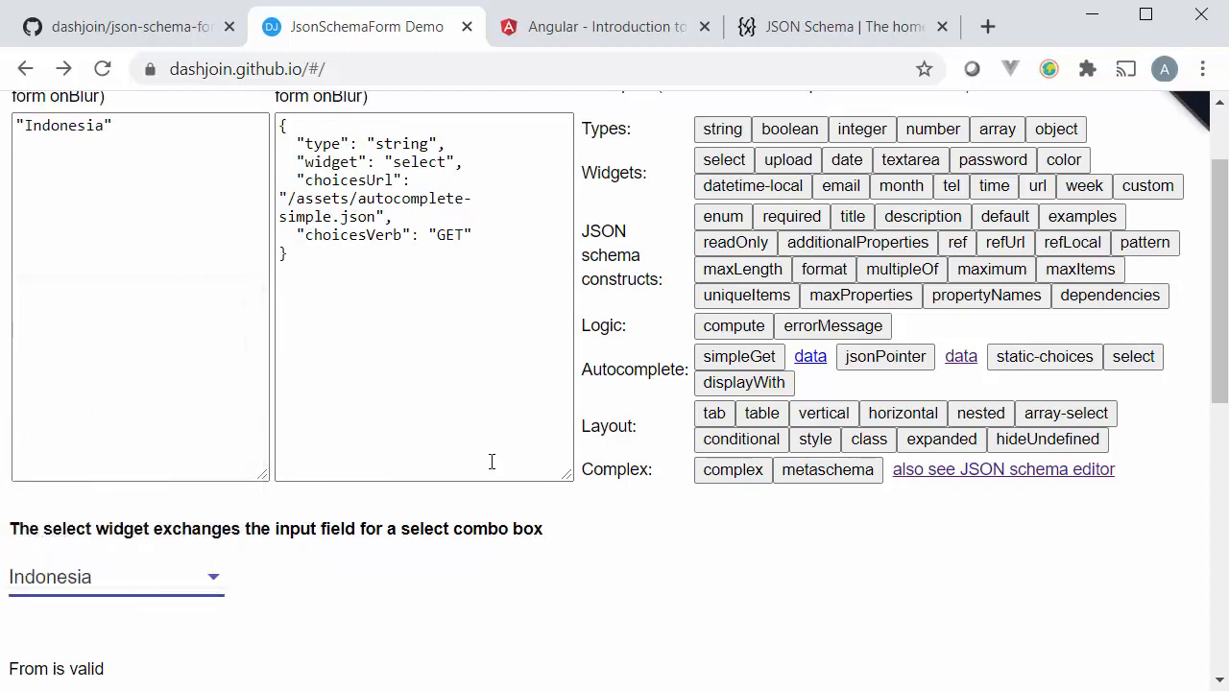
mouse_move(614, 449)
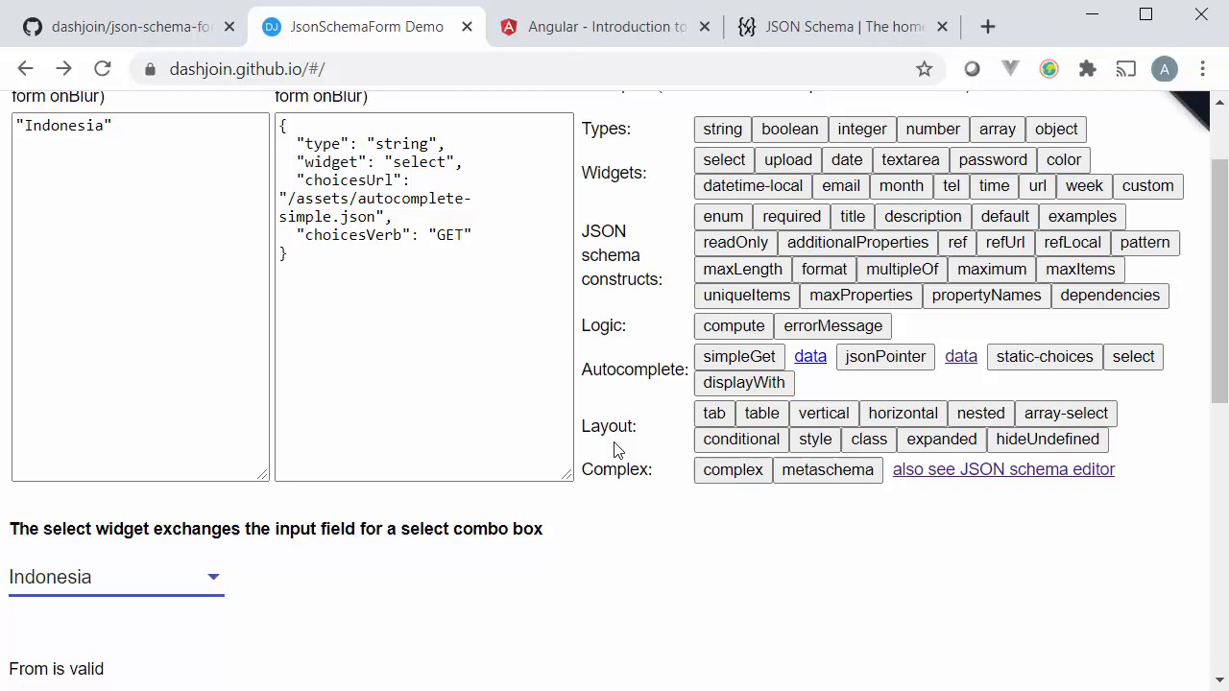
mouse_move(695, 426)
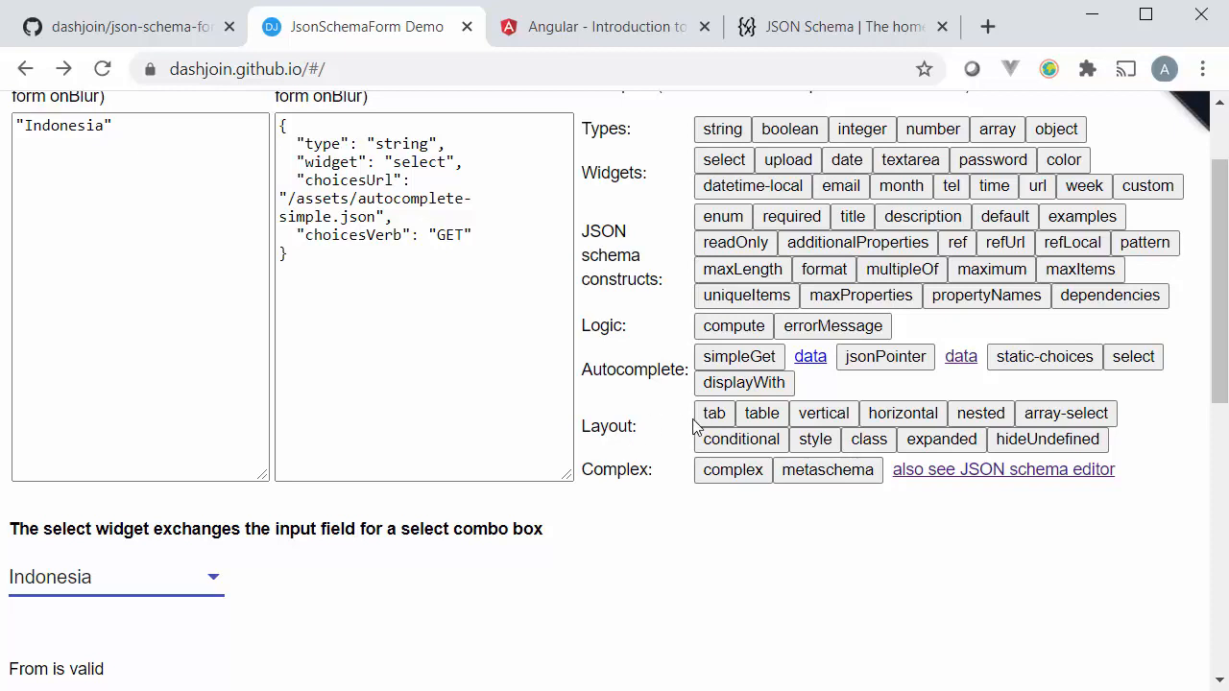
Load the tab layout example, view the Vue tab, then return to the Angular tab.
left_click(715, 413)
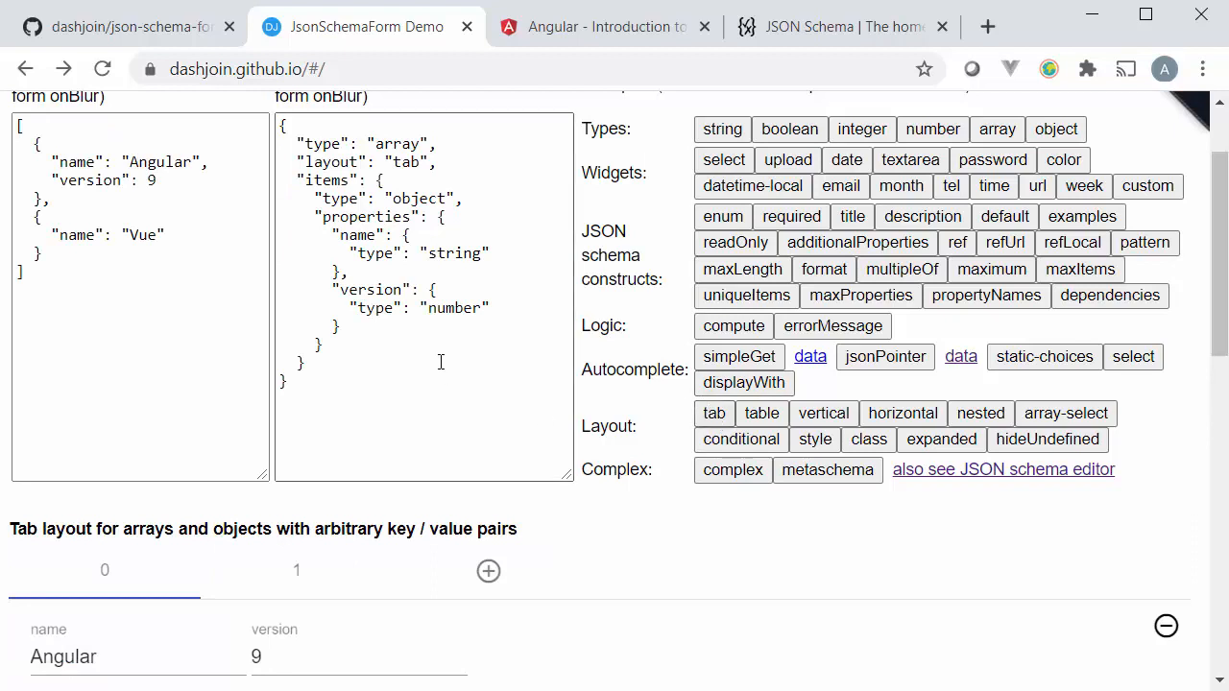
scroll("down", 3)
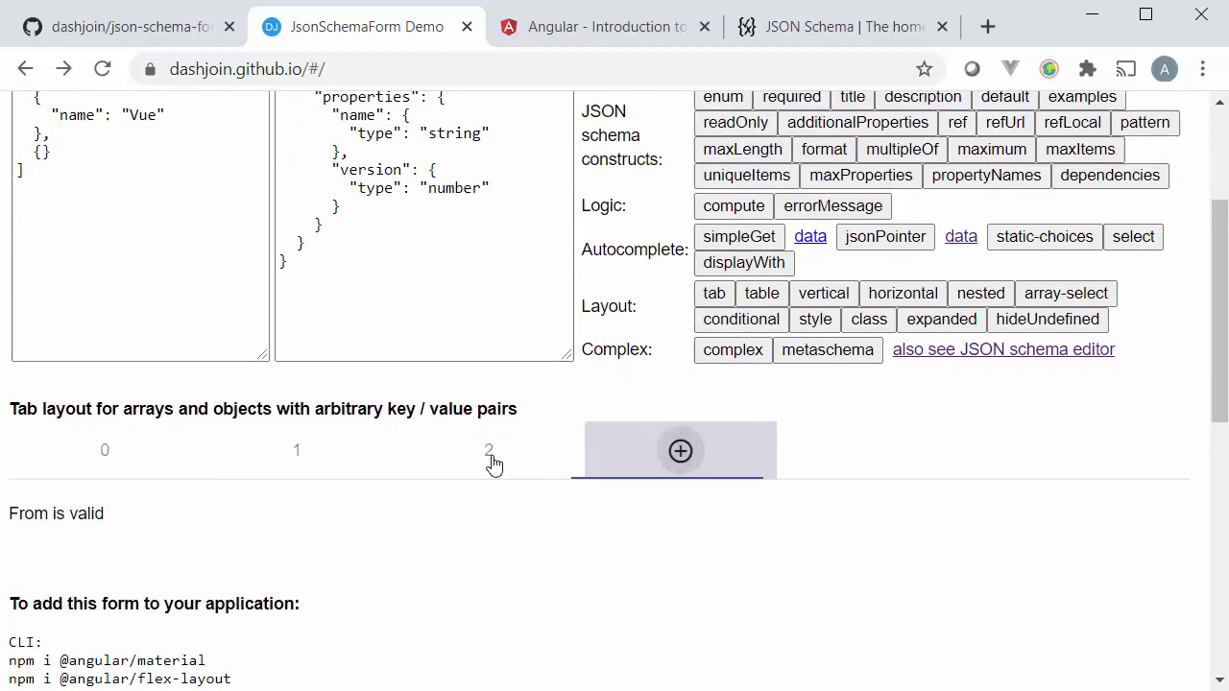
left_click(295, 449)
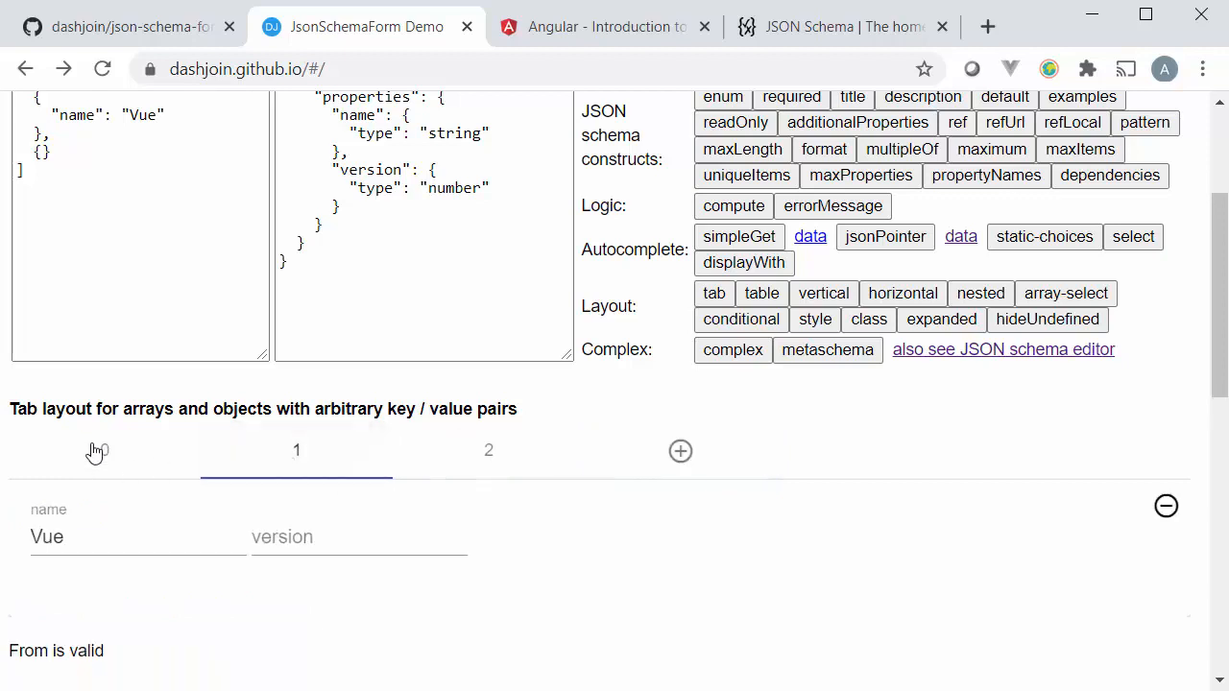
left_click(103, 449)
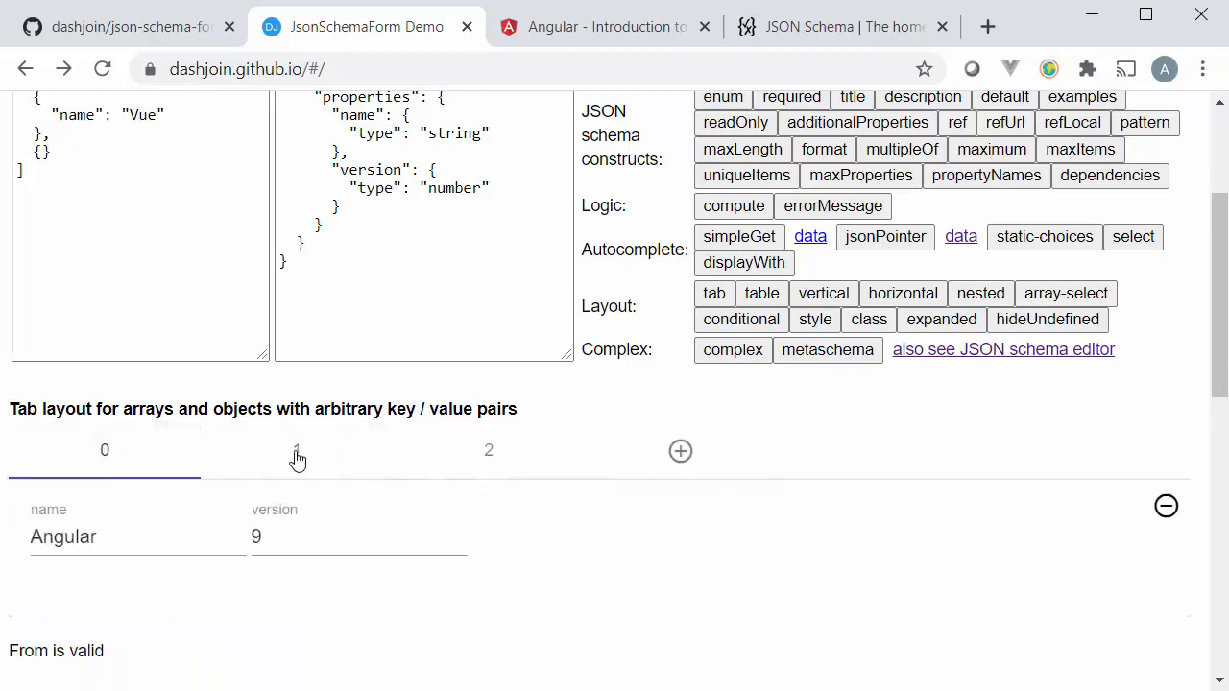
mouse_move(499, 463)
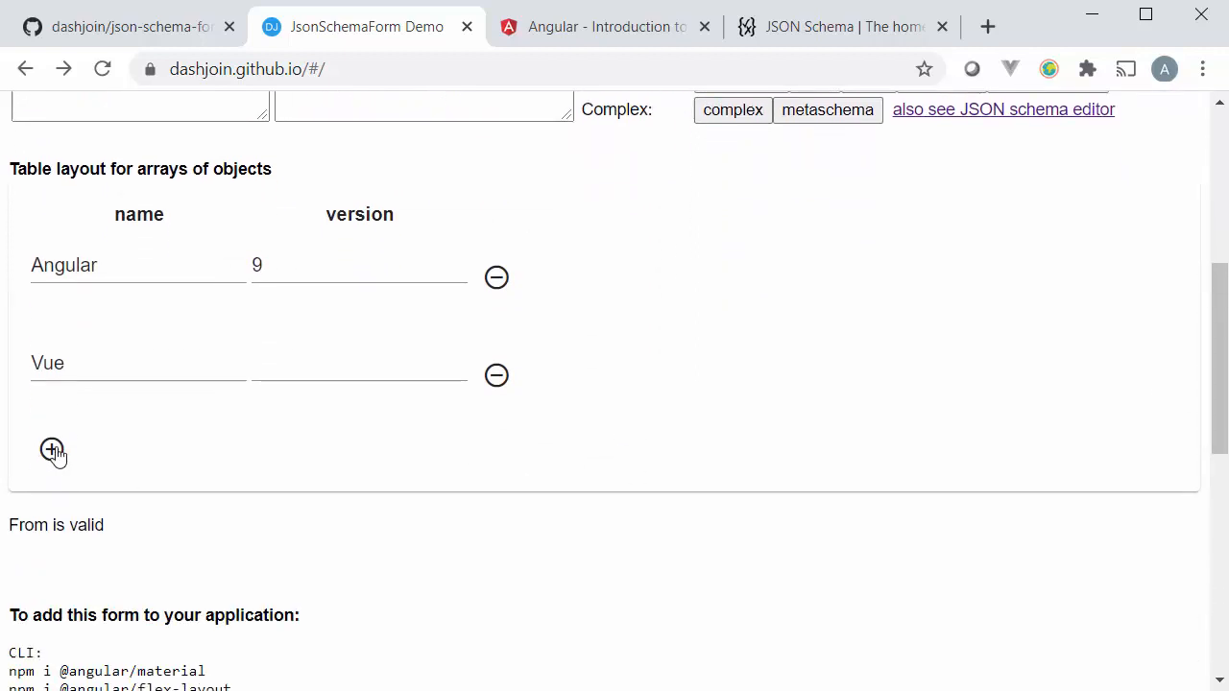
Add an empty third row to the frameworks table, shown as an empty object in the value.
left_click(50, 449)
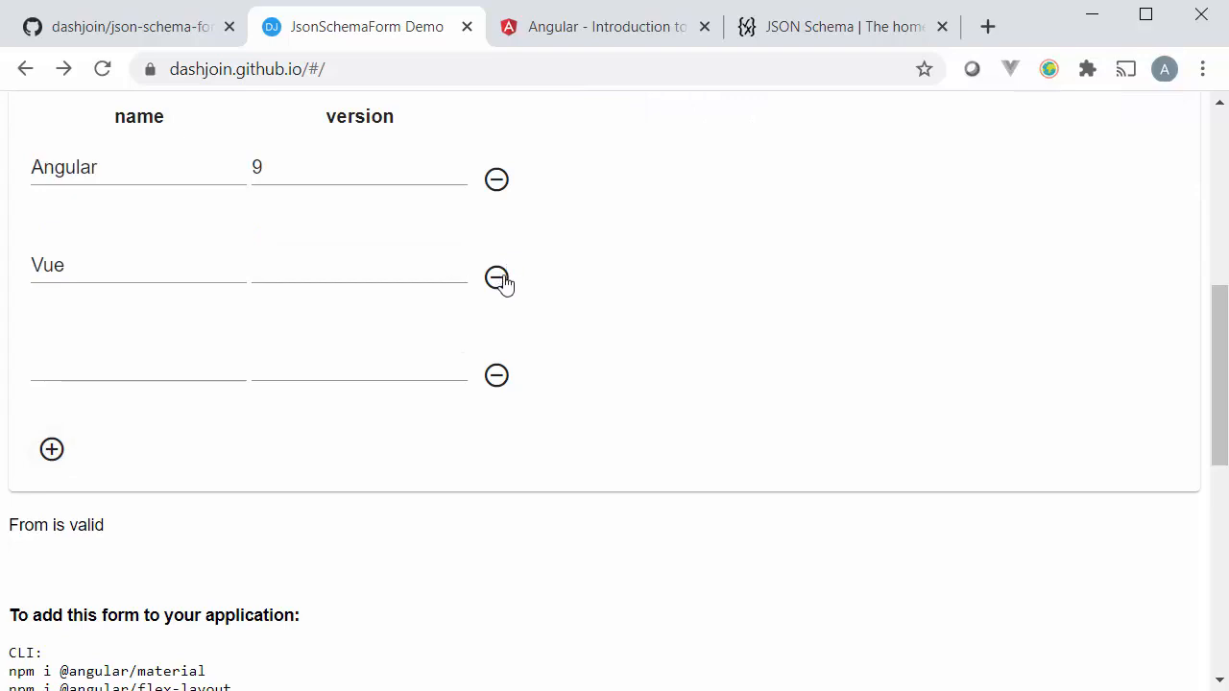
scroll("up", 3)
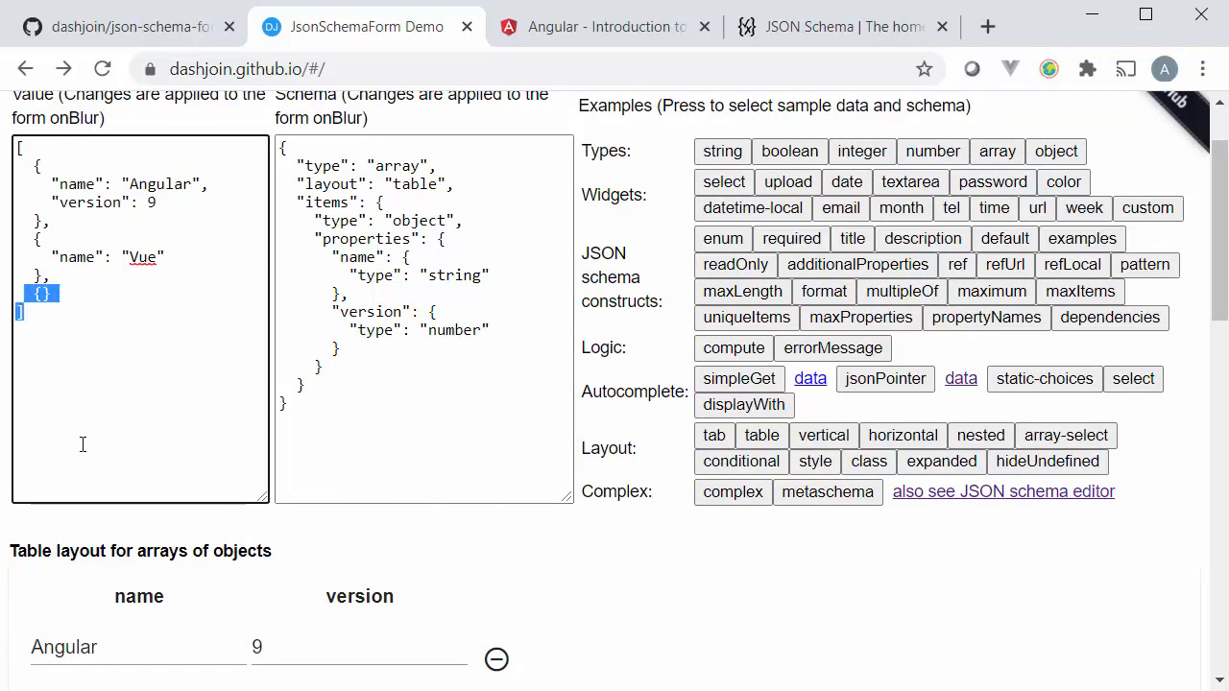
mouse_move(744, 603)
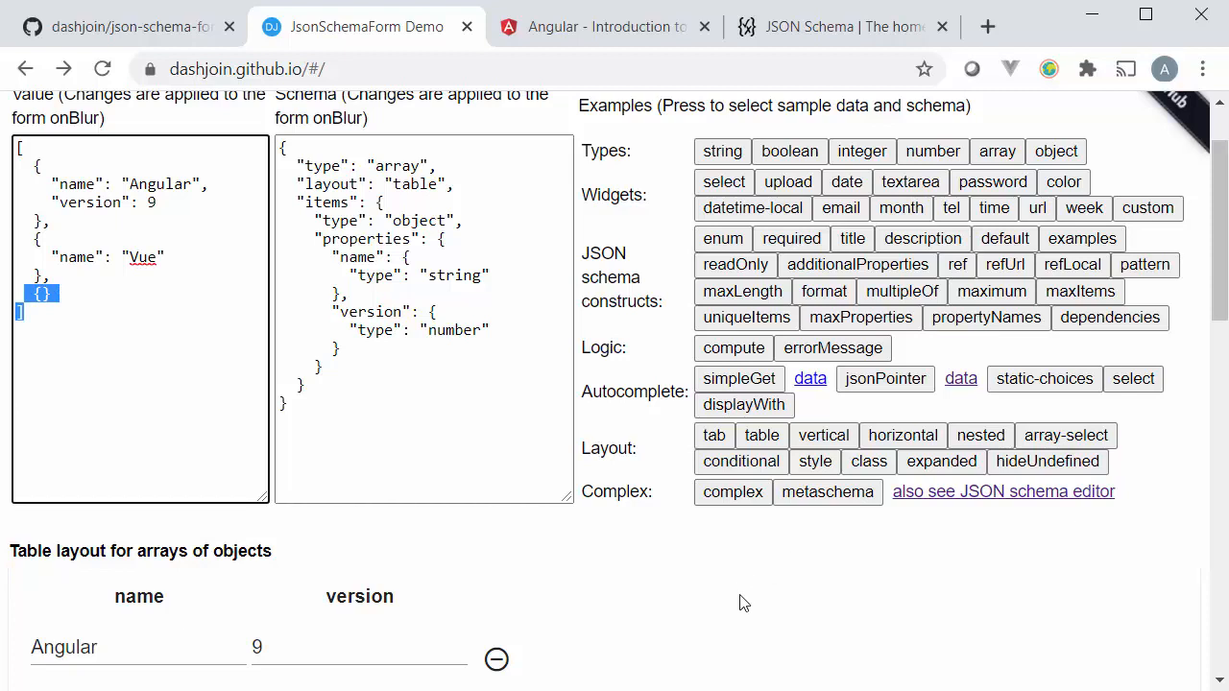
mouse_move(687, 536)
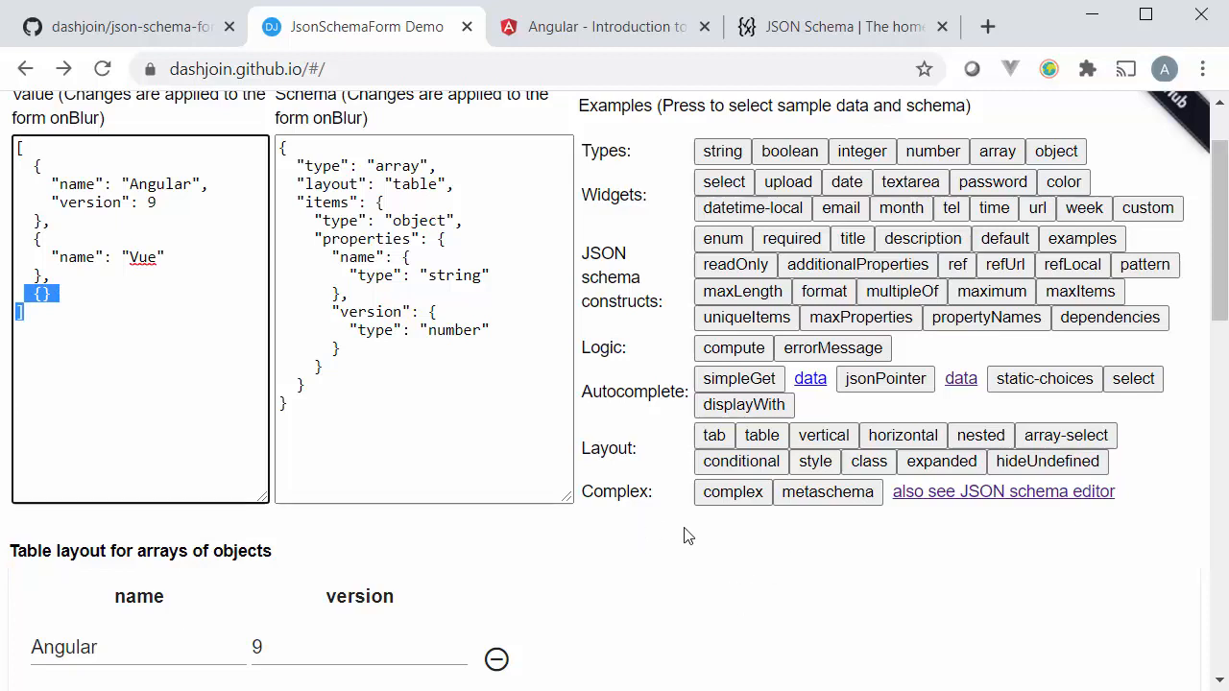
mouse_move(902, 434)
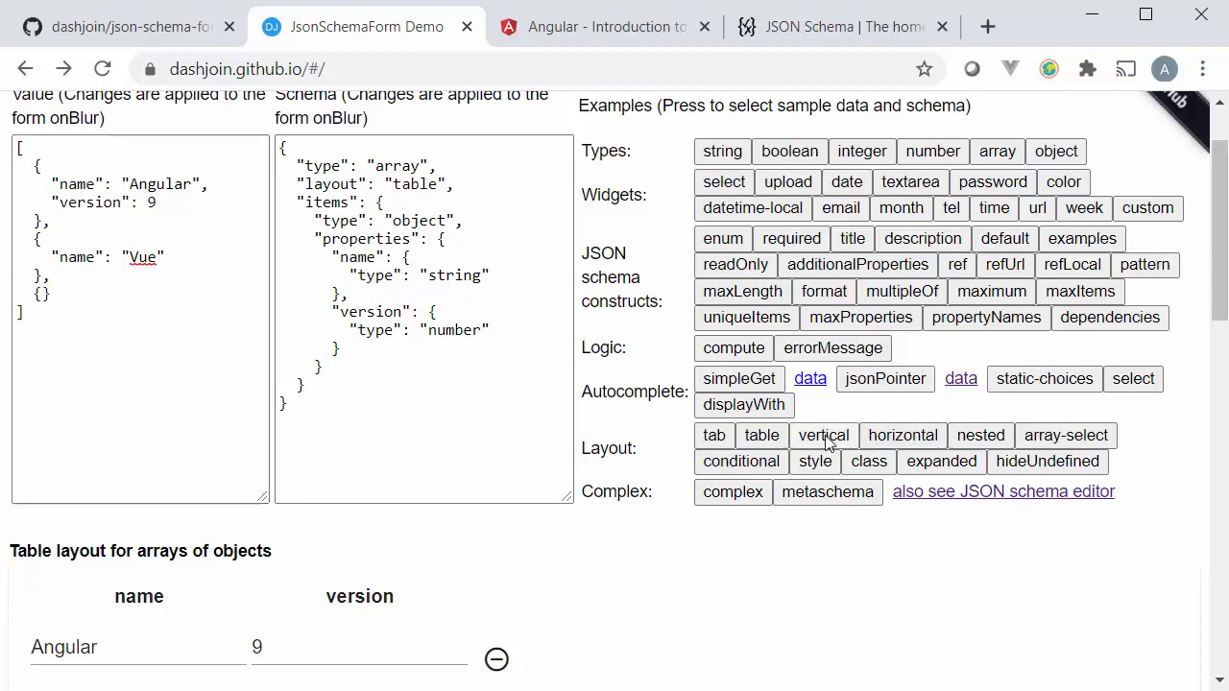
Load the vertical layout example and add an empty third card to its list.
left_click(821, 433)
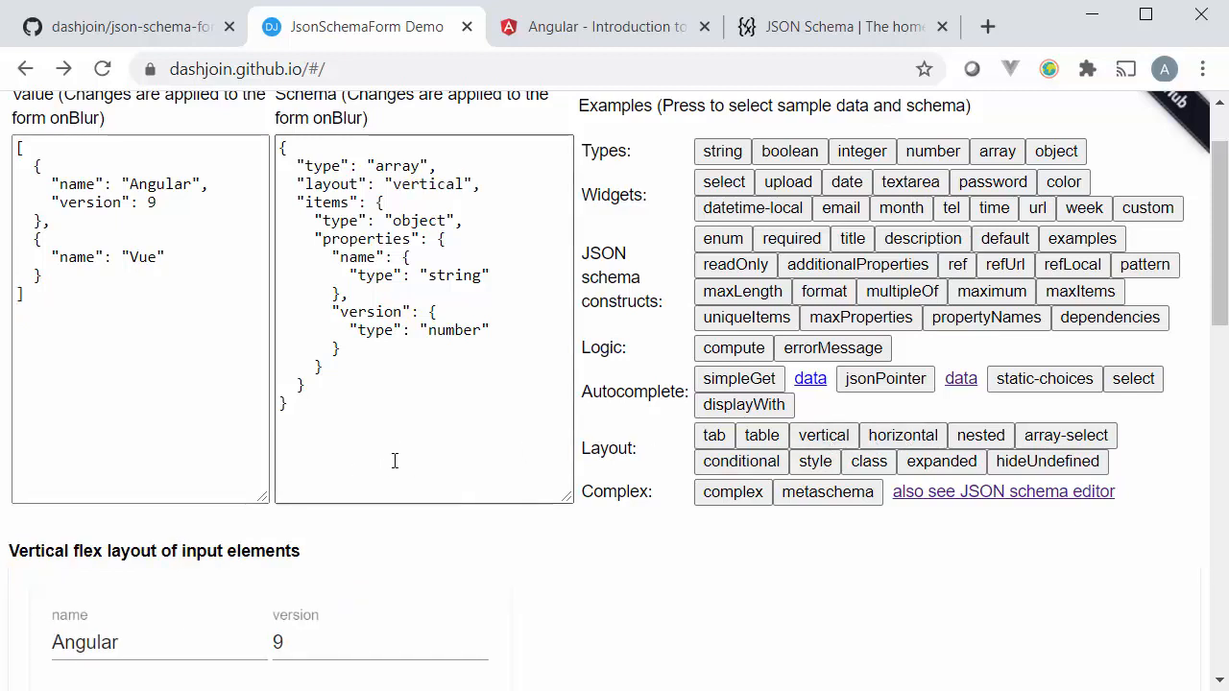
mouse_move(453, 510)
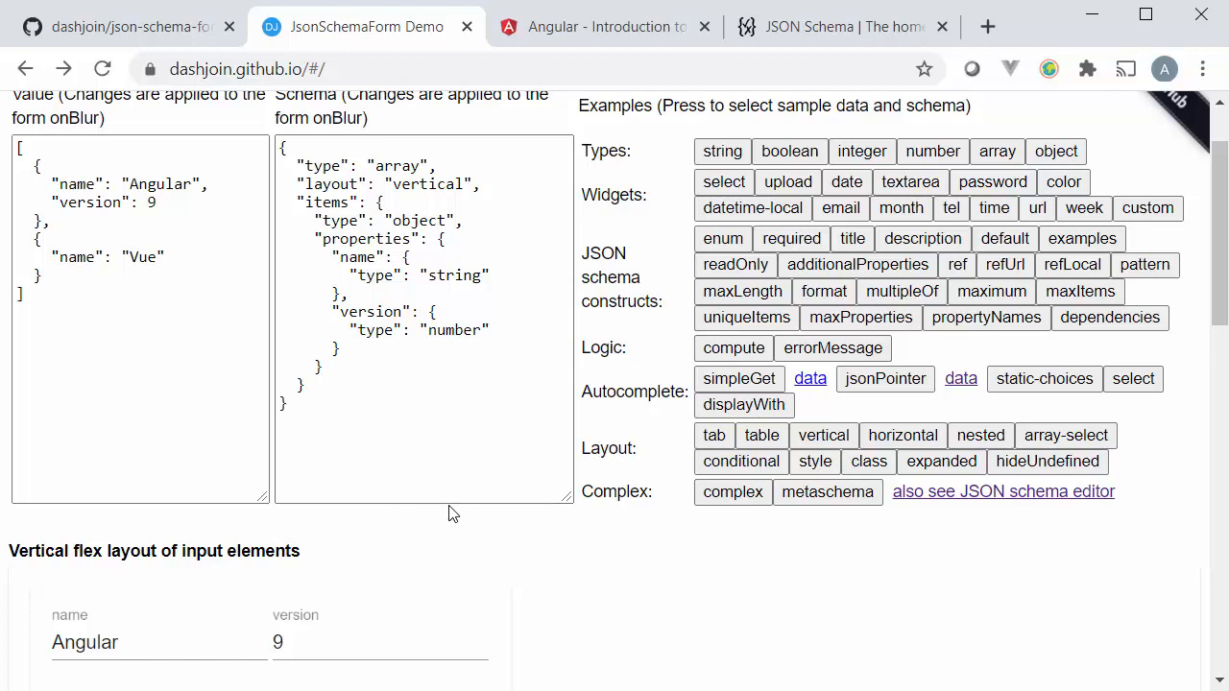
scroll("down", 3)
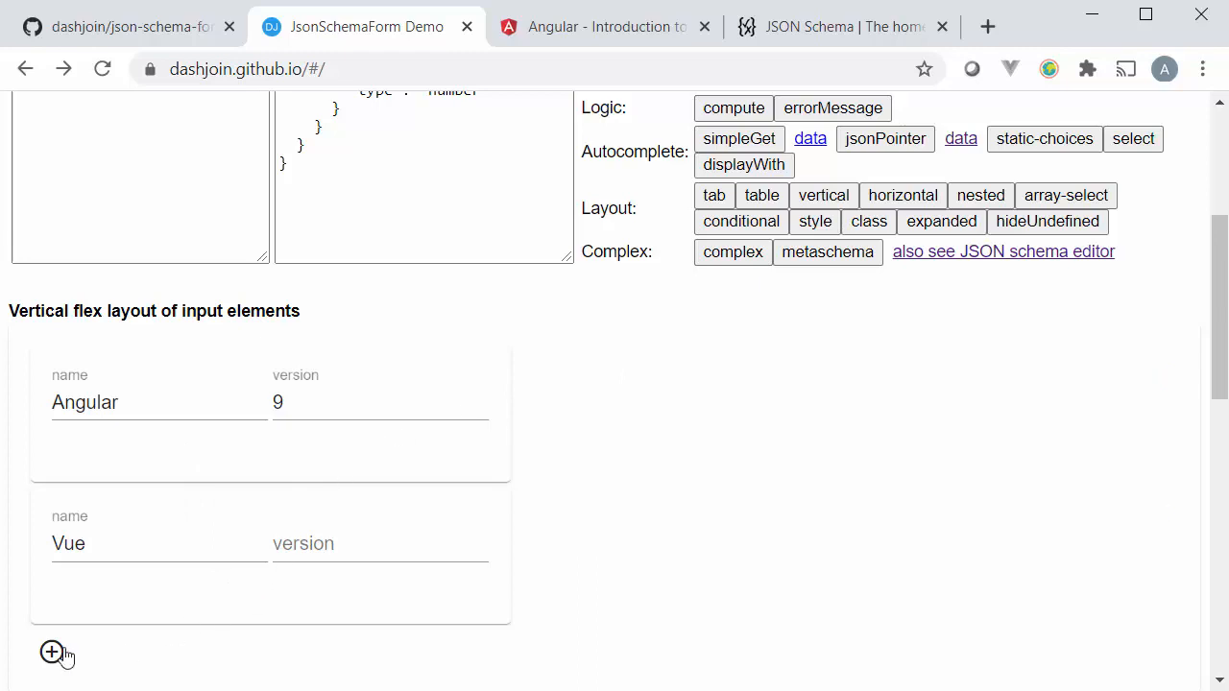
left_click(50, 653)
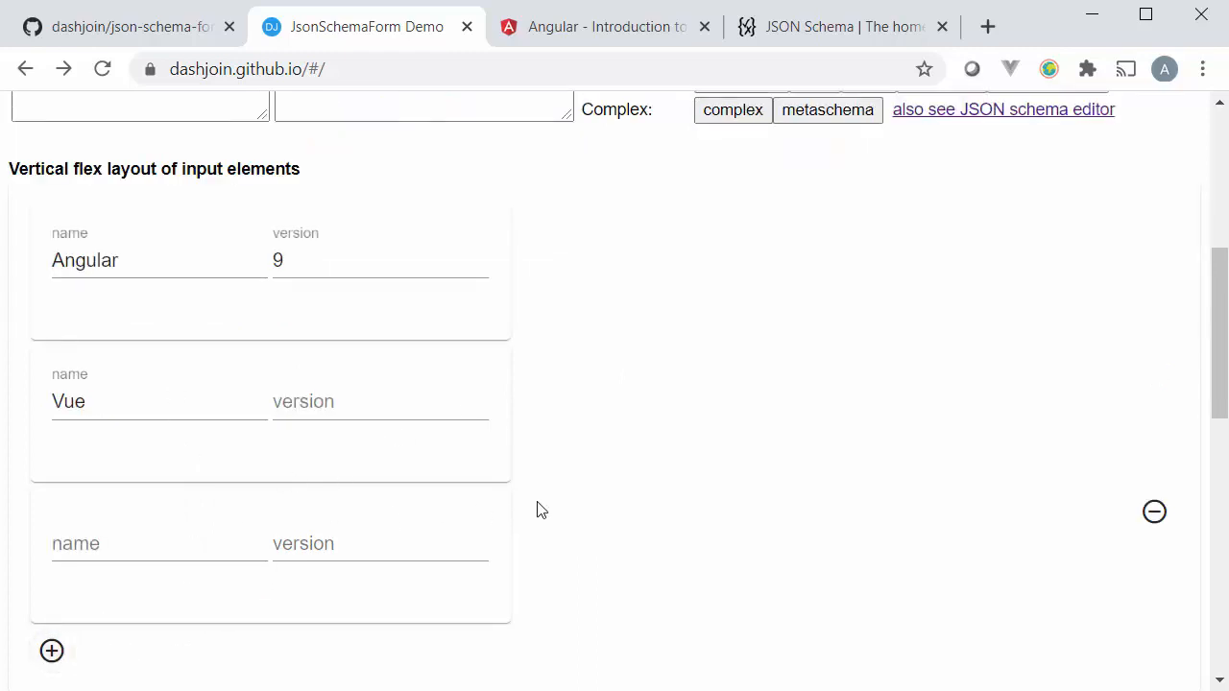
scroll("up", 3)
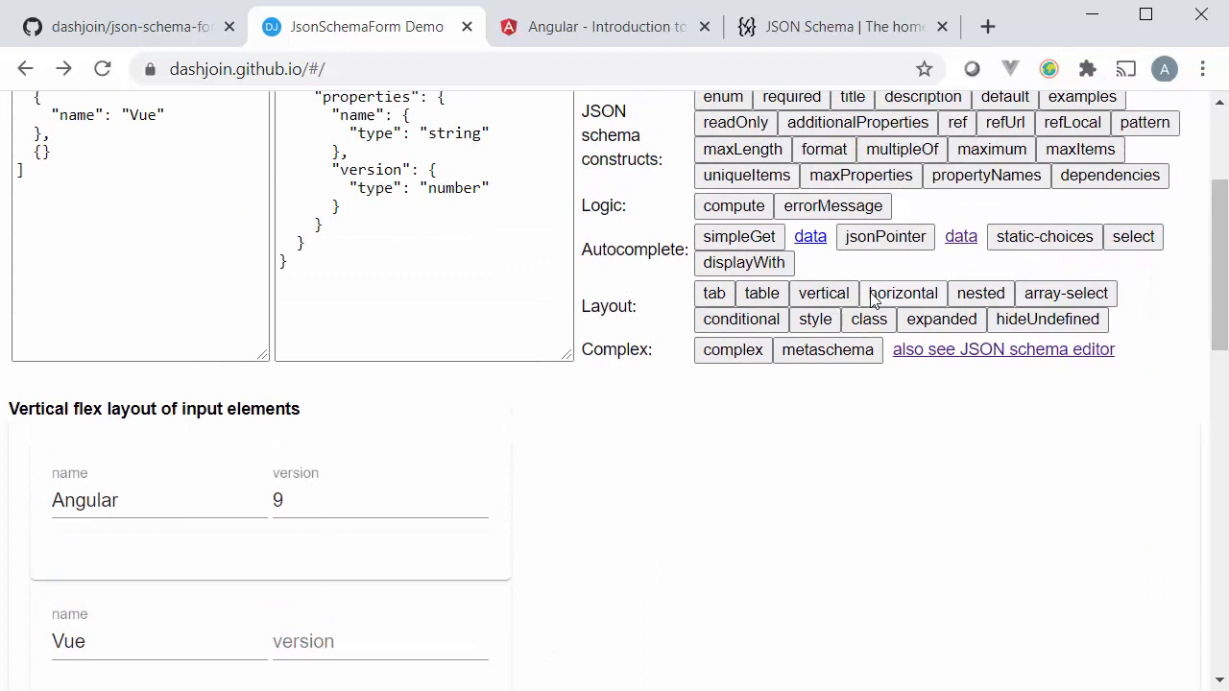
scroll("up", 3)
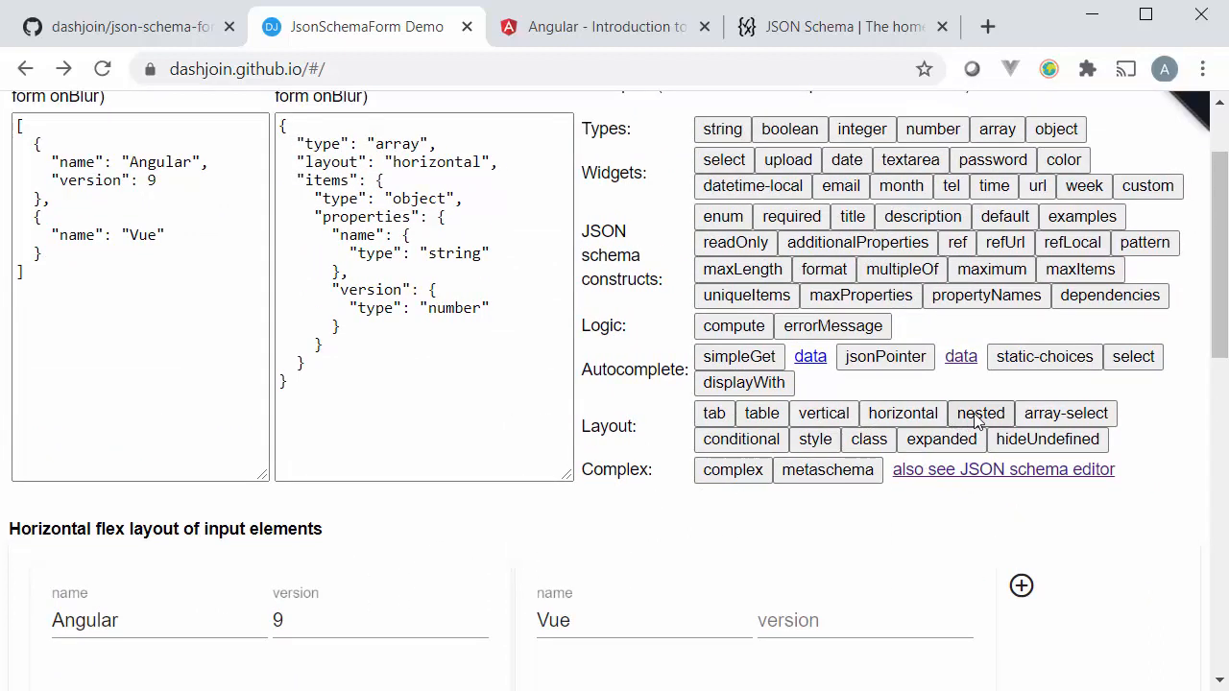
Review the nested layout example's inner vertical setting, then load the array-select example.
left_click(979, 413)
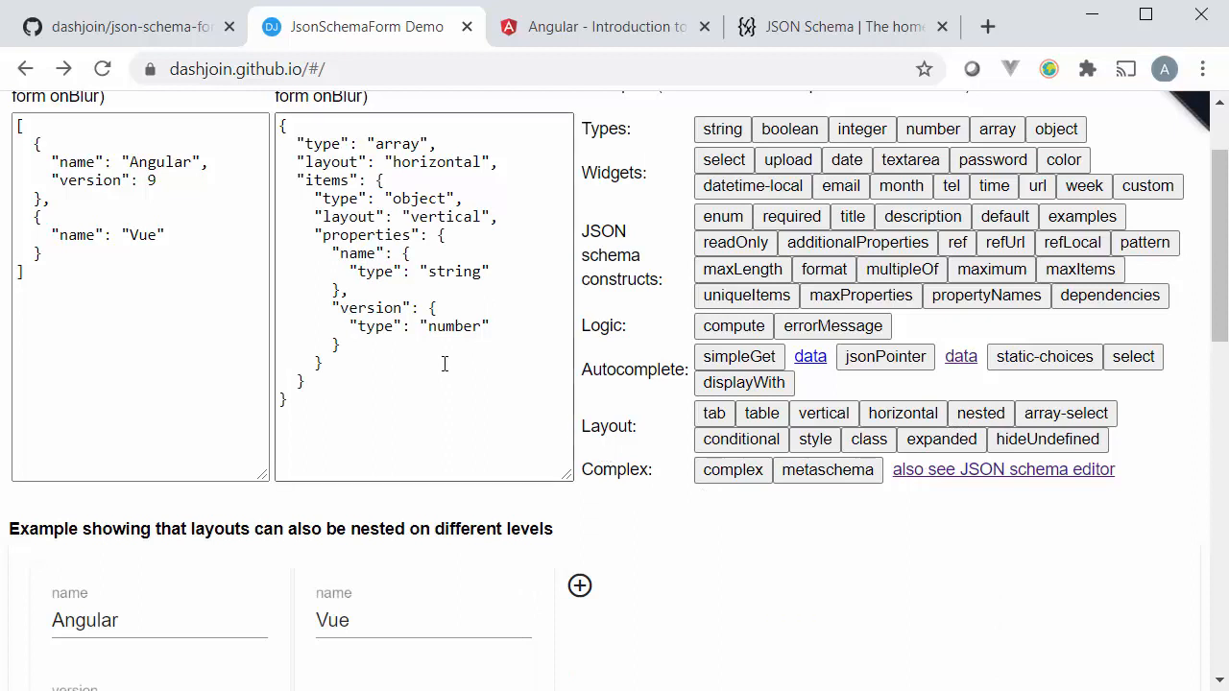
double_click(394, 162)
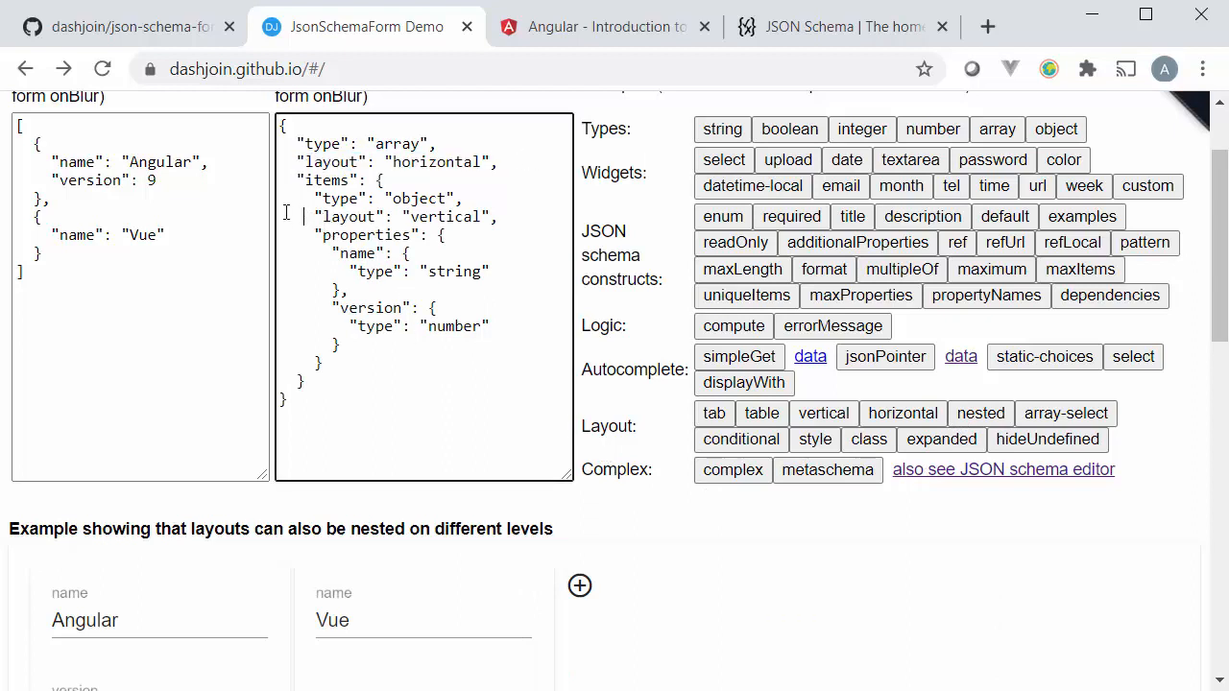
double_click(399, 215)
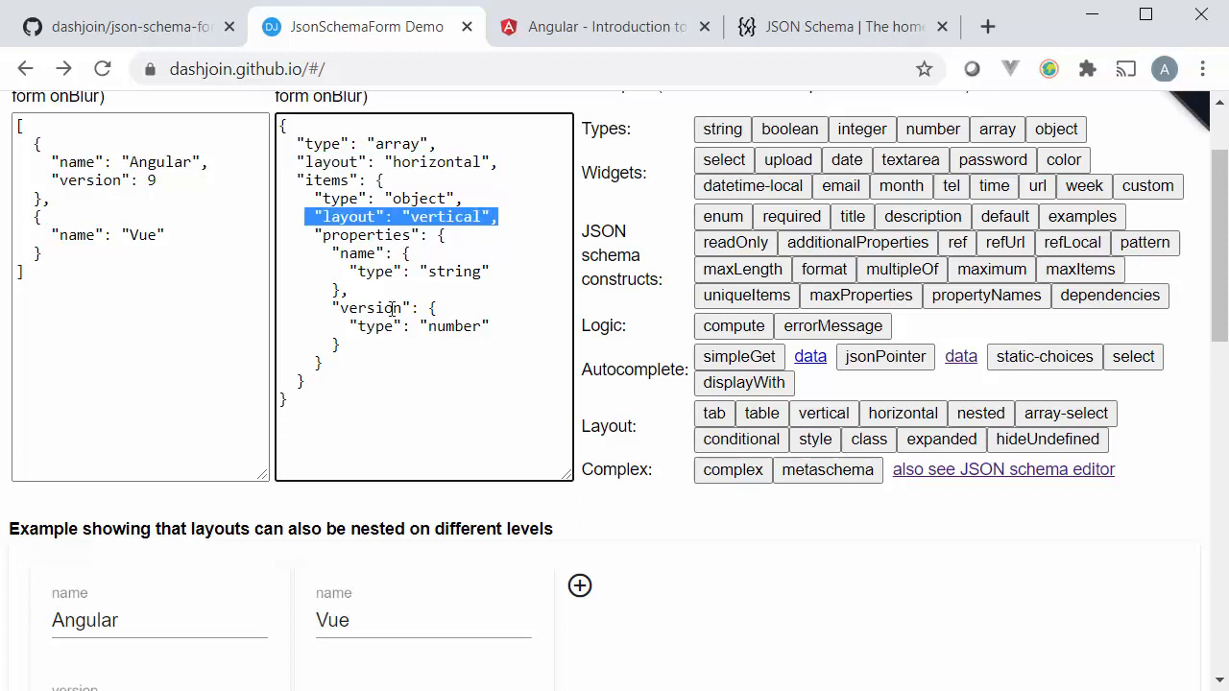
scroll("down", 3)
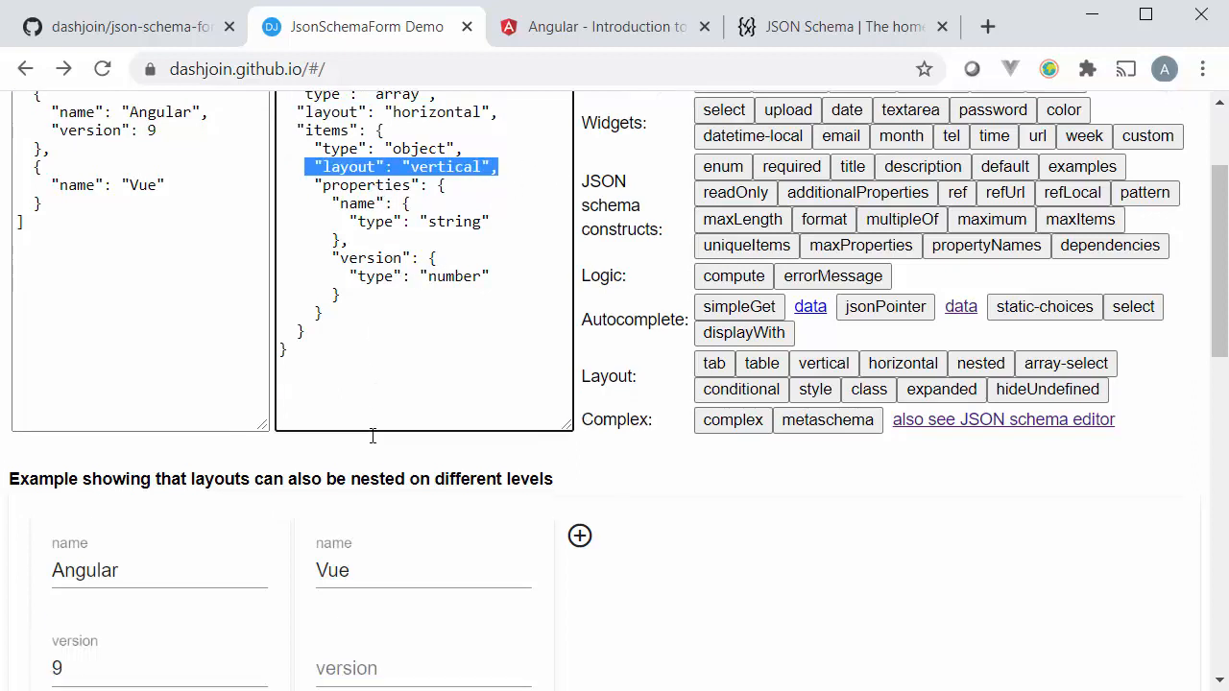
scroll("down", 3)
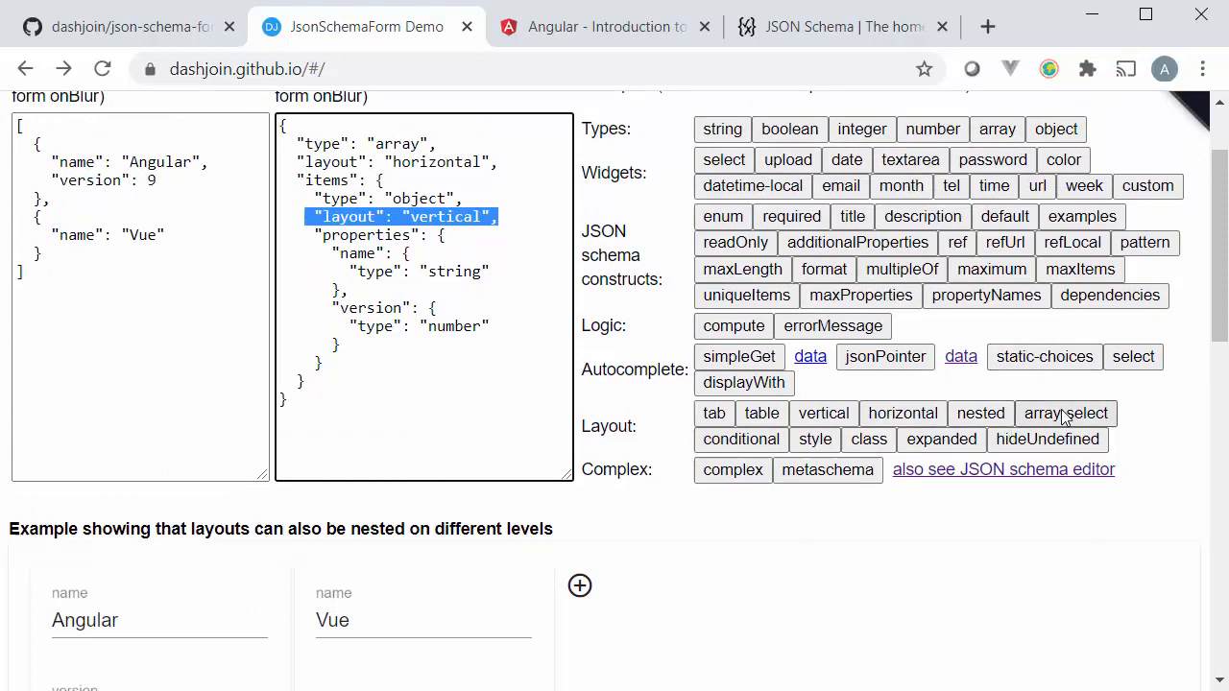
left_click(1063, 412)
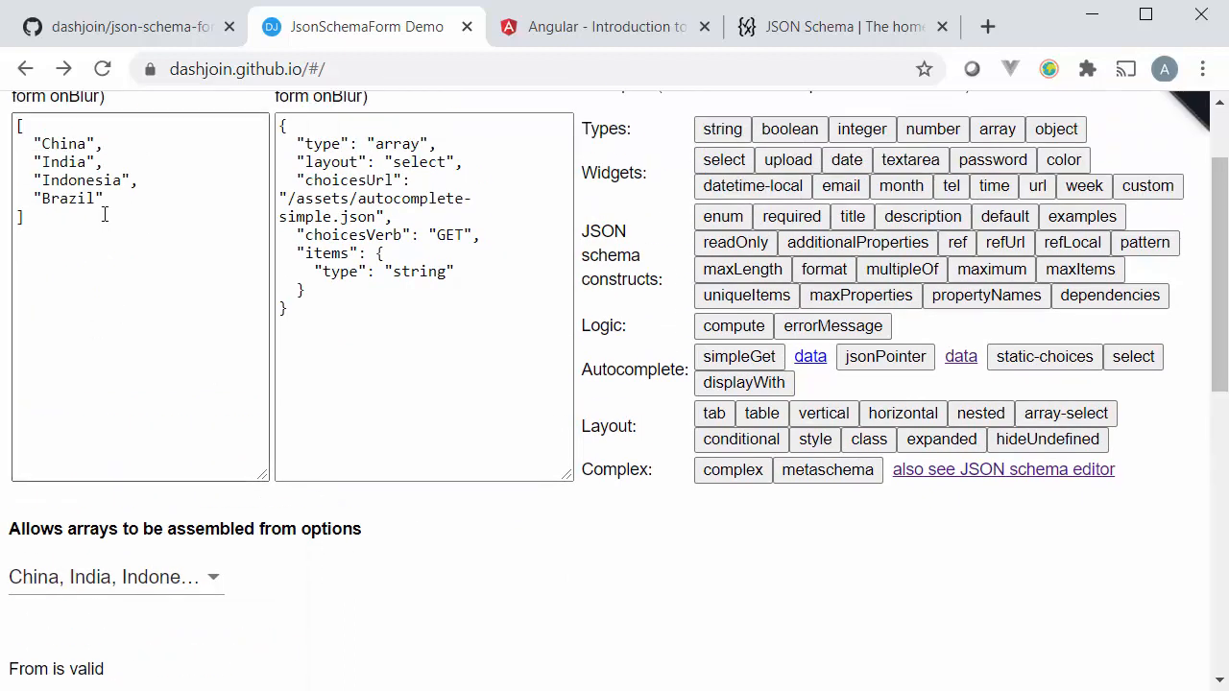
mouse_move(123, 533)
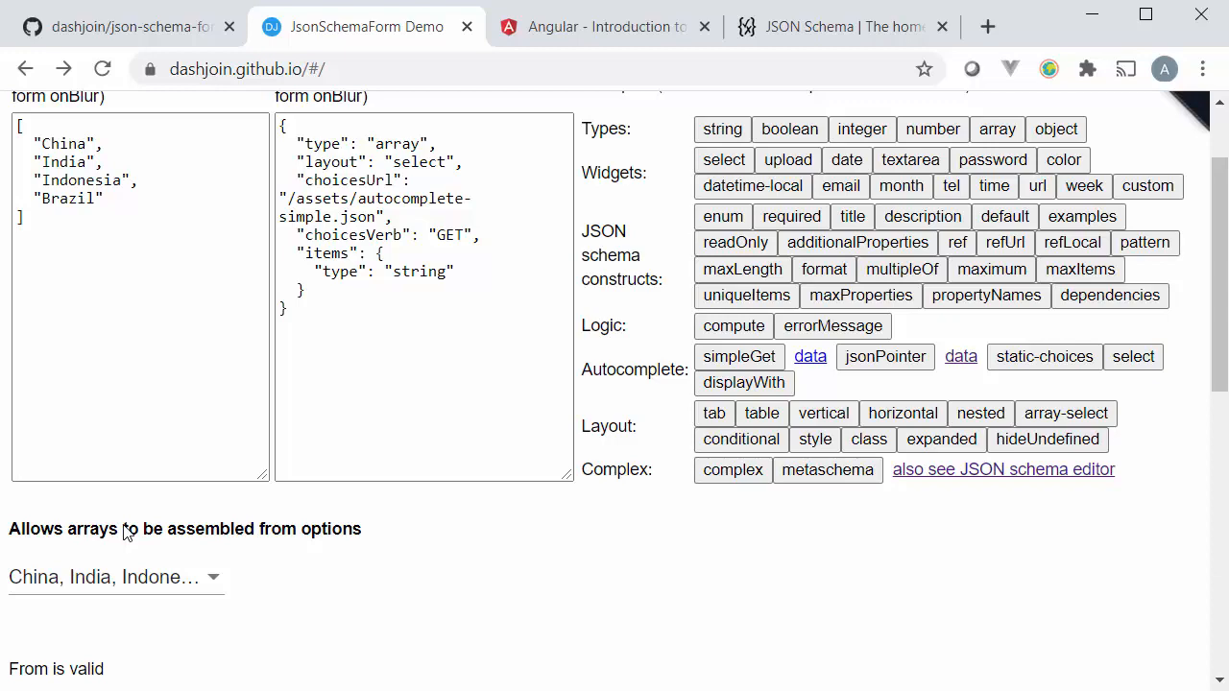
mouse_move(282, 499)
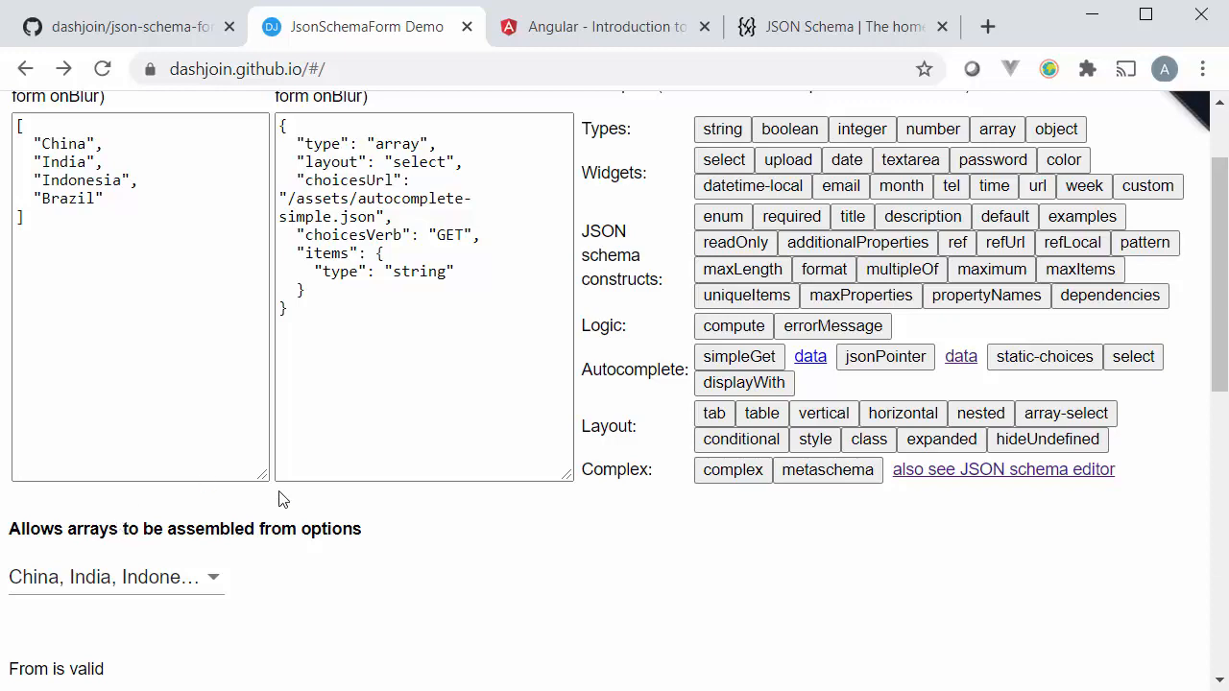
scroll("up", 3)
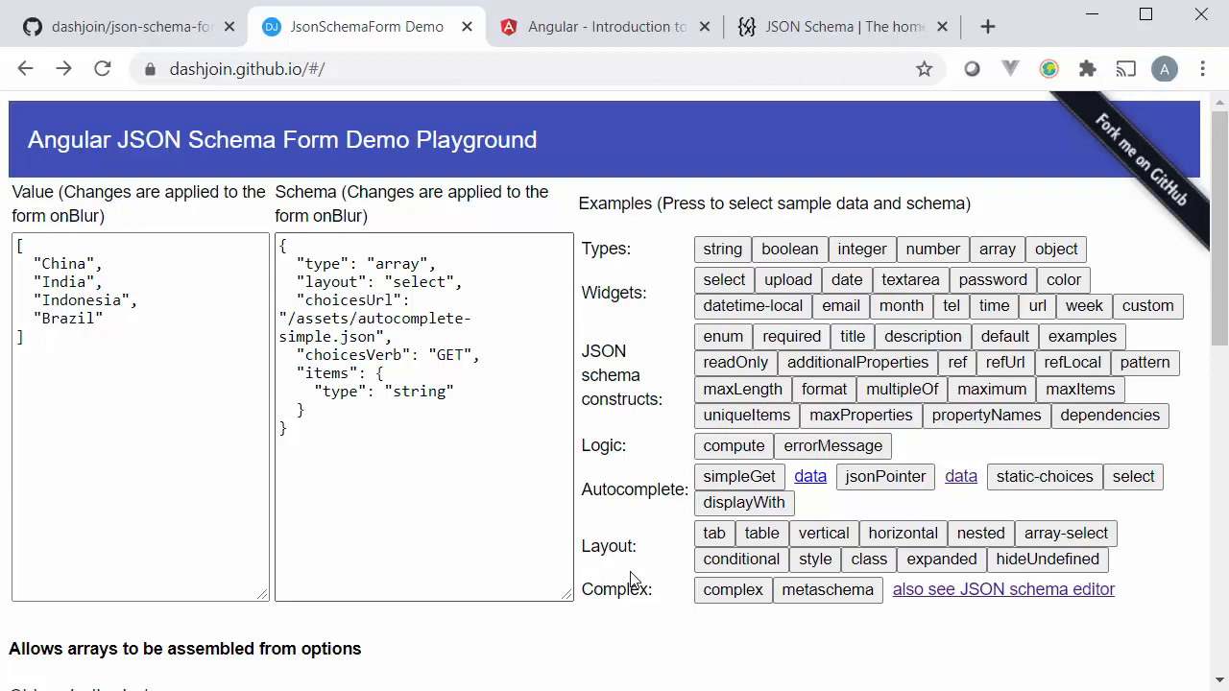
mouse_move(663, 483)
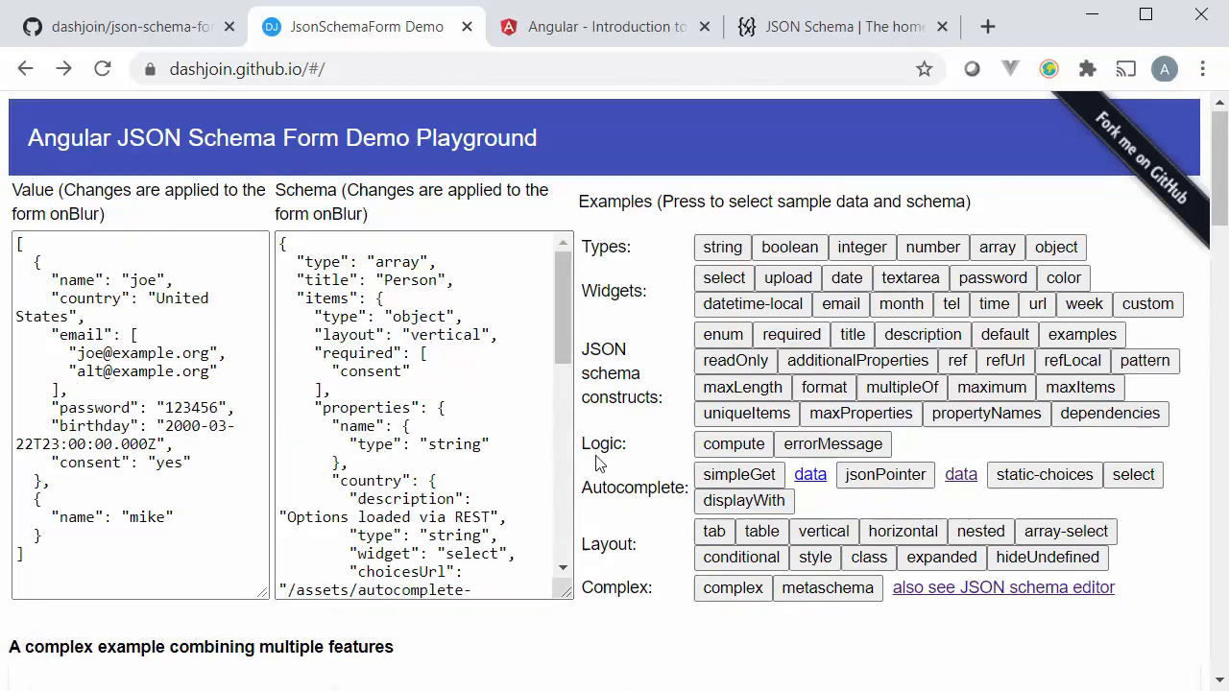
In the complex example, add a third Person with country United States.
scroll("down", 3)
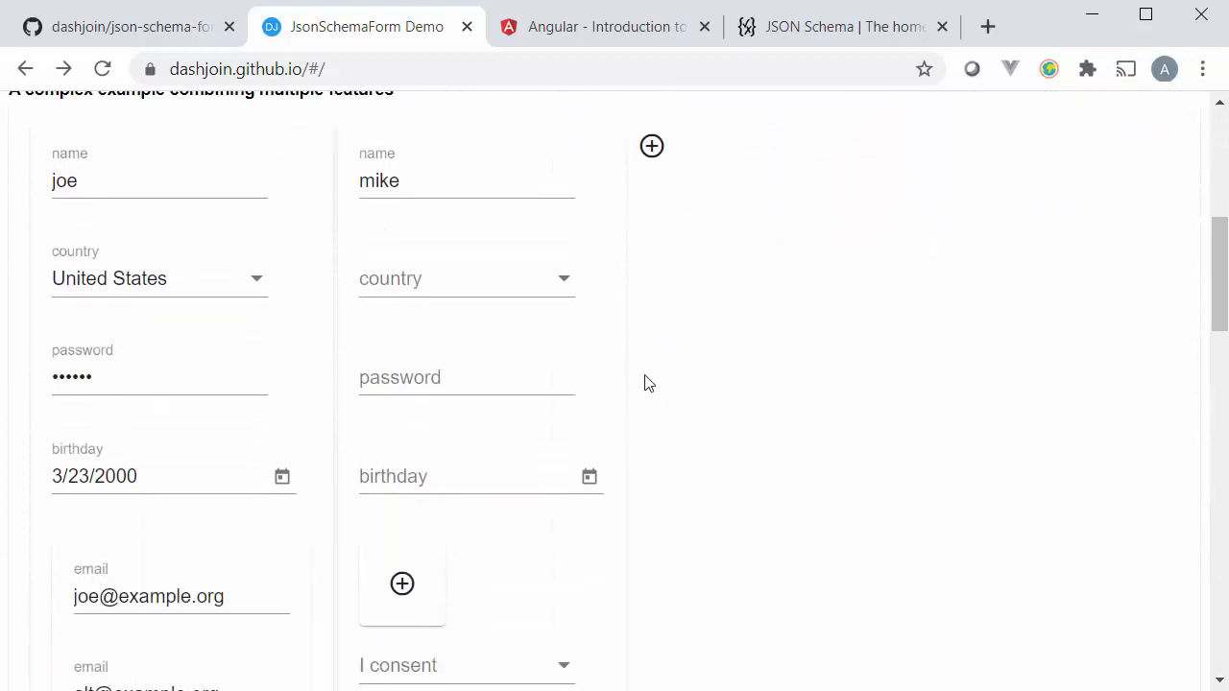
scroll("down", 3)
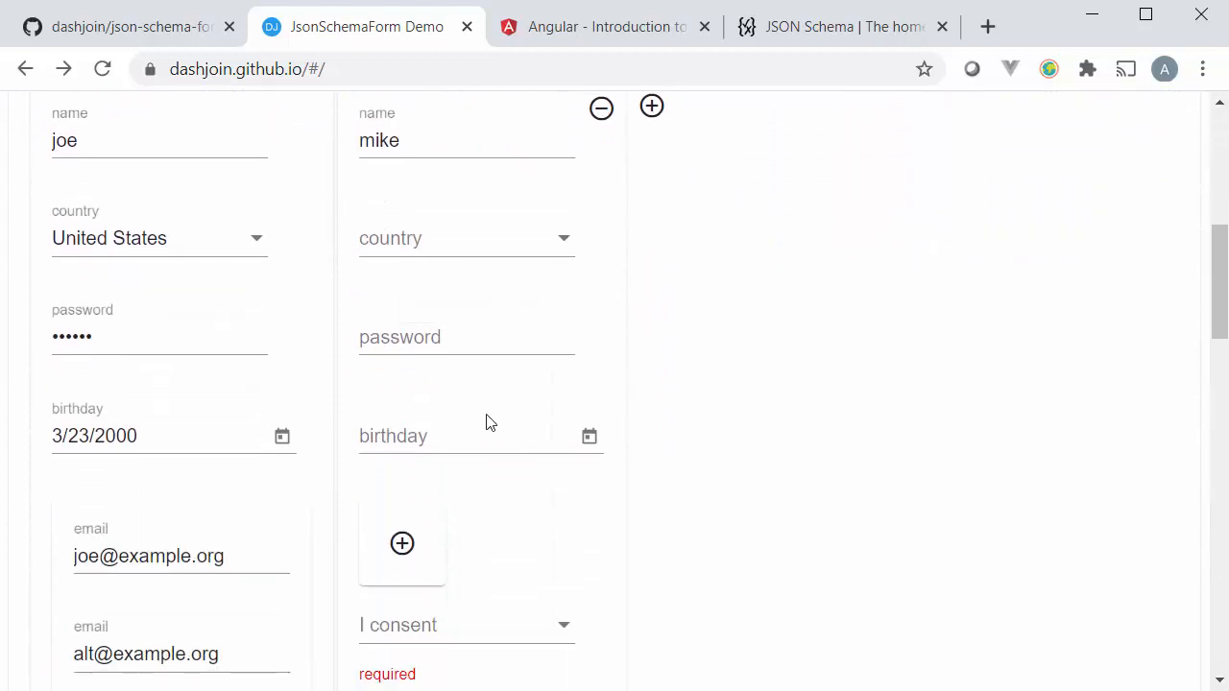
mouse_move(650, 107)
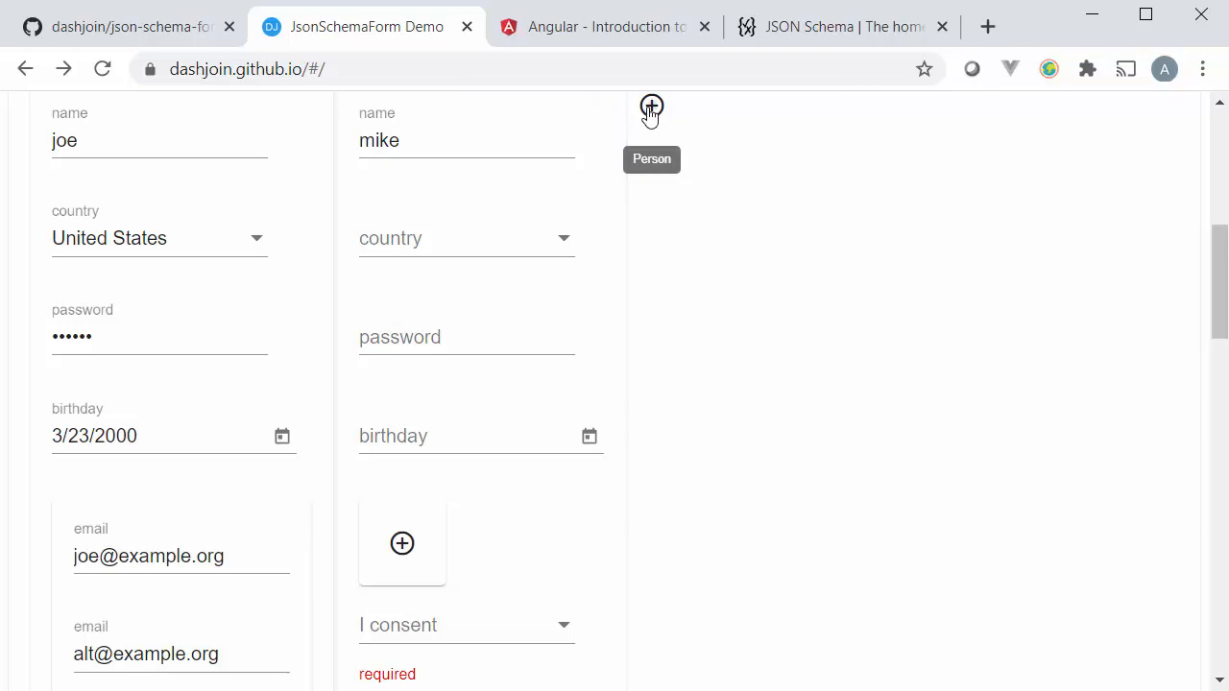
left_click(651, 107)
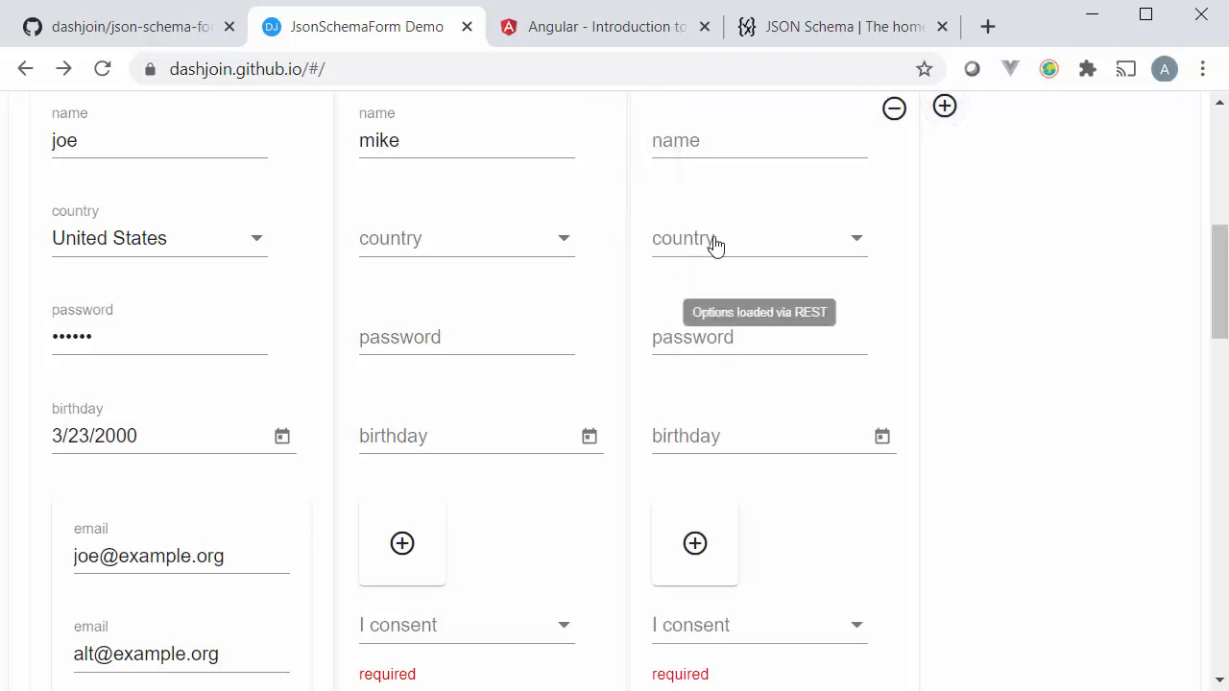
left_click(759, 238)
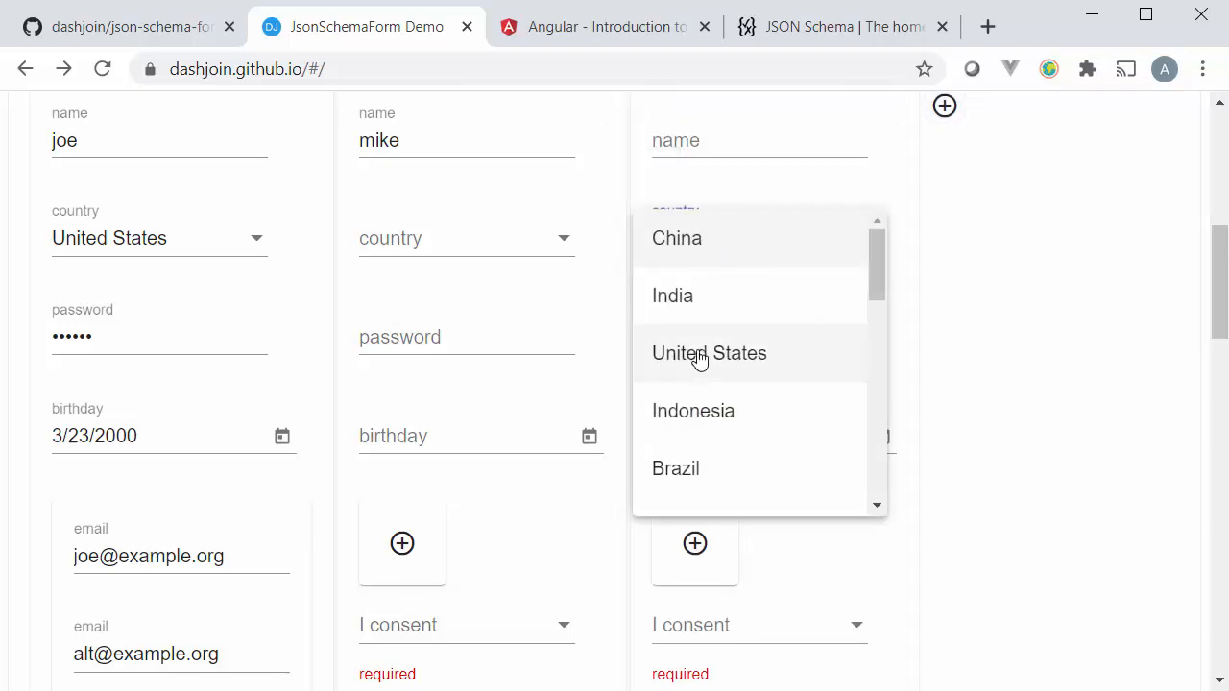
left_click(708, 353)
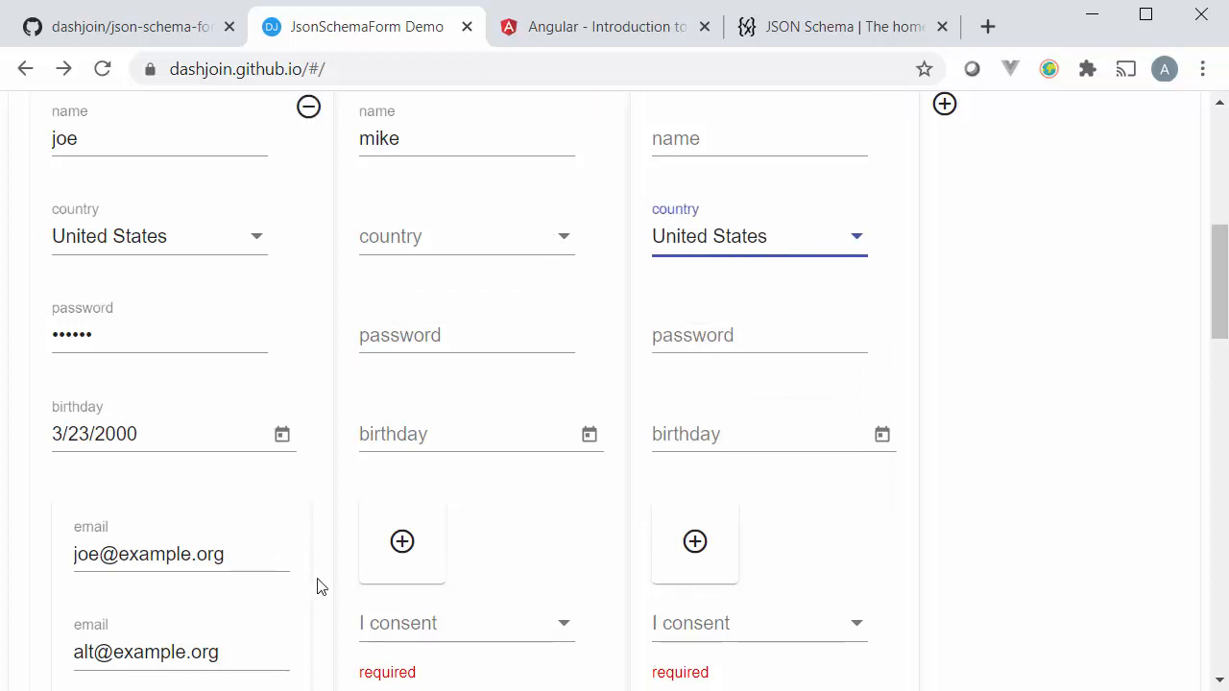
Set the new person's consent to yes and review the resulting value.
scroll("down", 3)
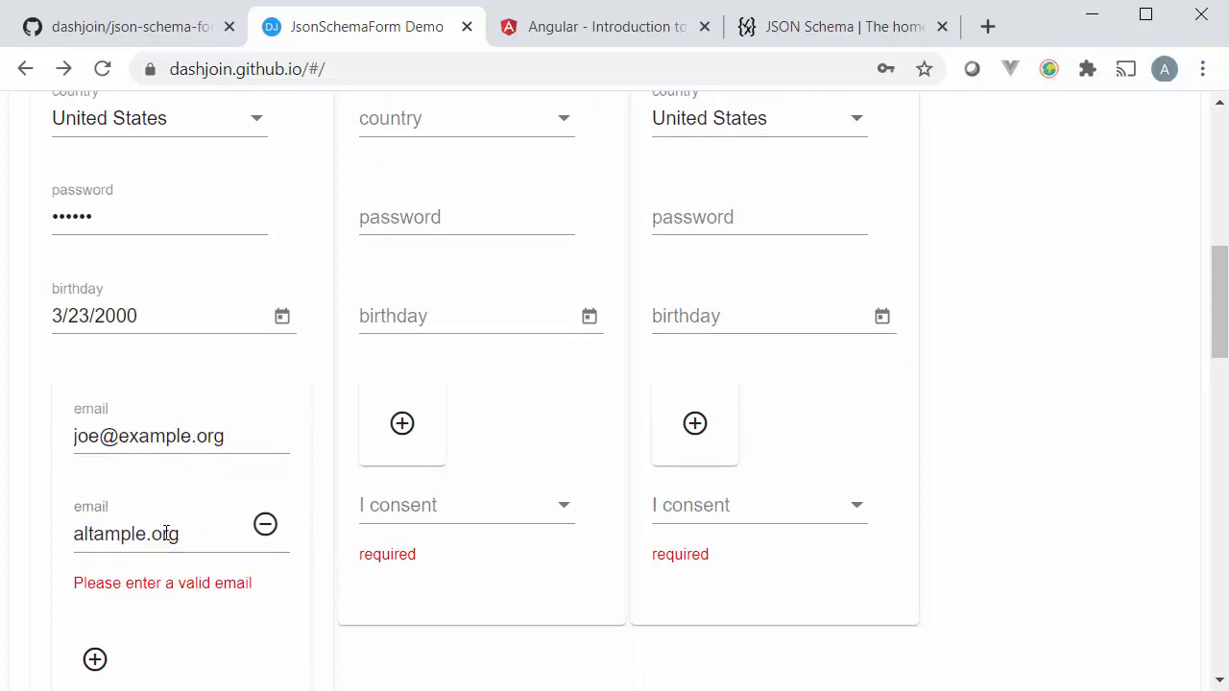
mouse_move(250, 542)
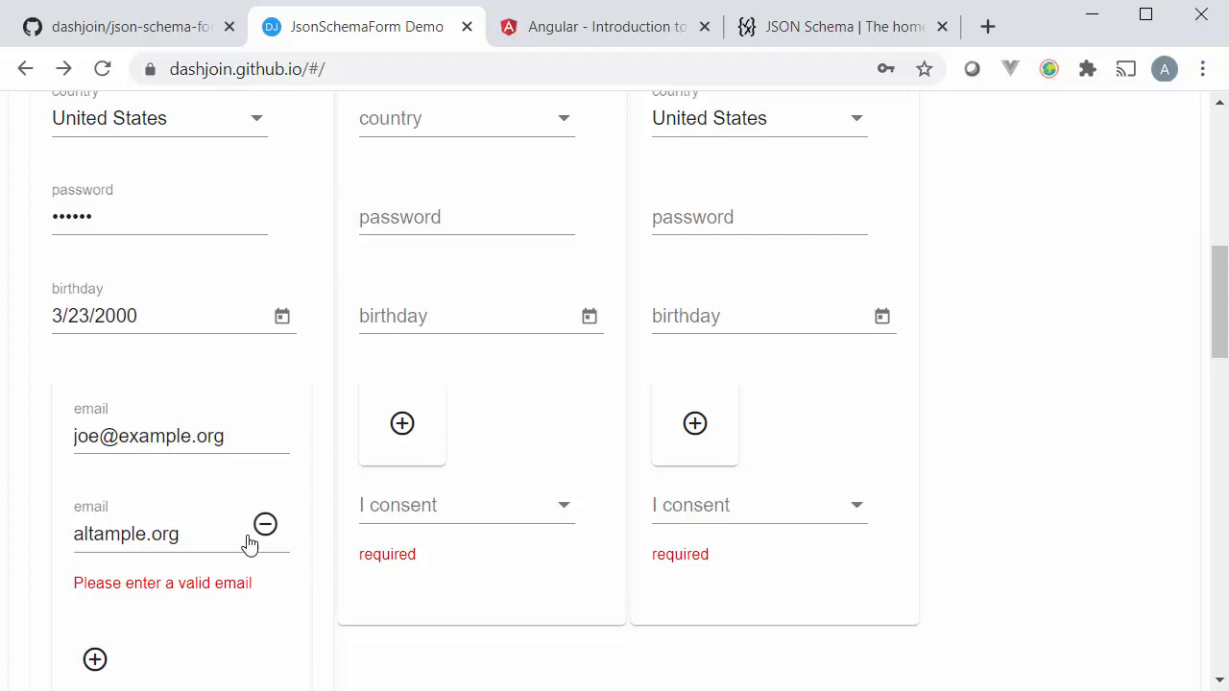
mouse_move(726, 507)
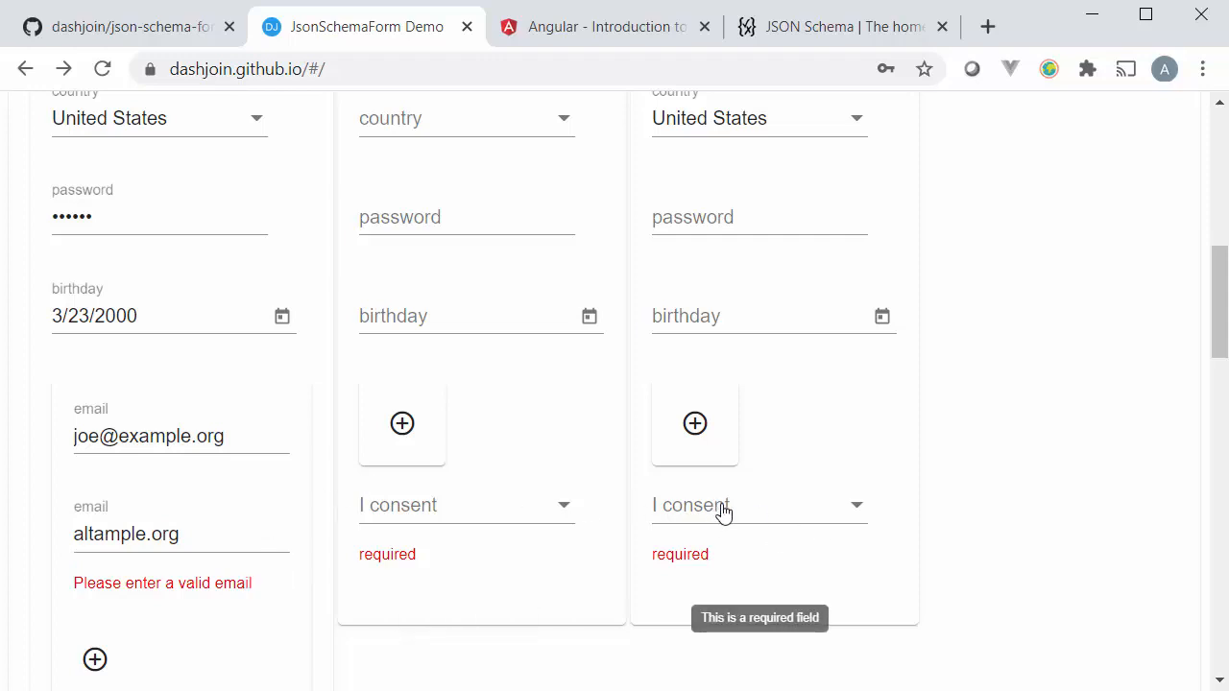
left_click(757, 505)
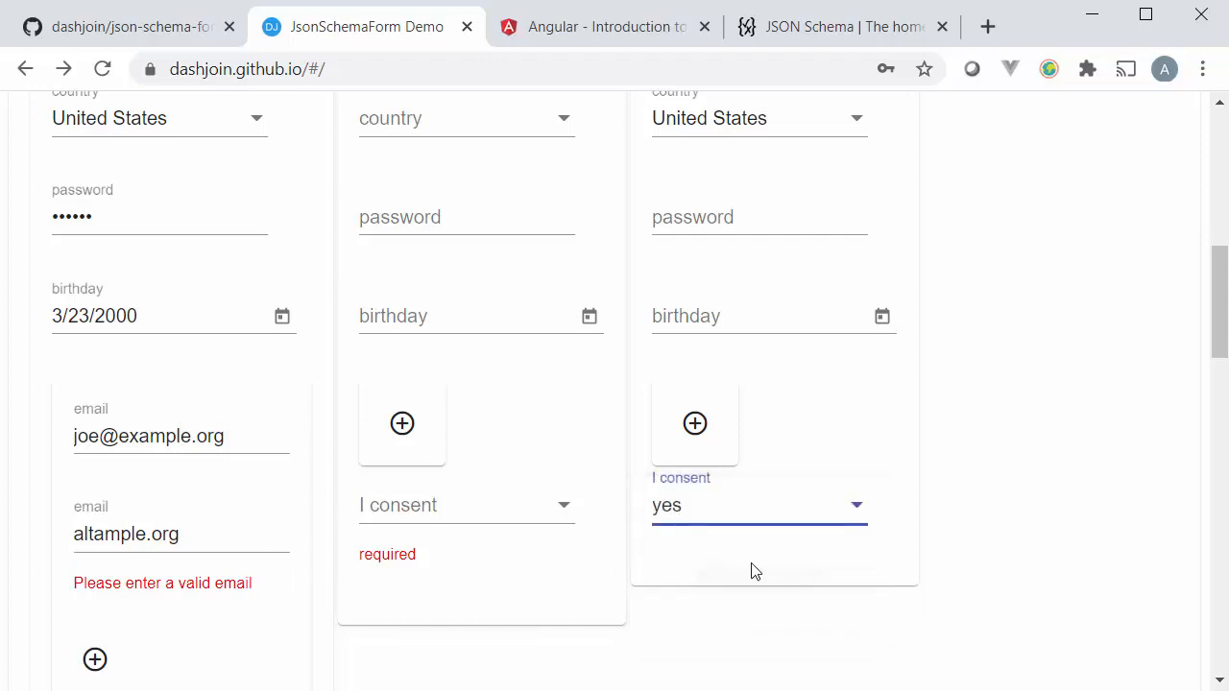
scroll("up", 3)
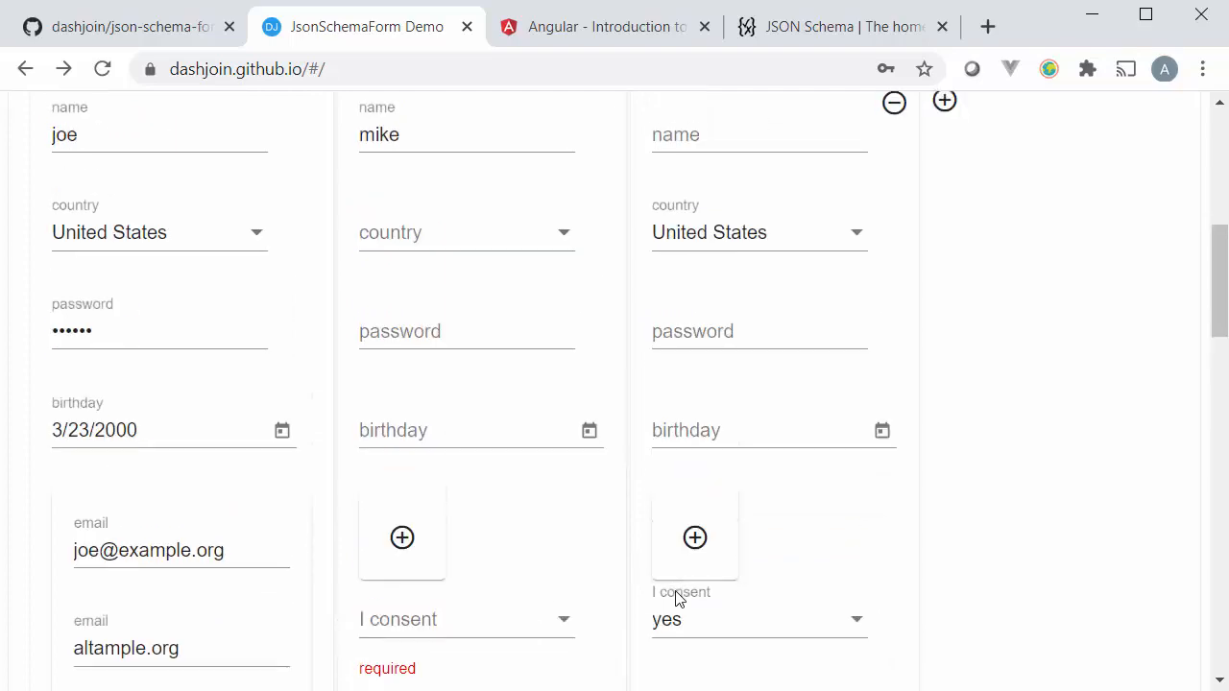
scroll("down", 3)
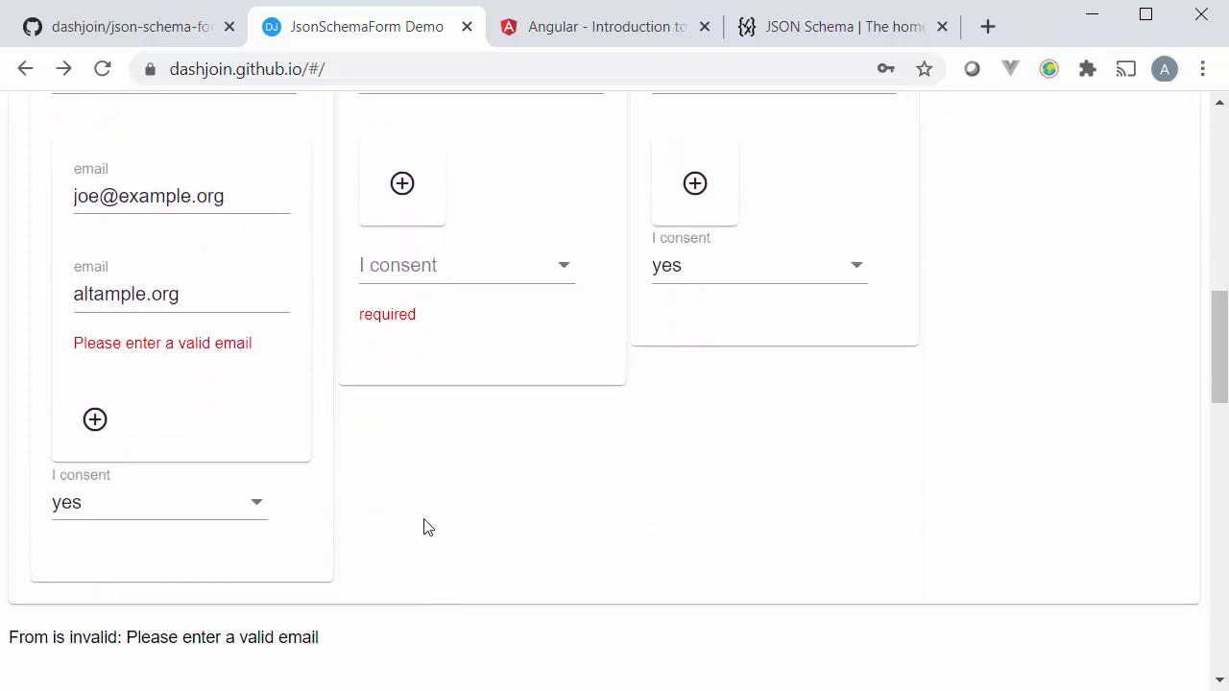
scroll("up", 3)
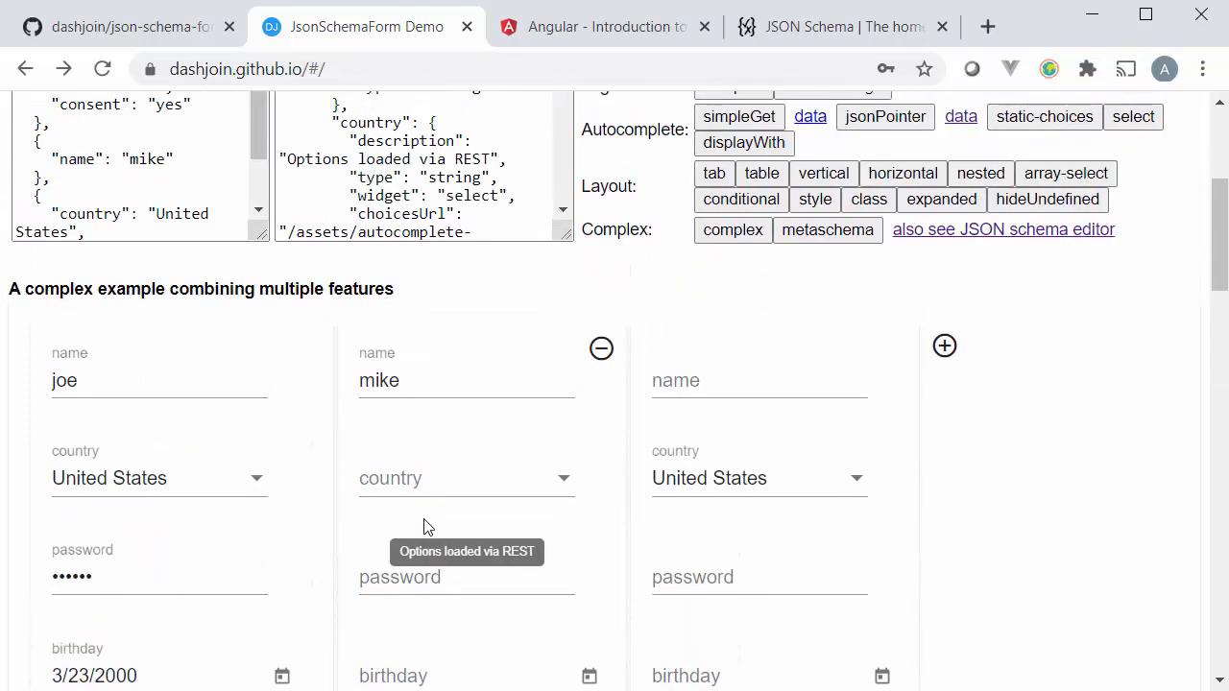
scroll("up", 3)
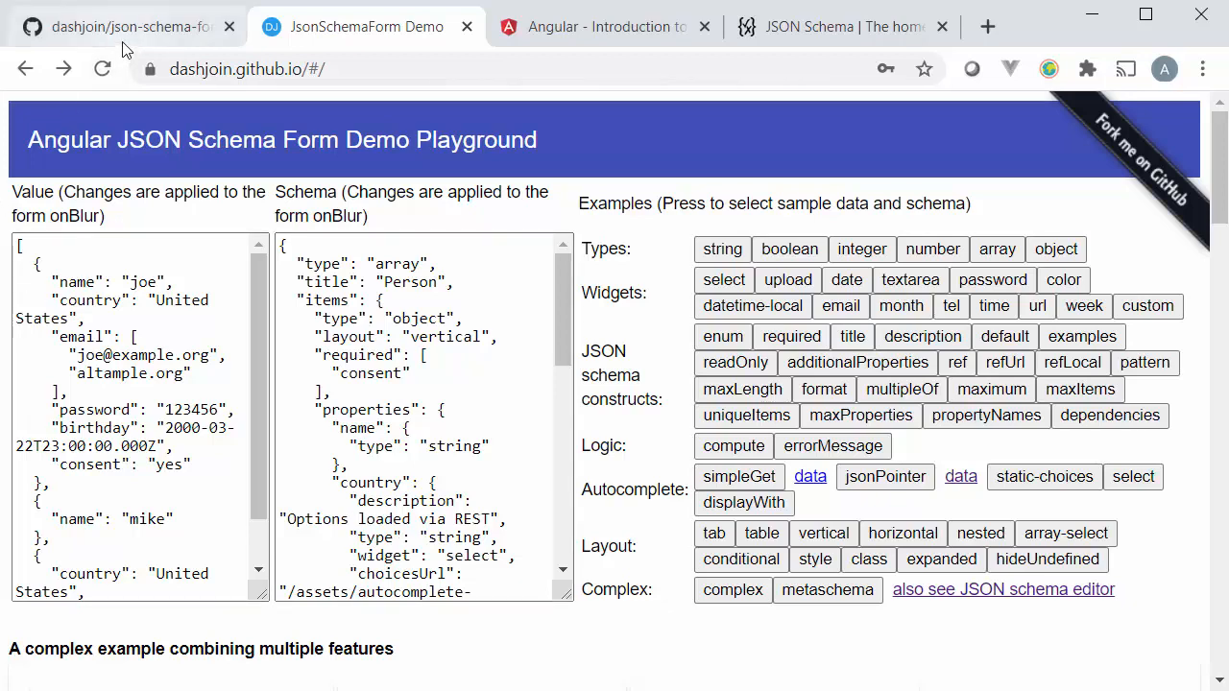
mouse_move(130, 27)
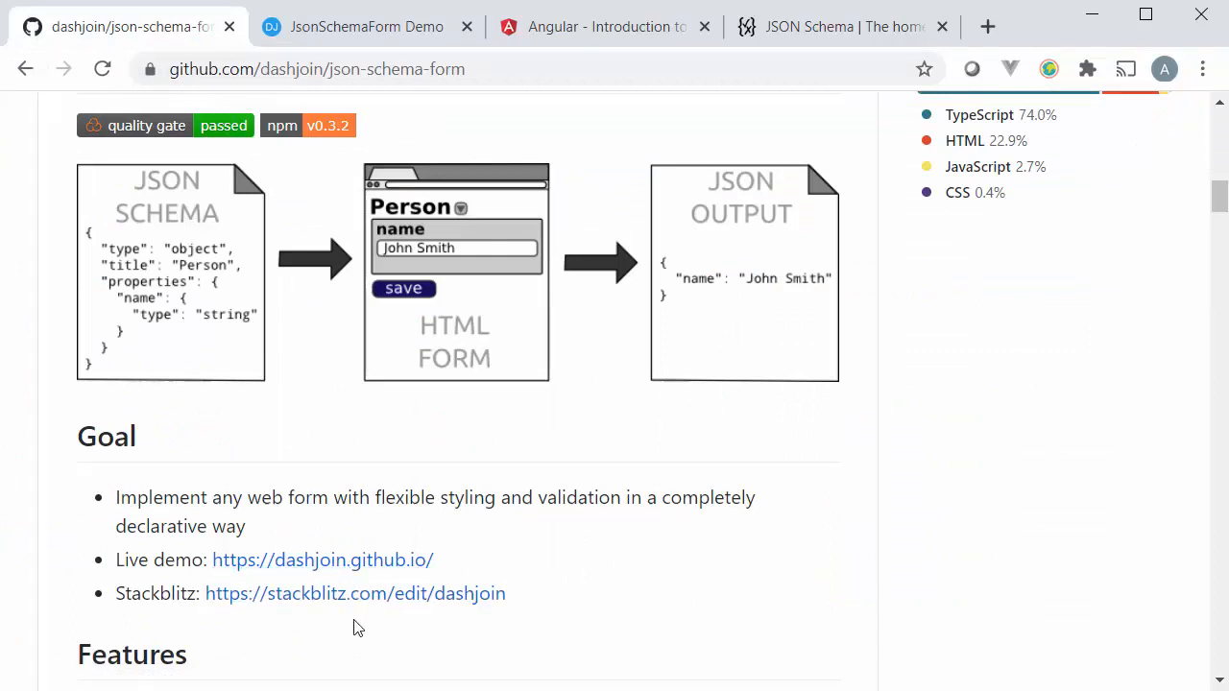
mouse_move(470, 614)
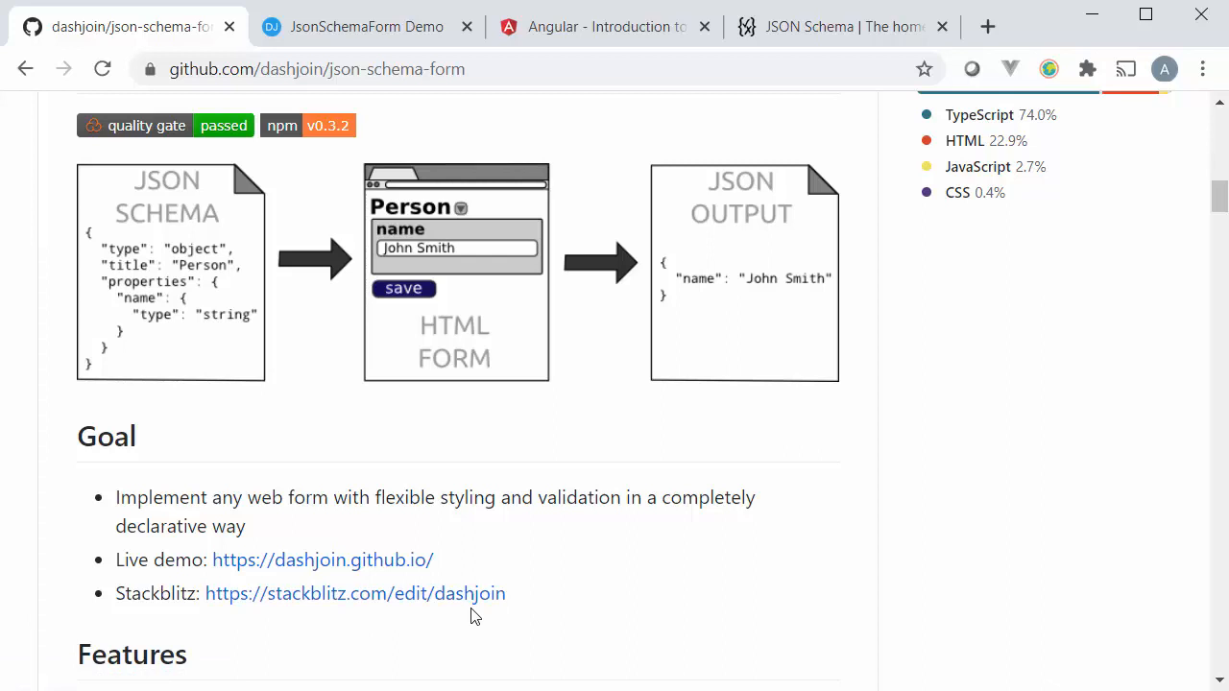
mouse_move(451, 594)
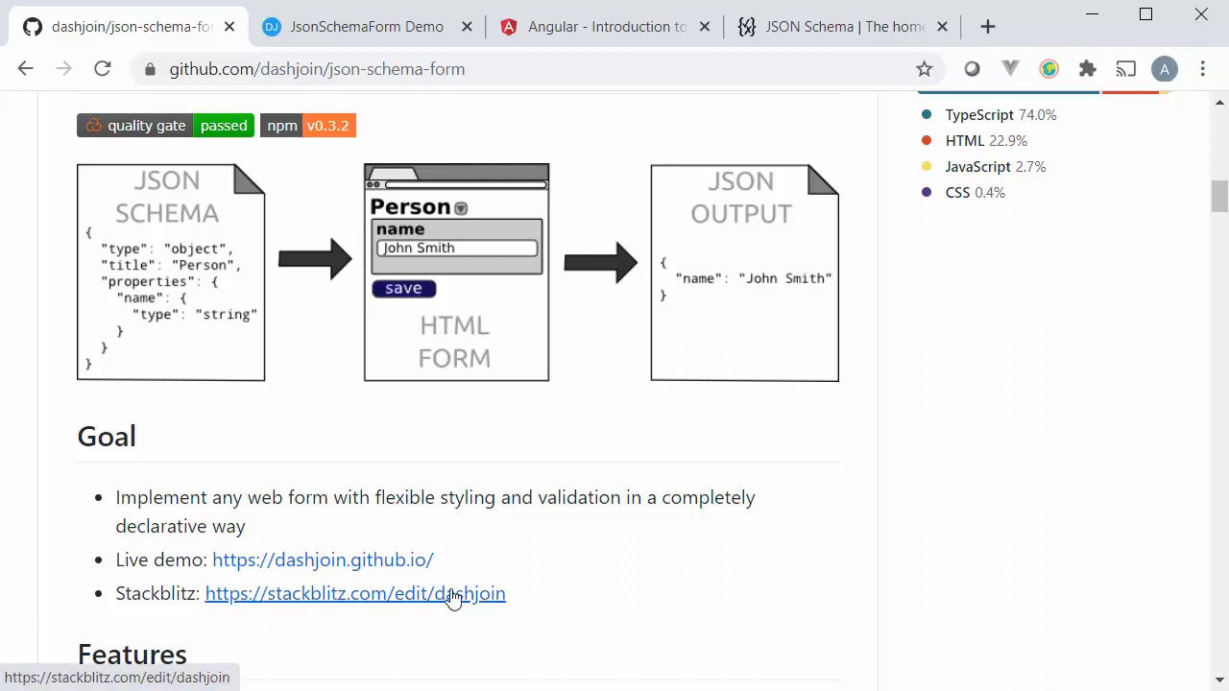
Open the stackblitz.com/edit/dashjoin link from the json-schema-form README.
left_click(355, 593)
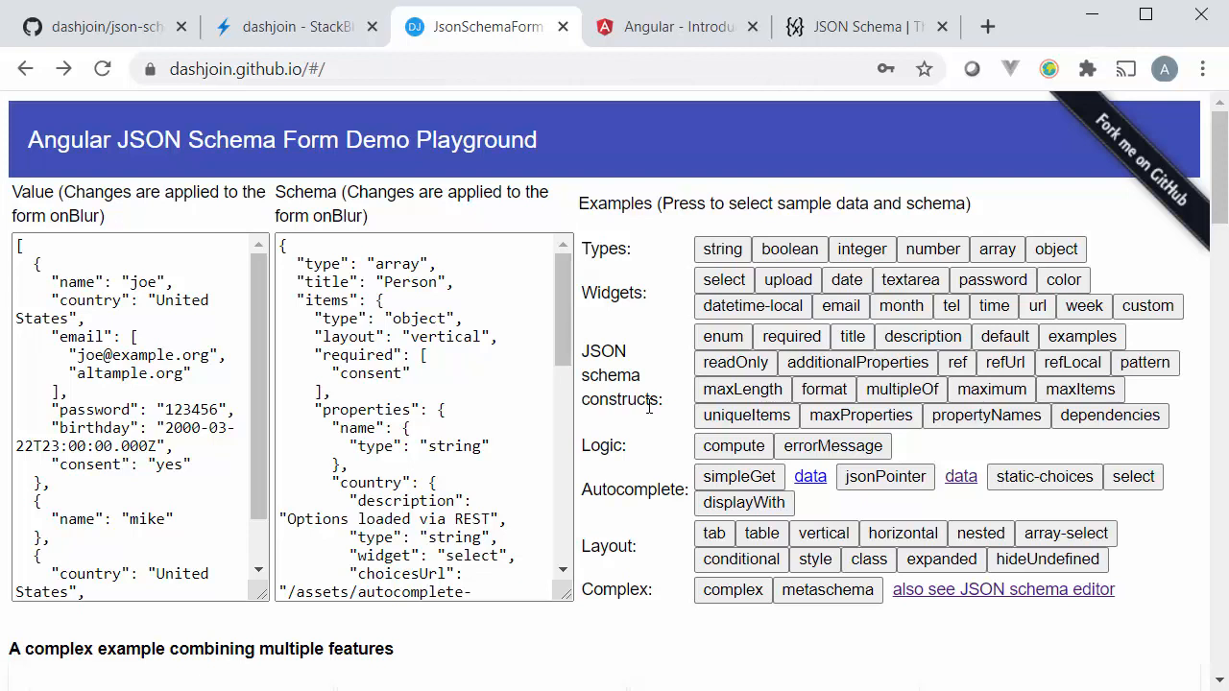
mouse_move(1045, 605)
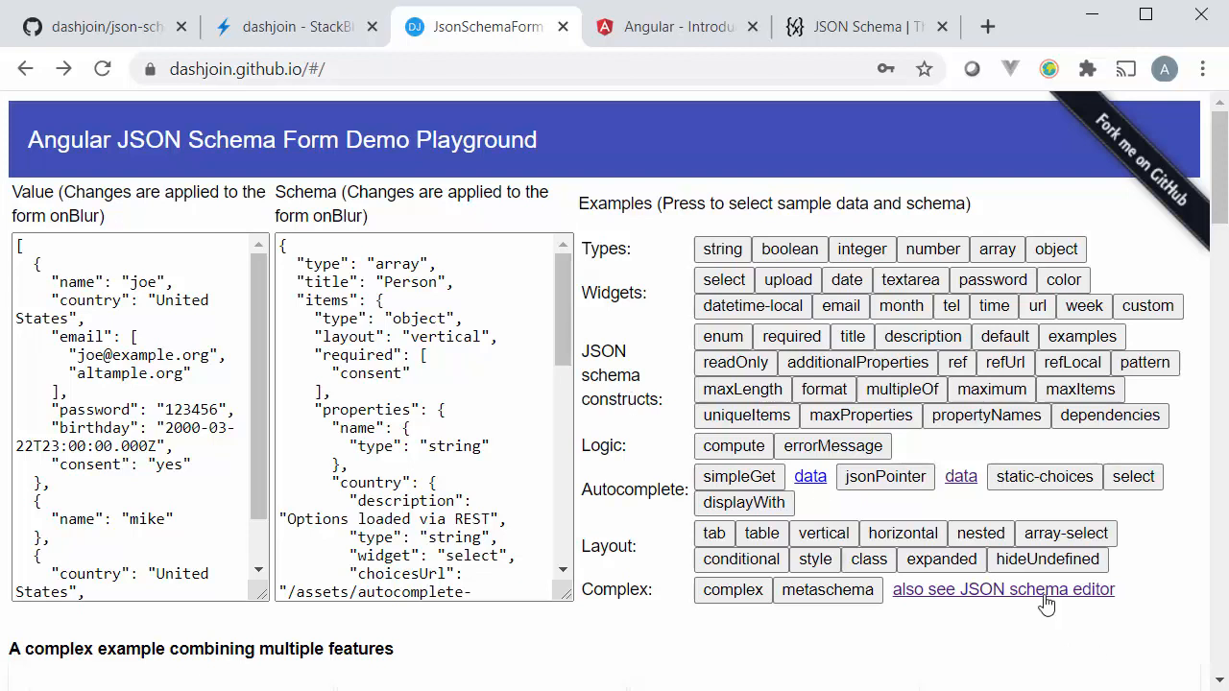
mouse_move(983, 599)
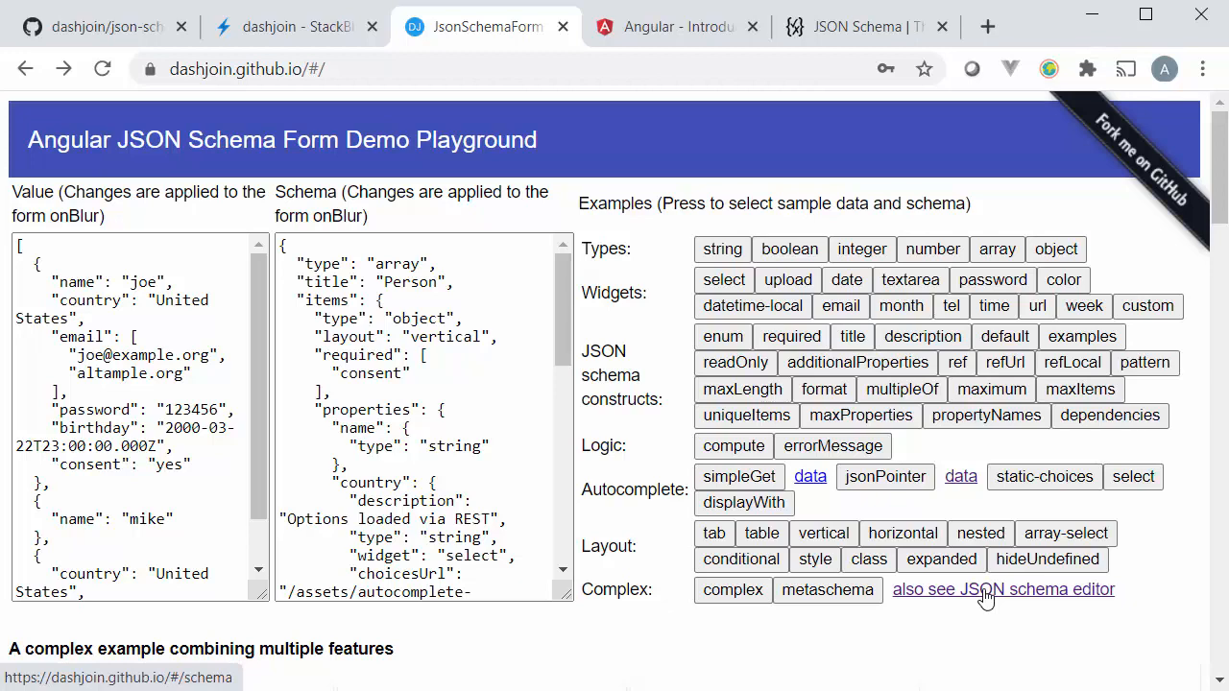
Open the JSON Schema Editor page via the 'also see JSON schema editor' link.
left_click(1002, 589)
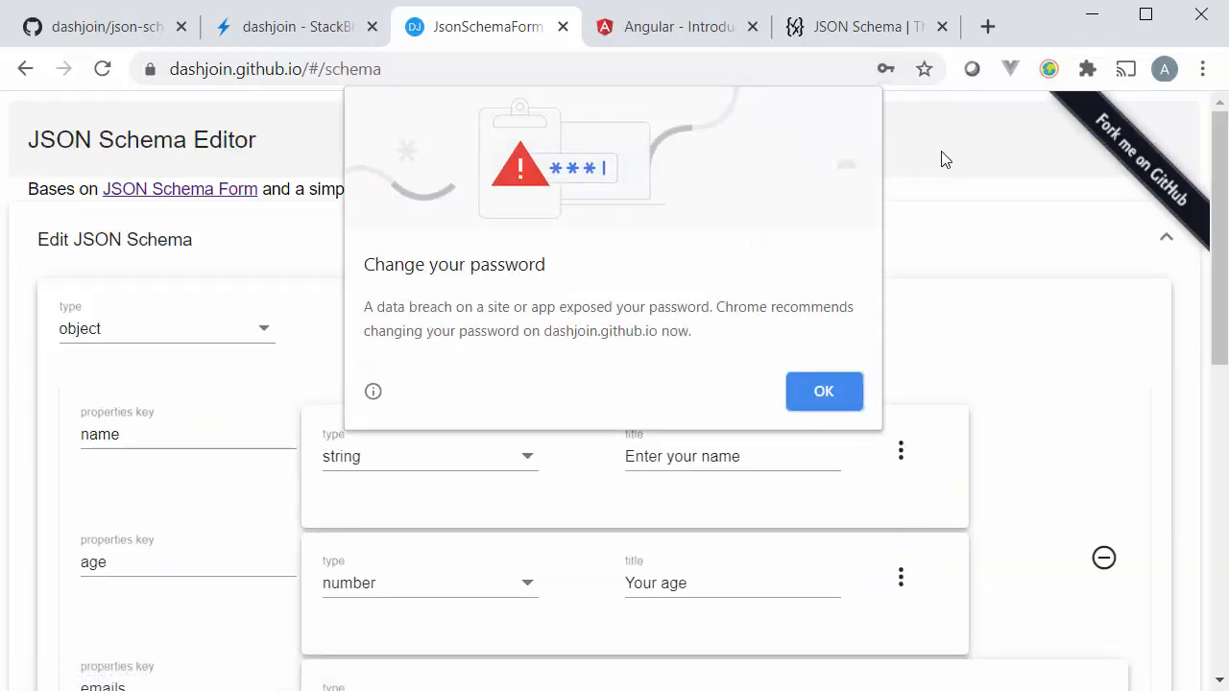
left_click(822, 392)
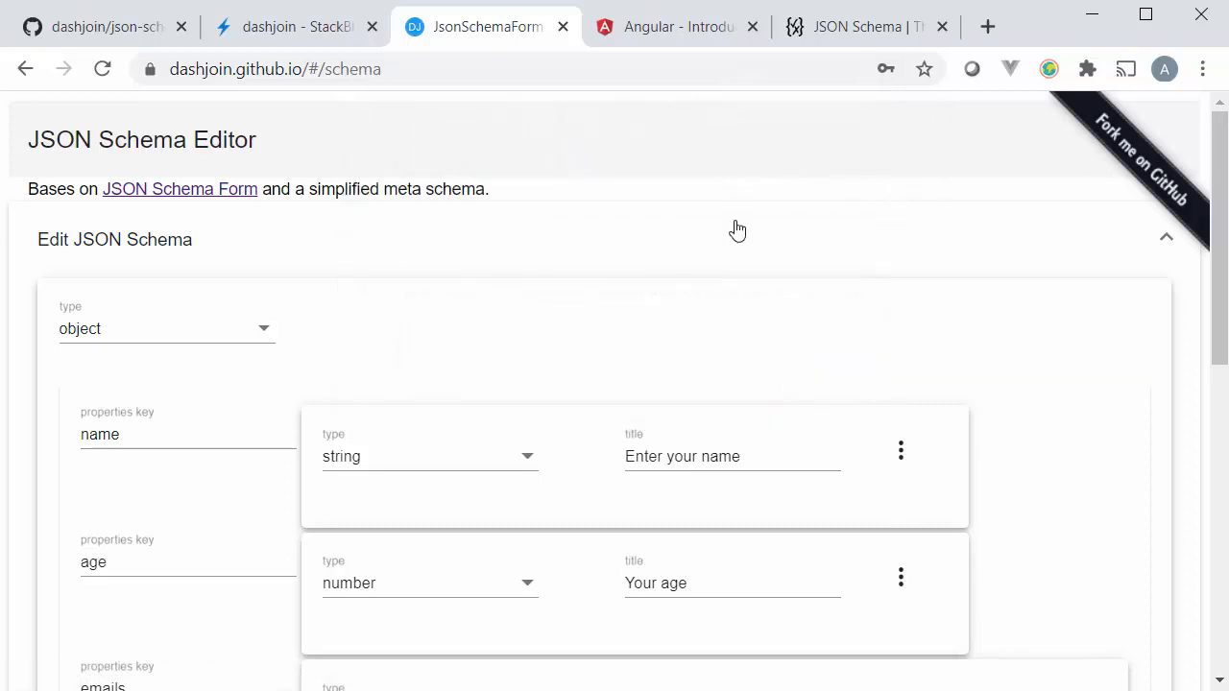
mouse_move(764, 211)
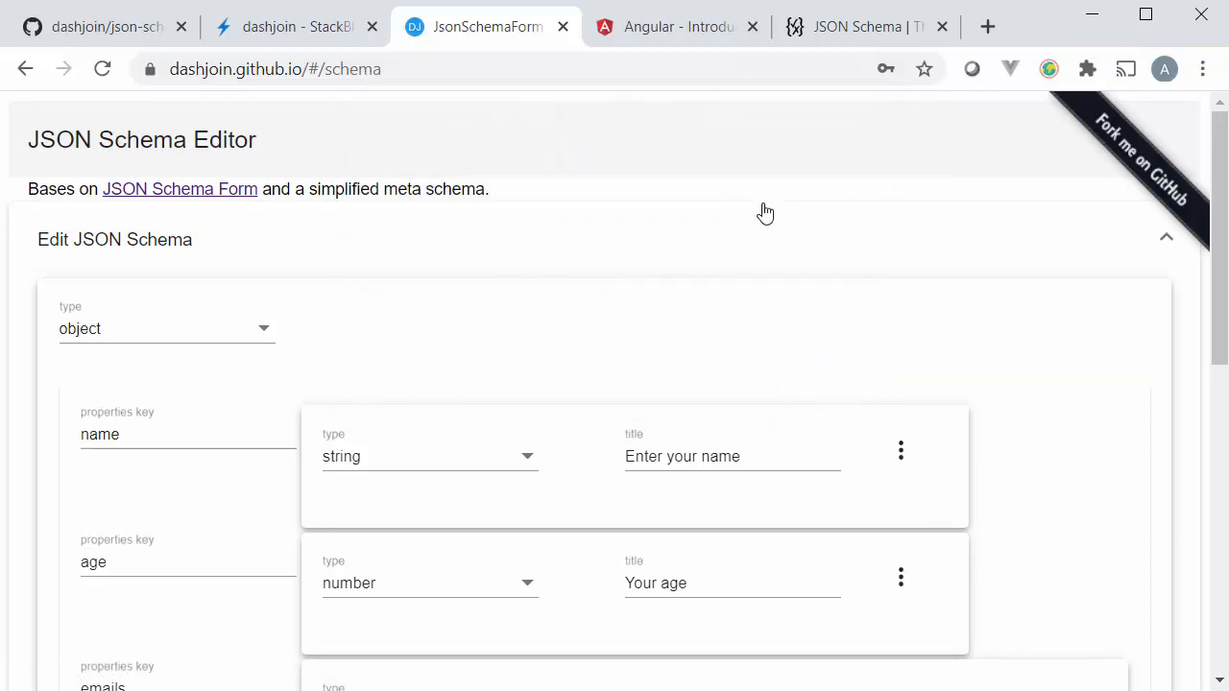
scroll("down", 3)
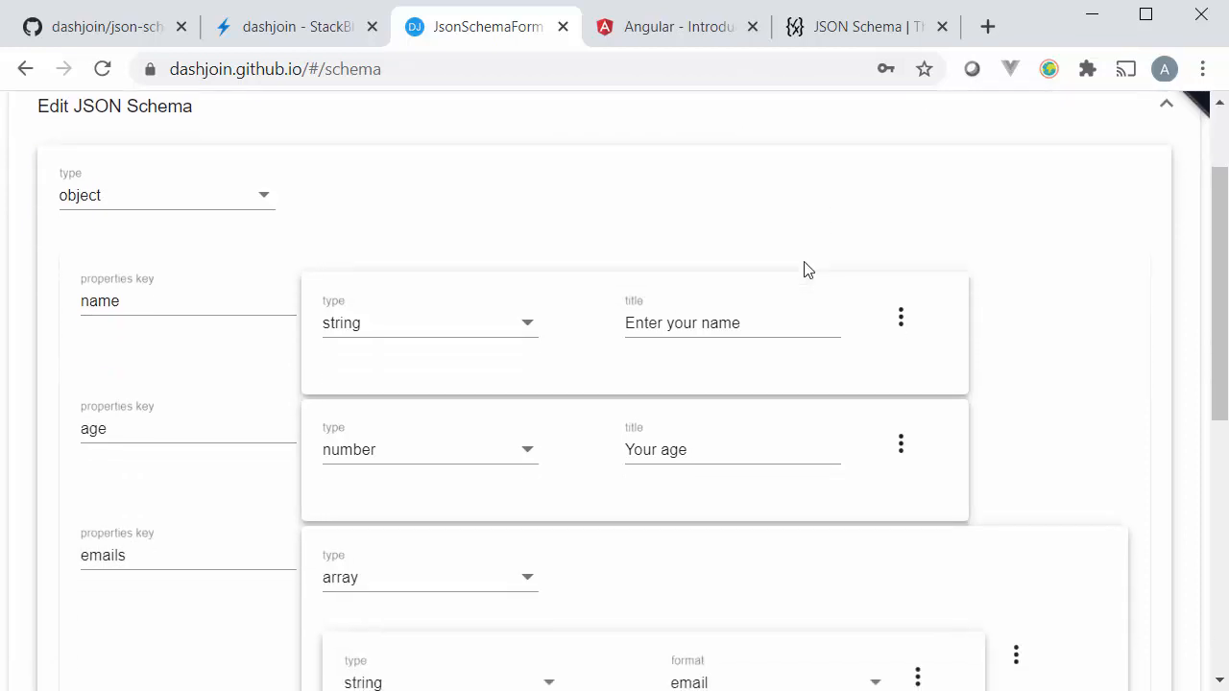
scroll("down", 3)
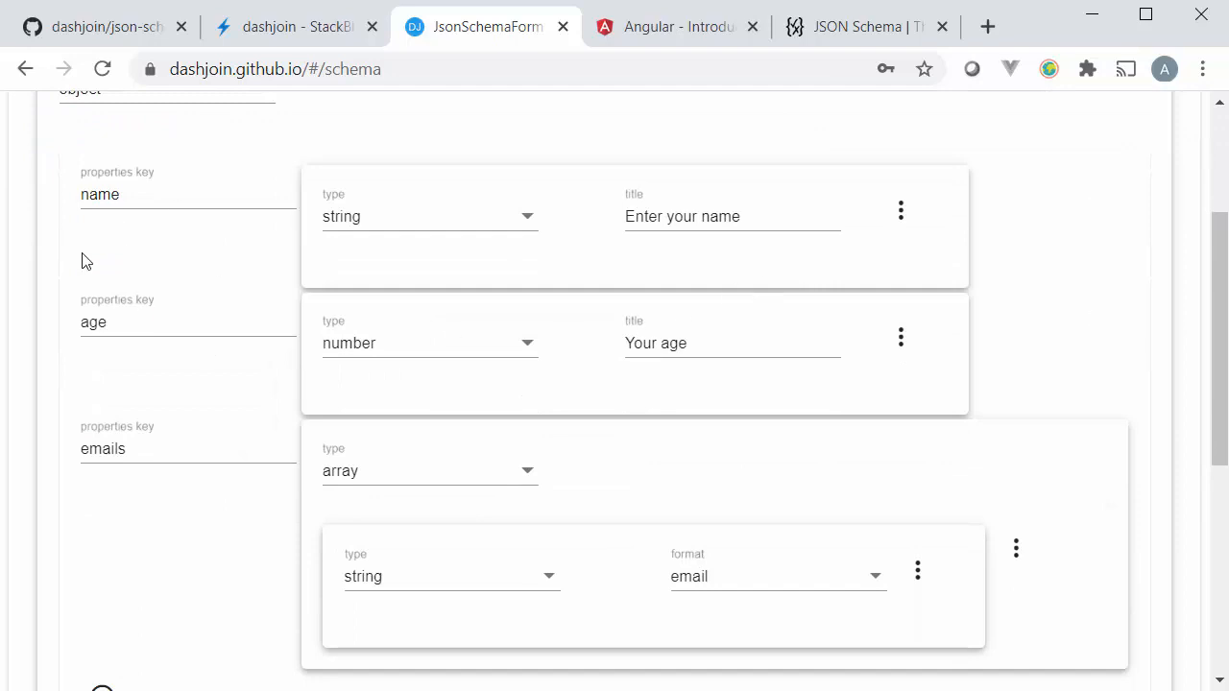
scroll("down", 3)
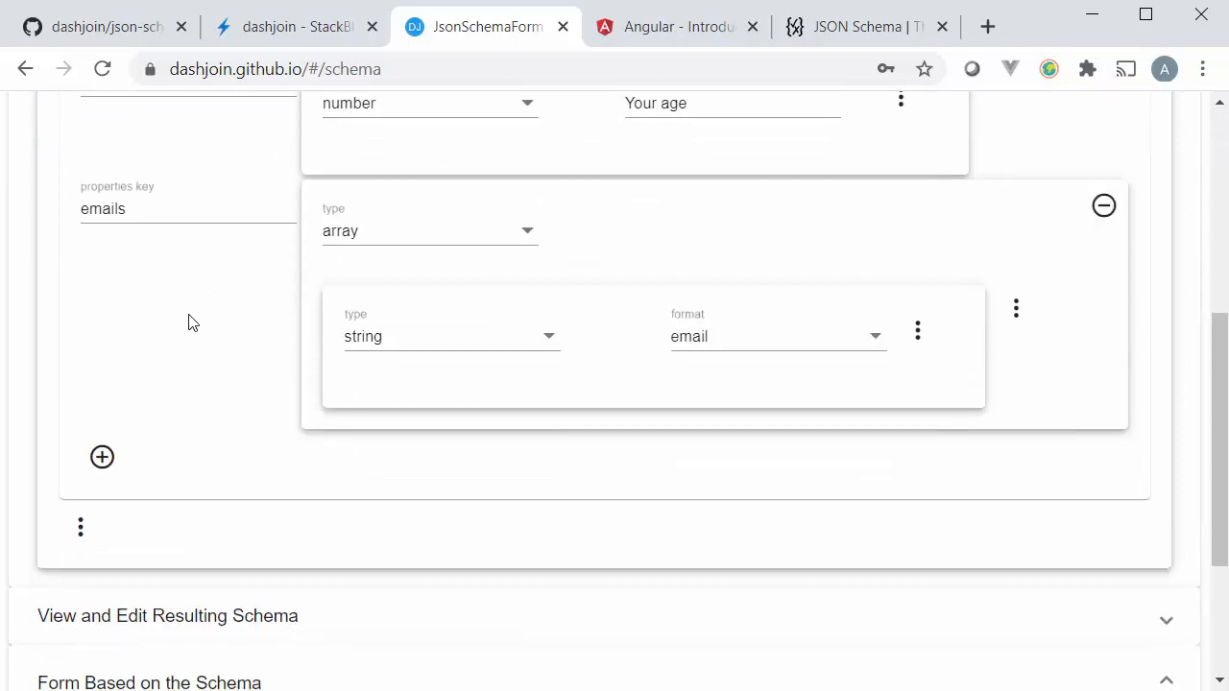
scroll("down", 3)
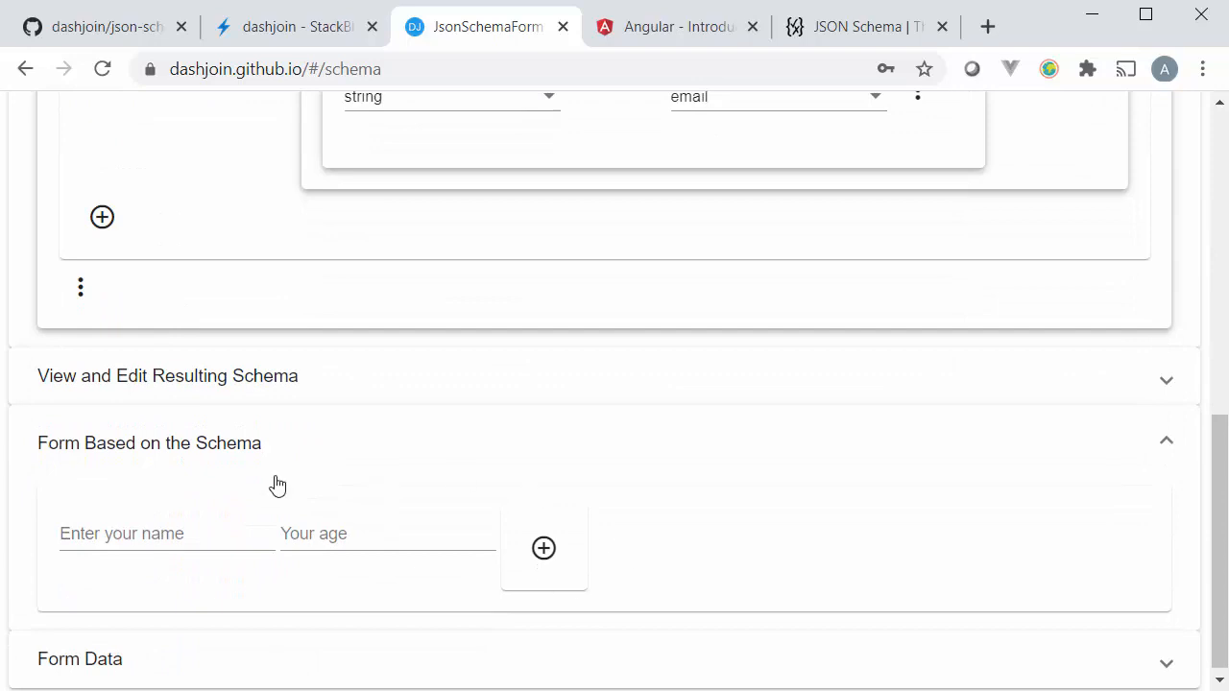
mouse_move(142, 387)
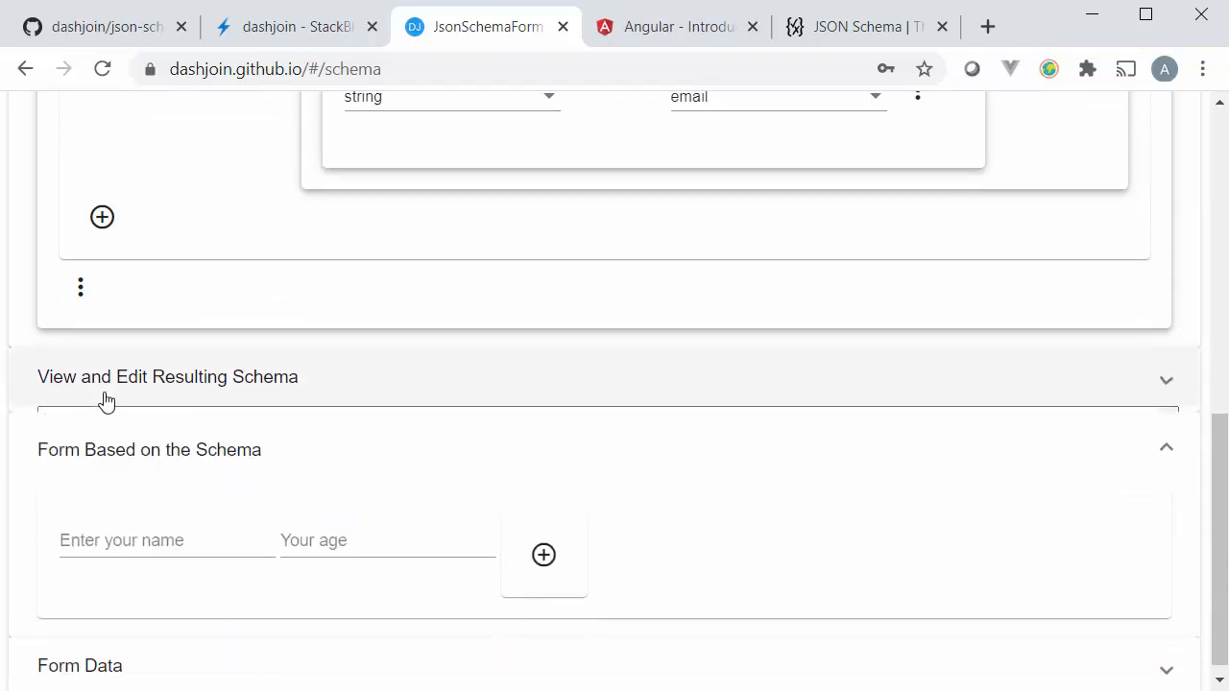
scroll("up", 3)
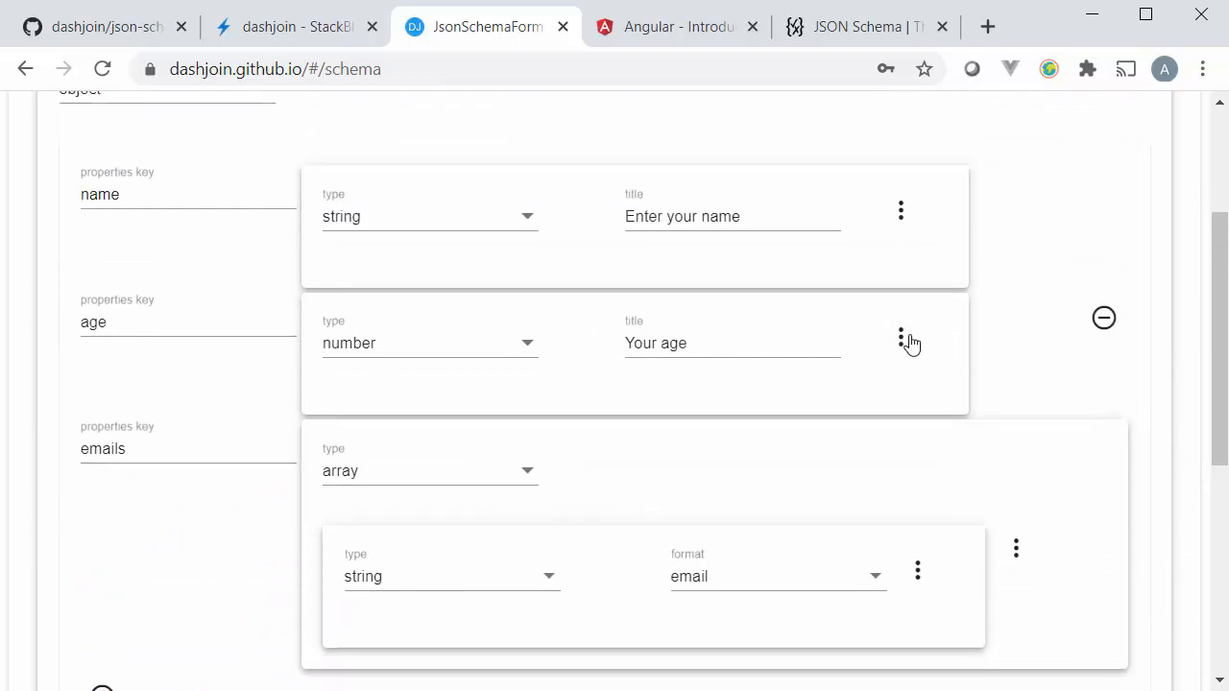
Add a minimum keyword to age and set it to 18.
left_click(898, 342)
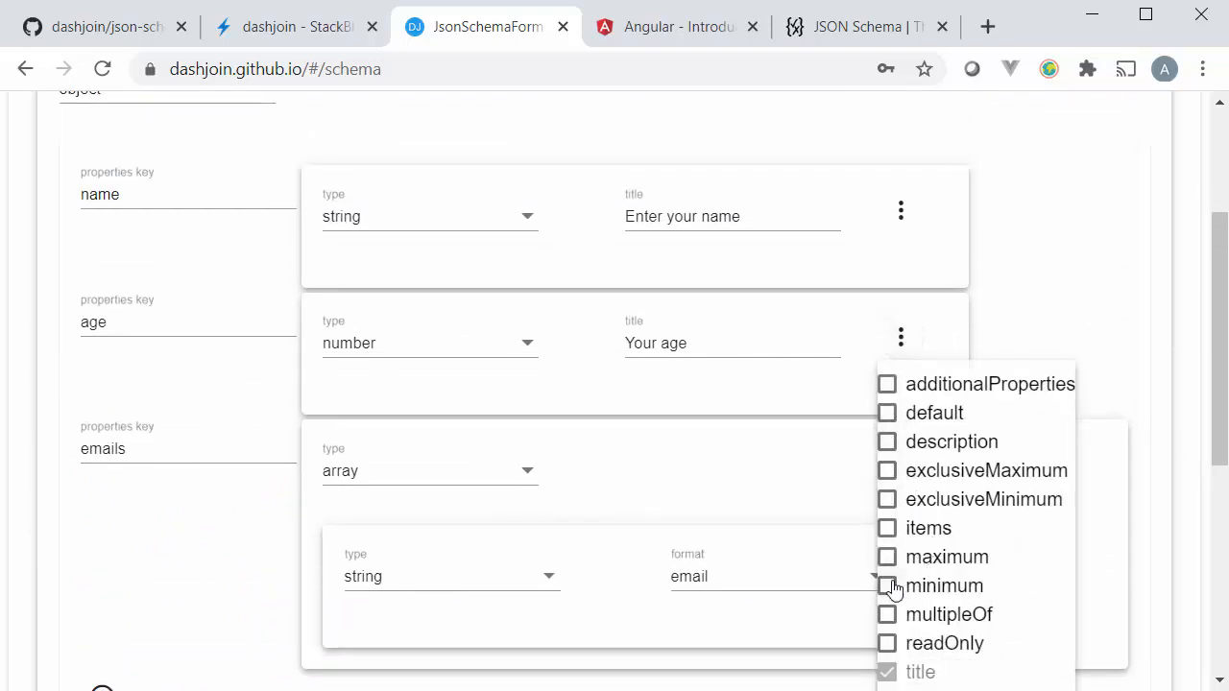
left_click(887, 586)
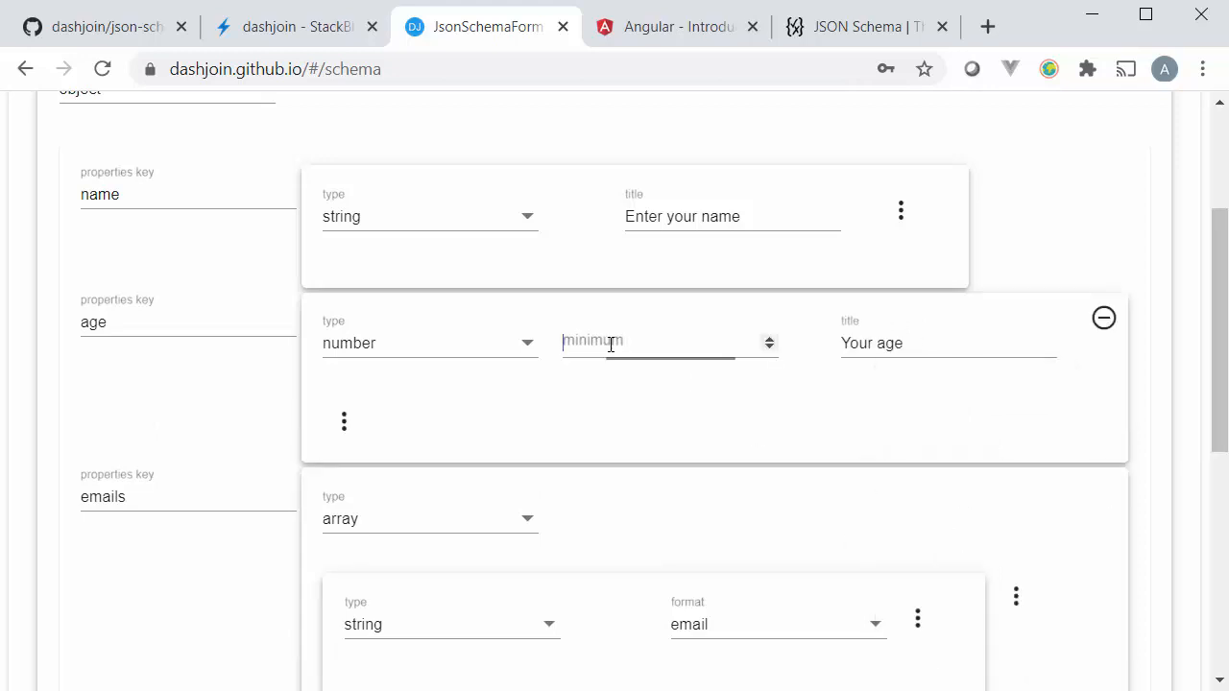
type("18")
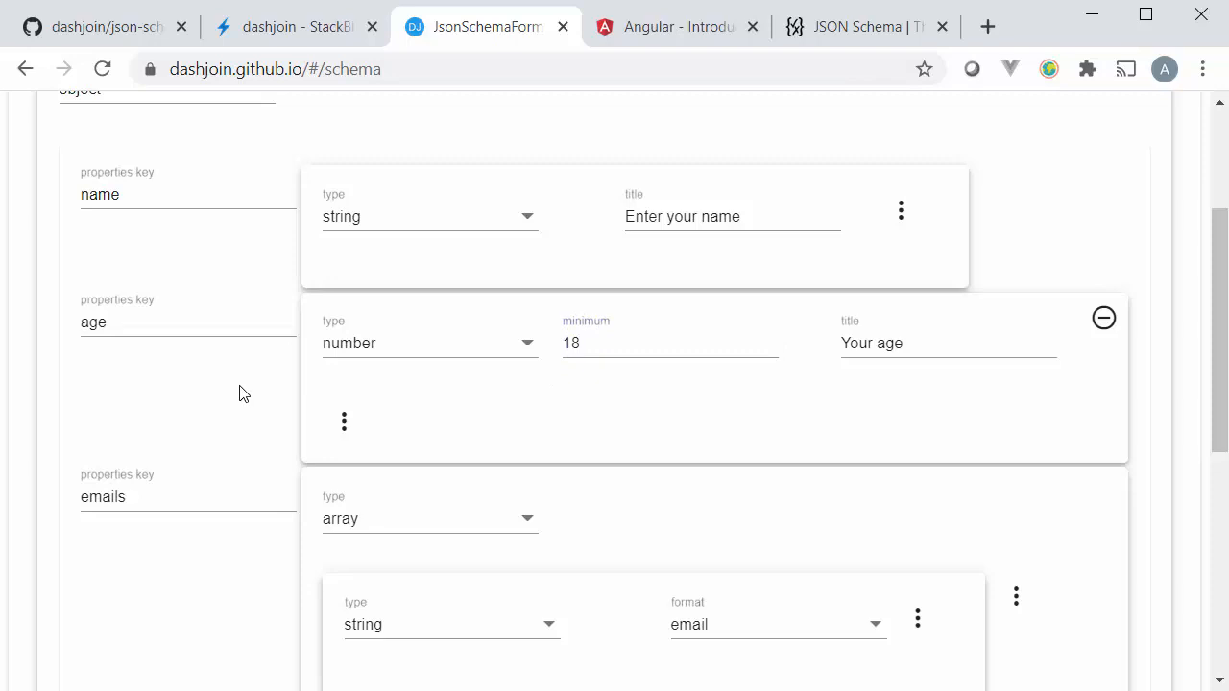
scroll("down", 3)
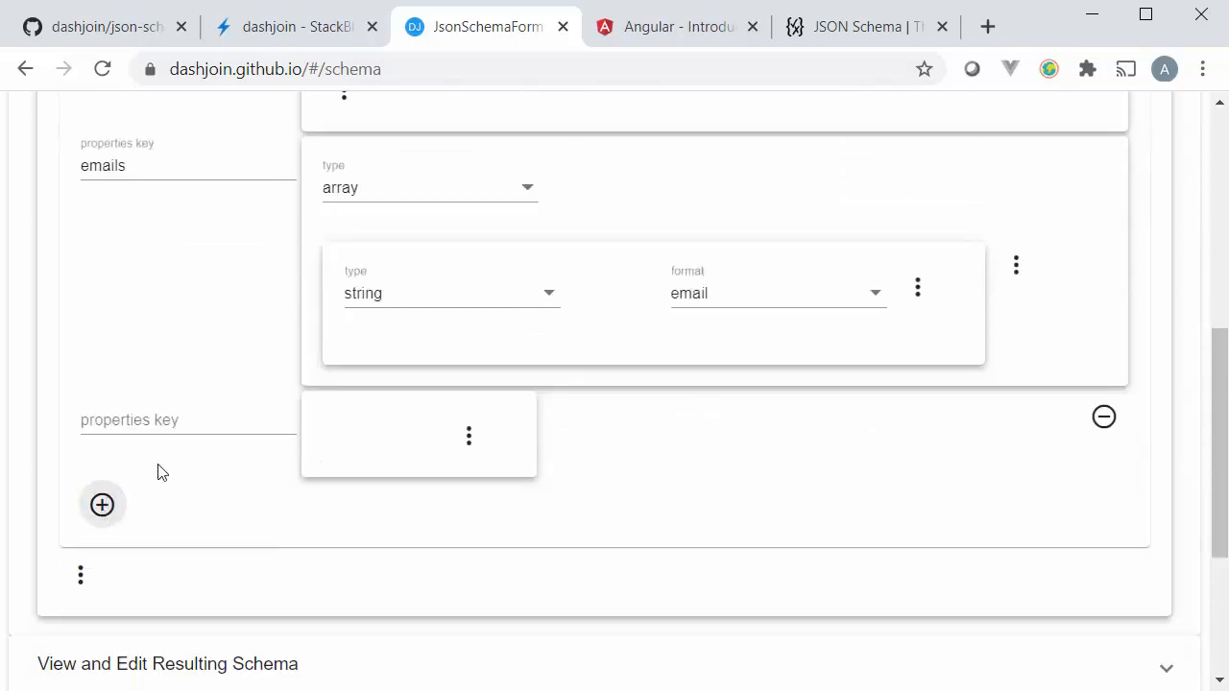
Add a new property named address of type object with a properties section.
left_click(154, 419)
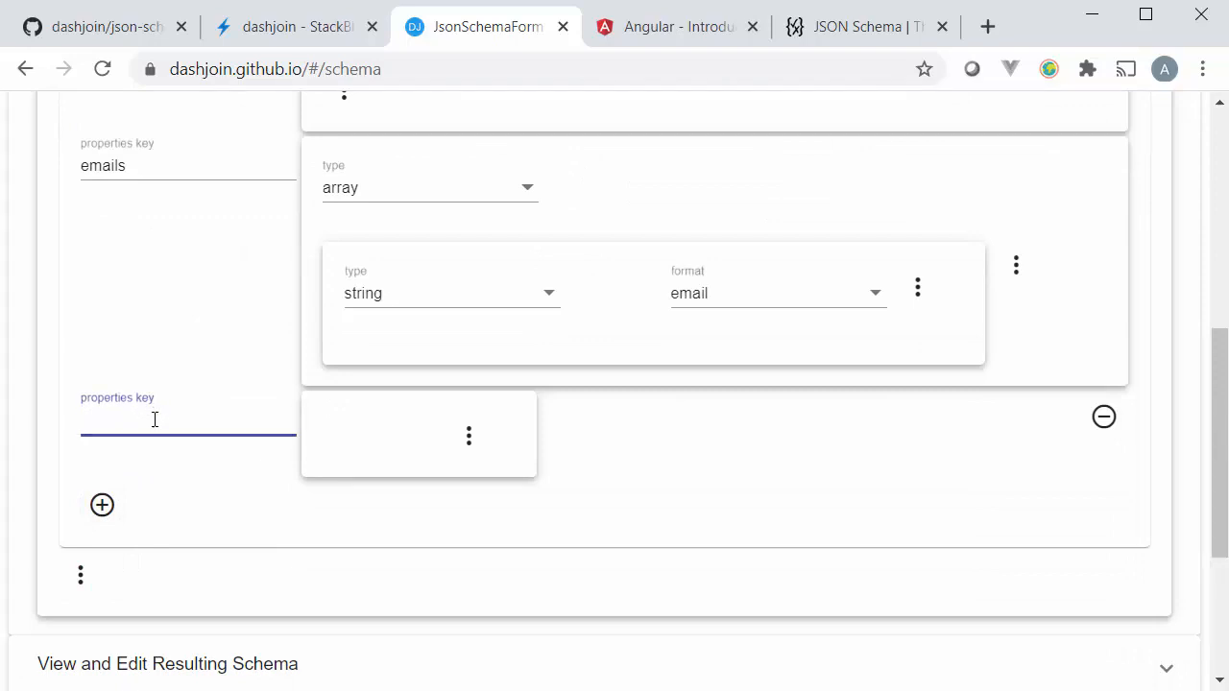
type("address")
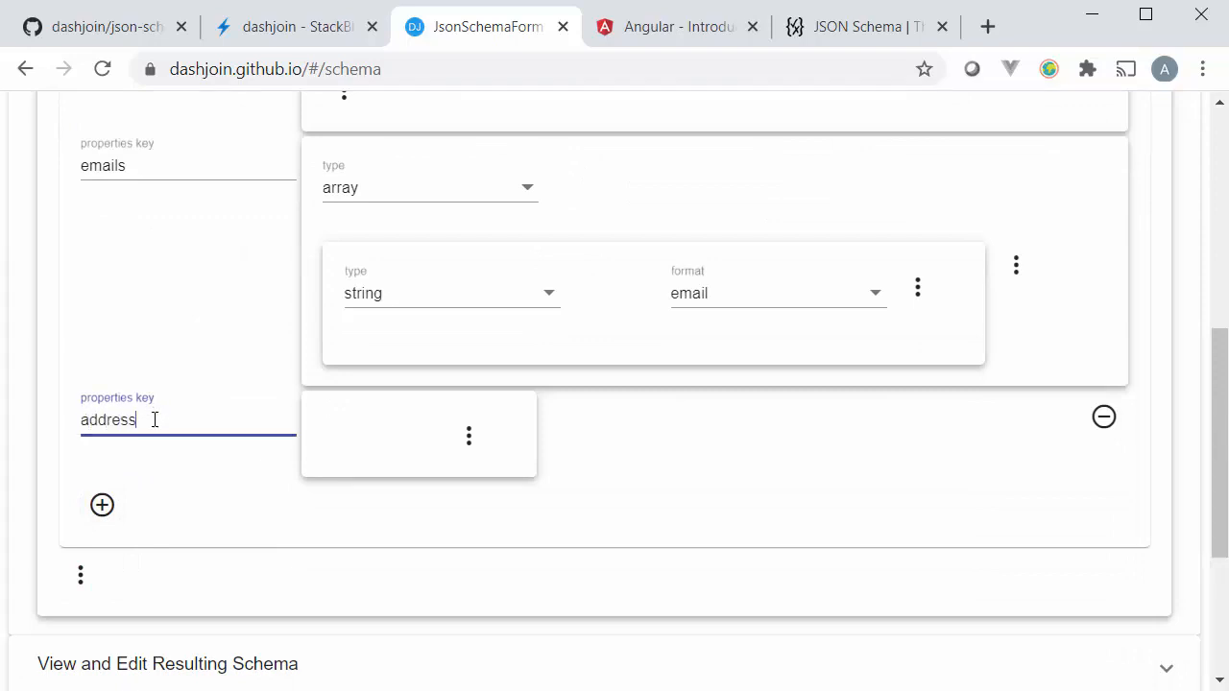
left_click(469, 434)
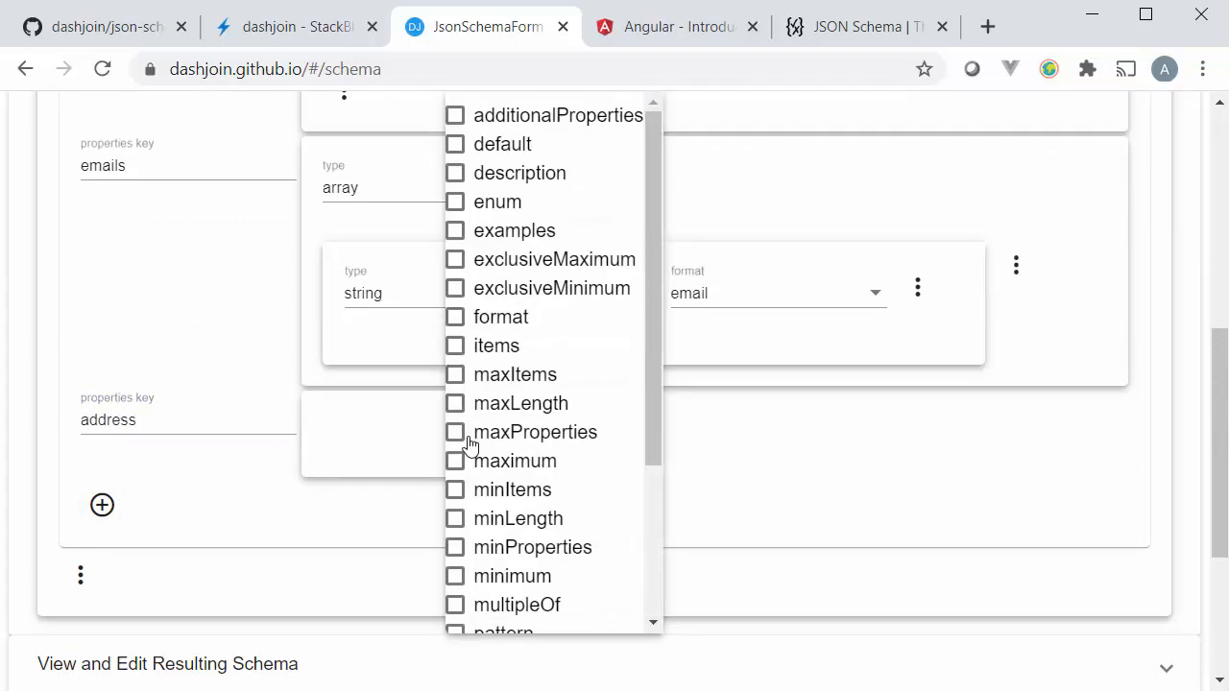
scroll("down", 3)
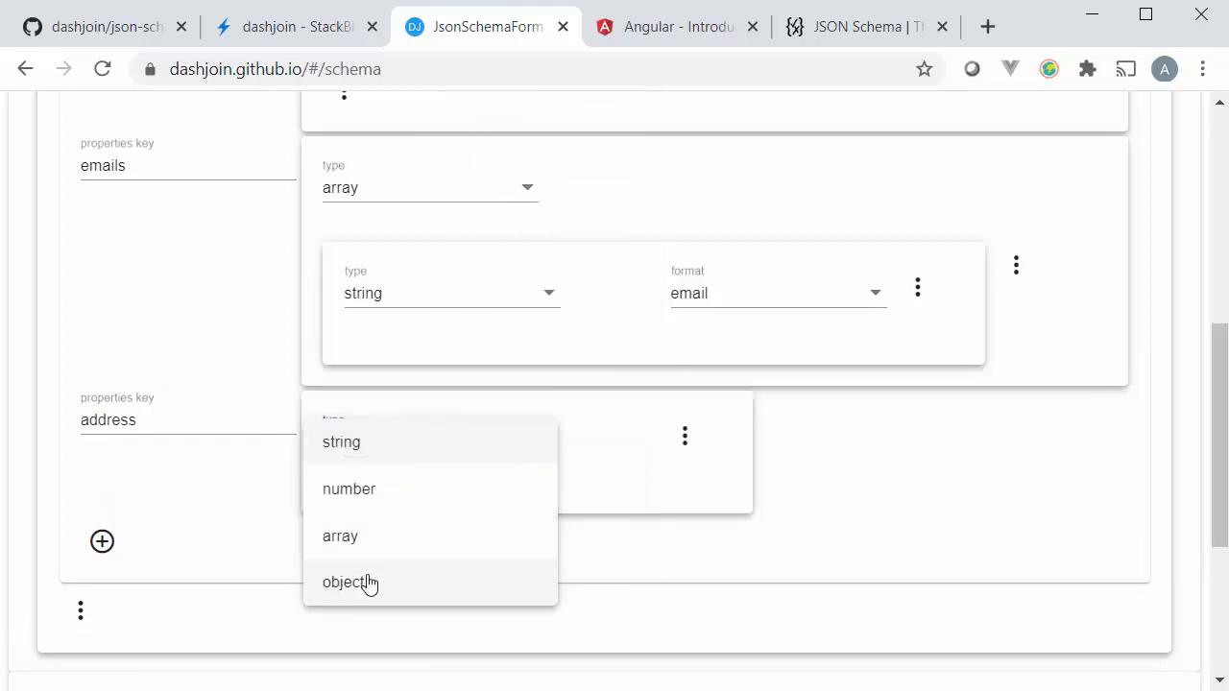
left_click(349, 582)
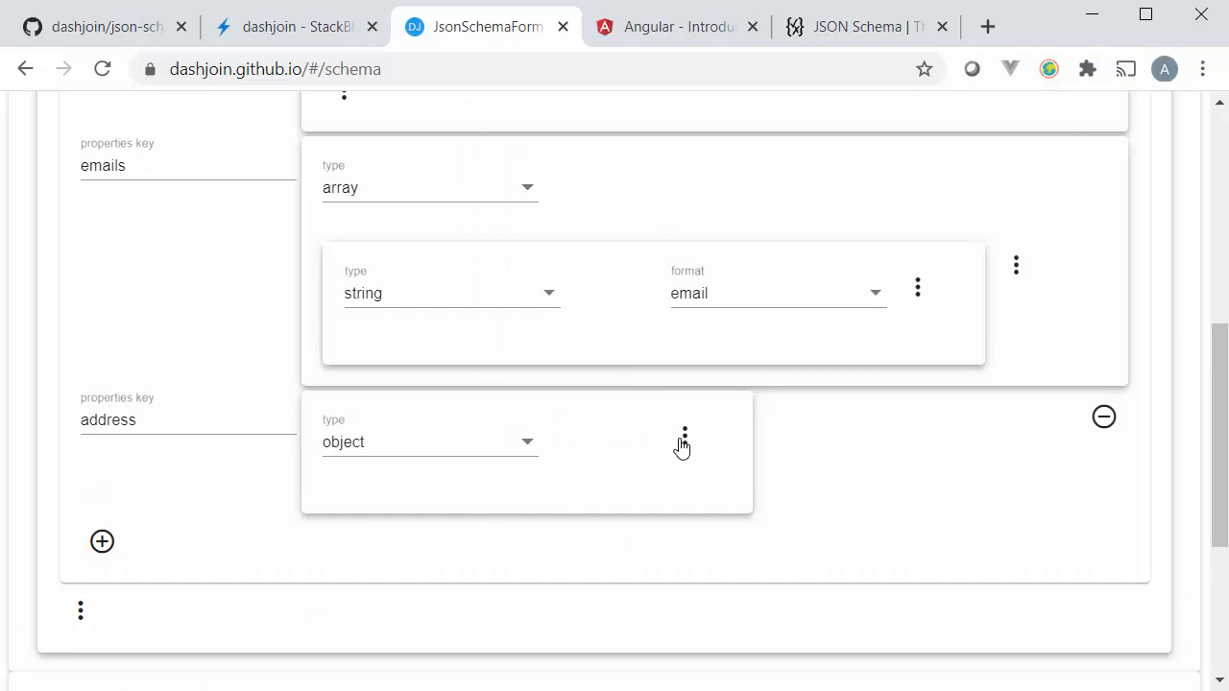
left_click(683, 438)
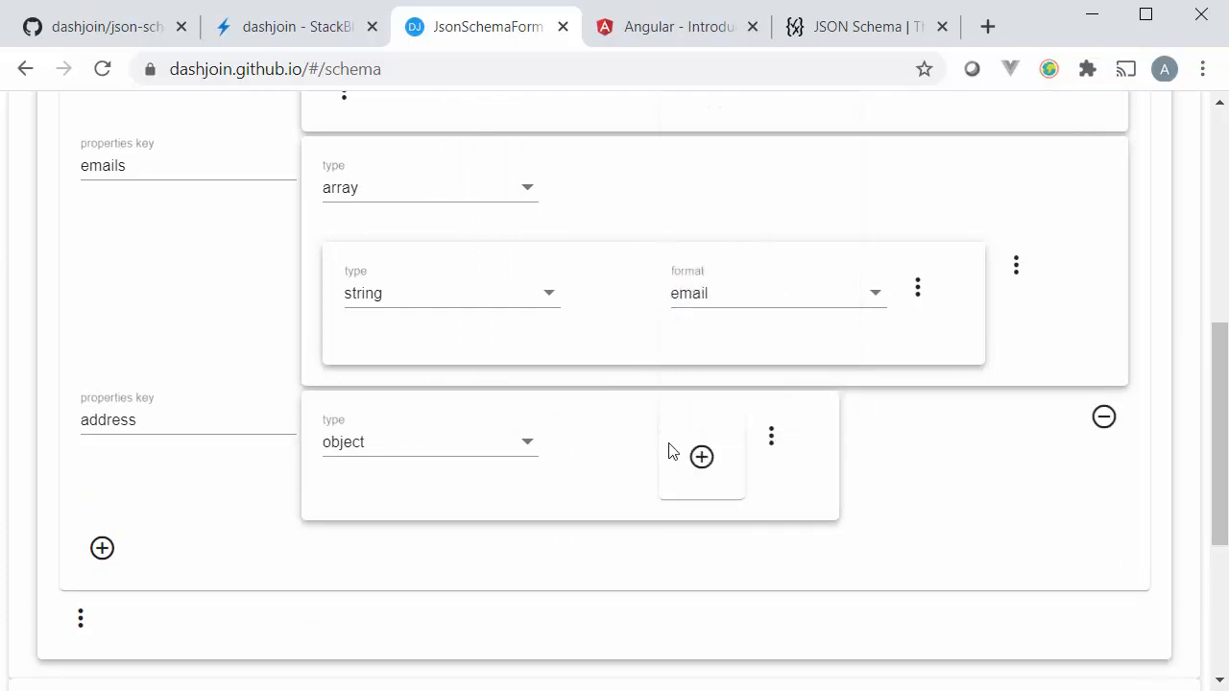
Nest string properties city and zip under address.
left_click(700, 457)
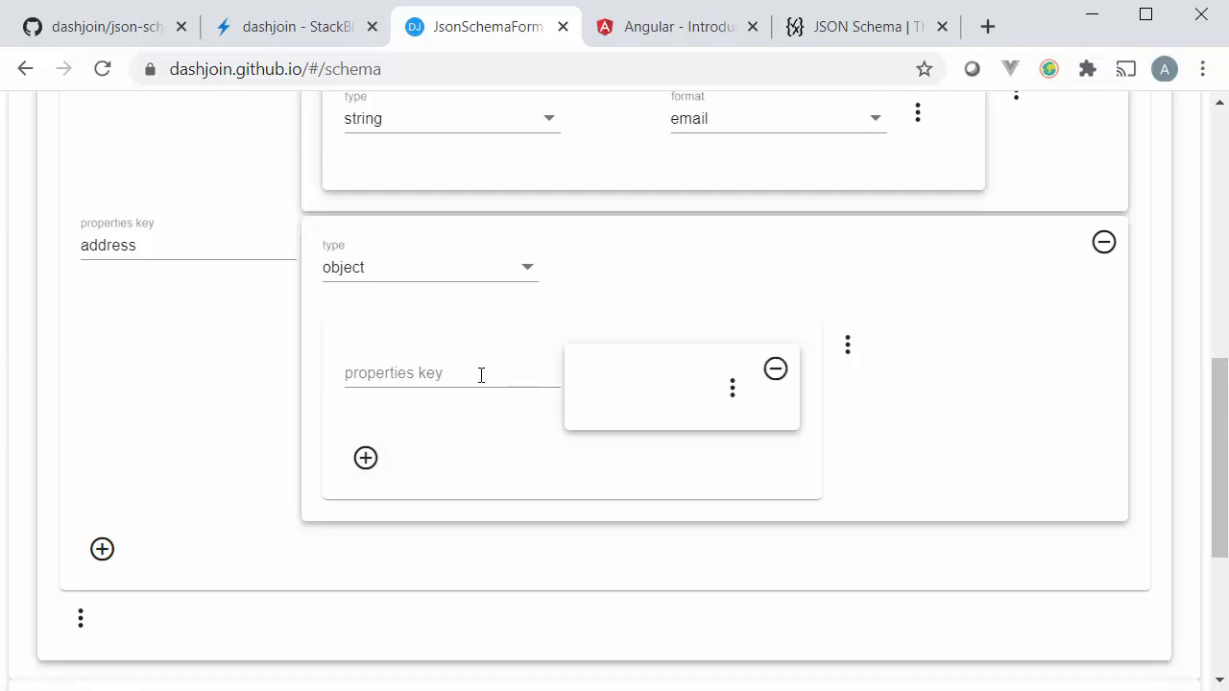
type("cit")
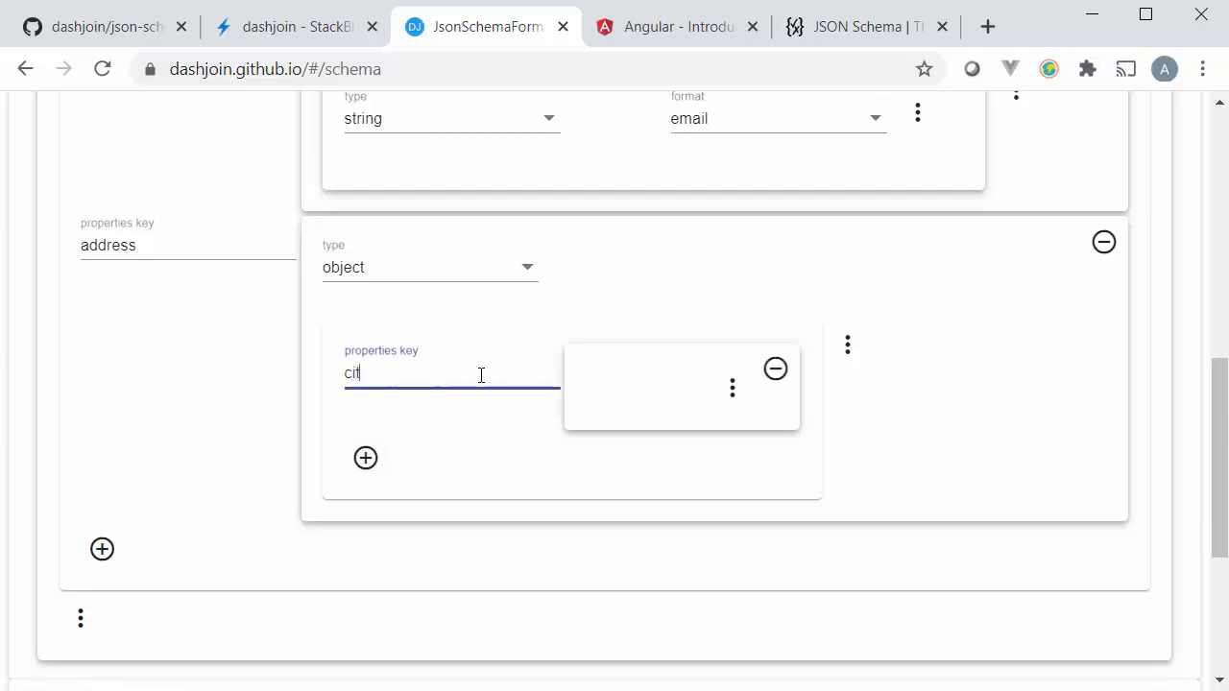
left_click(732, 387)
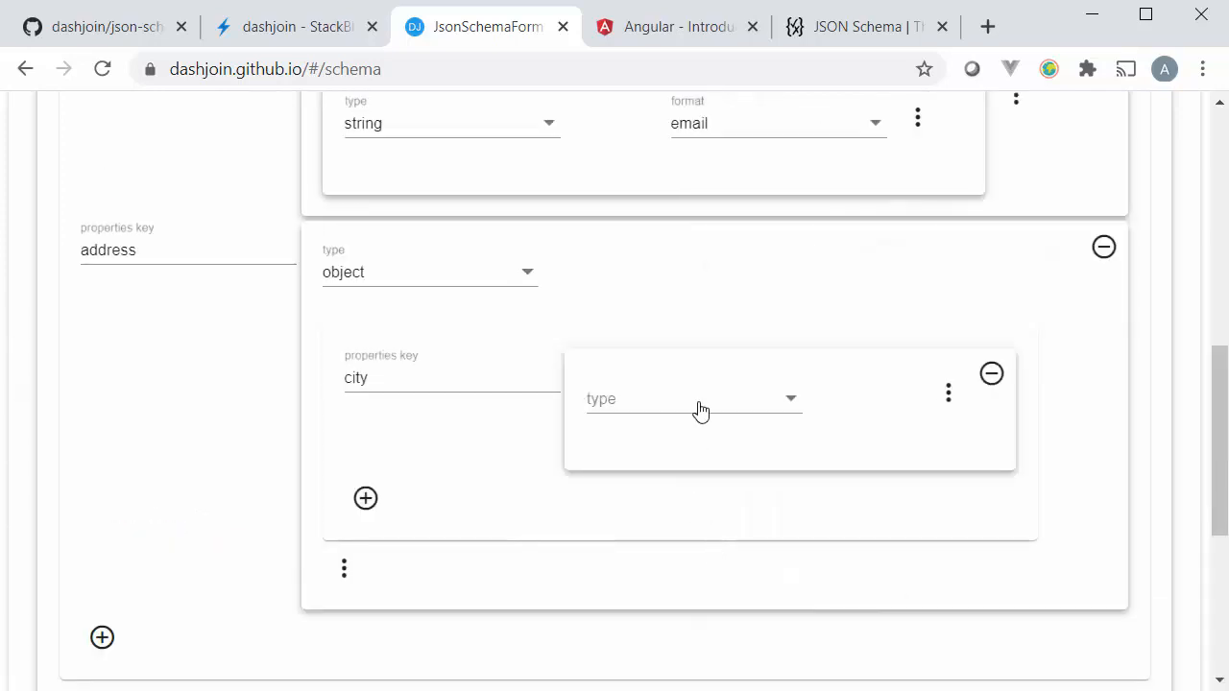
left_click(691, 398)
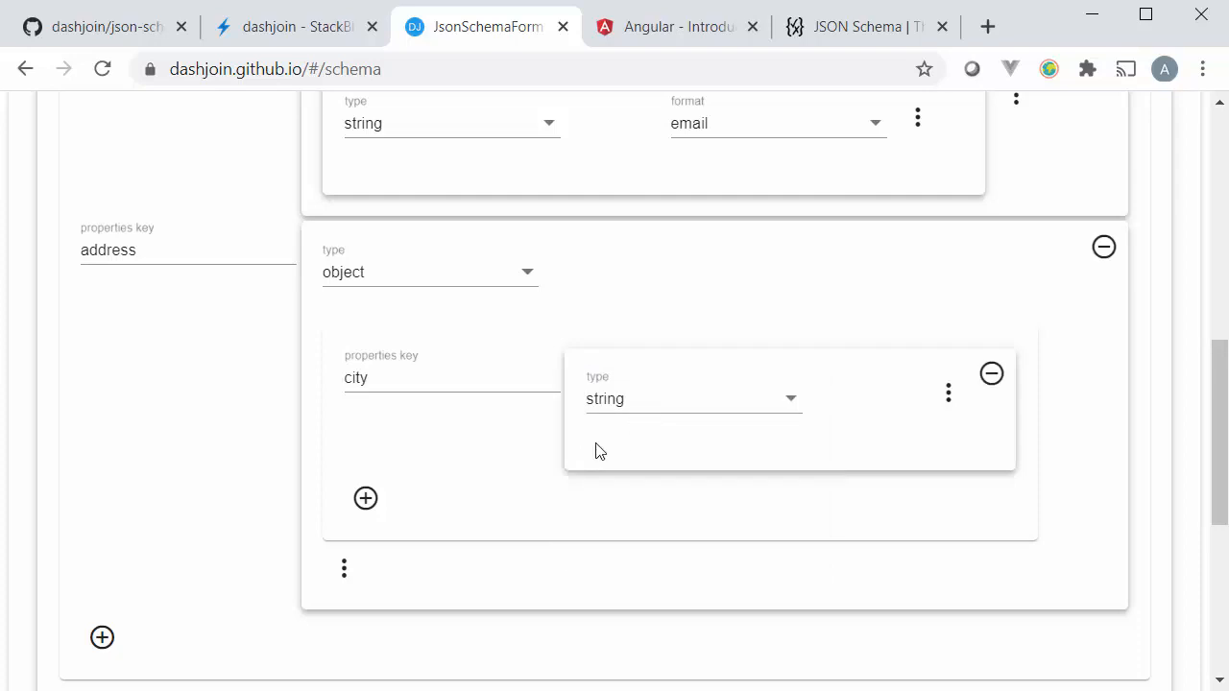
left_click(365, 497)
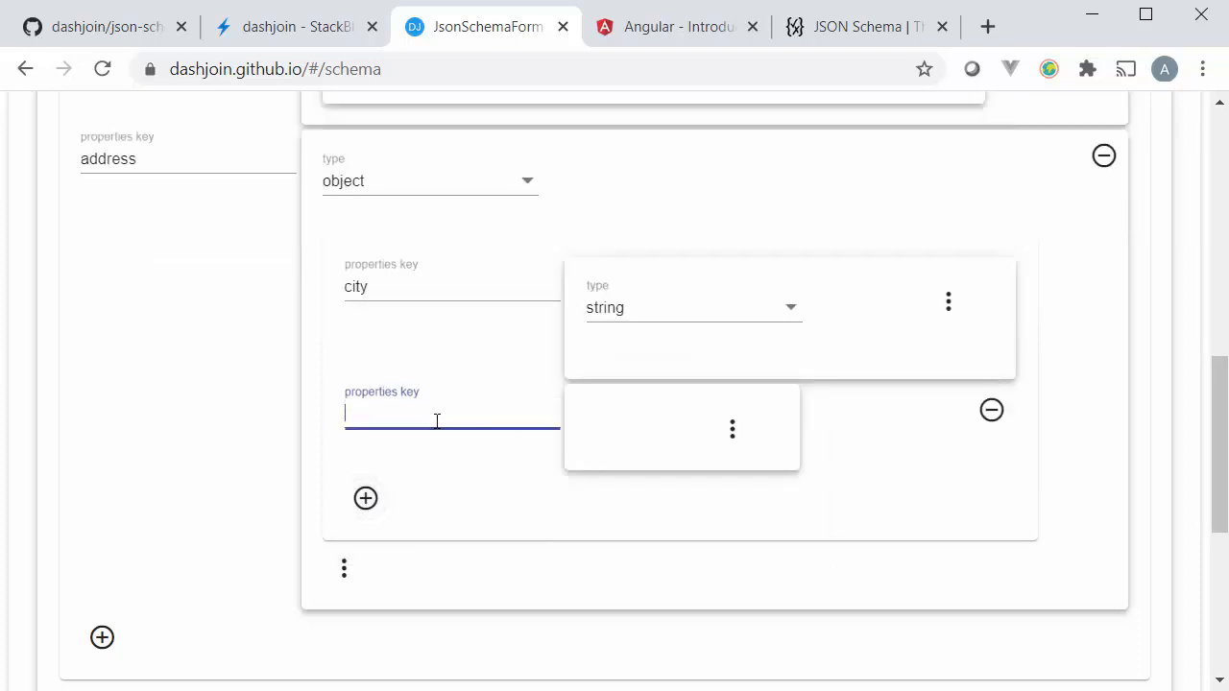
type("zip")
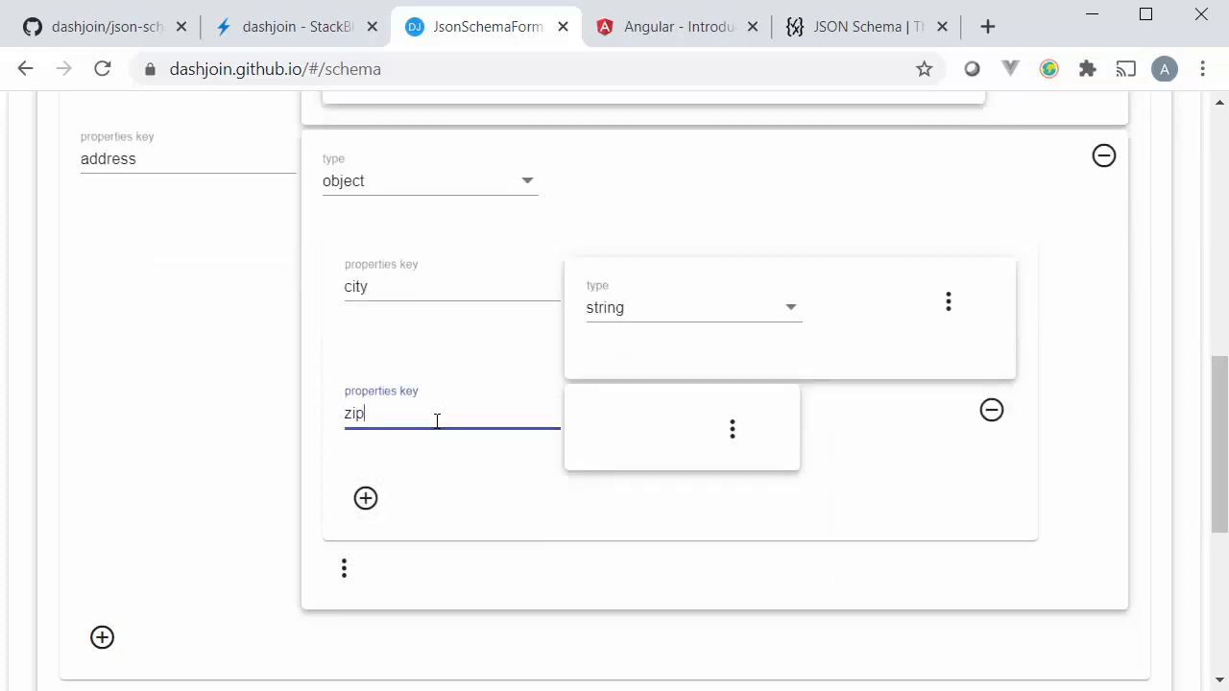
left_click(732, 430)
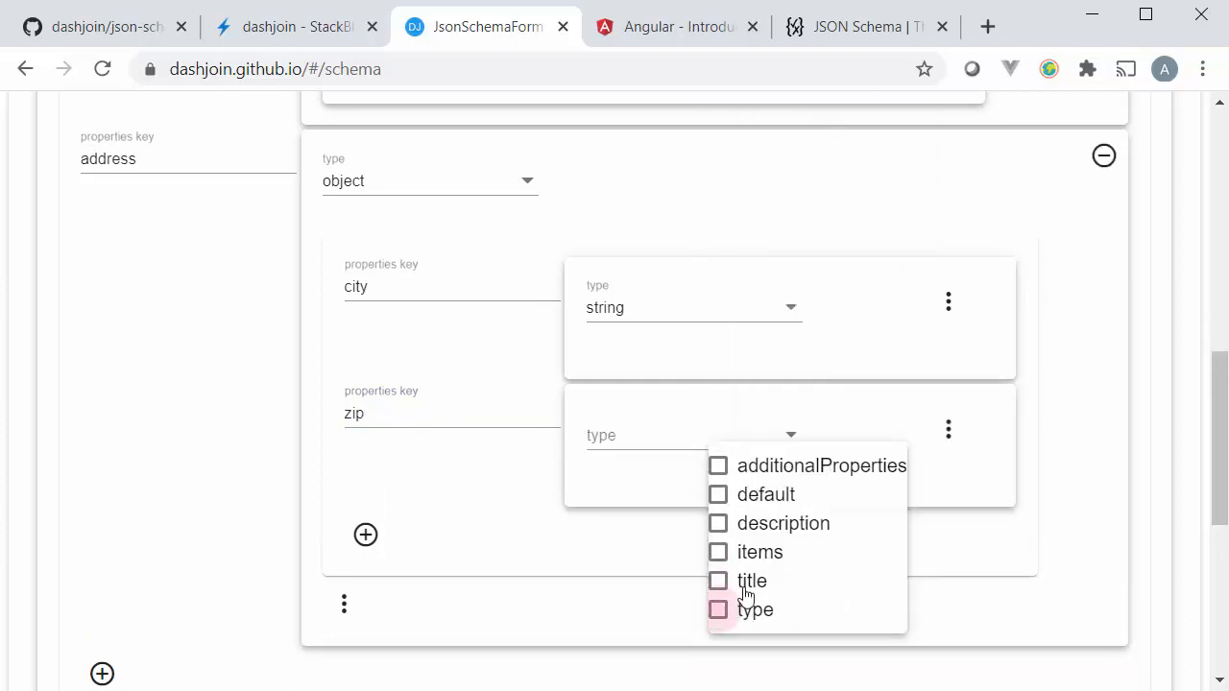
left_click(754, 611)
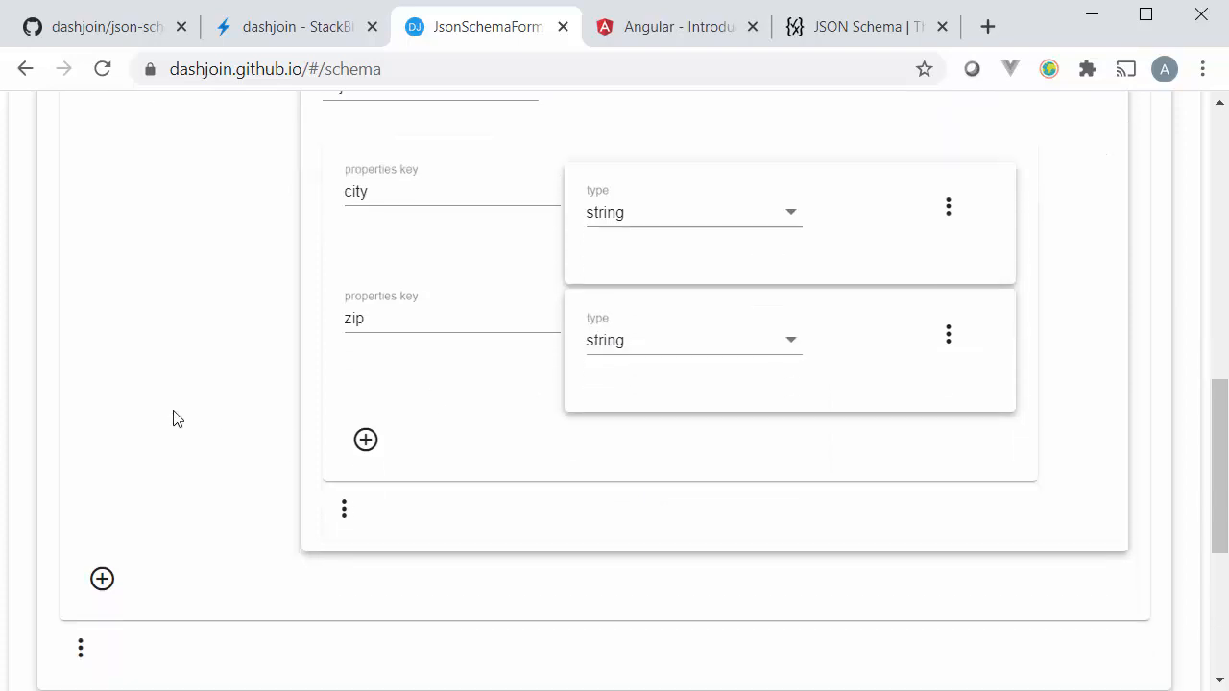
Review the form showing city and zip, then return to the StackBlitz project.
scroll("down", 3)
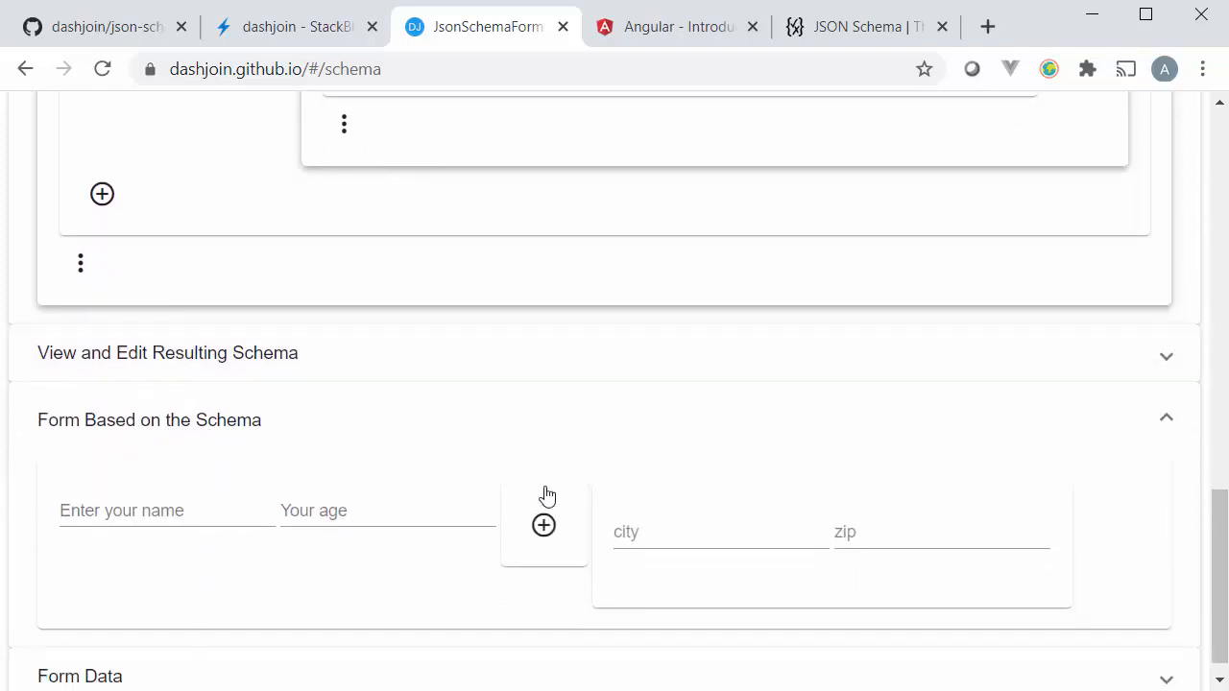
mouse_move(276, 395)
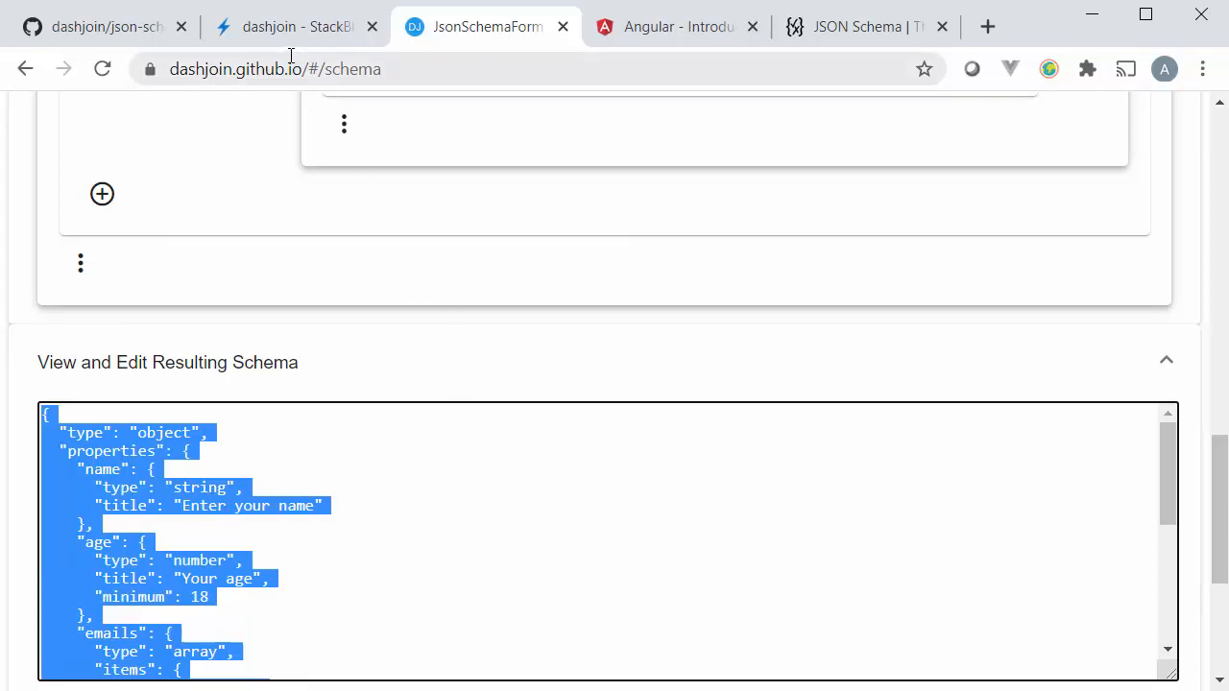
left_click(291, 27)
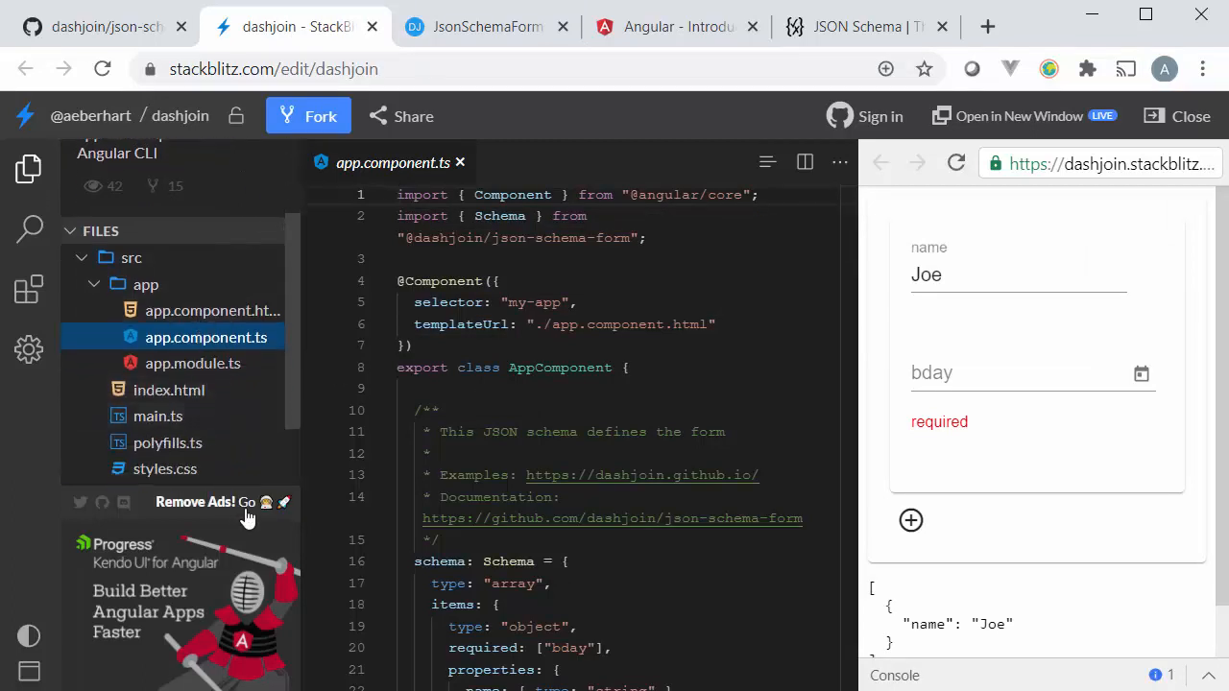
mouse_move(176, 330)
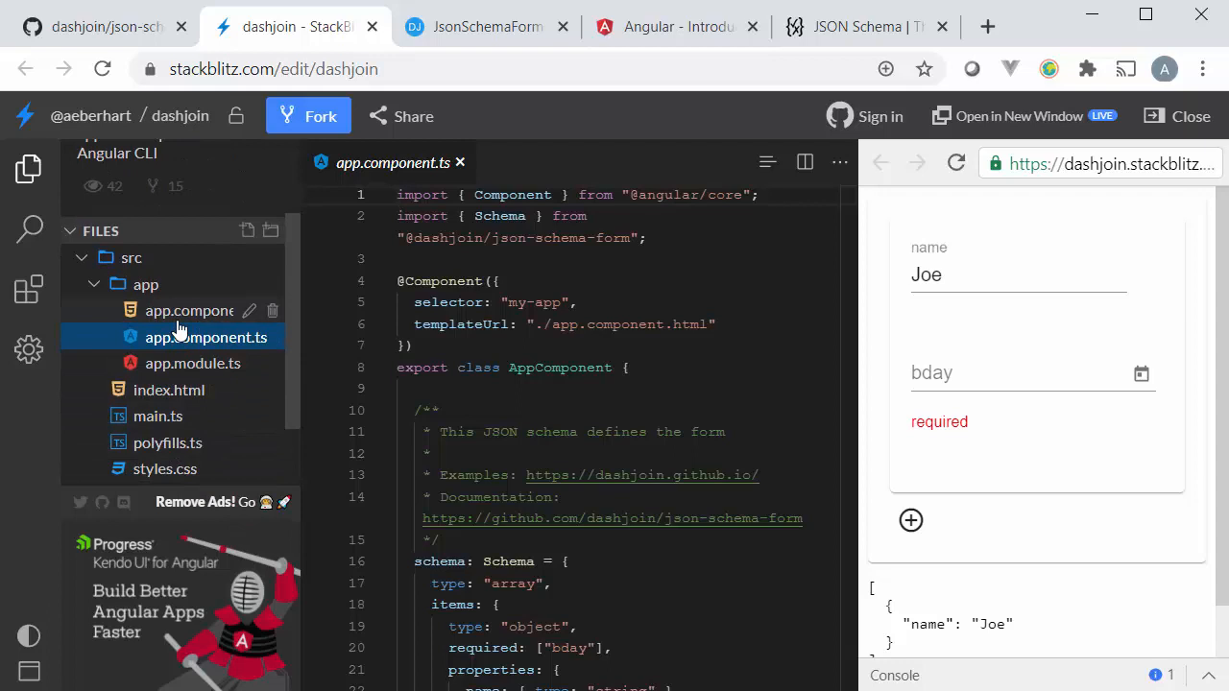
Open app.component.html showing the lib-json-schema-form tag and its bindings.
left_click(188, 311)
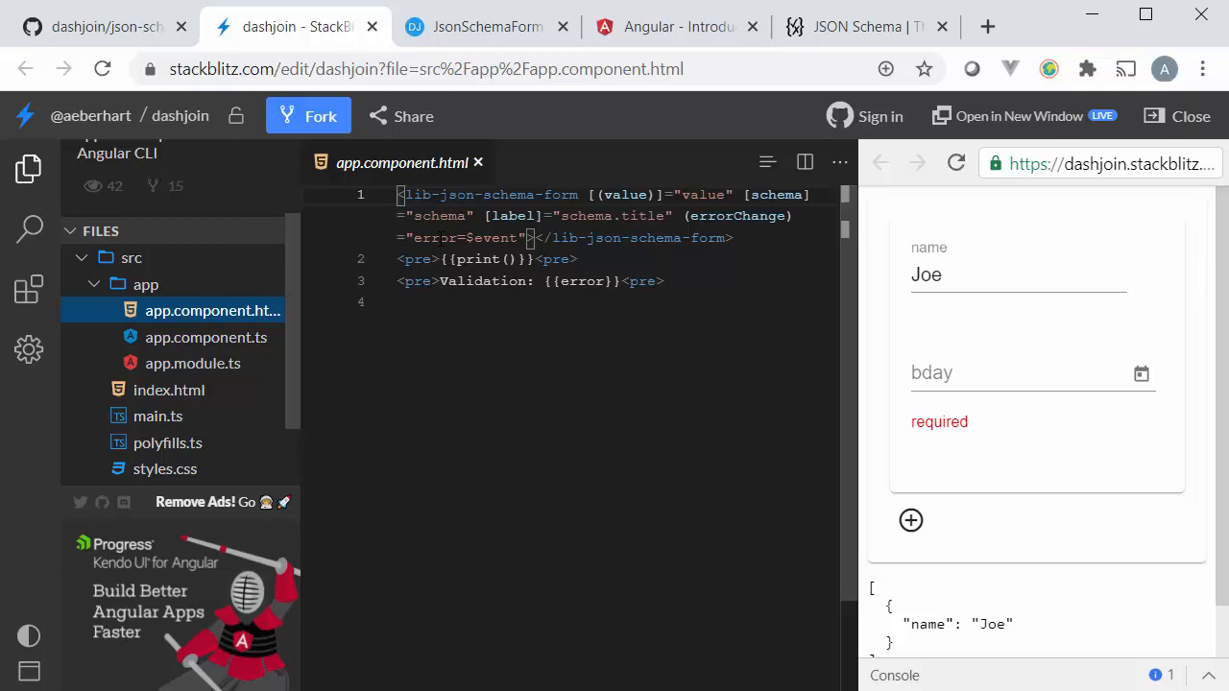
mouse_move(201, 345)
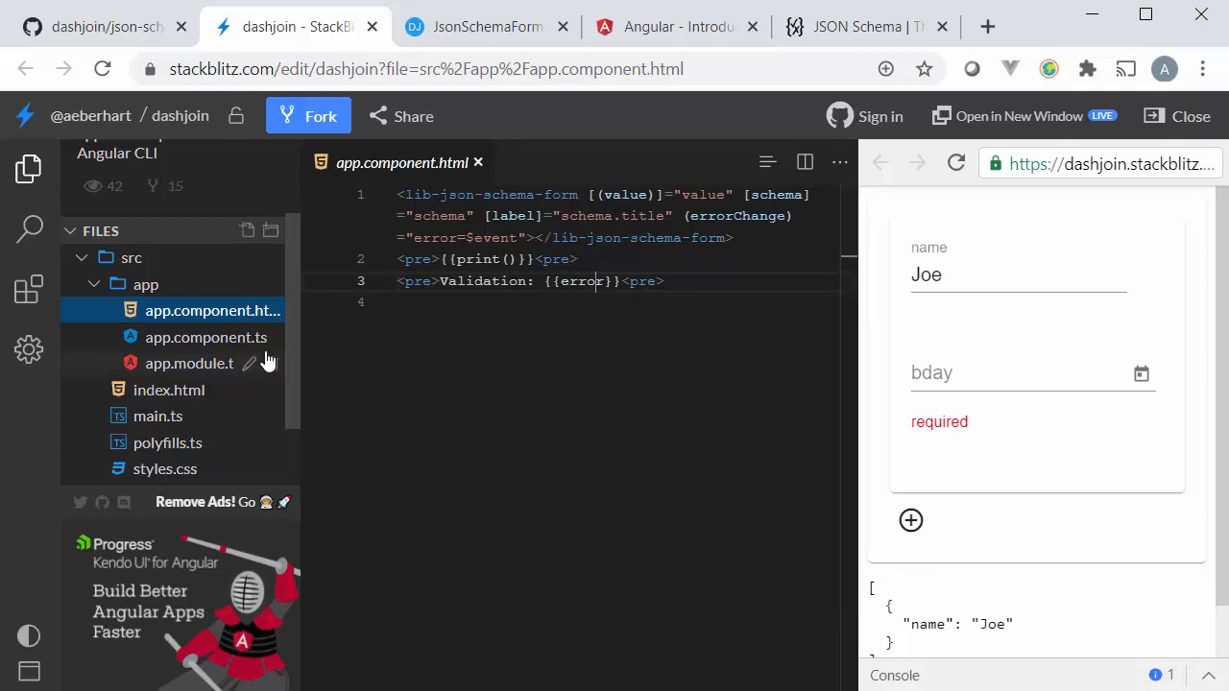
mouse_move(208, 338)
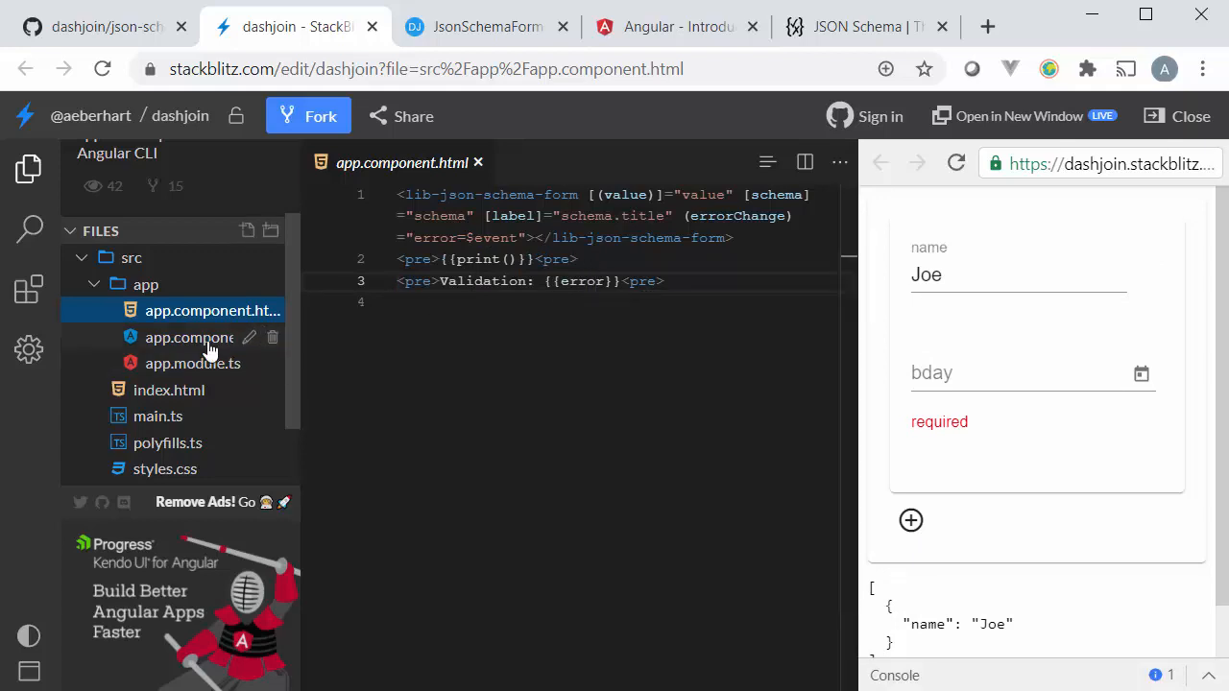
In app.component.ts, replace the preset array after 'value: any =' with null.
left_click(188, 338)
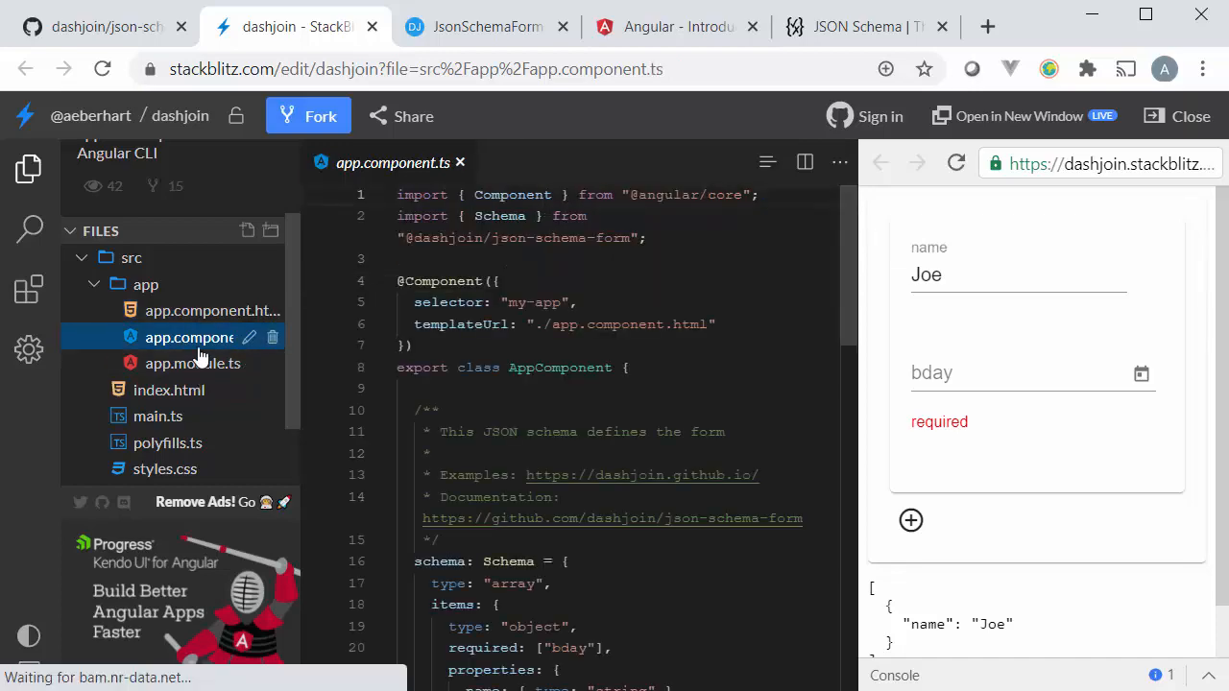
scroll("down", 3)
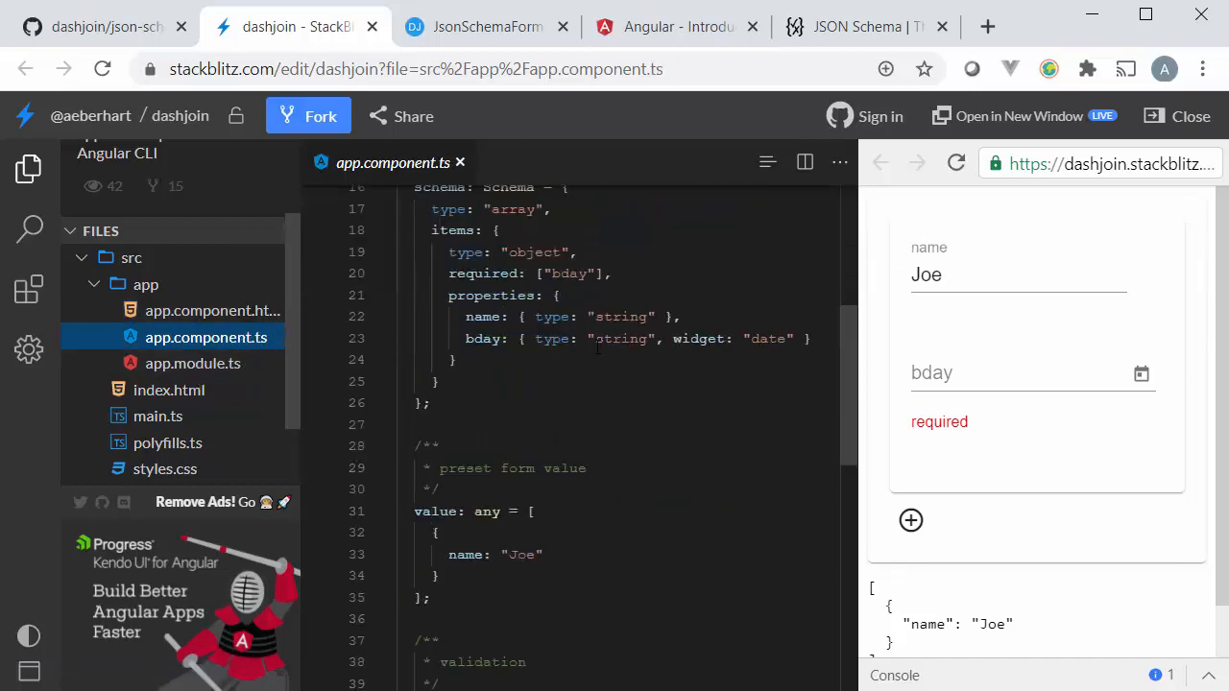
scroll("up", 3)
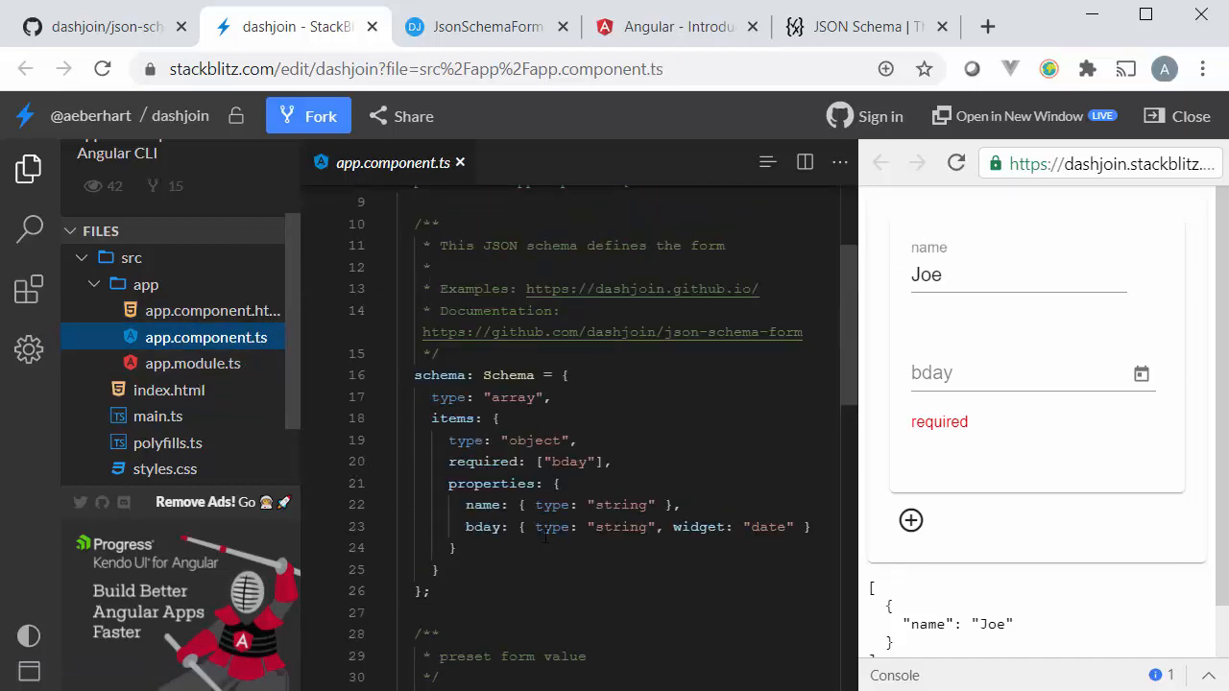
scroll("down", 3)
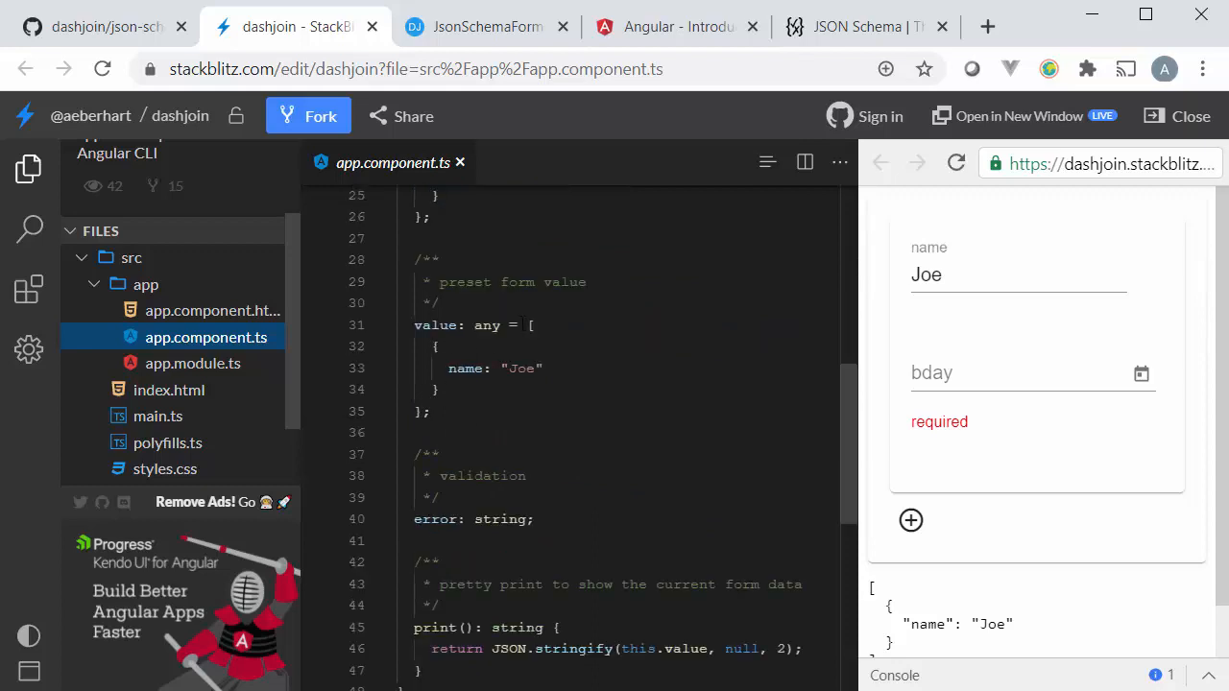
left_click_drag(537, 324, 418, 411)
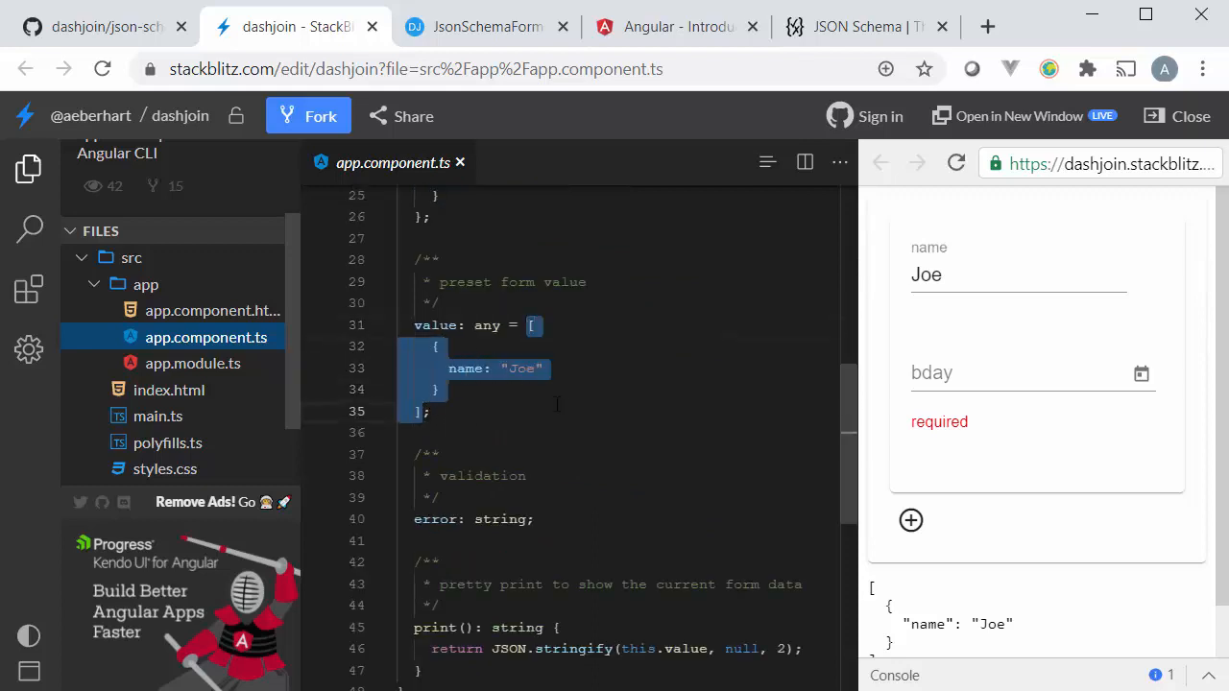
type("null;")
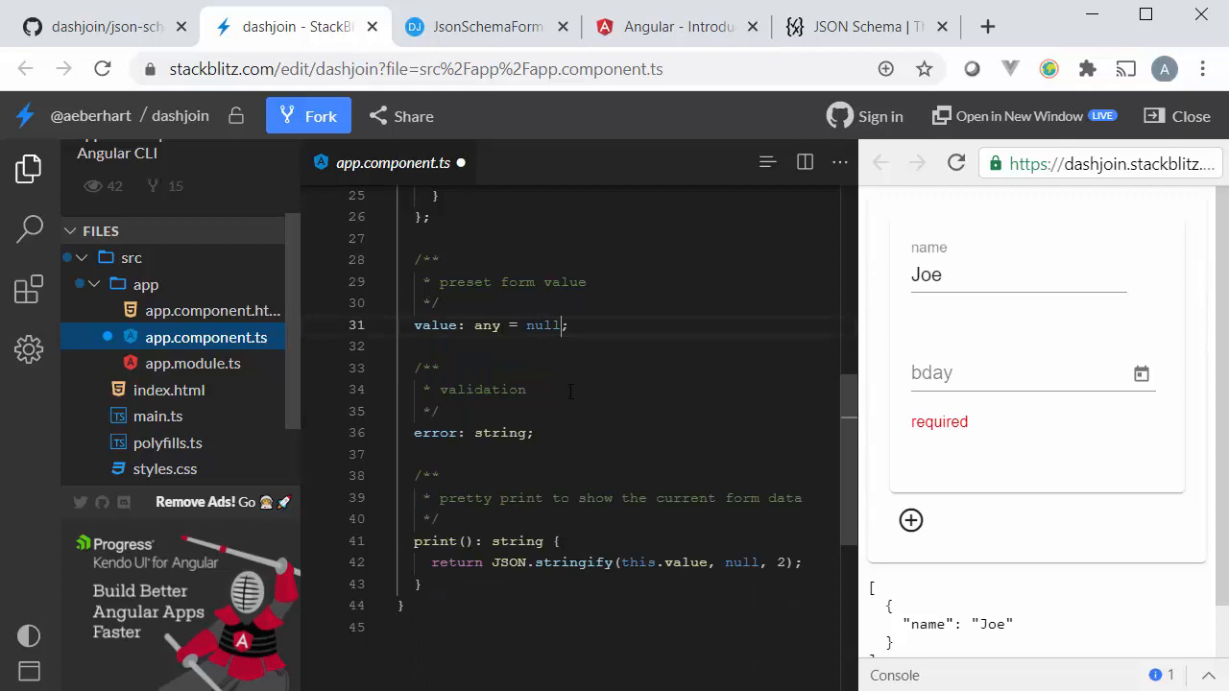
scroll("up", 3)
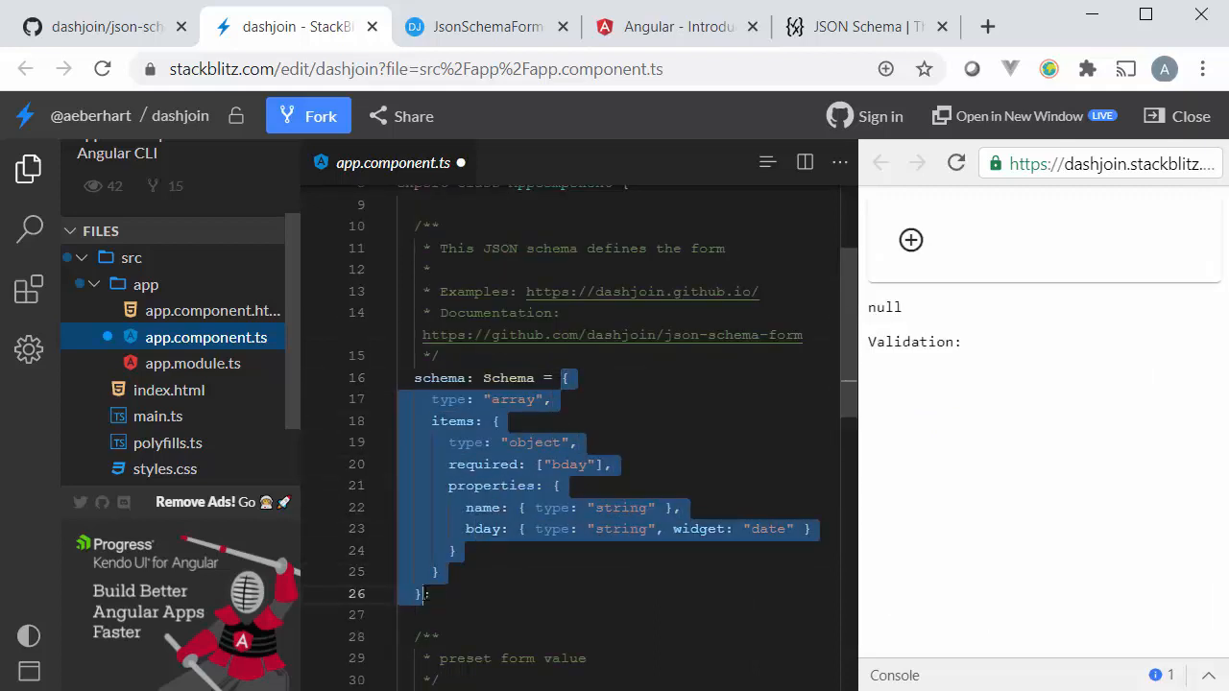
Add layout: "vertical" under "type": "object" in the pasted address schema.
scroll("down", 3)
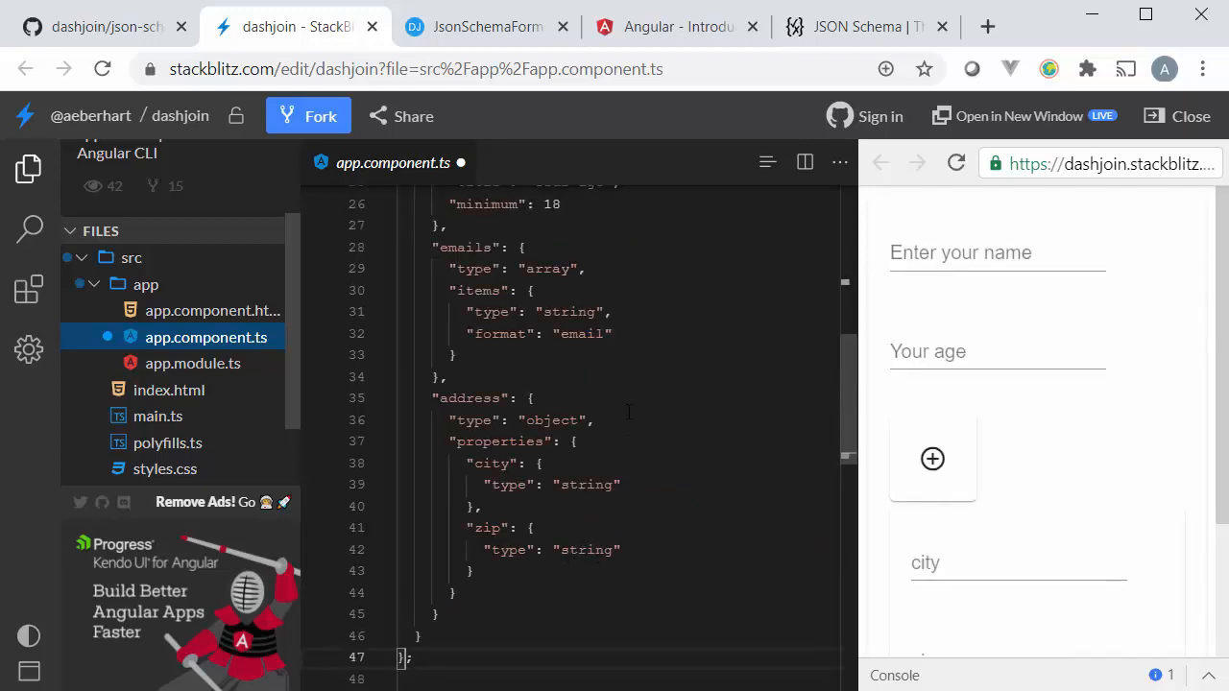
double_click(570, 311)
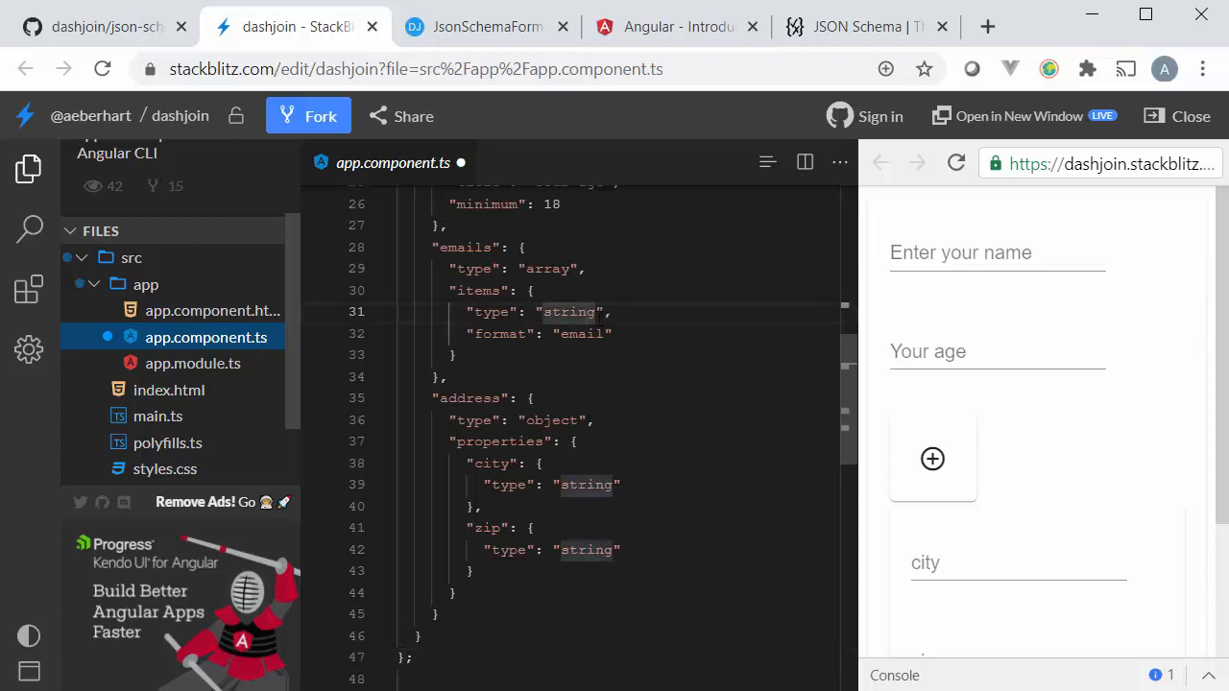
scroll("up", 3)
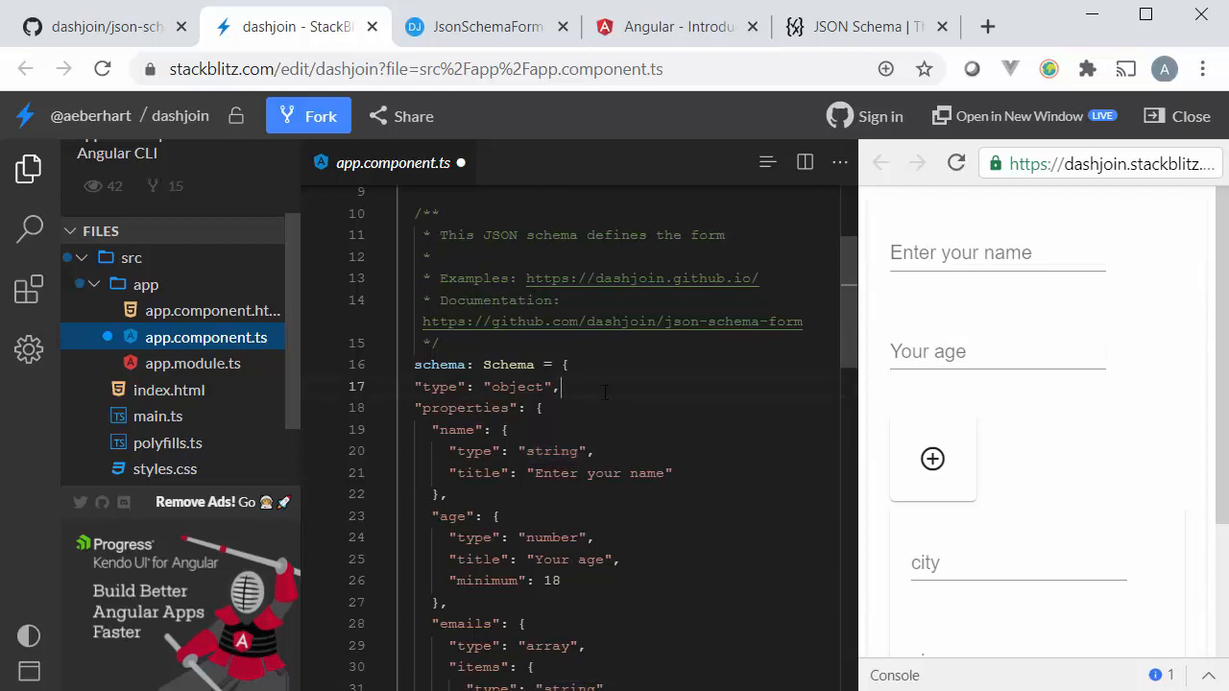
type("lay")
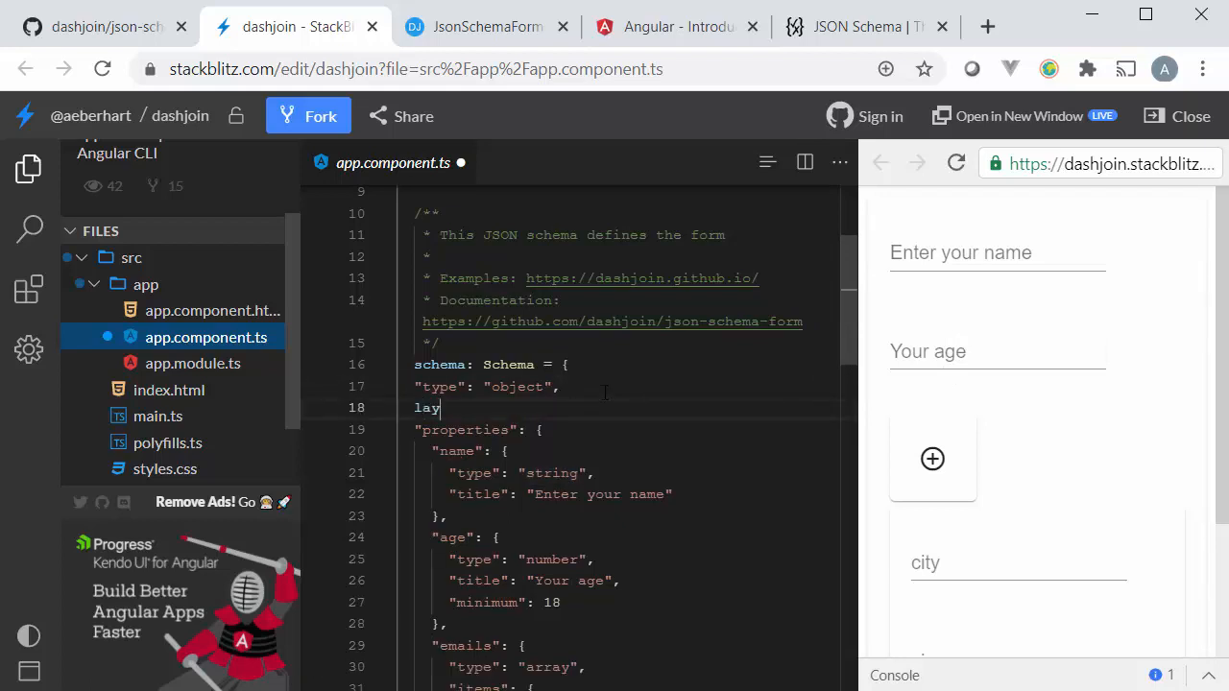
type("out:")
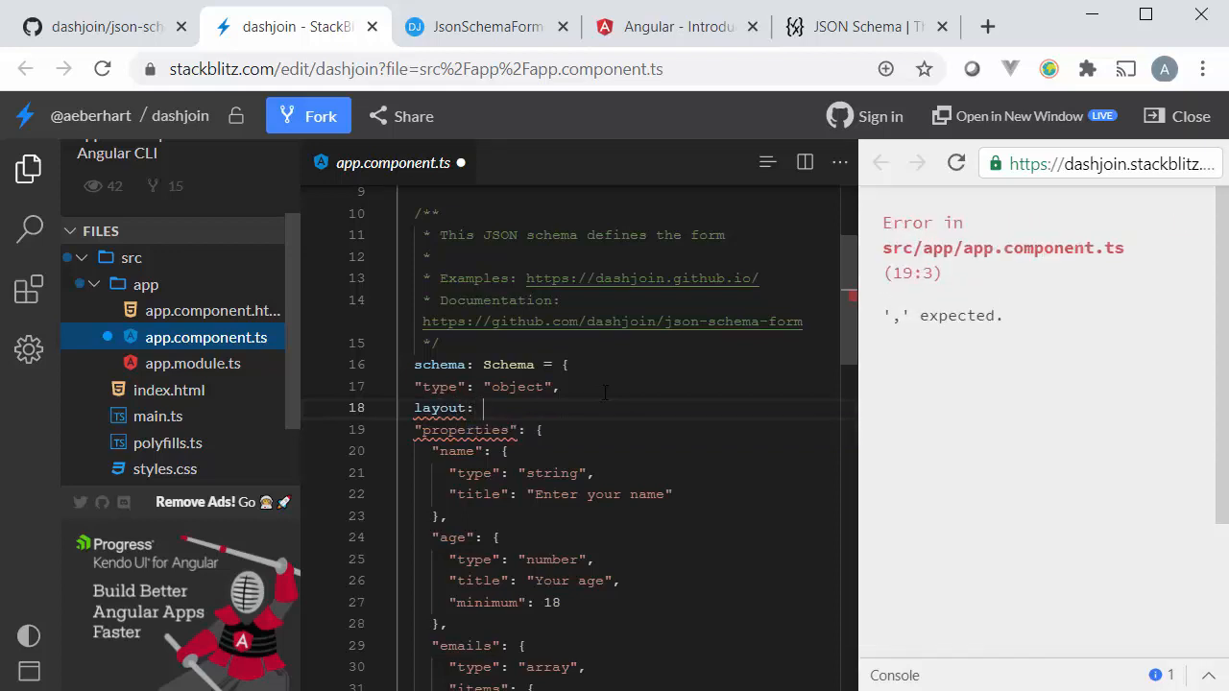
type("\"\",")
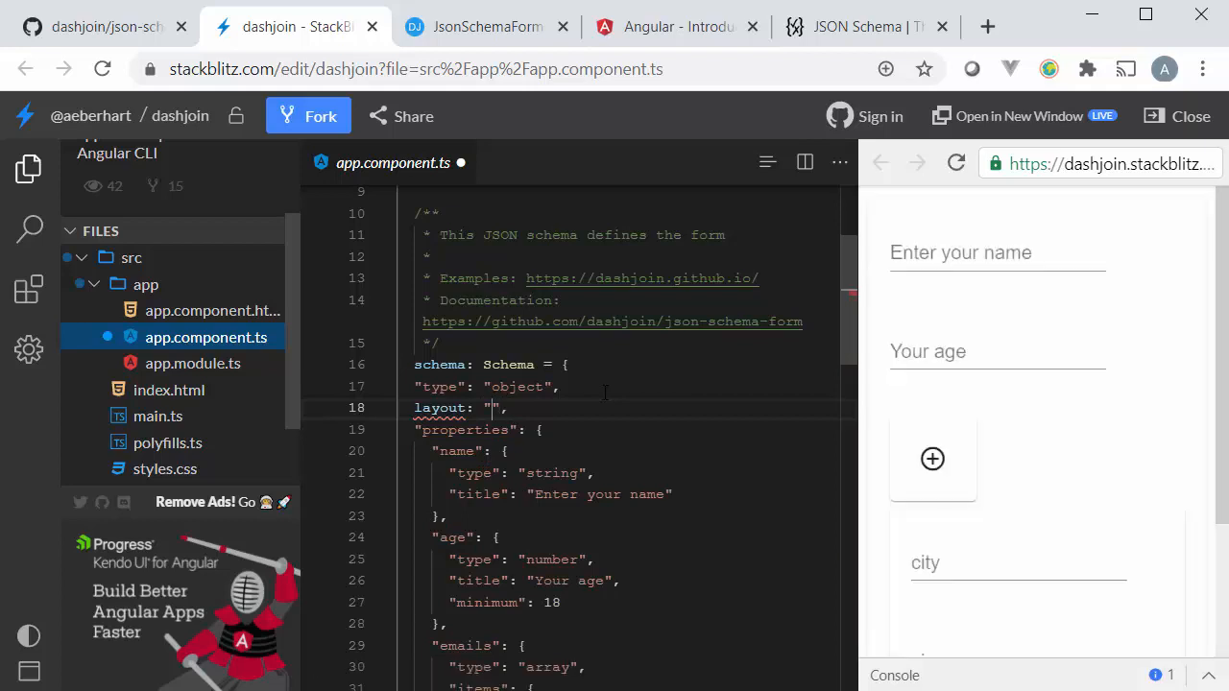
type("ver")
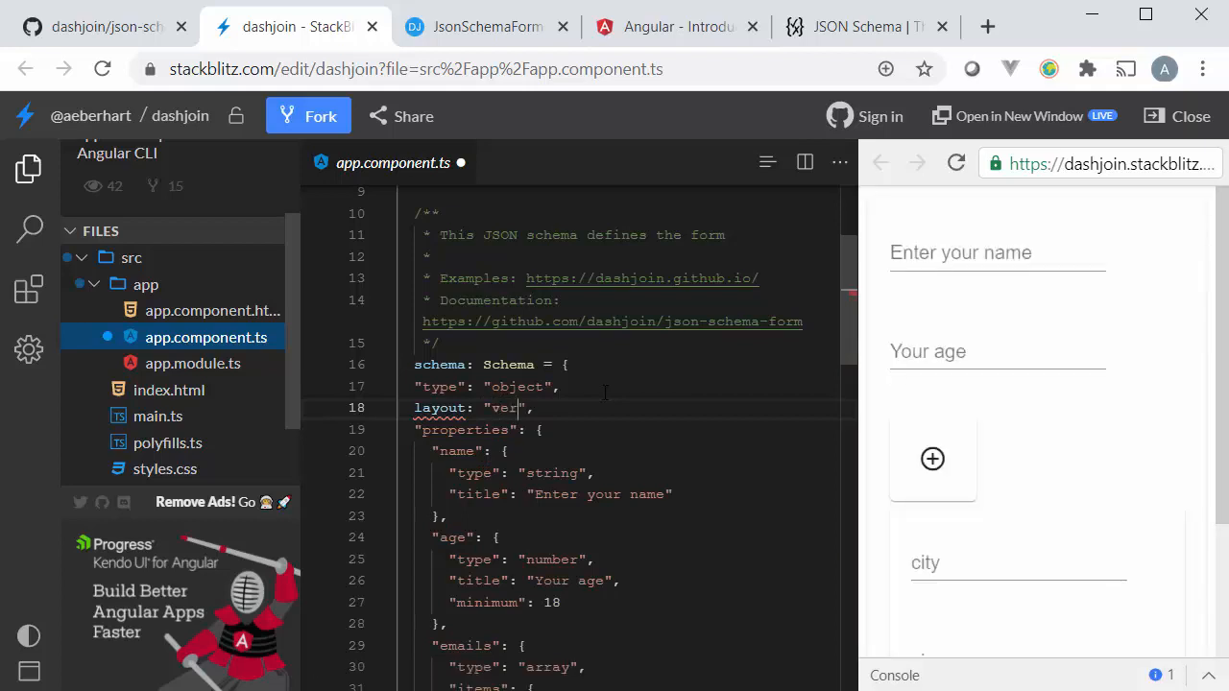
type("tical")
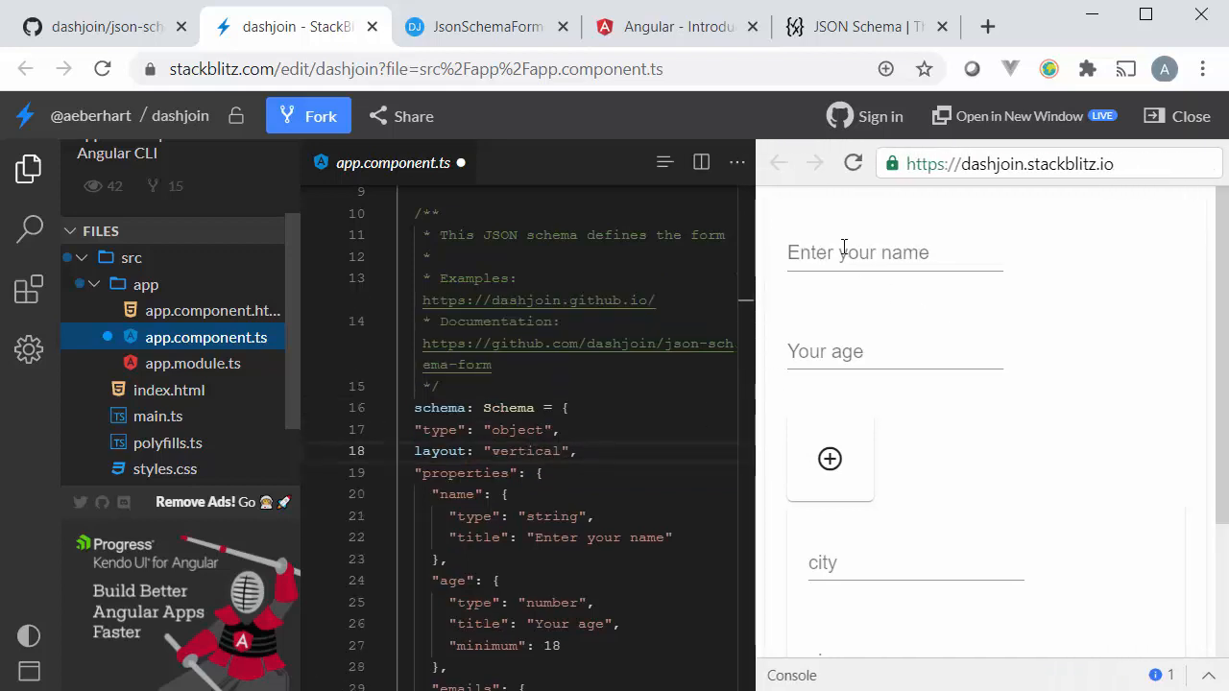
Enter name Joe and age 25 in the preview form.
left_click(892, 254)
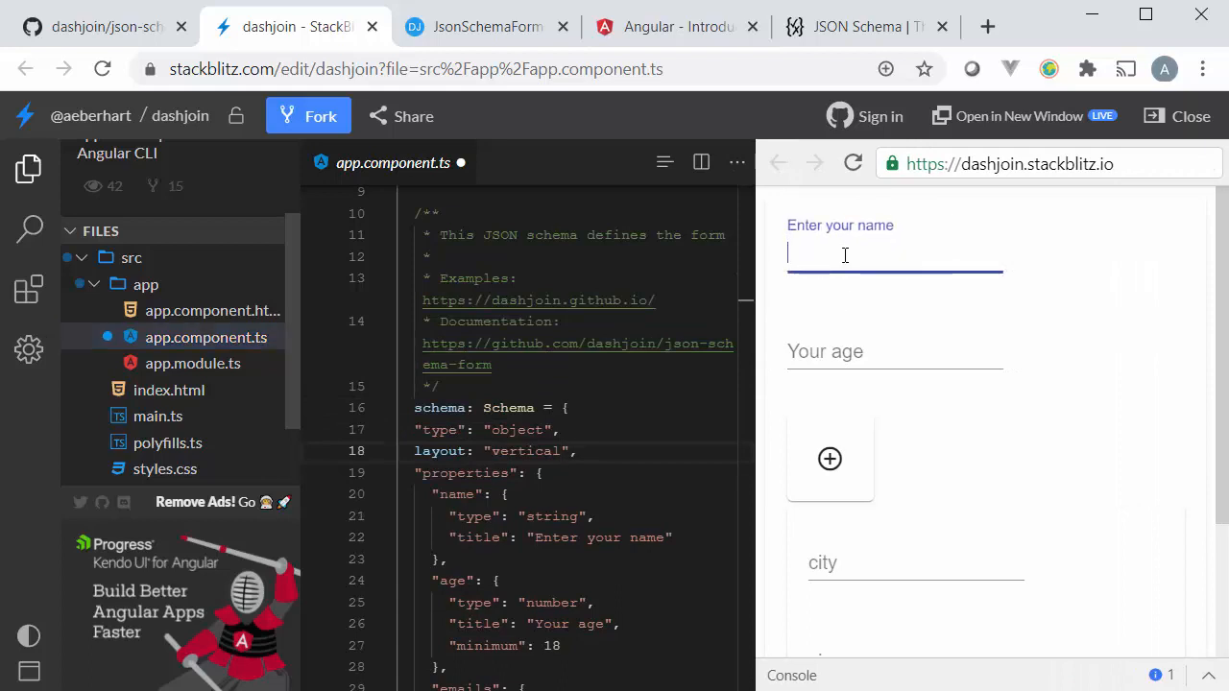
type("Joe")
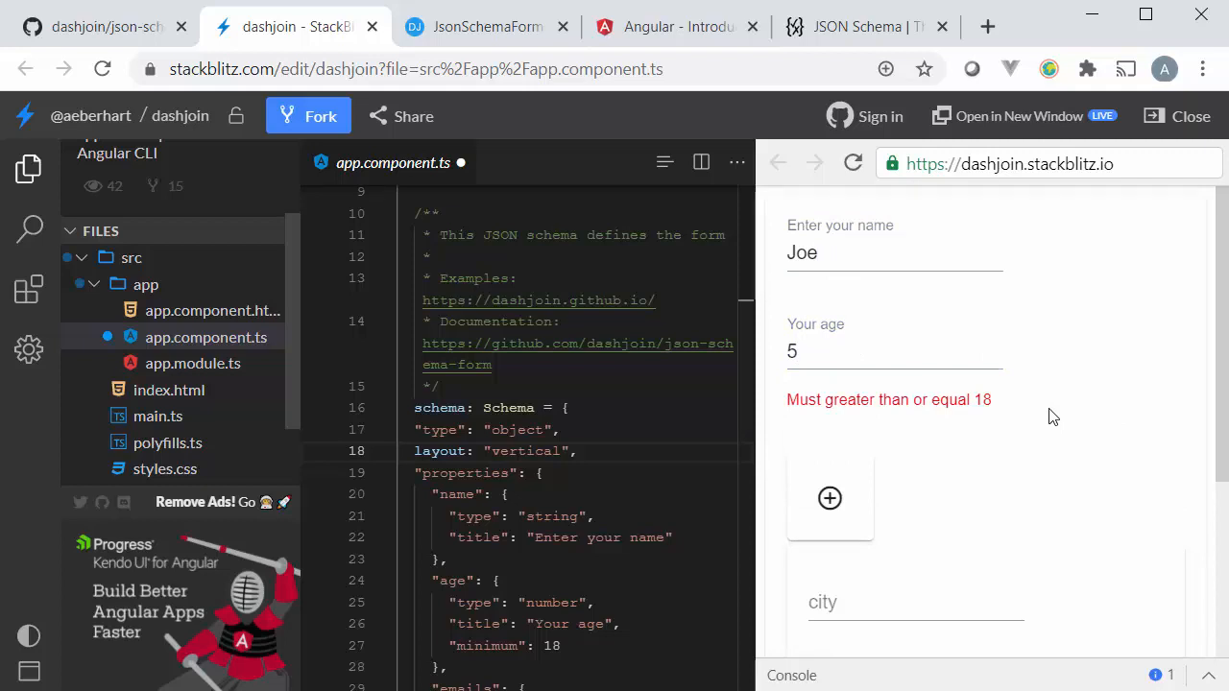
left_click(883, 351)
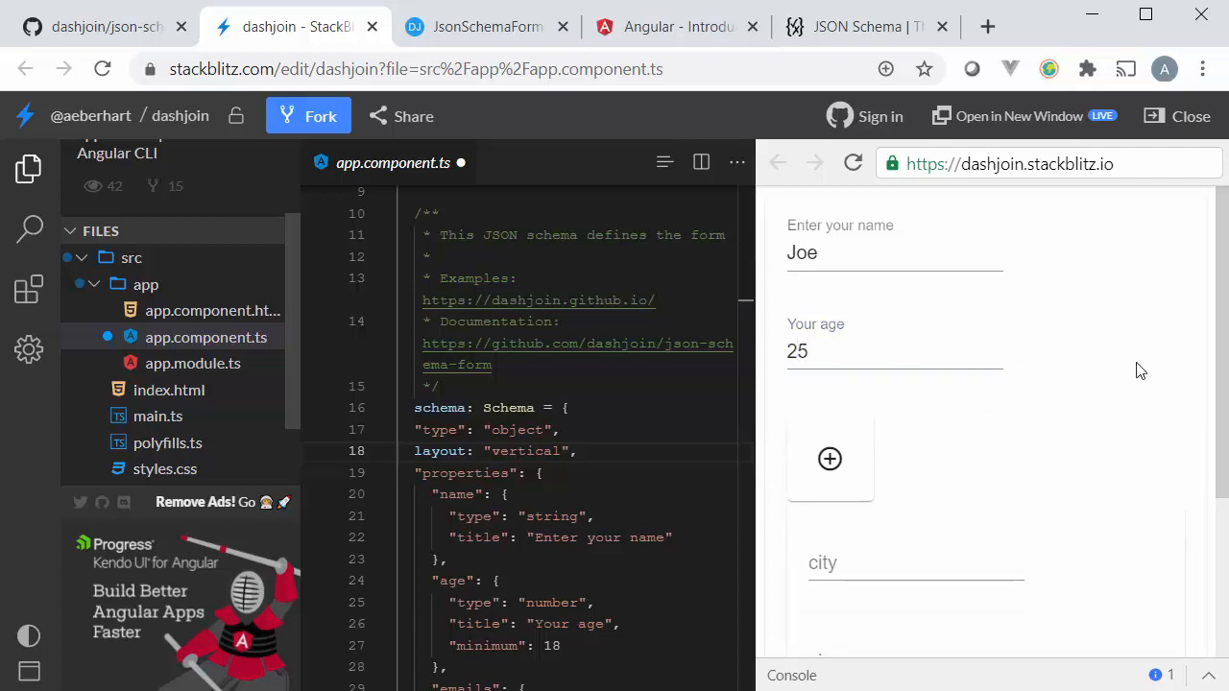
scroll("down", 3)
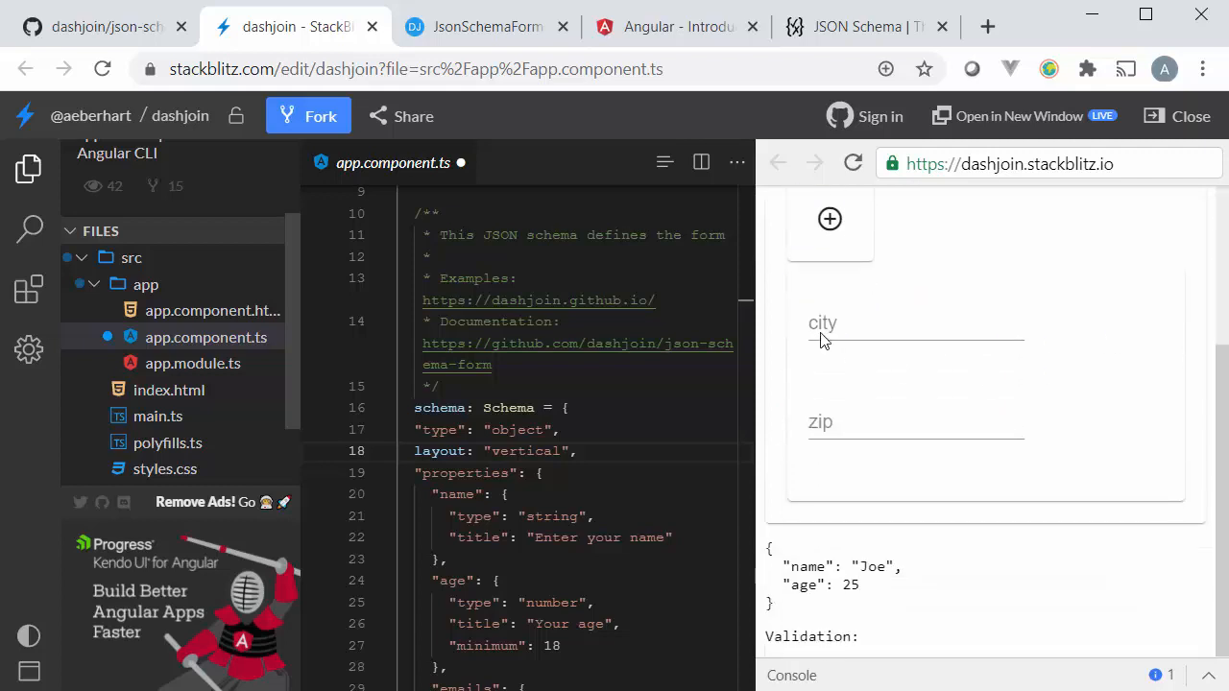
type("N")
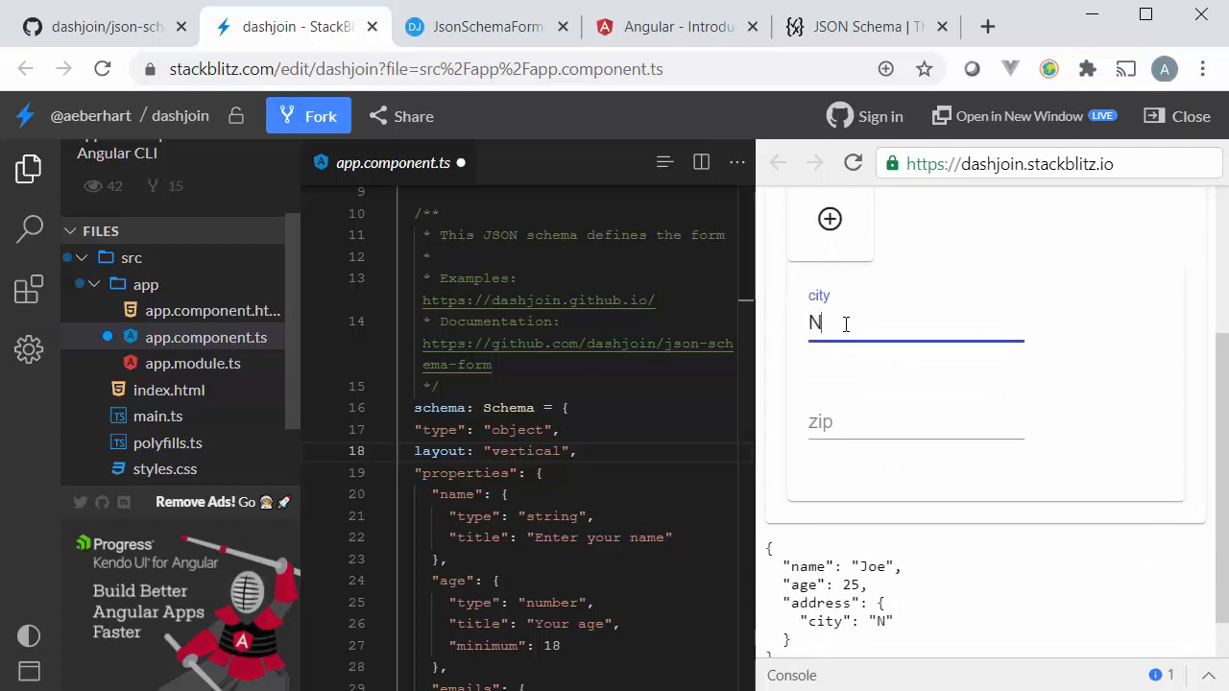
type("ew YY")
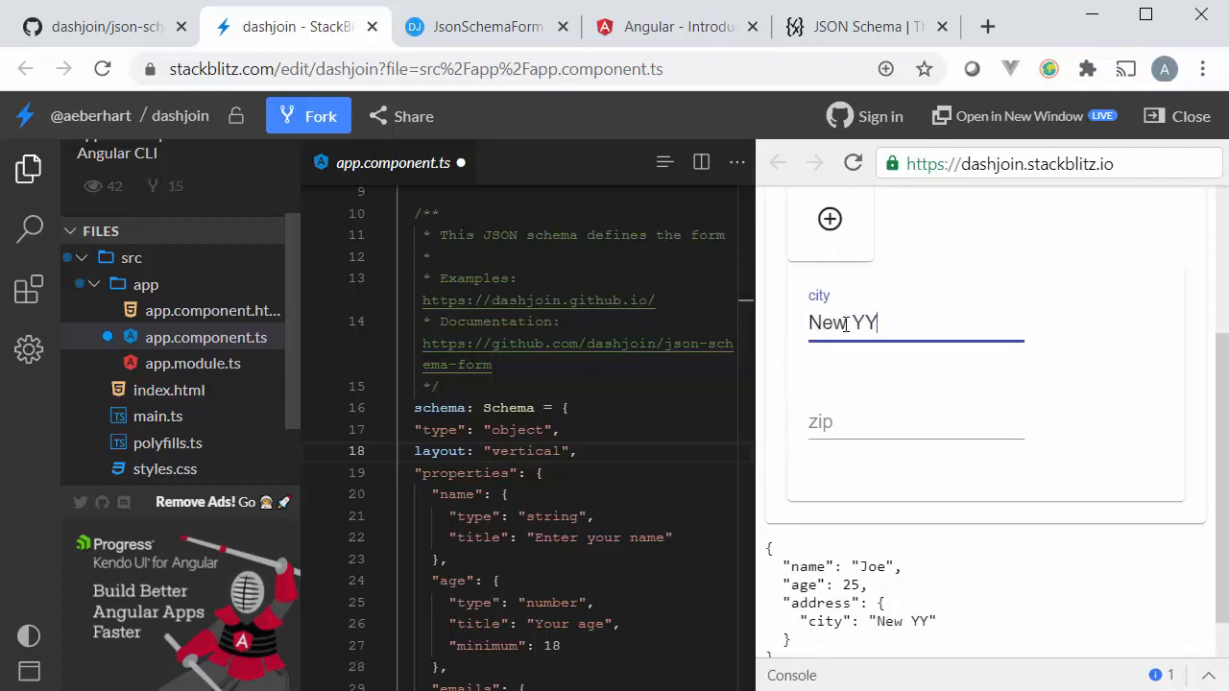
type("ork")
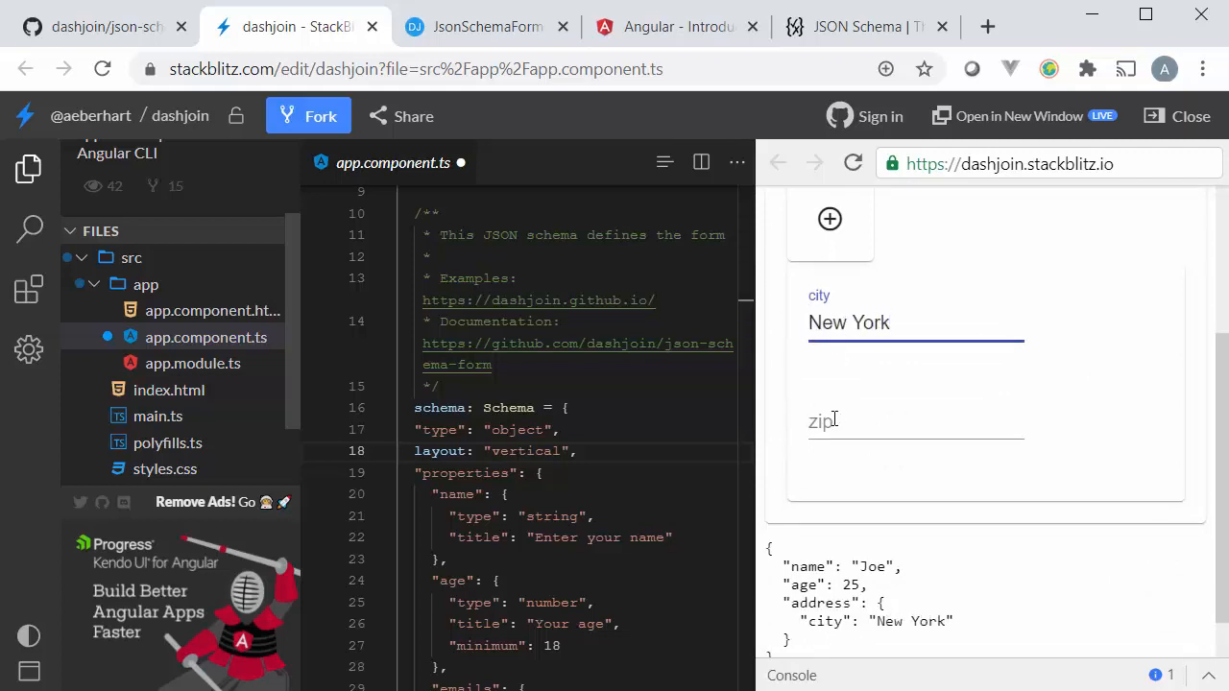
type("123")
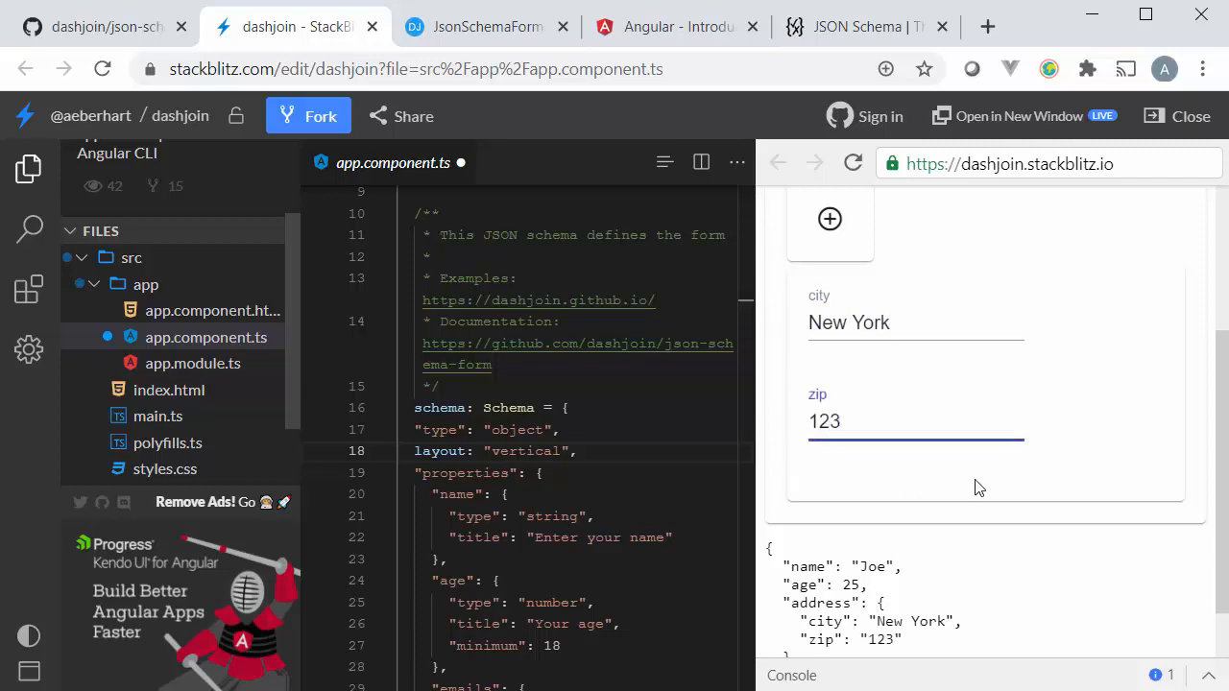
scroll("up", 3)
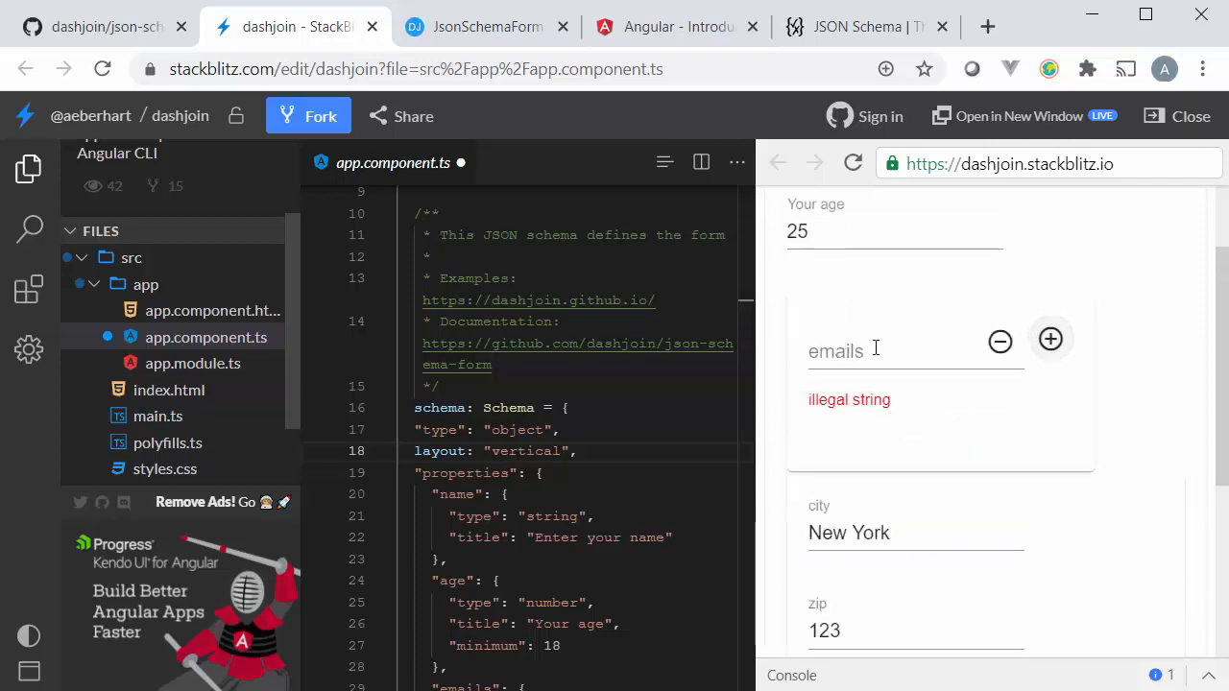
type("test@example.org")
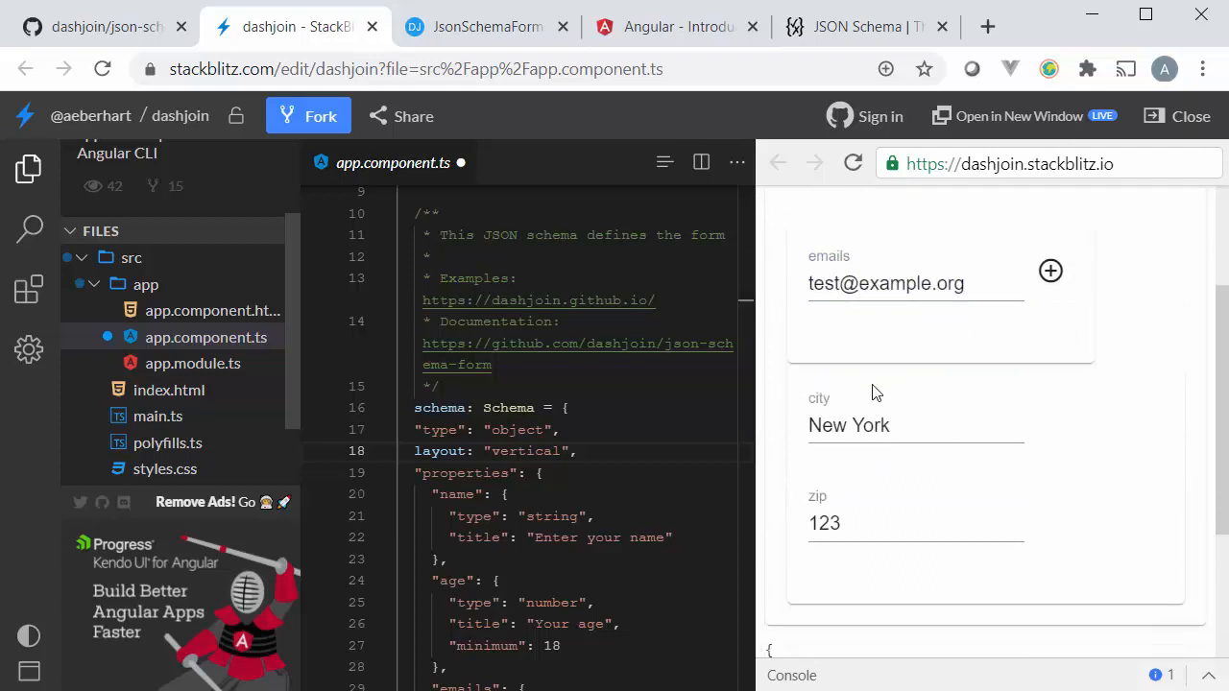
scroll("down", 3)
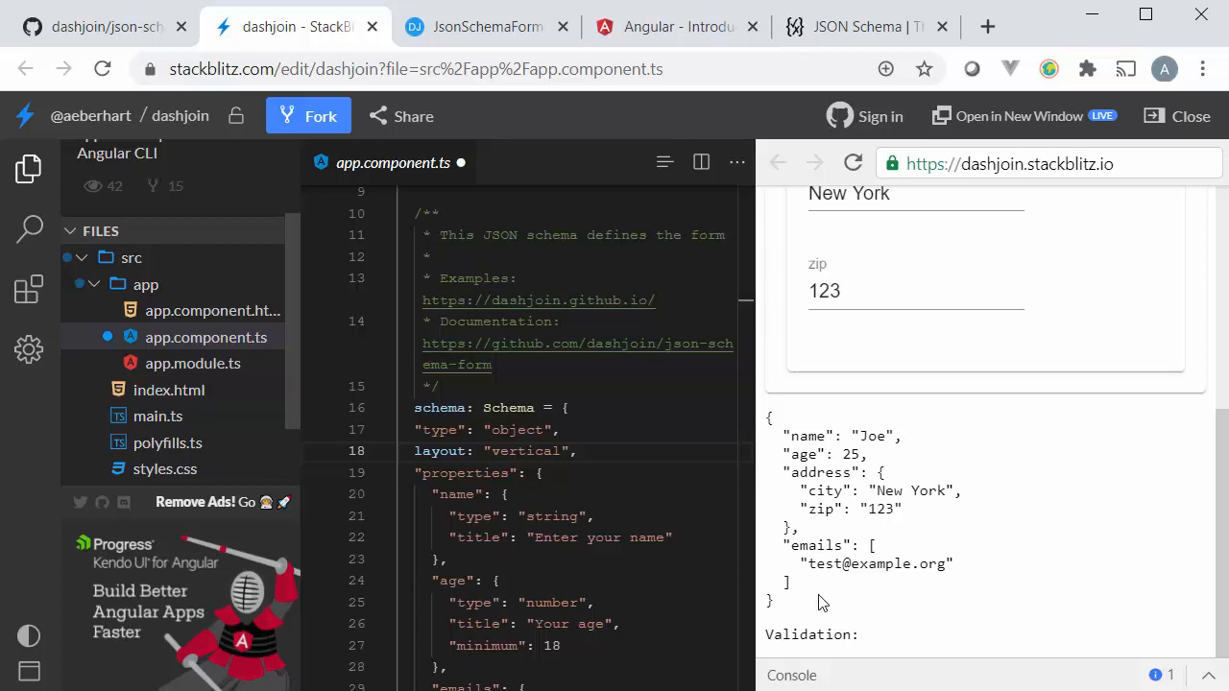
mouse_move(929, 653)
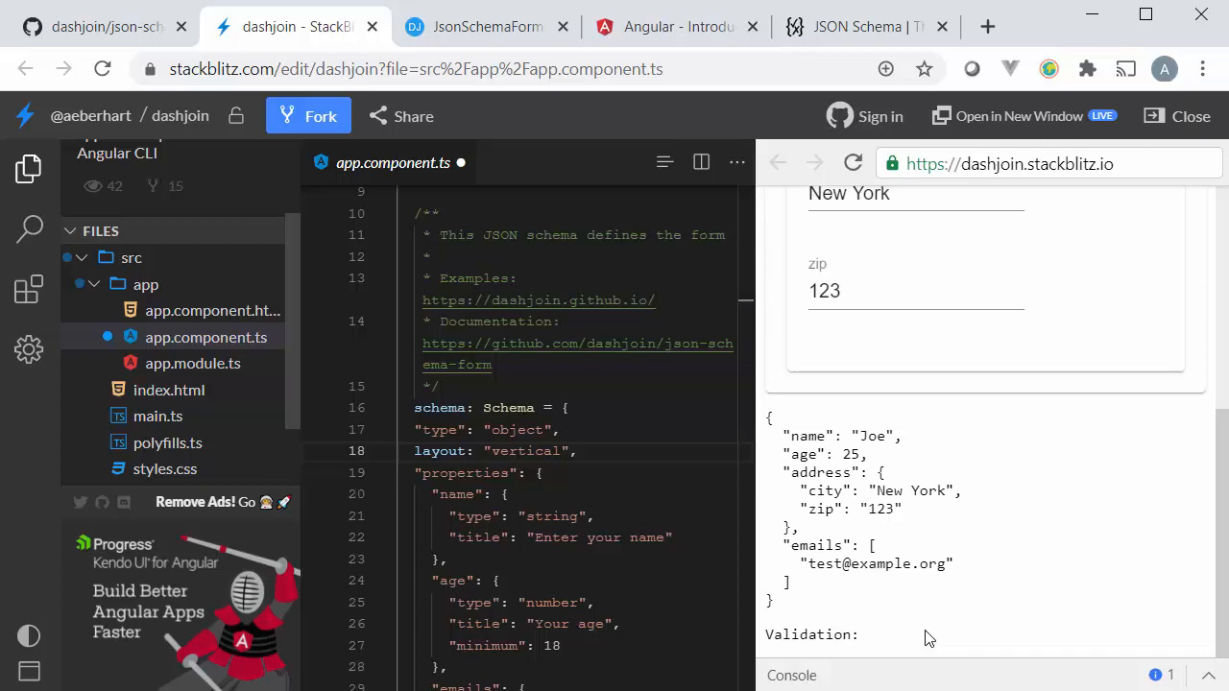
mouse_move(944, 430)
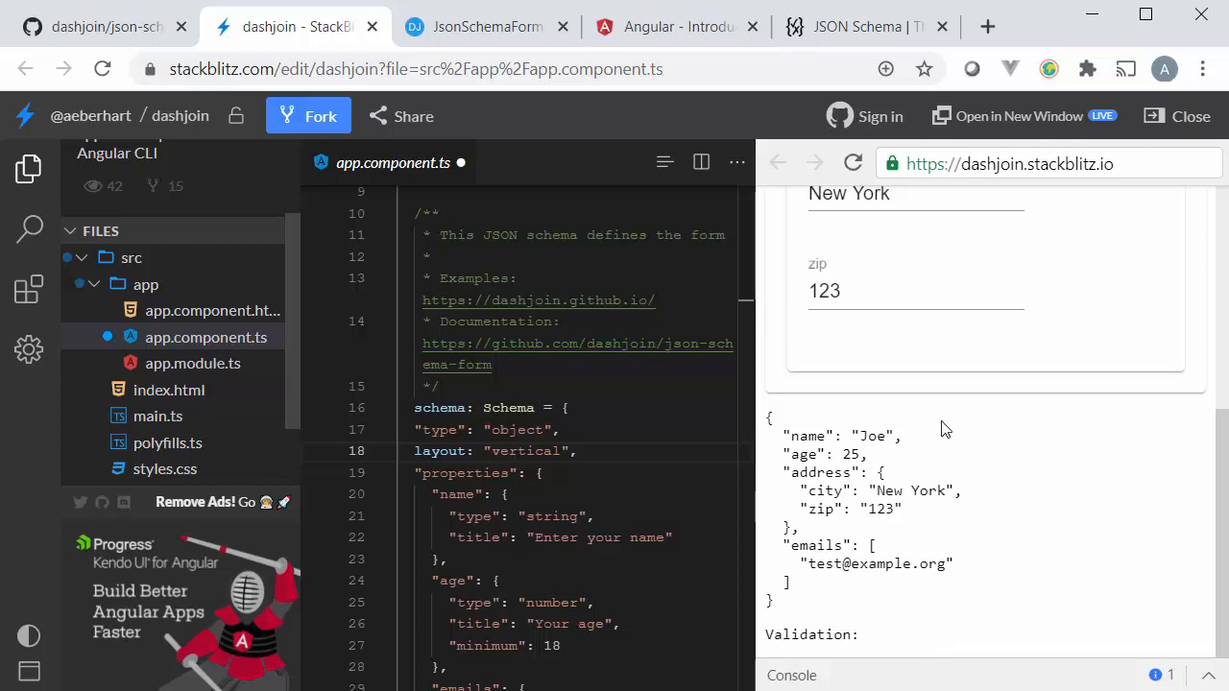
mouse_move(826, 401)
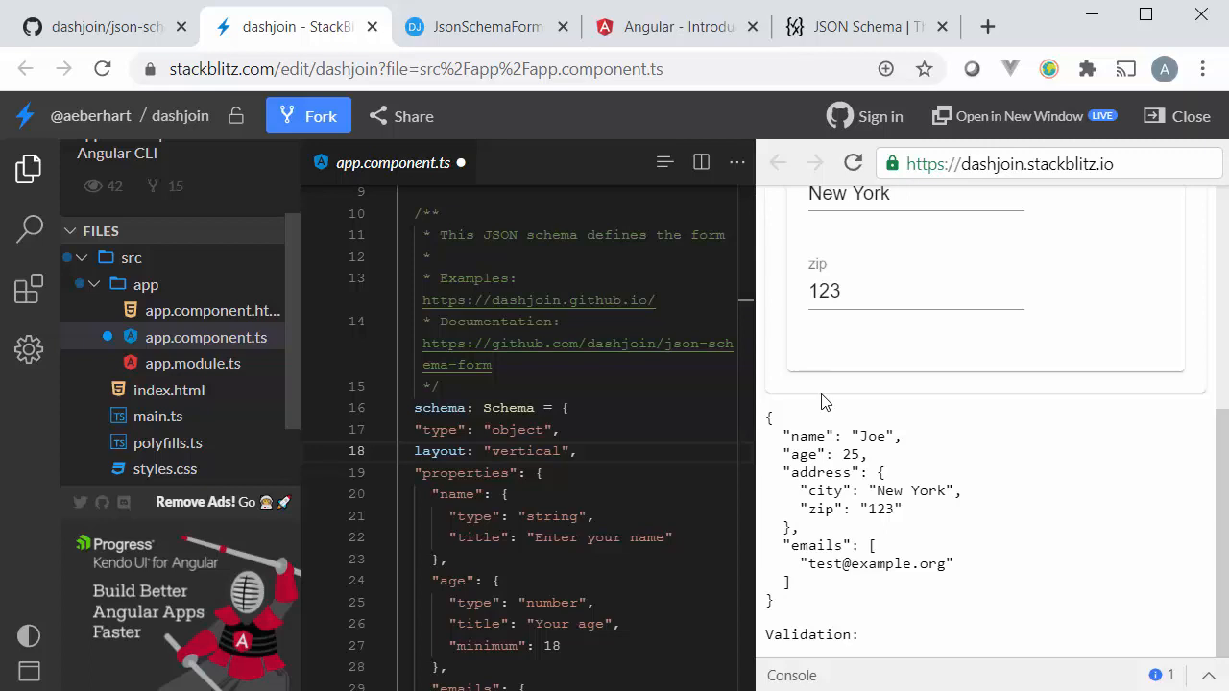
mouse_move(828, 394)
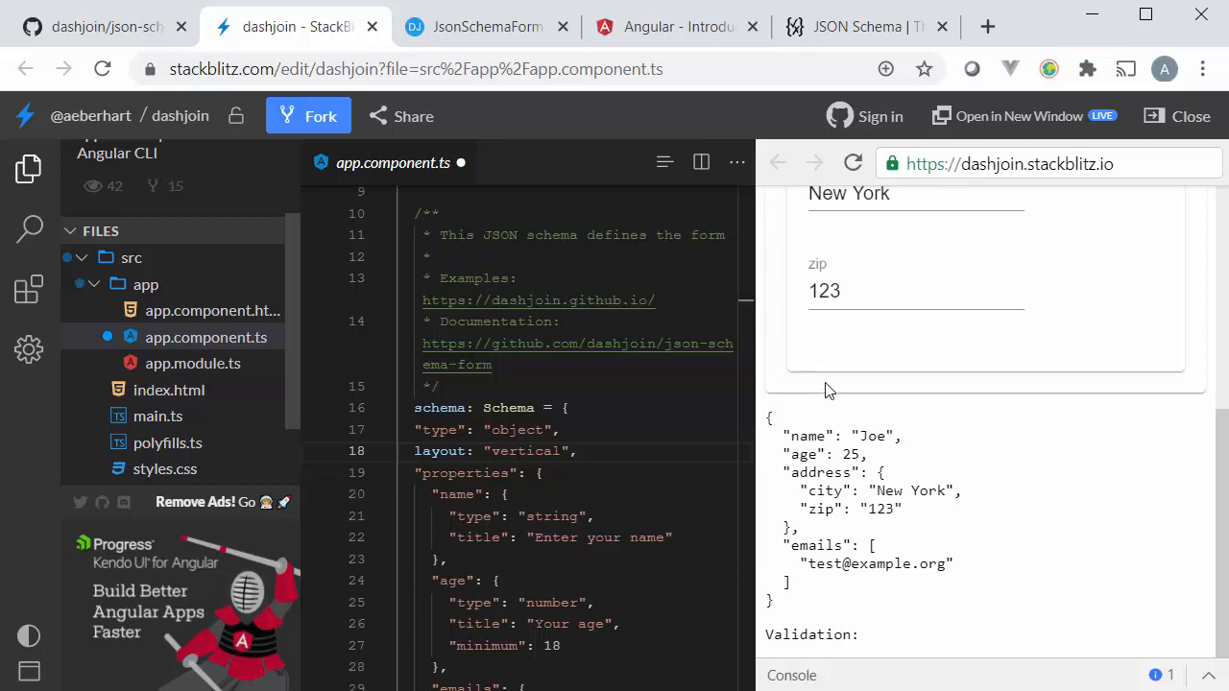
mouse_move(818, 466)
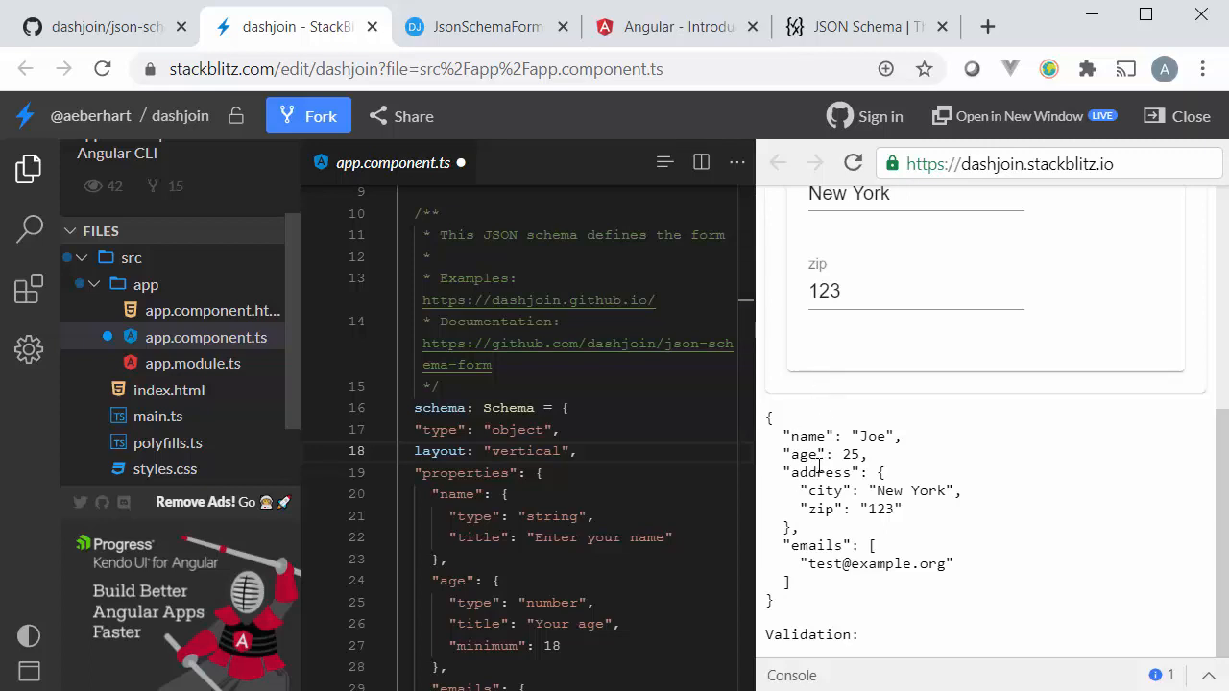
mouse_move(818, 466)
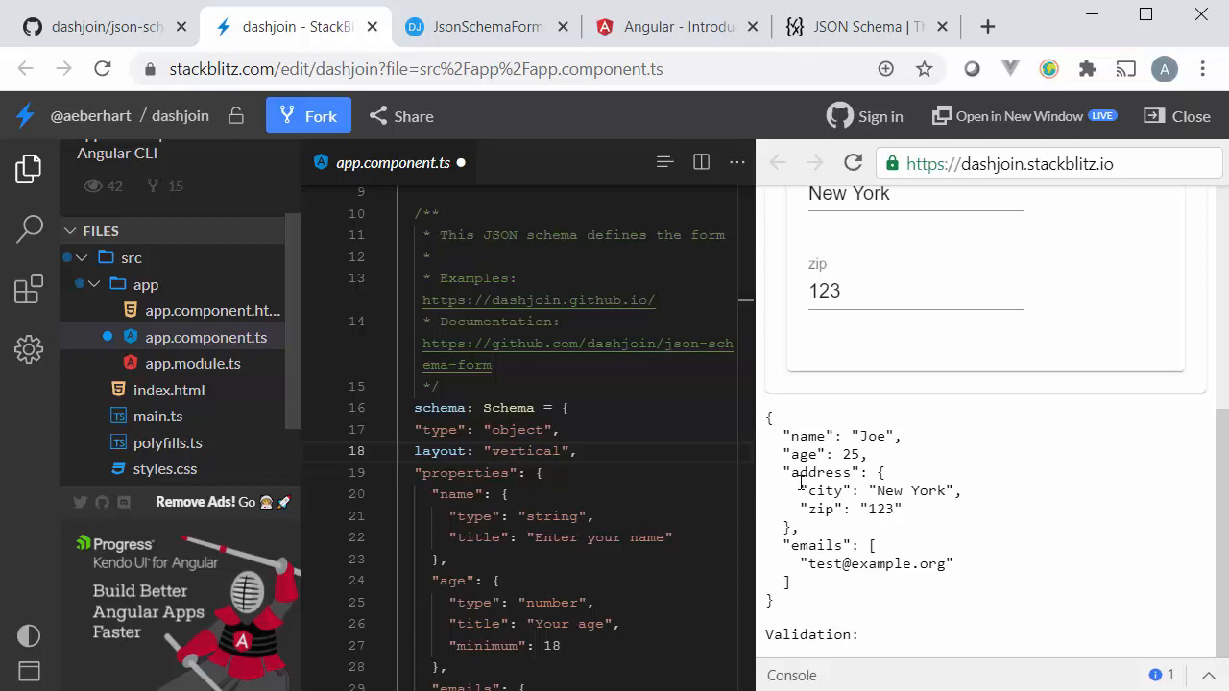